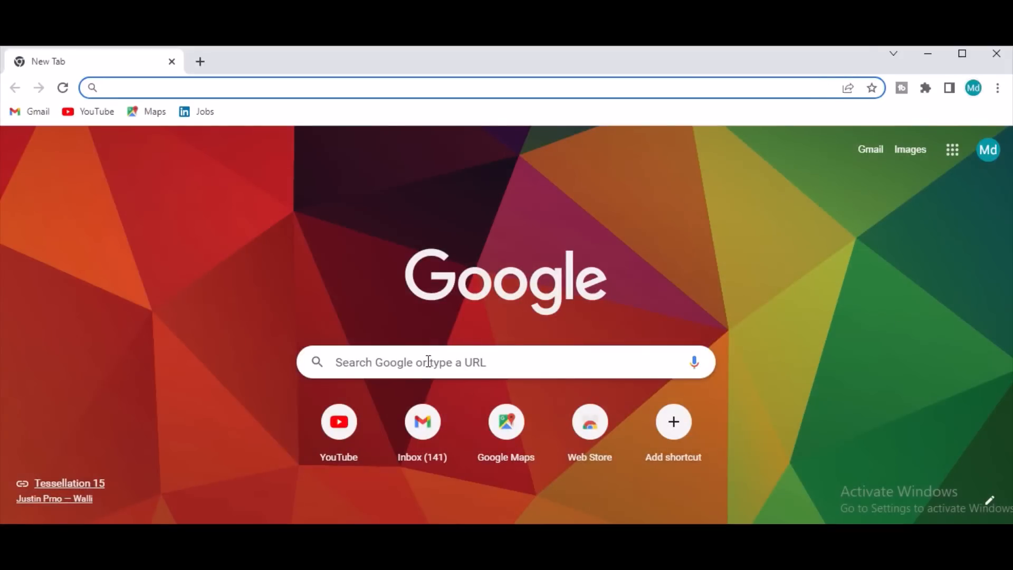
Step: Search Google for 'binance' and open the Binance.com official site result
{"action": "left_click", "coordinate": [426, 362]}
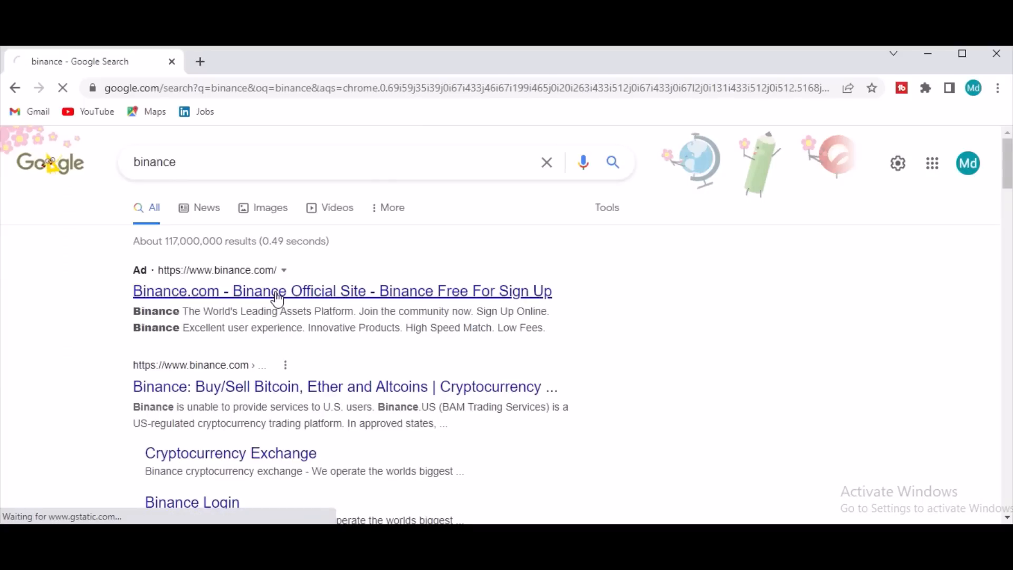
{"action": "left_click", "coordinate": [341, 291]}
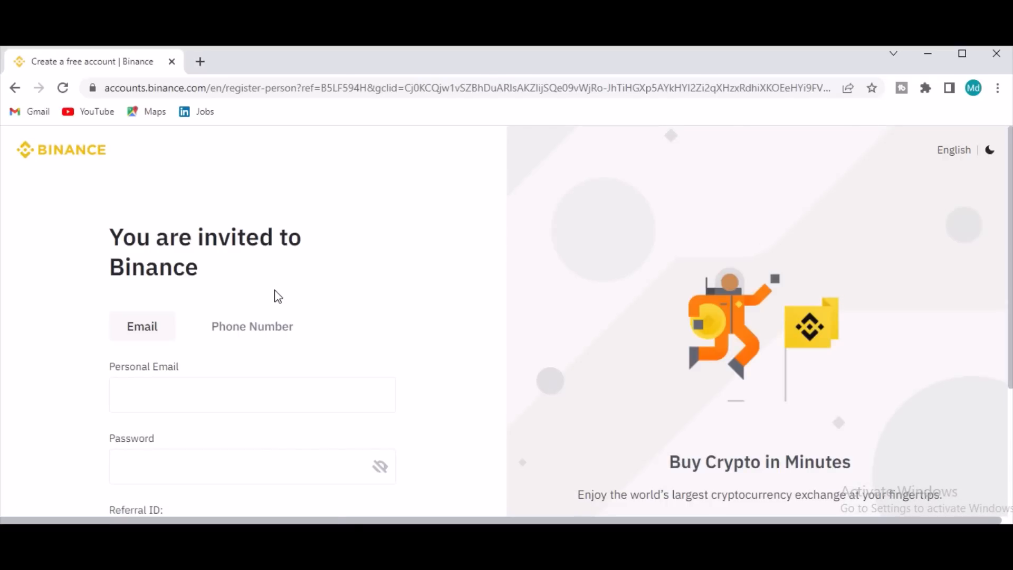
{"action": "mouse_move", "coordinate": [1002, 198]}
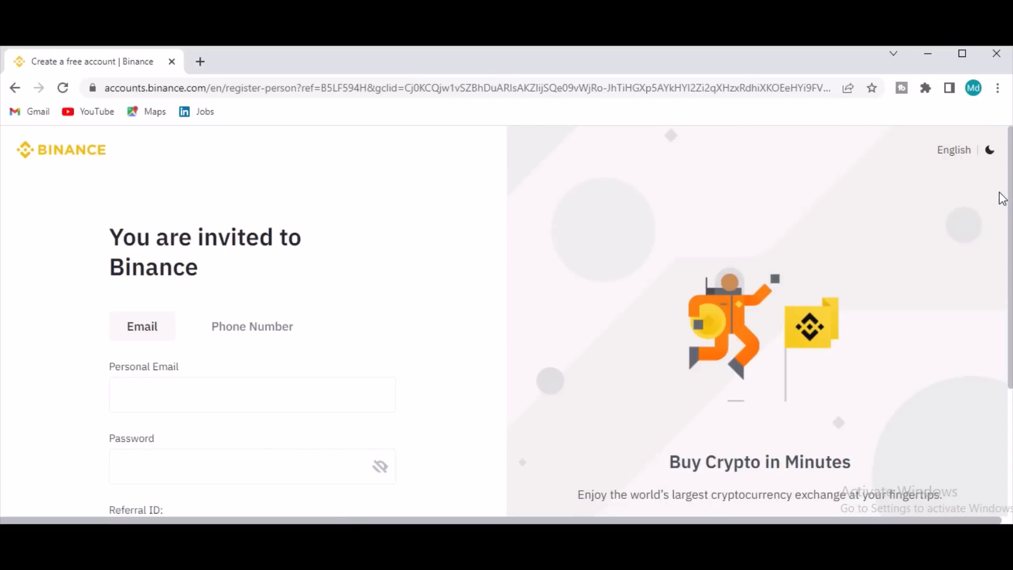
Step: Submit the empty personal account form to show required-field warnings, then tick the terms checkbox
{"action": "scroll", "scroll_direction": "down", "scroll_amount": 3}
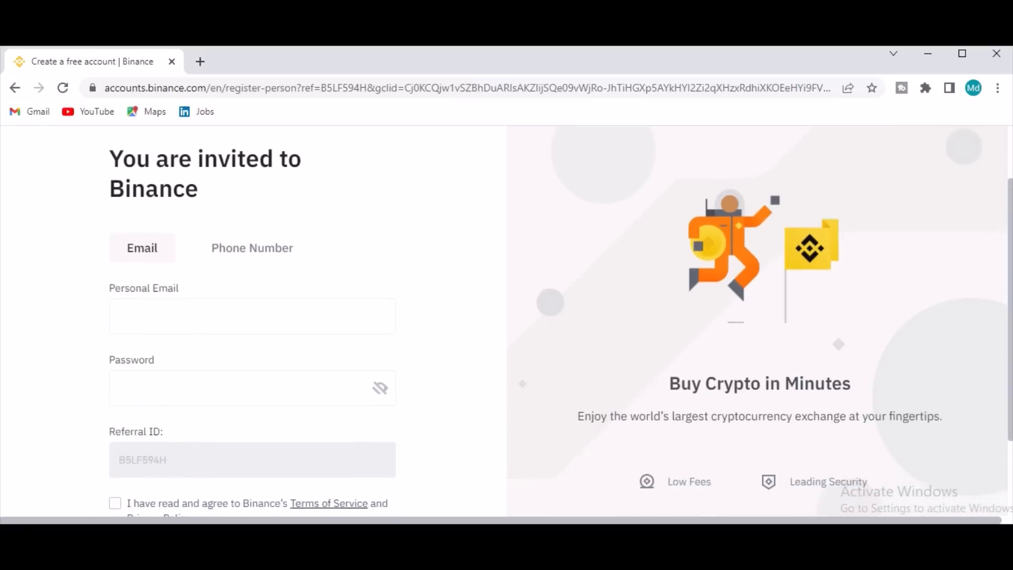
{"action": "scroll", "scroll_direction": "down", "scroll_amount": 3}
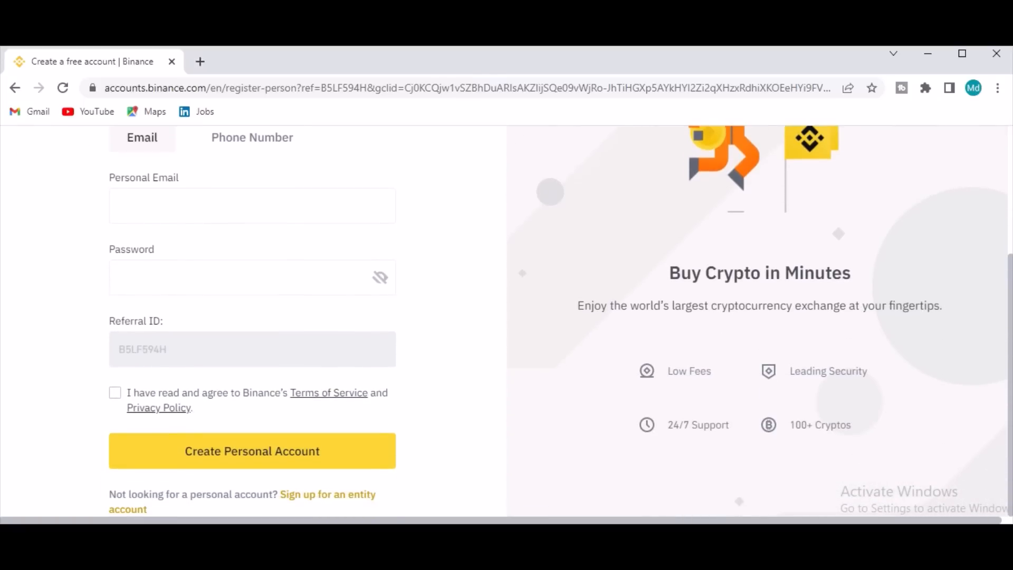
{"action": "left_click", "coordinate": [251, 450]}
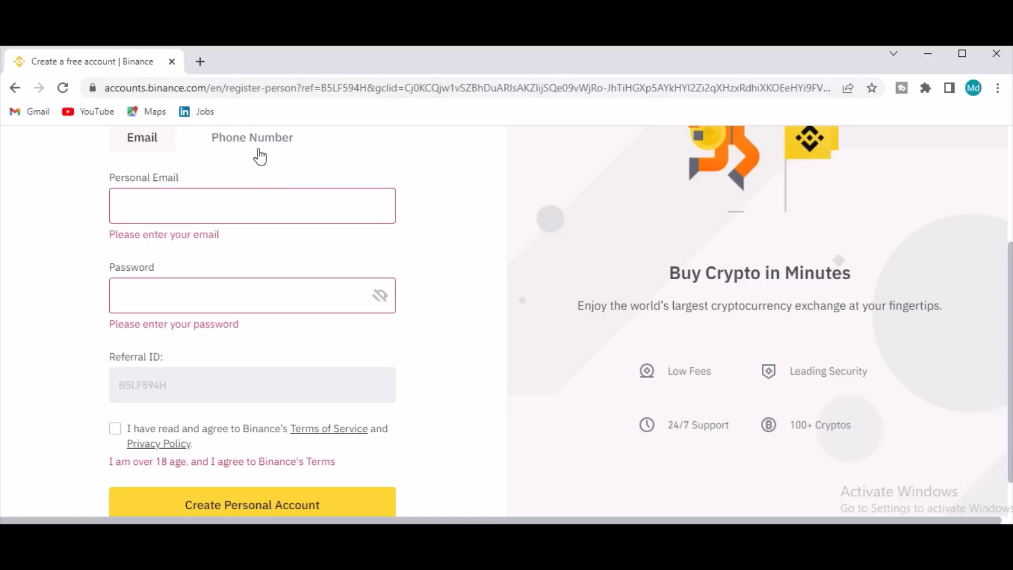
{"action": "mouse_move", "coordinate": [708, 55]}
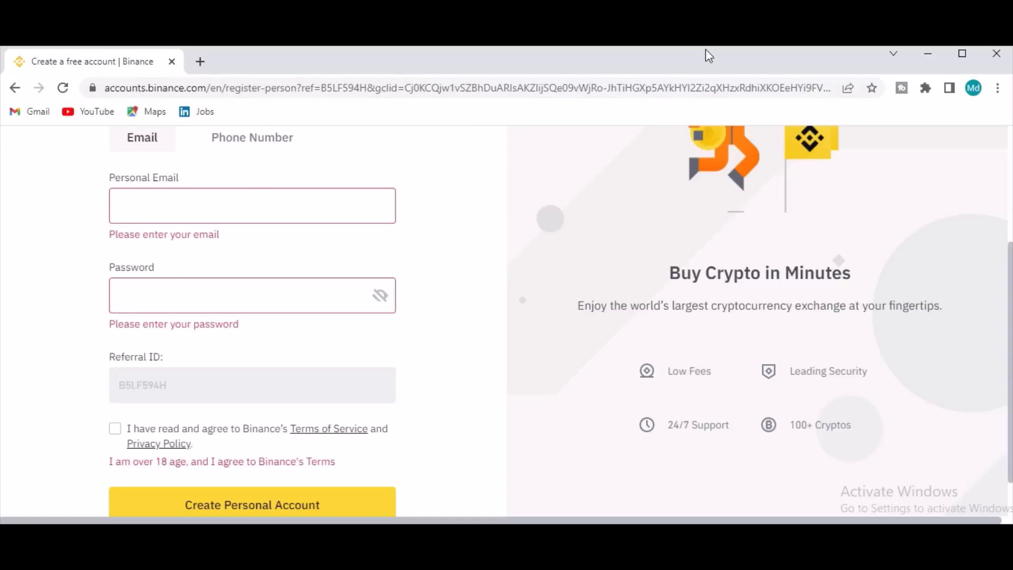
{"action": "mouse_move", "coordinate": [1009, 270]}
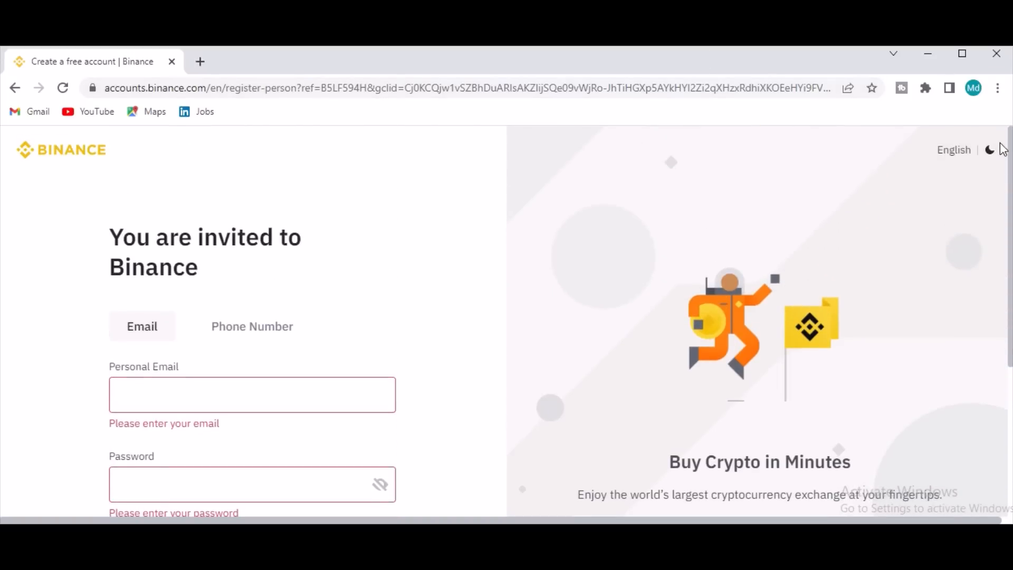
{"action": "scroll", "scroll_direction": "down", "scroll_amount": 3}
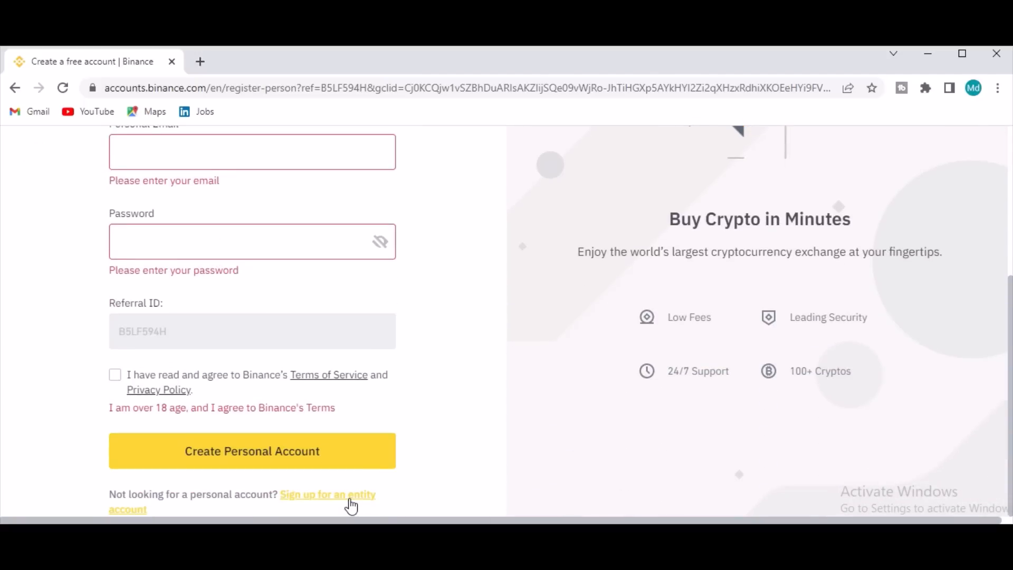
{"action": "mouse_move", "coordinate": [292, 460]}
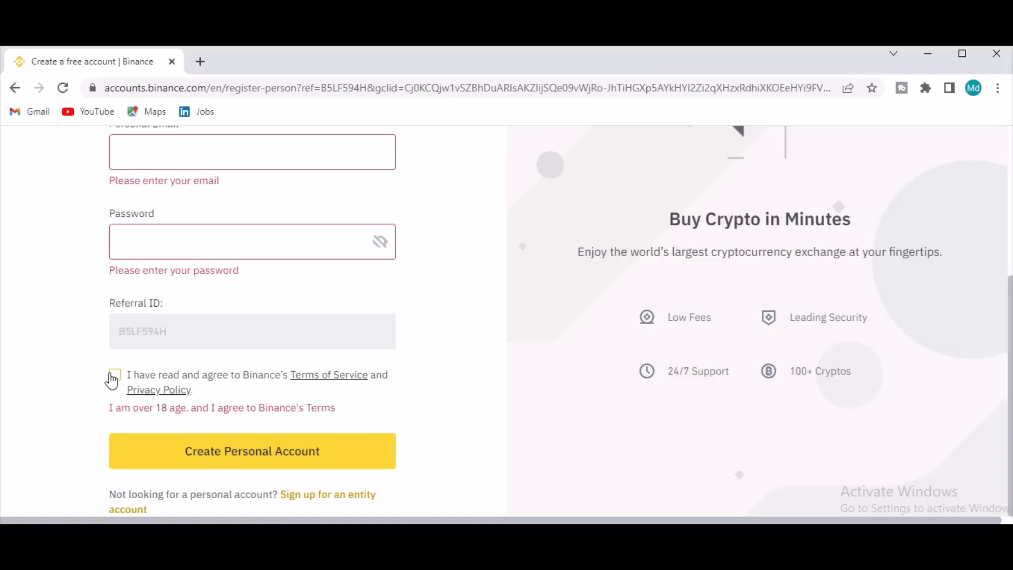
{"action": "left_click", "coordinate": [114, 379]}
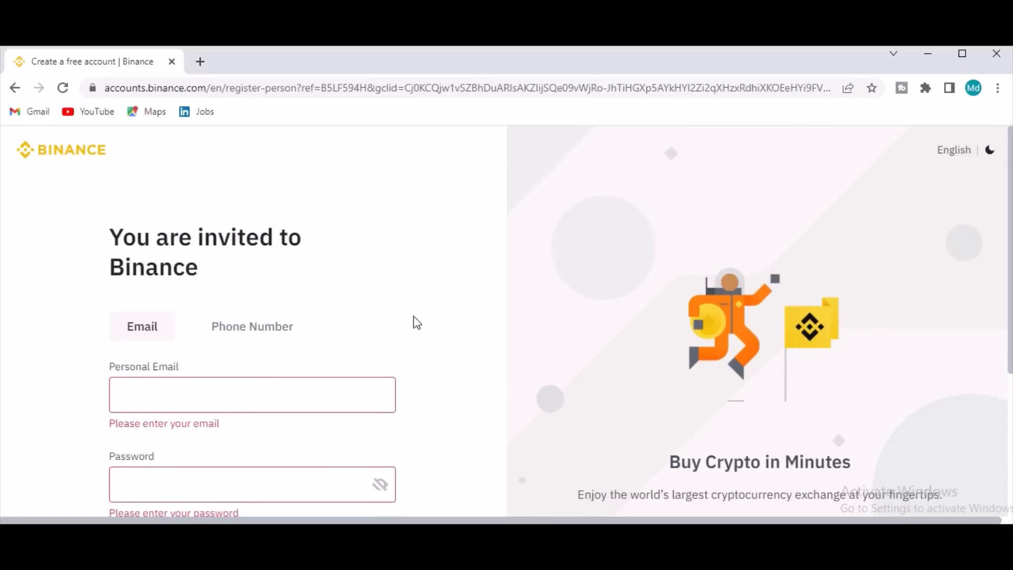
Step: Switch the sign-up form to Phone Number and scroll through its fields
{"action": "left_click", "coordinate": [252, 326]}
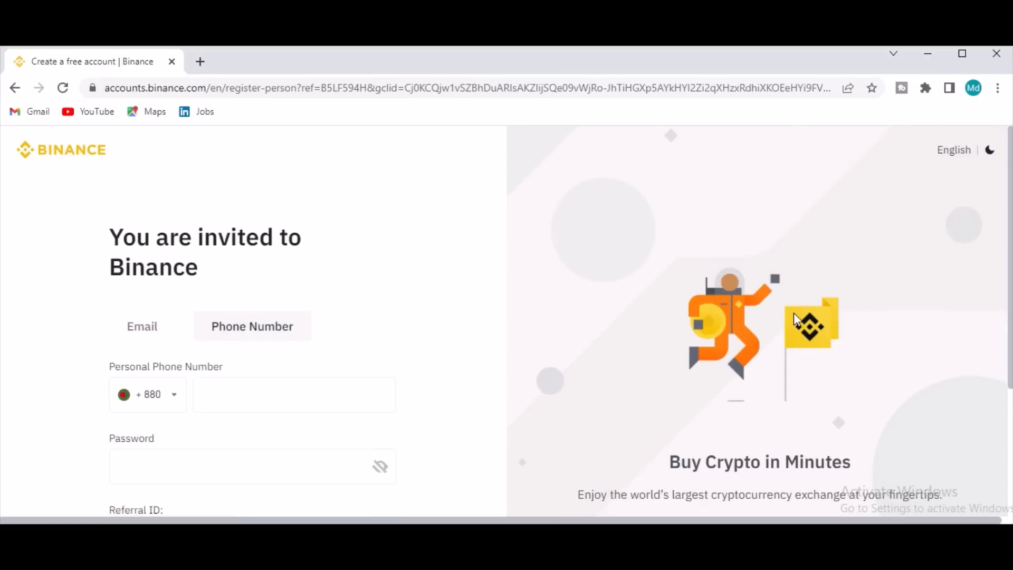
{"action": "mouse_move", "coordinate": [1005, 239]}
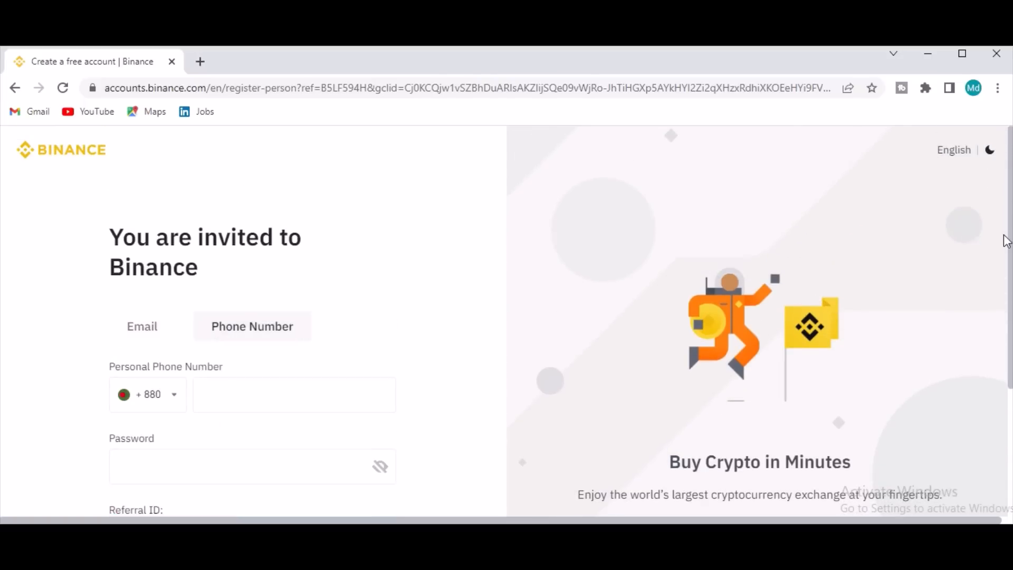
{"action": "scroll", "scroll_direction": "down", "scroll_amount": 3}
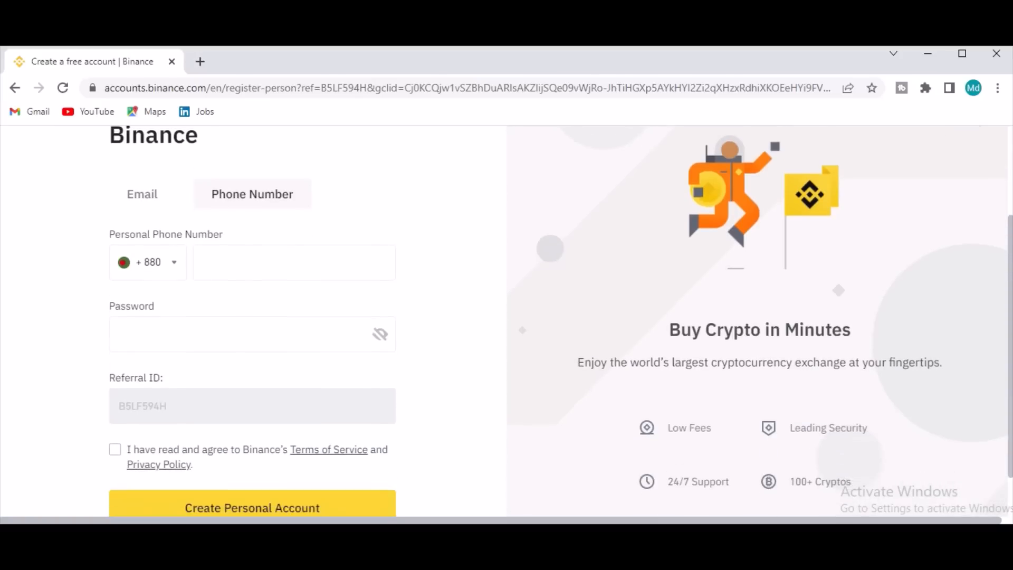
{"action": "scroll", "scroll_direction": "up", "scroll_amount": 3}
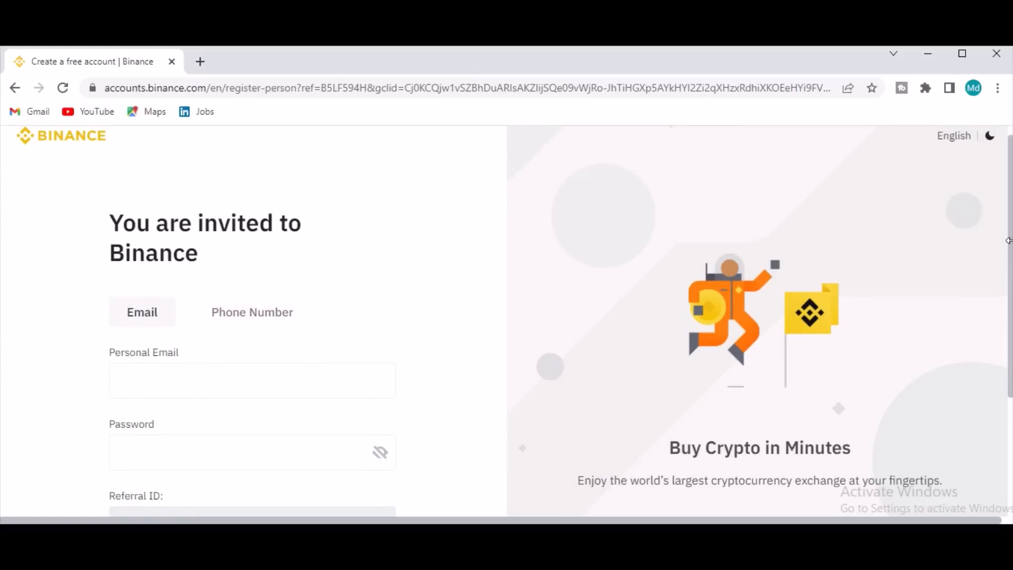
{"action": "scroll", "scroll_direction": "down", "scroll_amount": 3}
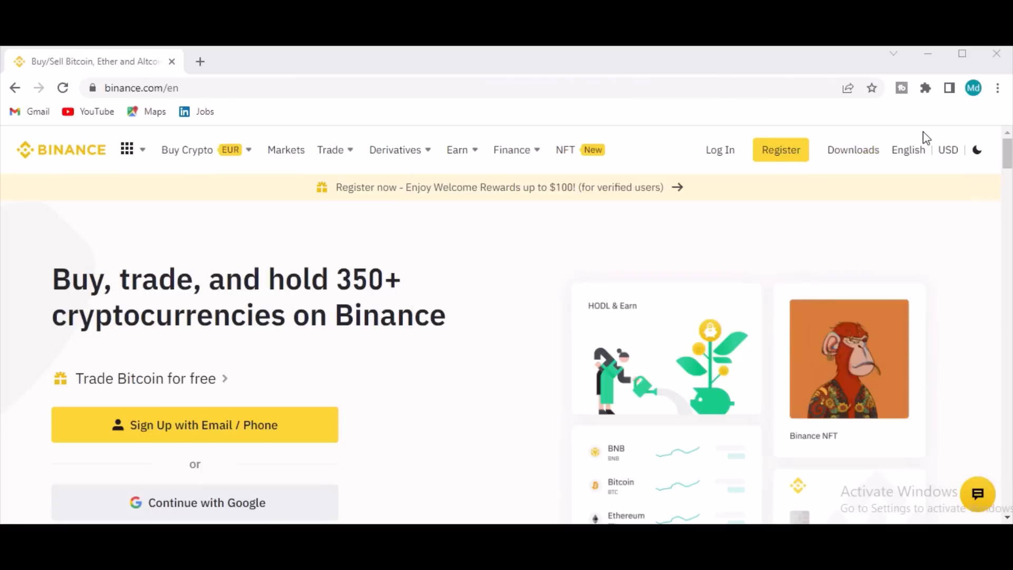
{"action": "scroll", "scroll_direction": "down", "scroll_amount": 3}
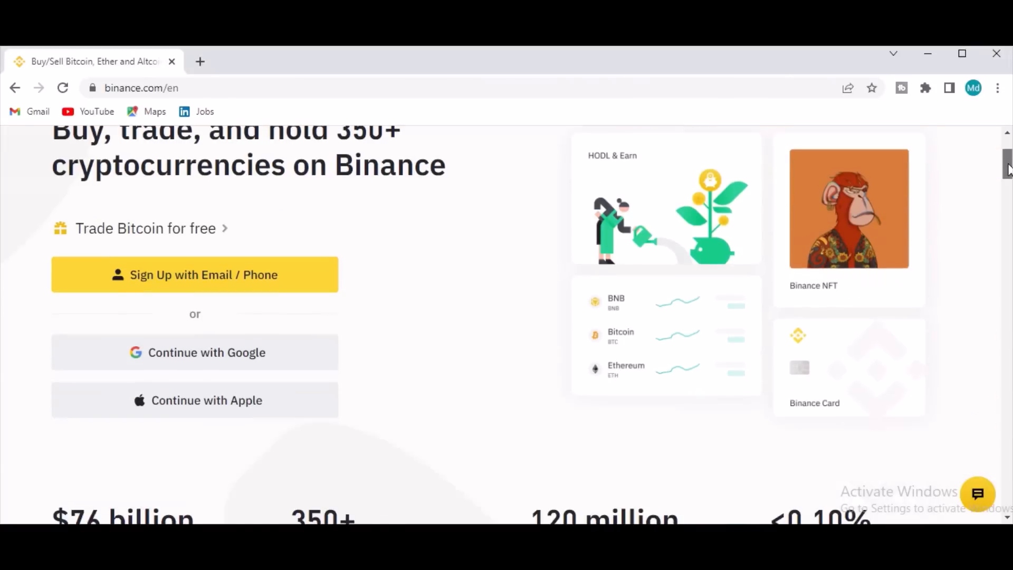
{"action": "scroll", "scroll_direction": "down", "scroll_amount": 3}
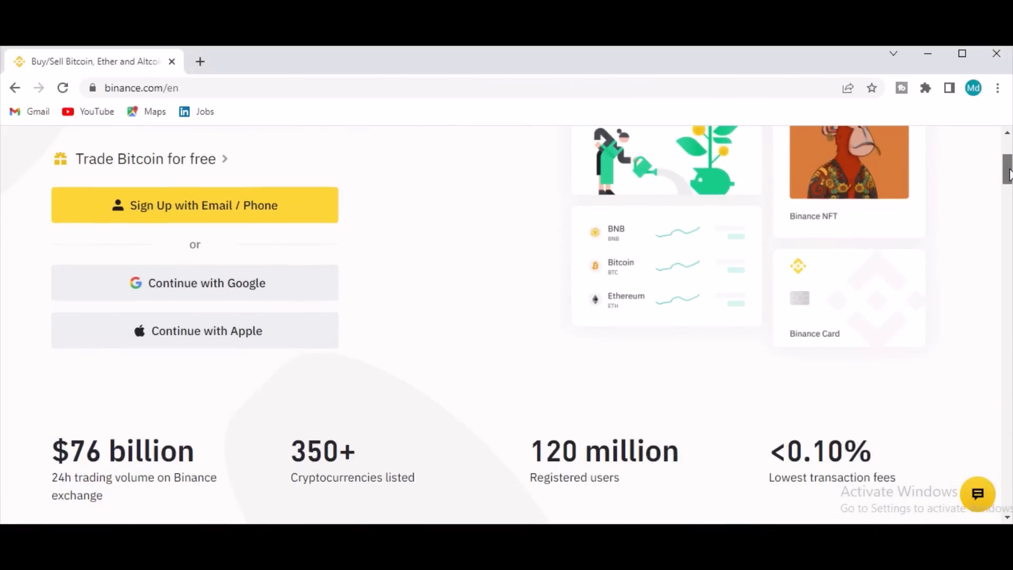
{"action": "scroll", "scroll_direction": "down", "scroll_amount": 3}
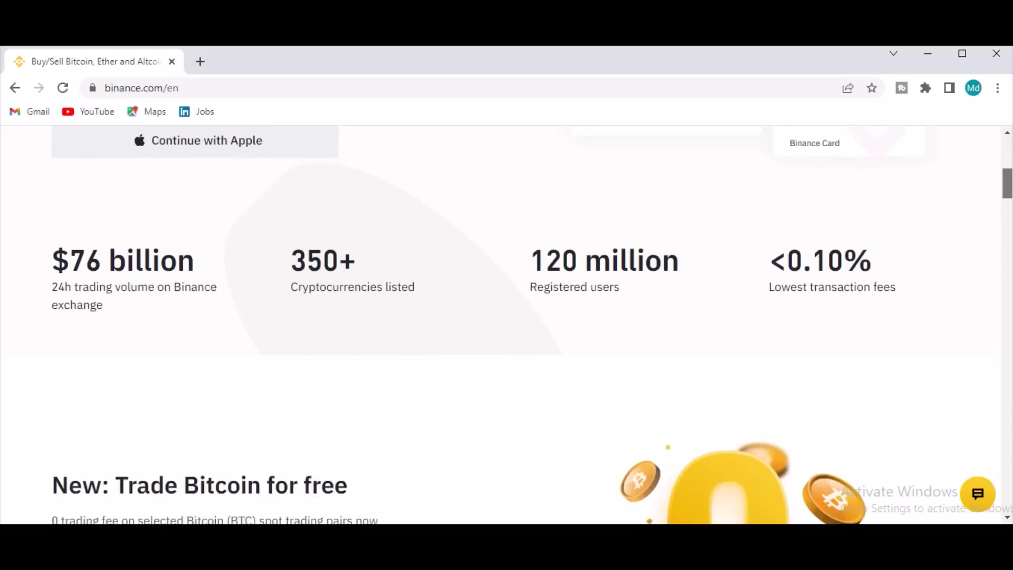
{"action": "scroll", "scroll_direction": "down", "scroll_amount": 3}
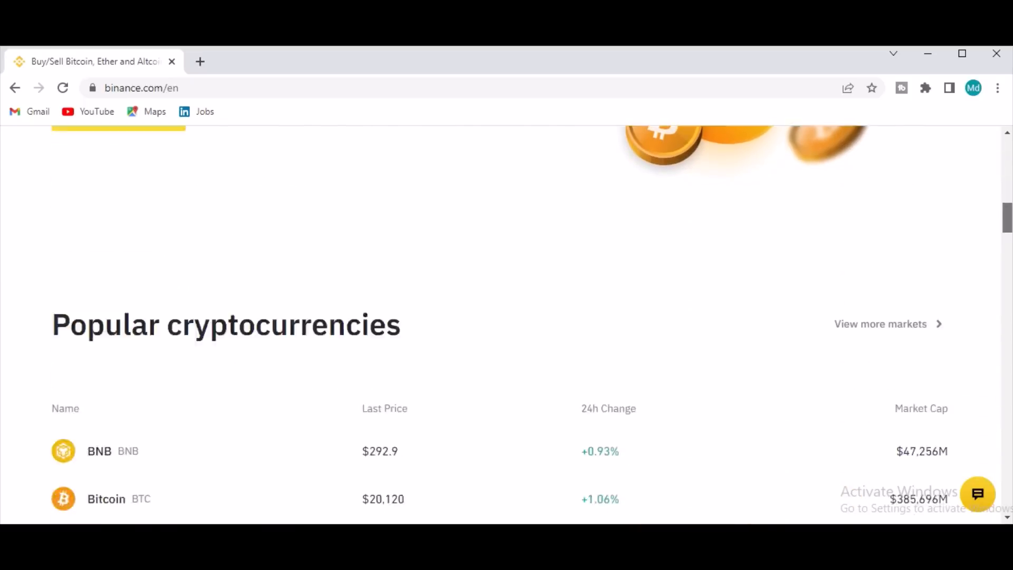
{"action": "scroll", "scroll_direction": "down", "scroll_amount": 3}
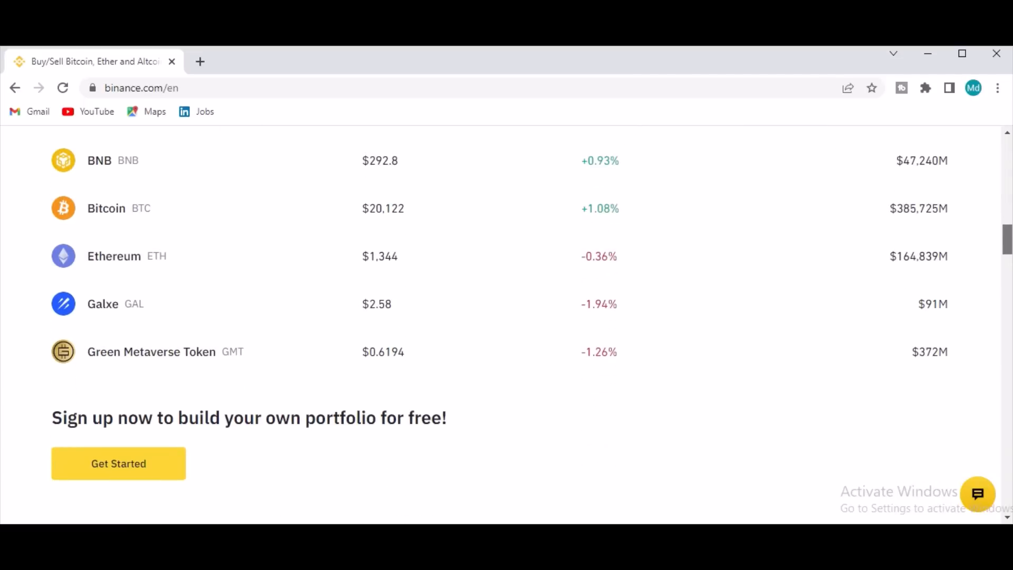
{"action": "scroll", "scroll_direction": "down", "scroll_amount": 3}
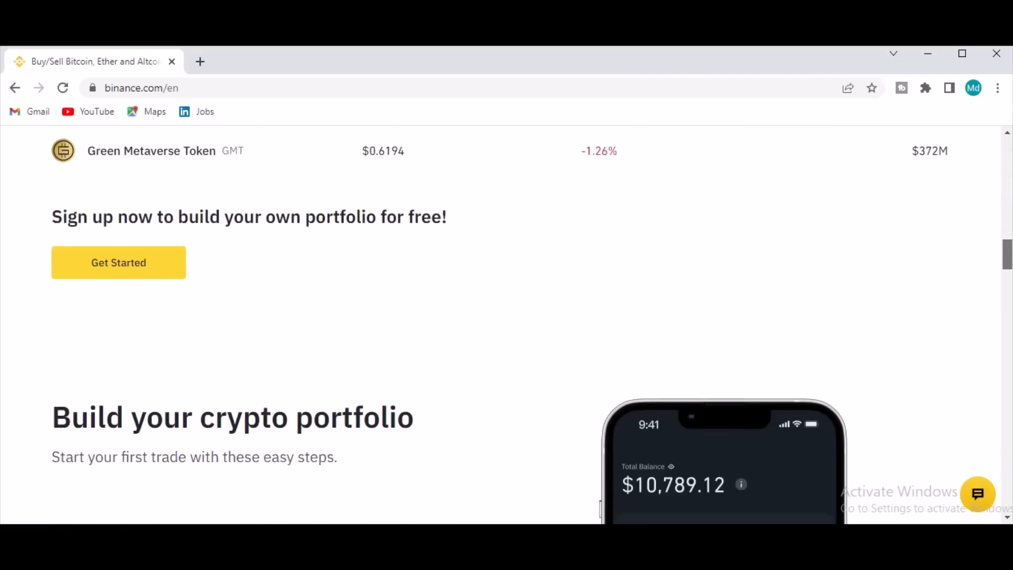
{"action": "scroll", "scroll_direction": "down", "scroll_amount": 3}
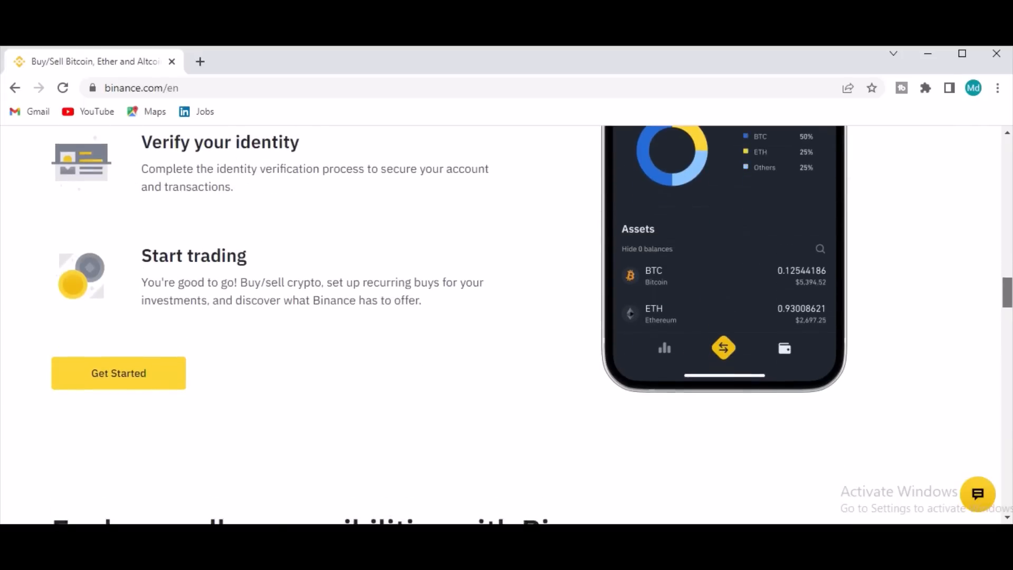
{"action": "scroll", "scroll_direction": "down", "scroll_amount": 3}
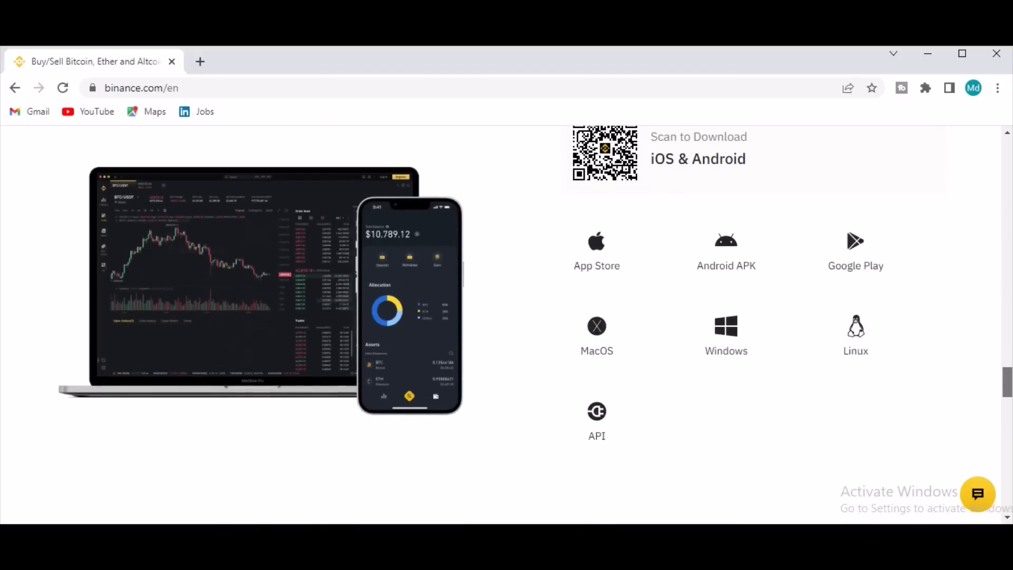
{"action": "scroll", "scroll_direction": "down", "scroll_amount": 3}
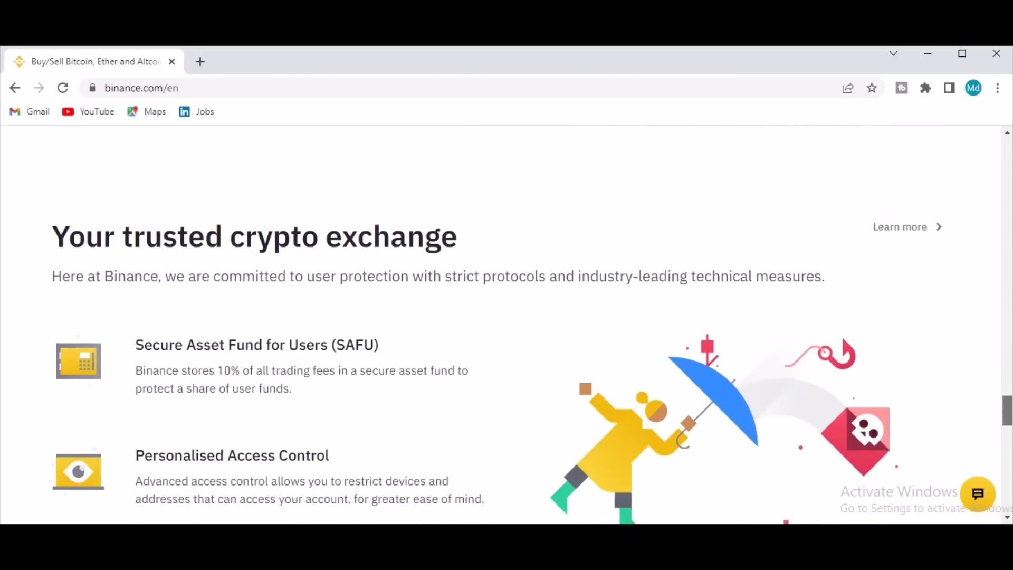
{"action": "scroll", "scroll_direction": "down", "scroll_amount": 3}
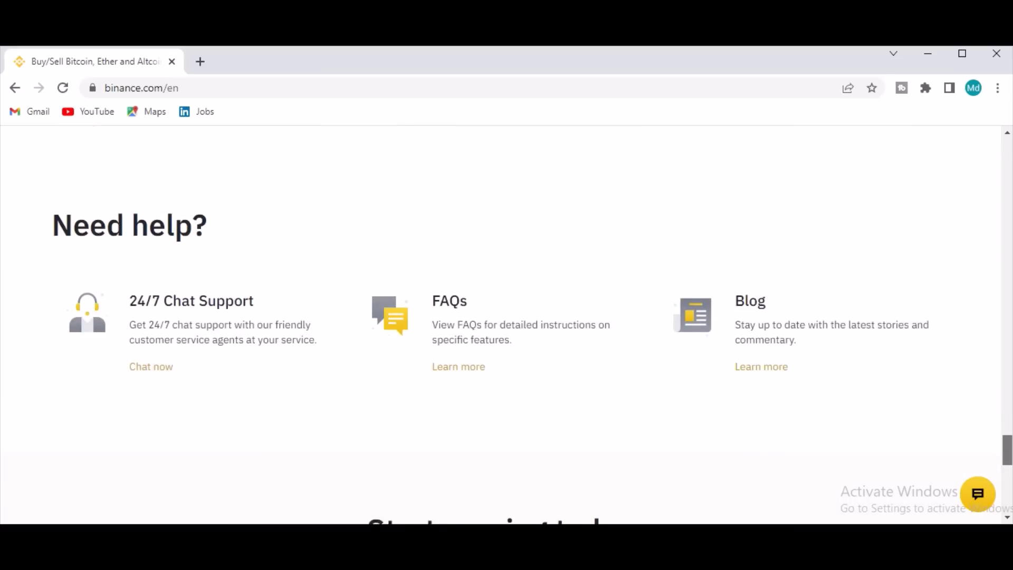
{"action": "scroll", "scroll_direction": "down", "scroll_amount": 3}
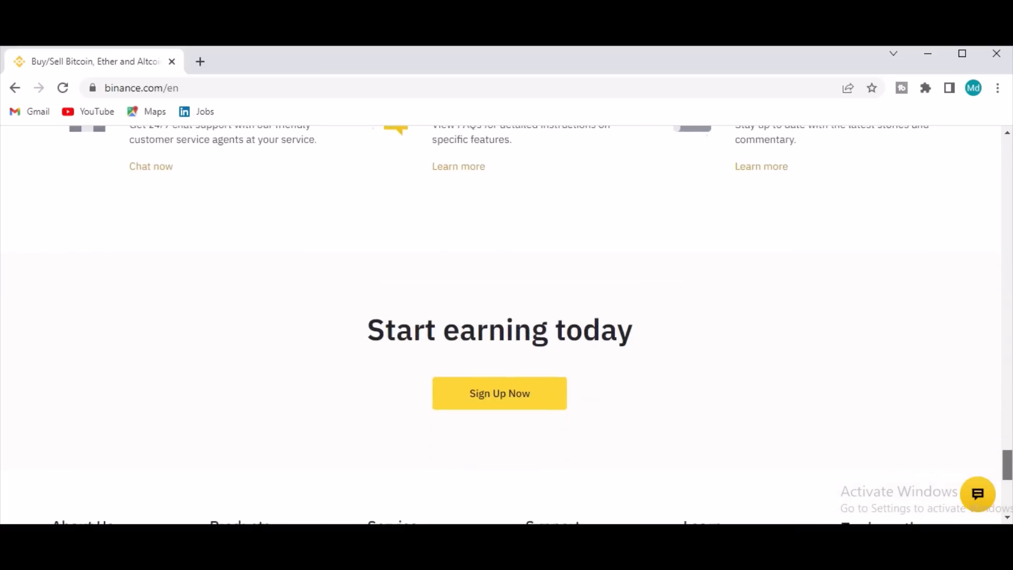
{"action": "scroll", "scroll_direction": "down", "scroll_amount": 3}
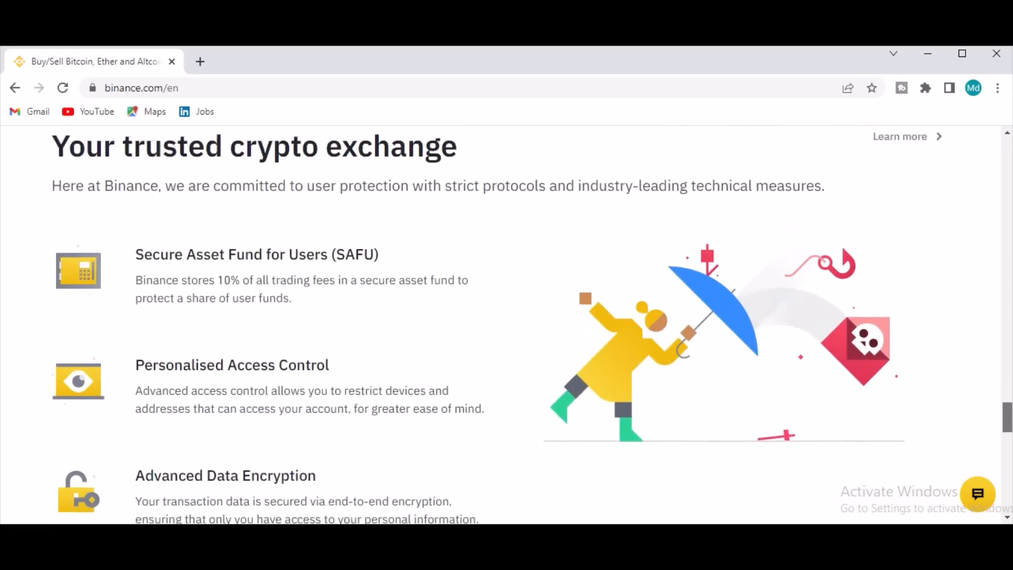
{"action": "scroll", "scroll_direction": "down", "scroll_amount": 3}
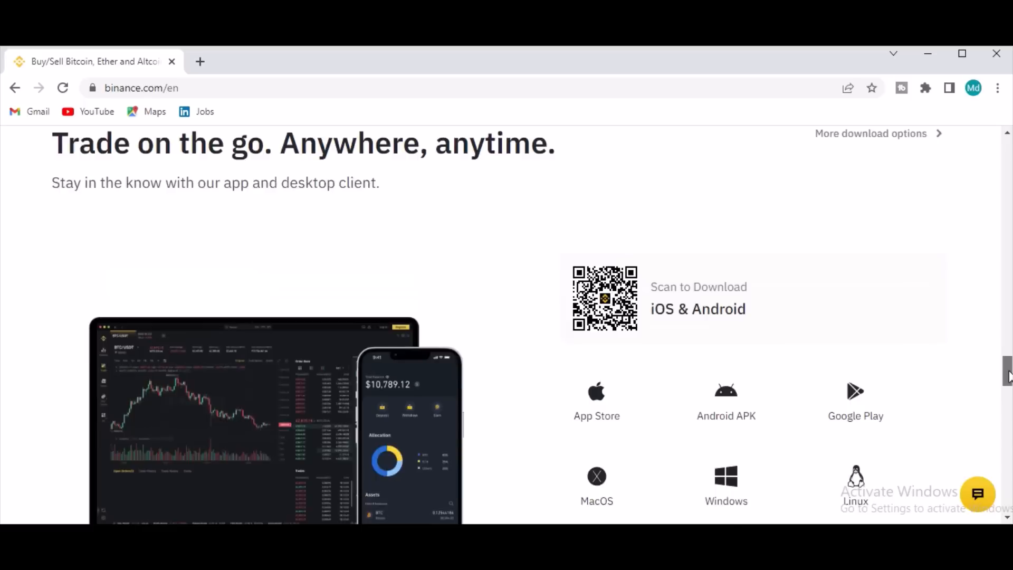
{"action": "scroll", "scroll_direction": "up", "scroll_amount": 3}
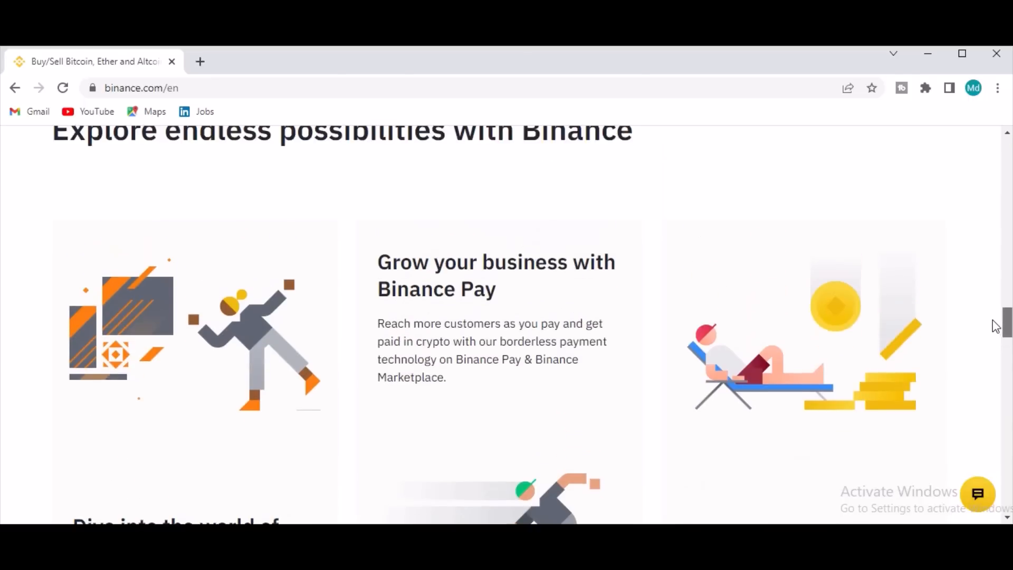
{"action": "scroll", "scroll_direction": "down", "scroll_amount": 3}
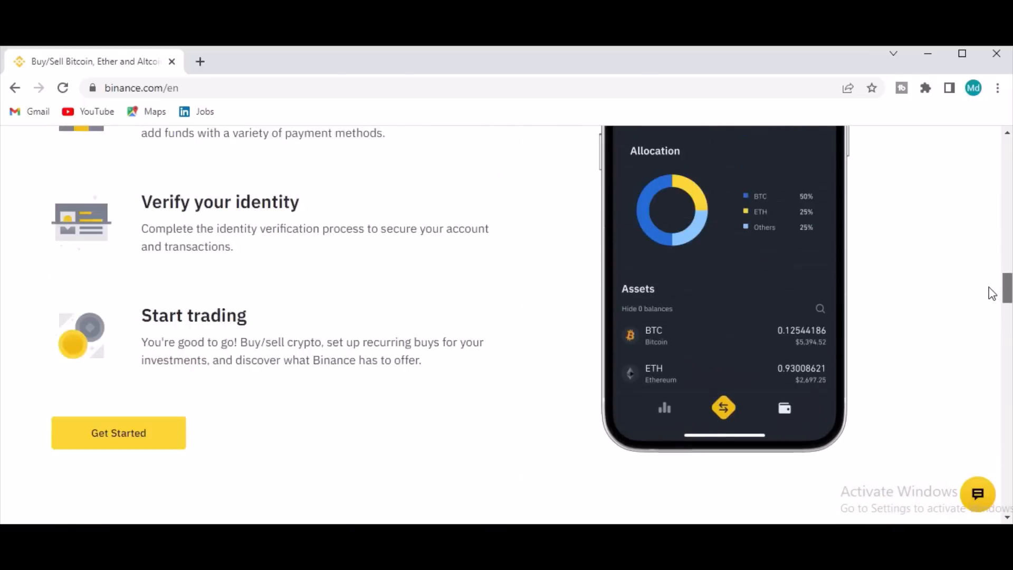
{"action": "scroll", "scroll_direction": "up", "scroll_amount": 3}
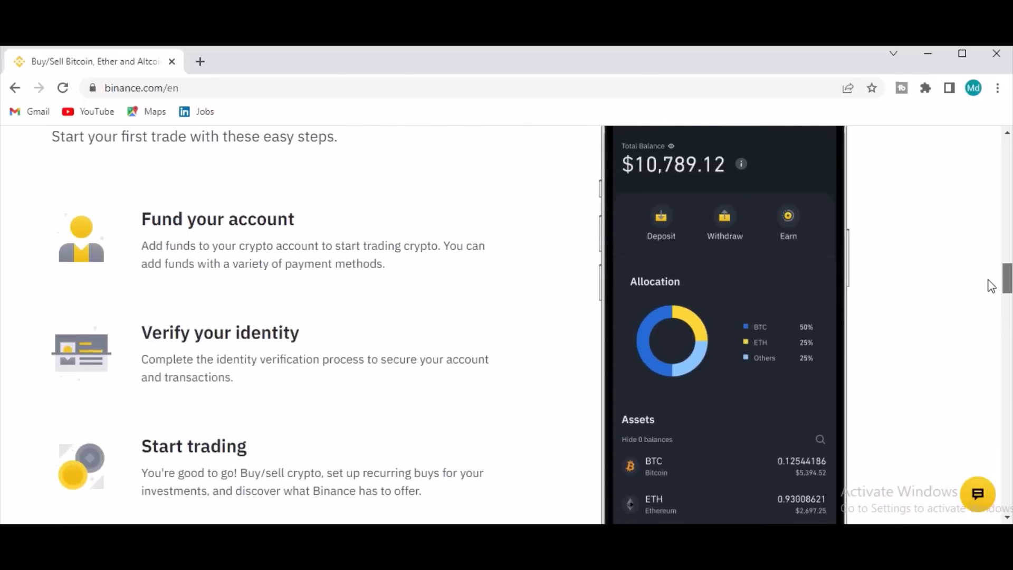
{"action": "scroll", "scroll_direction": "down", "scroll_amount": 3}
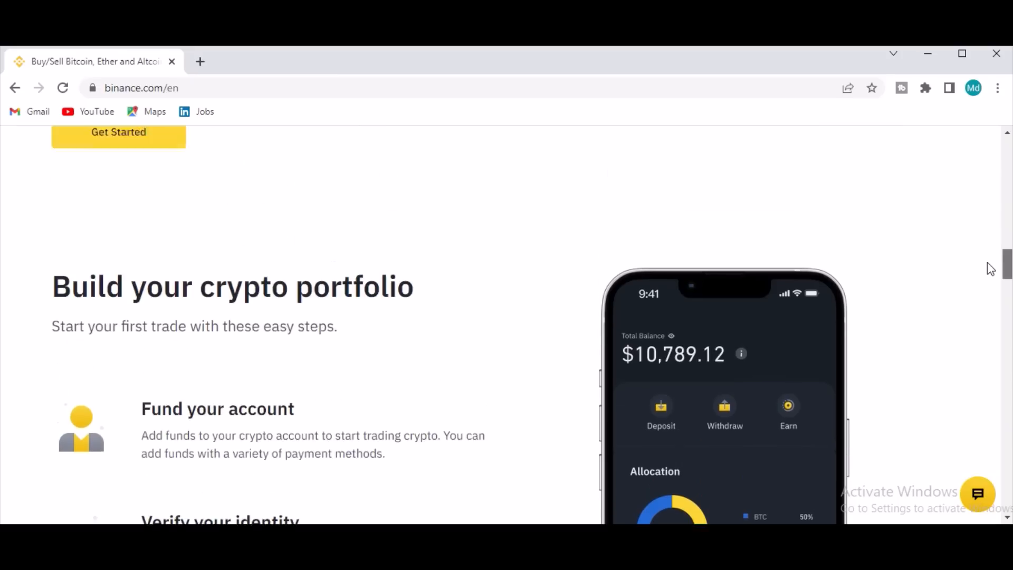
{"action": "scroll", "scroll_direction": "down", "scroll_amount": 3}
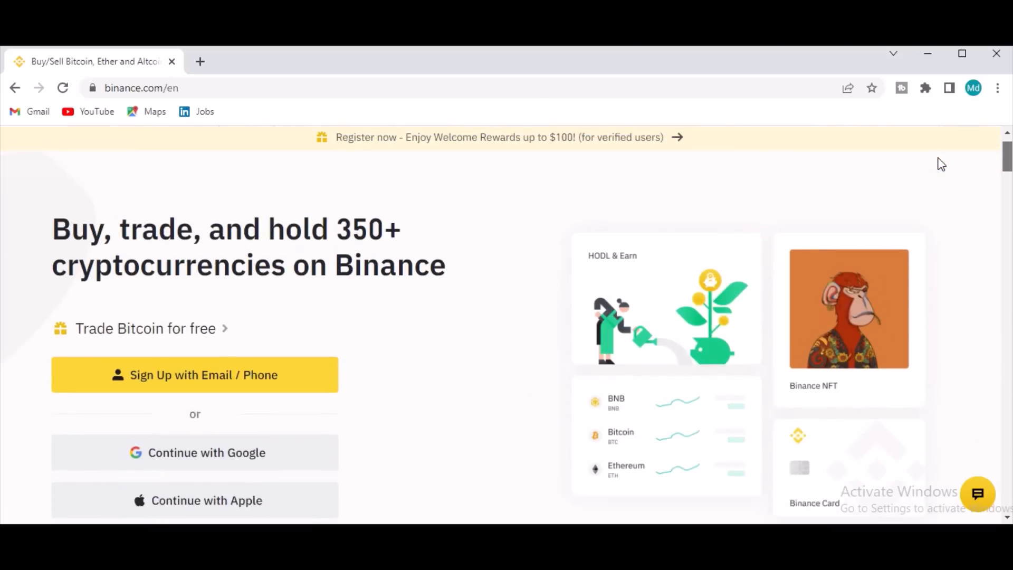
Step: Open the register page via Sign Up with Email / Phone and choose the Google option
{"action": "scroll", "scroll_direction": "down", "scroll_amount": 3}
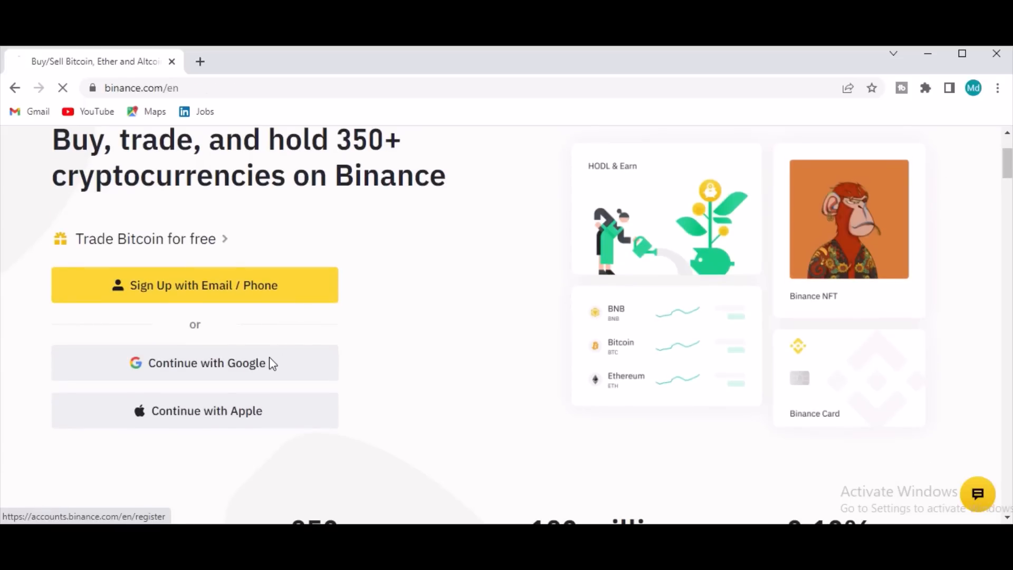
{"action": "left_click", "coordinate": [193, 285]}
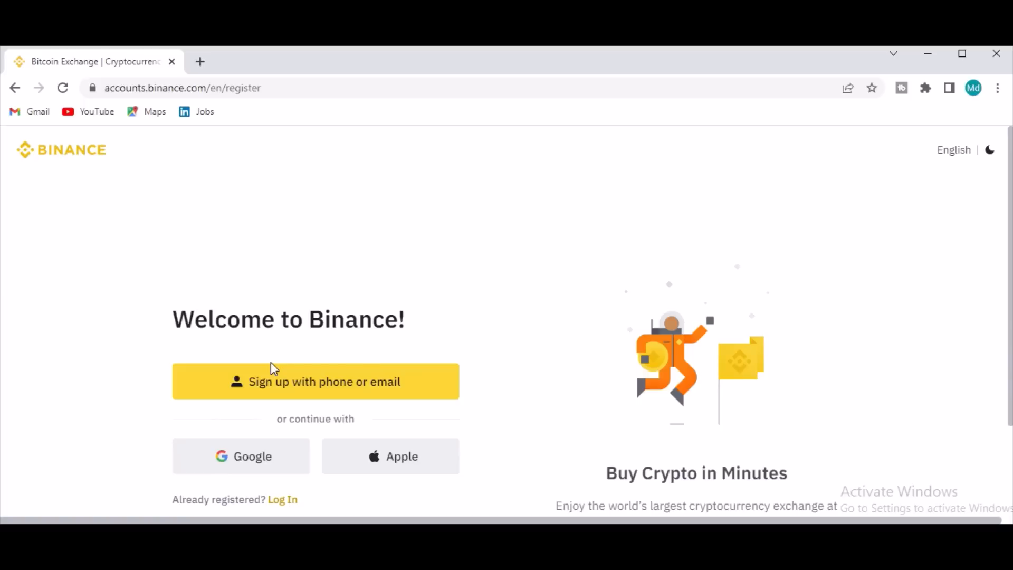
{"action": "mouse_move", "coordinate": [1008, 167]}
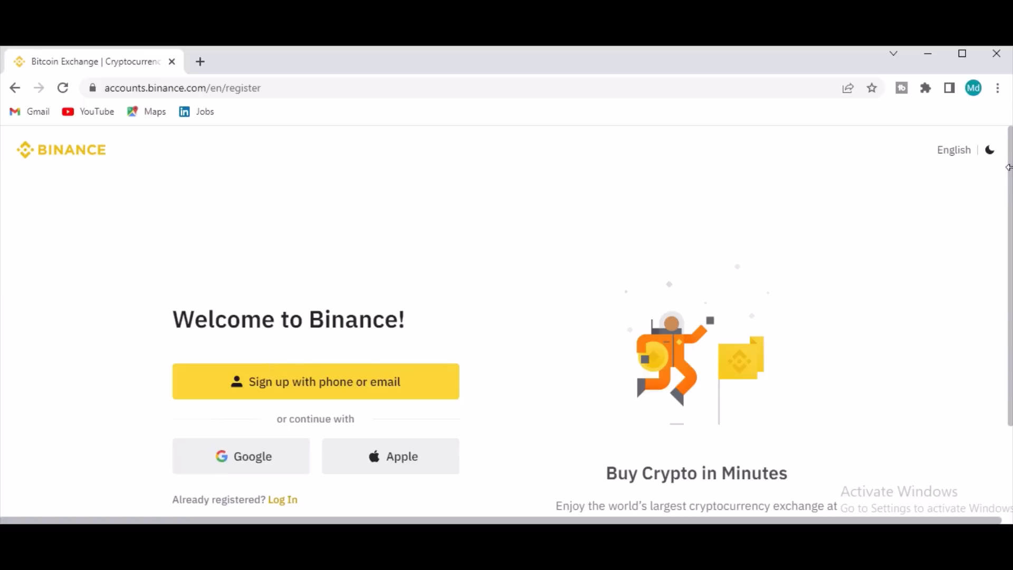
{"action": "scroll", "scroll_direction": "down", "scroll_amount": 3}
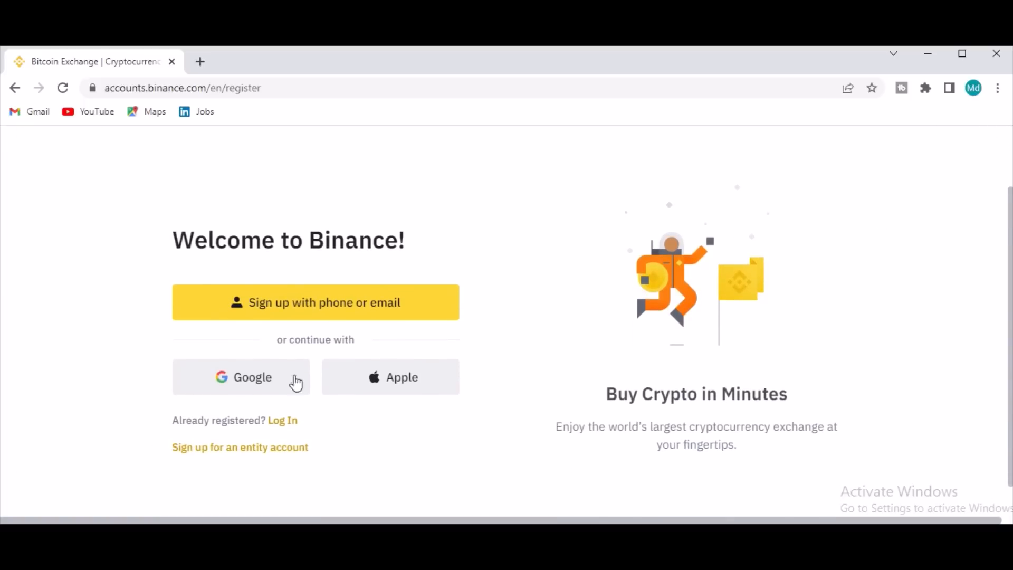
{"action": "mouse_move", "coordinate": [349, 389]}
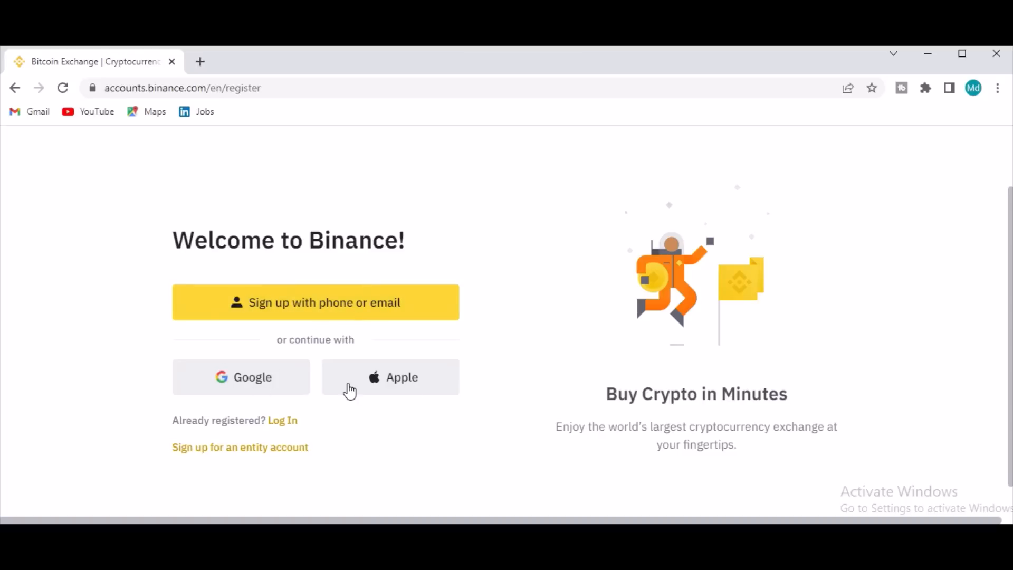
{"action": "mouse_move", "coordinate": [239, 391]}
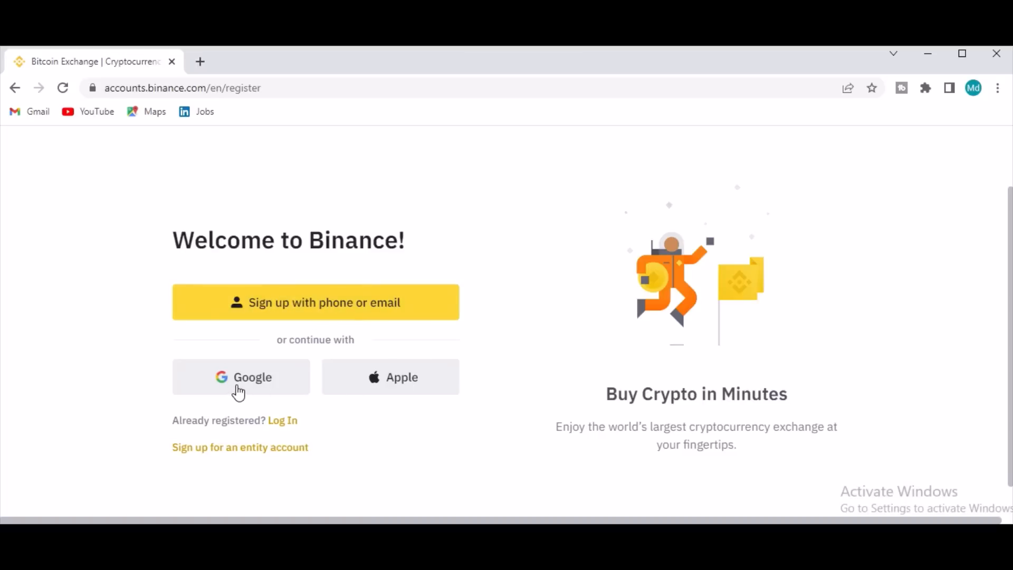
{"action": "left_click", "coordinate": [241, 377]}
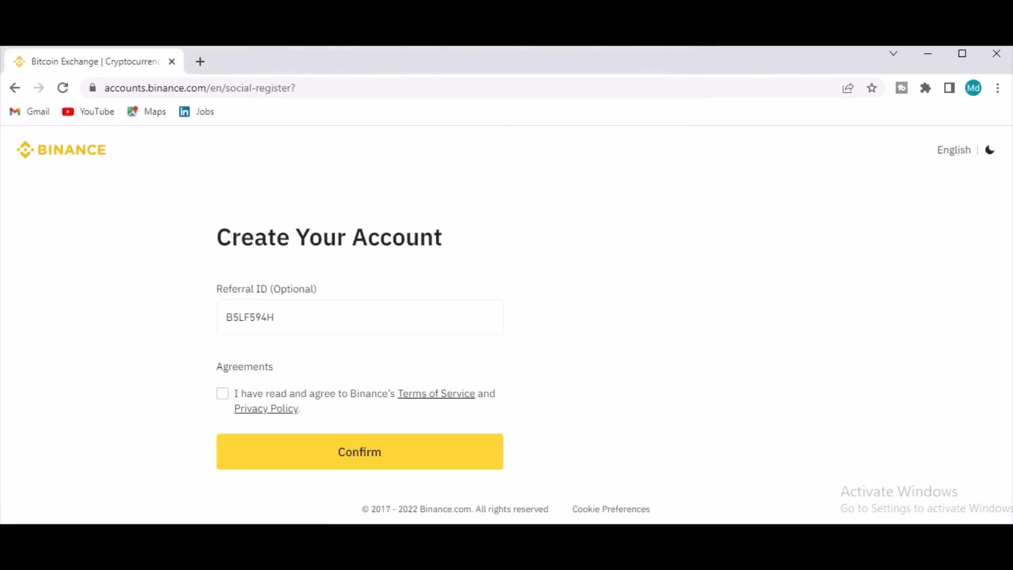
Step: Agree to the Terms of Service and Privacy Policy and confirm account creation
{"action": "left_click", "coordinate": [222, 394]}
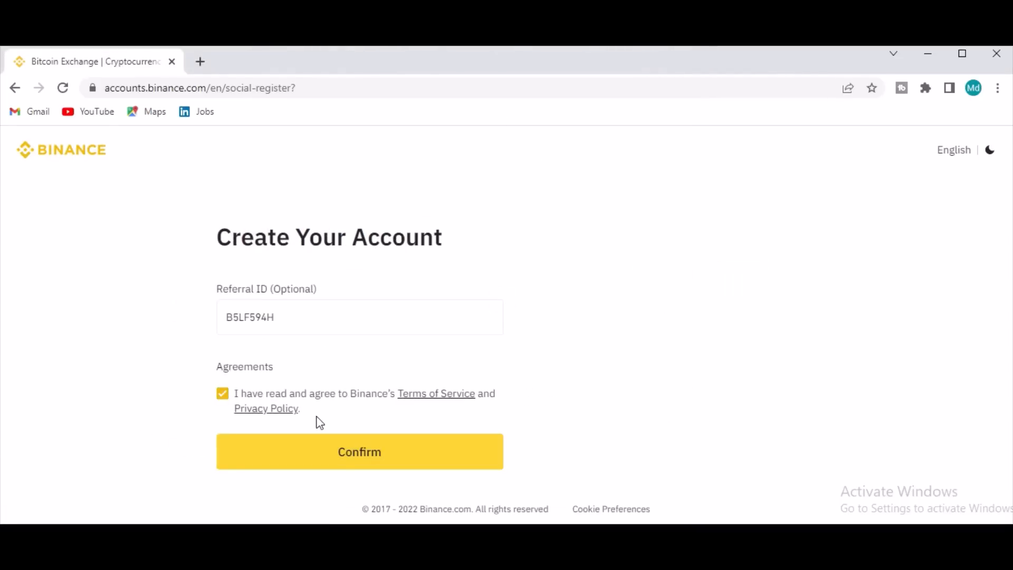
{"action": "left_click", "coordinate": [359, 452]}
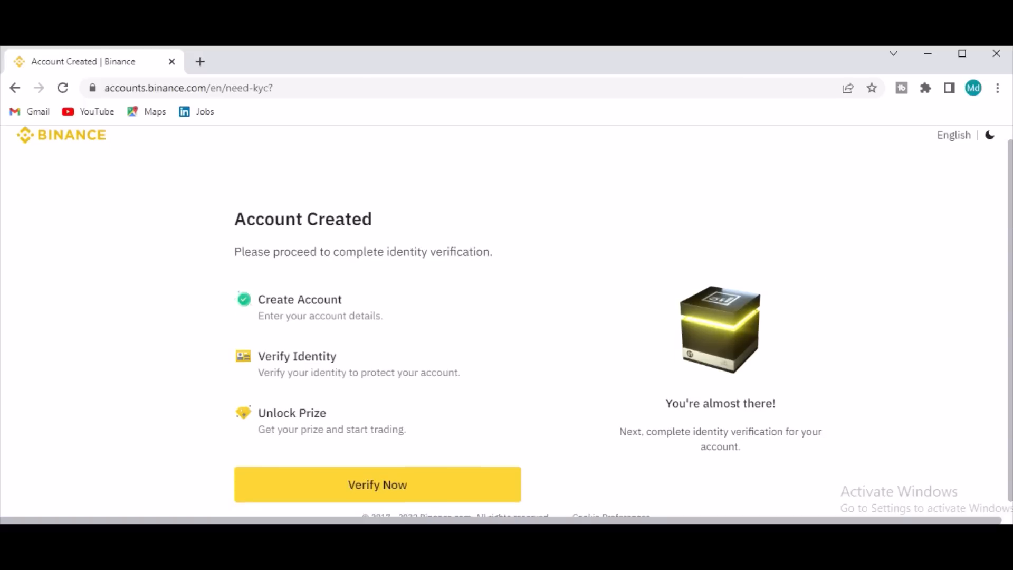
{"action": "scroll", "scroll_direction": "down", "scroll_amount": 3}
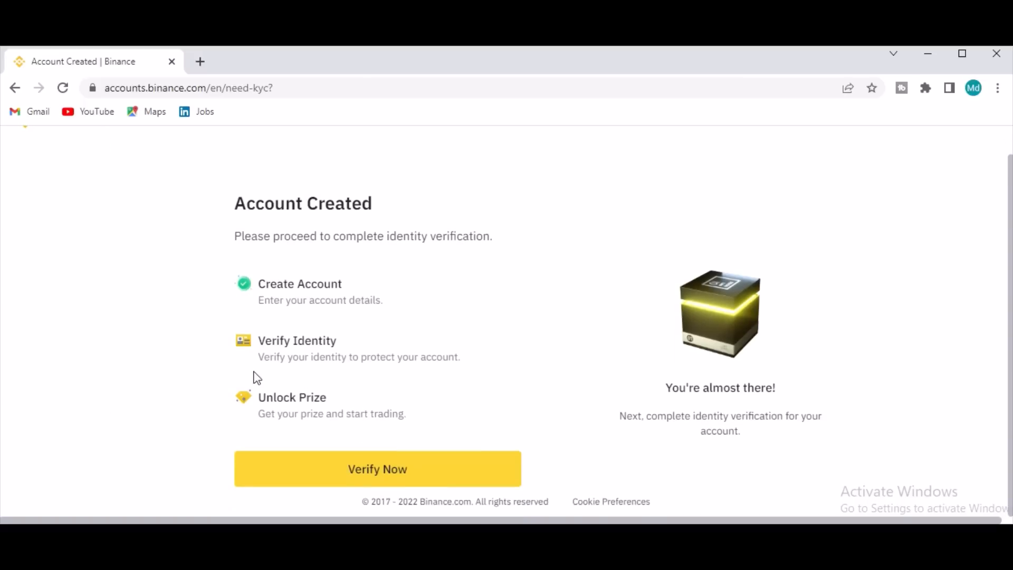
{"action": "mouse_move", "coordinate": [271, 372]}
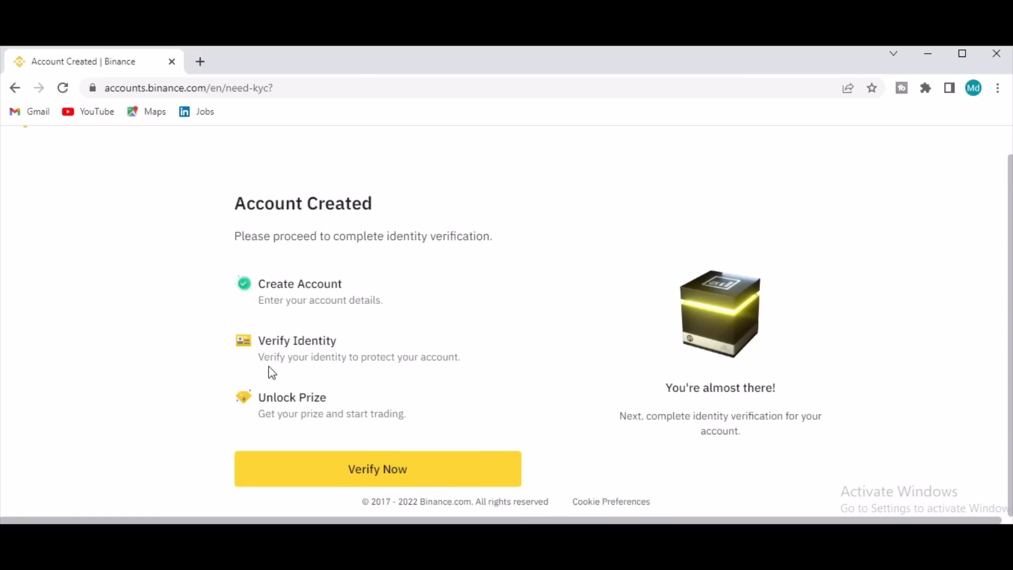
Step: Start verification to show Bangladesh as country of residence and the verification steps
{"action": "left_click", "coordinate": [377, 468]}
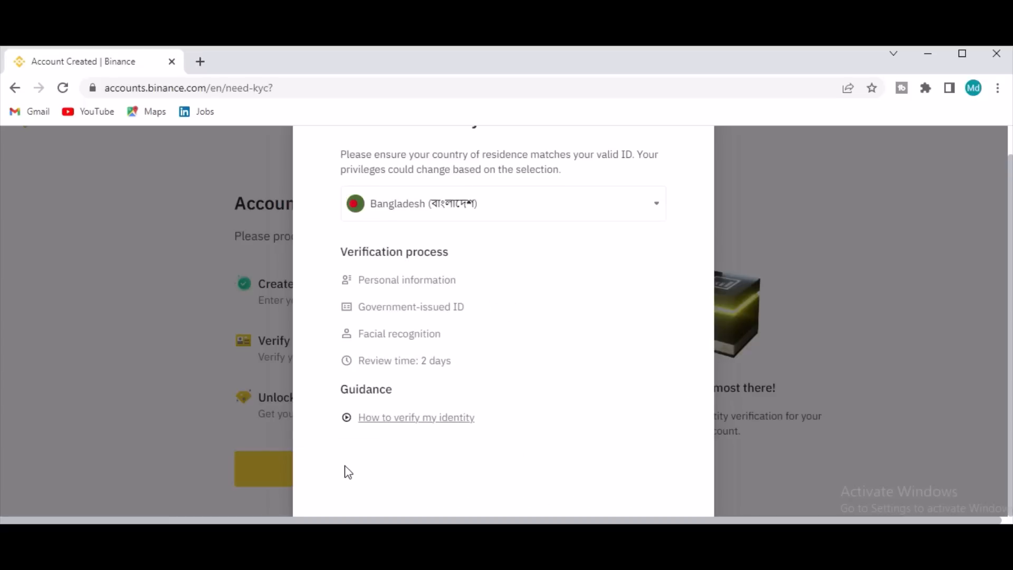
{"action": "mouse_move", "coordinate": [585, 201]}
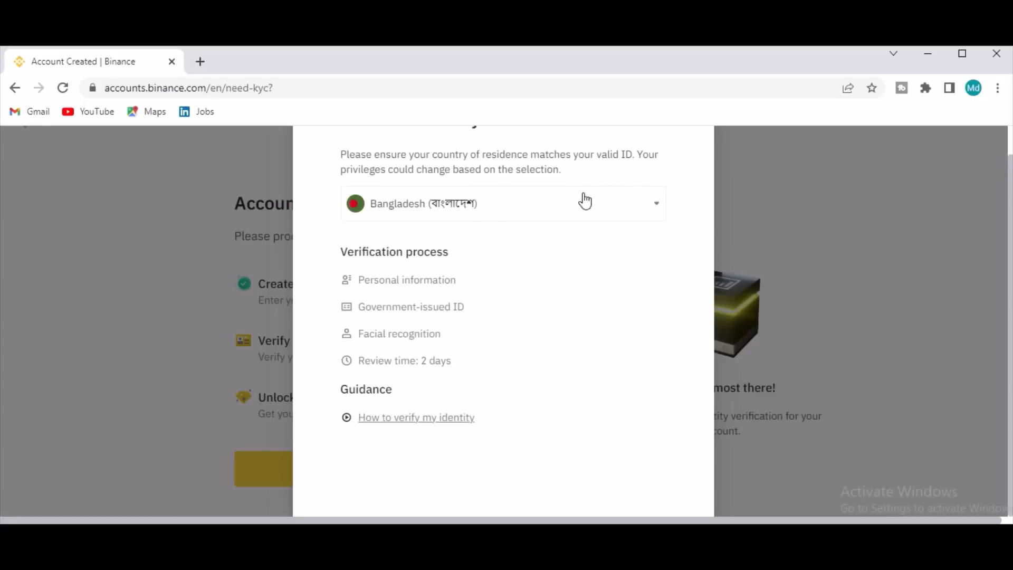
{"action": "mouse_move", "coordinate": [478, 316]}
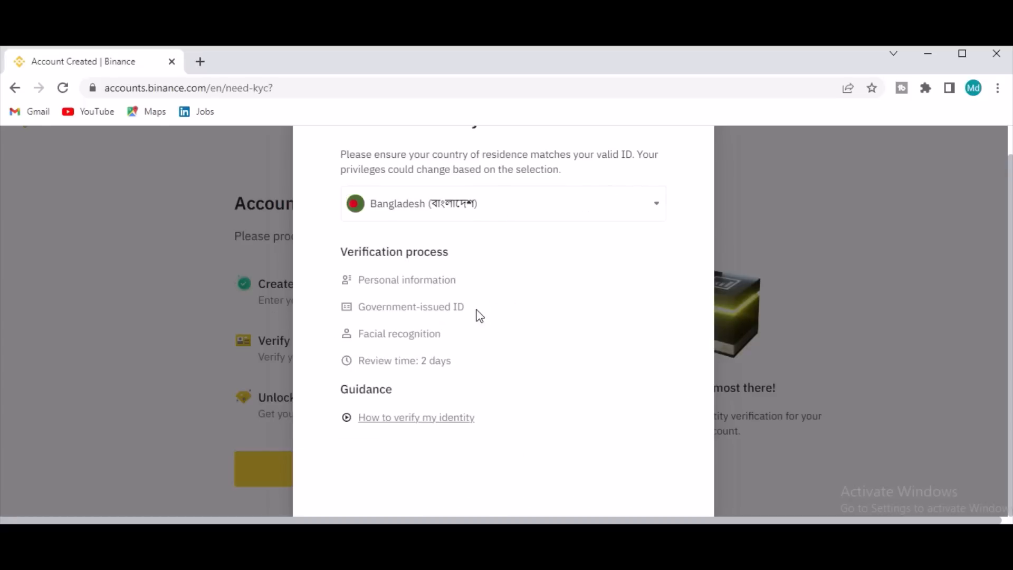
{"action": "mouse_move", "coordinate": [397, 374]}
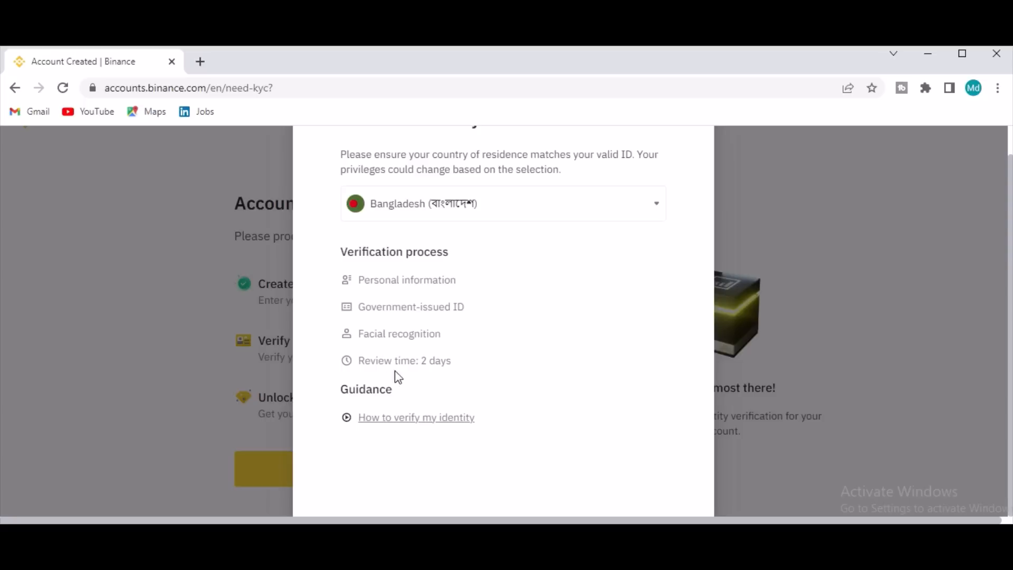
{"action": "mouse_move", "coordinate": [446, 406]}
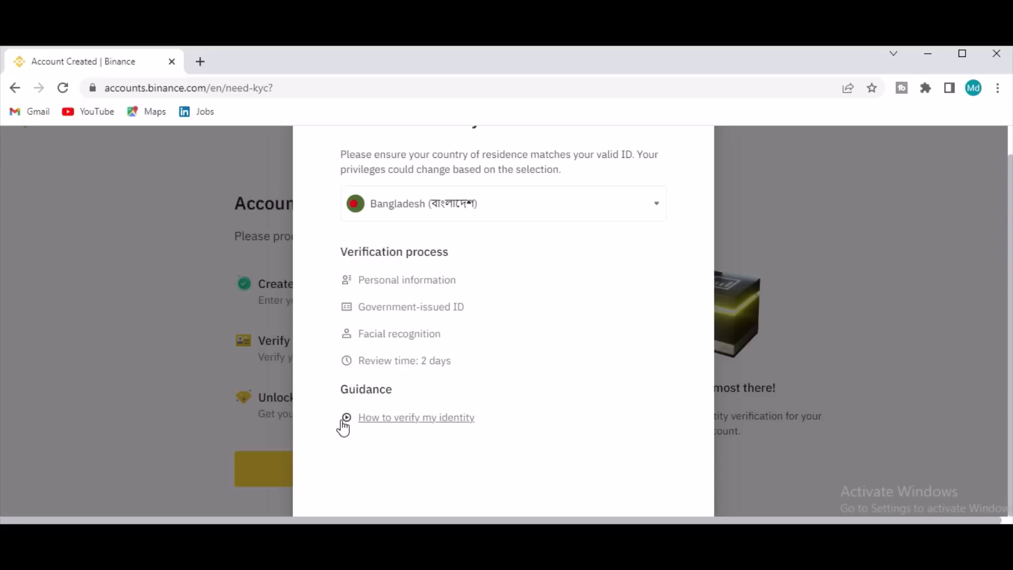
{"action": "mouse_move", "coordinate": [354, 412]}
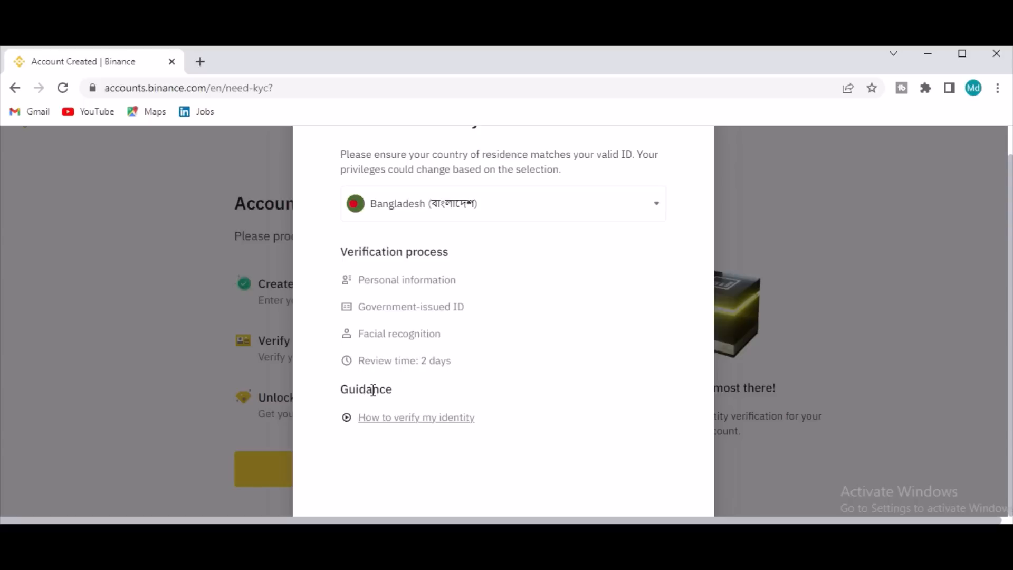
{"action": "mouse_move", "coordinate": [347, 420]}
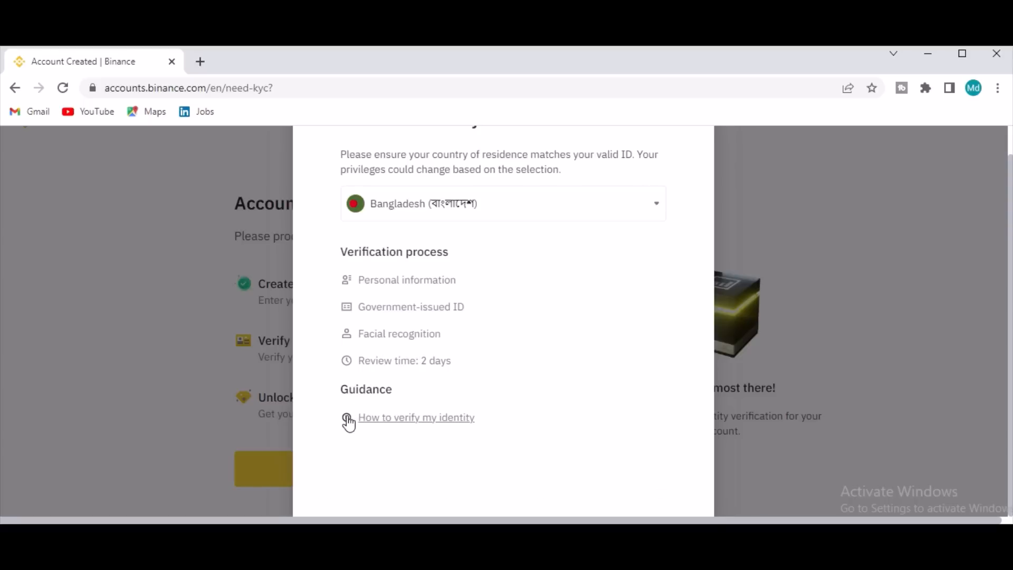
{"action": "left_click", "coordinate": [417, 417]}
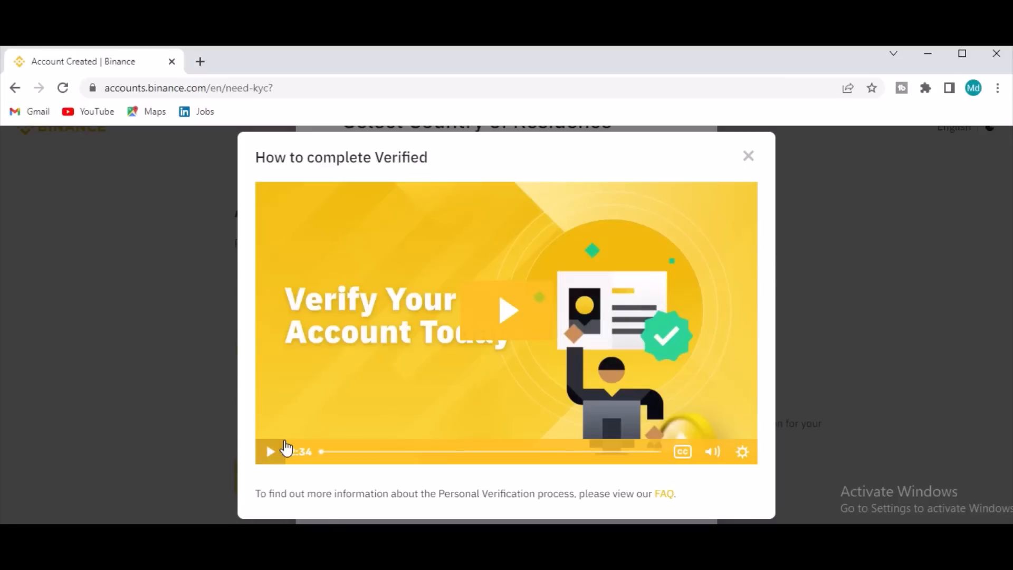
{"action": "left_click", "coordinate": [270, 452]}
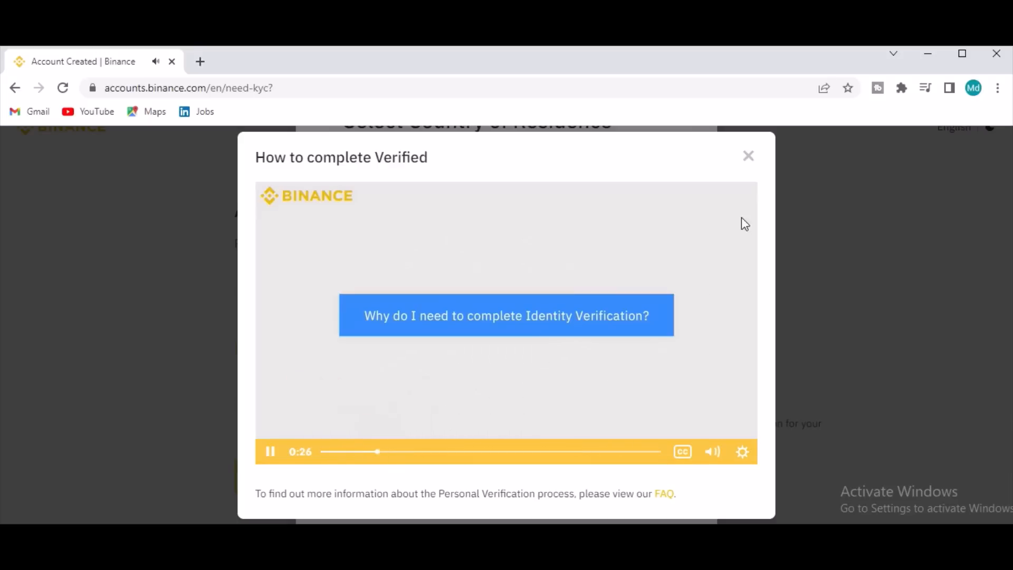
{"action": "left_click", "coordinate": [748, 156]}
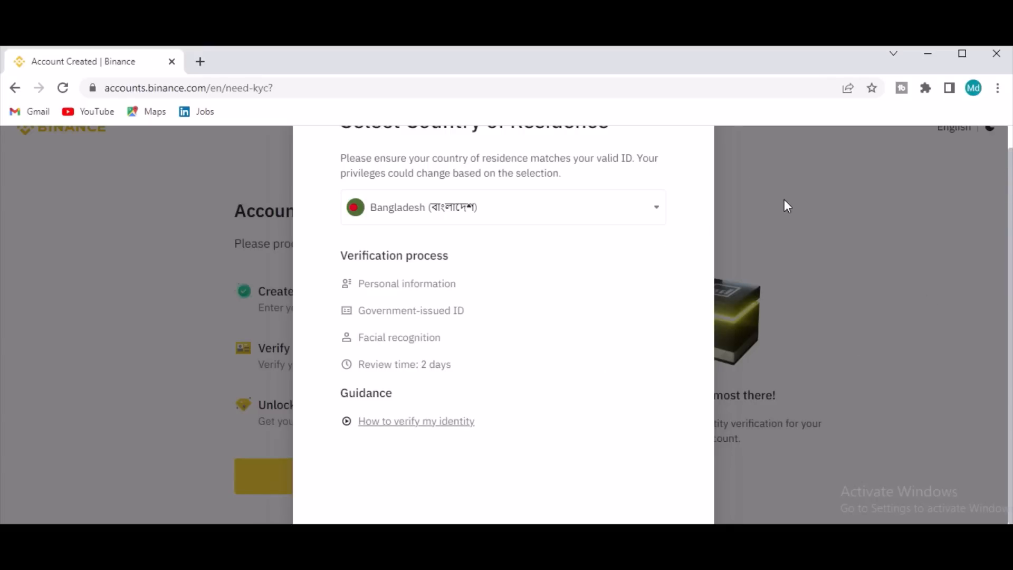
{"action": "mouse_move", "coordinate": [637, 206]}
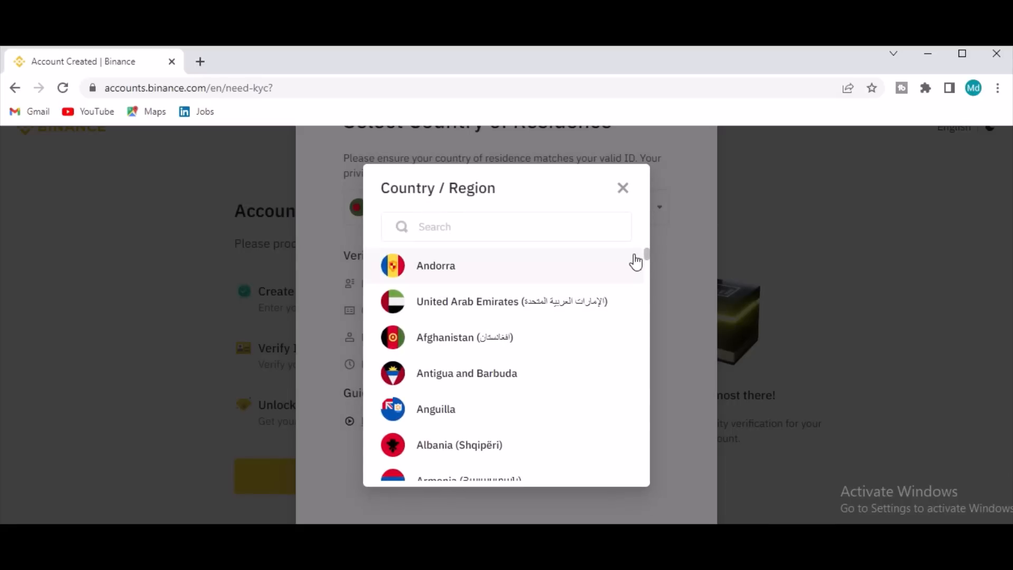
{"action": "scroll", "scroll_direction": "down", "scroll_amount": 3}
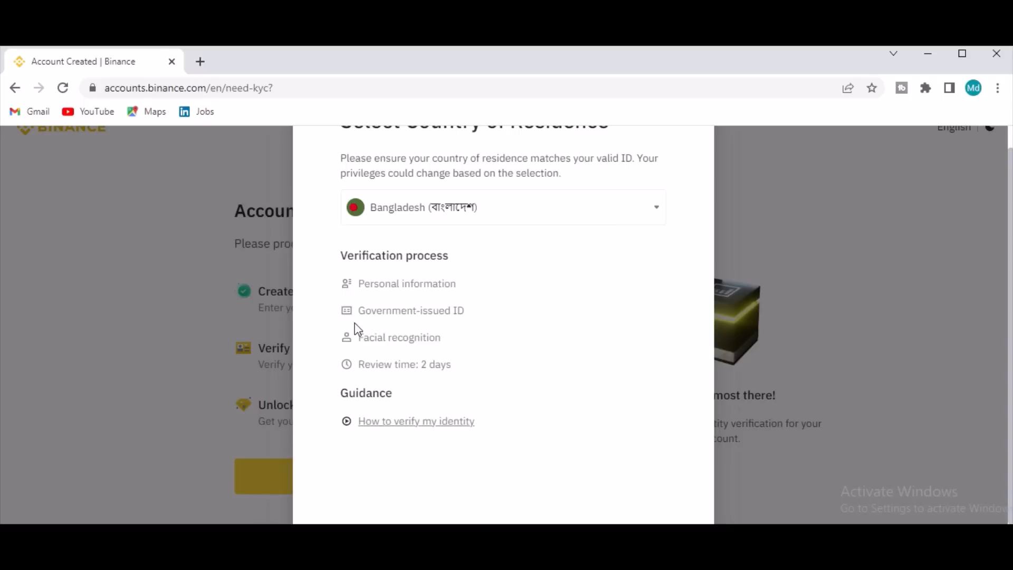
{"action": "mouse_move", "coordinate": [389, 337]}
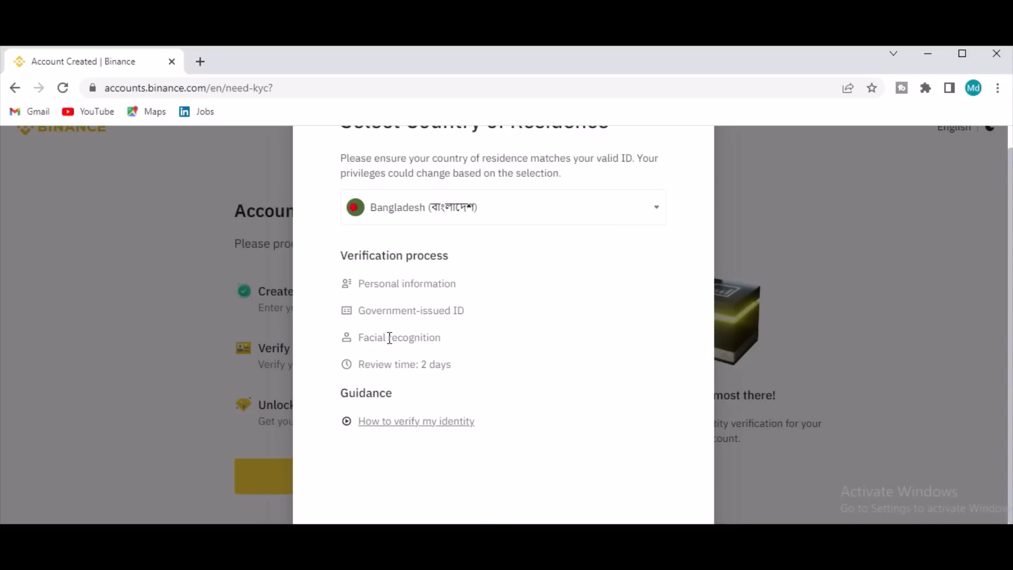
{"action": "mouse_move", "coordinate": [357, 337]}
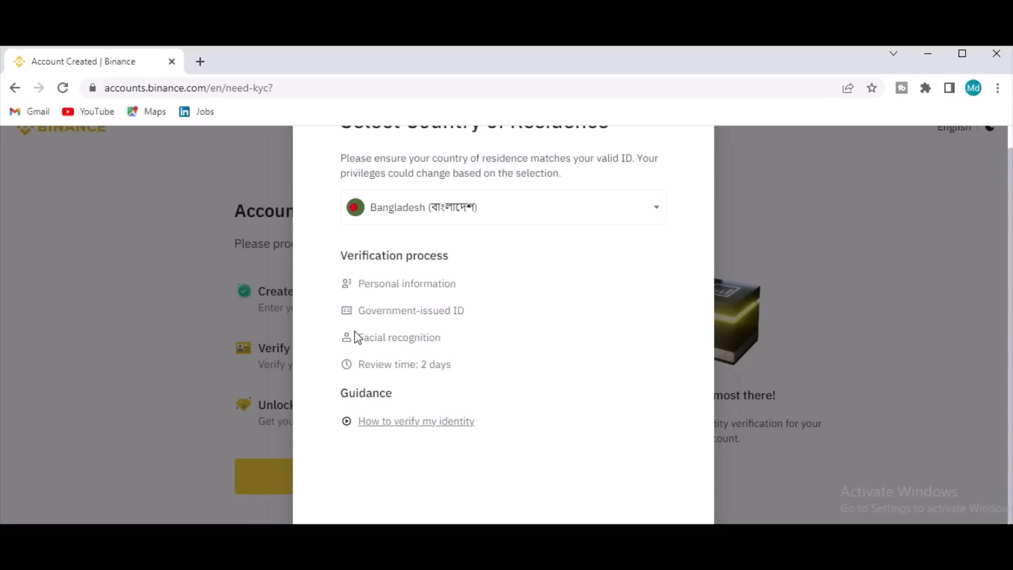
{"action": "mouse_move", "coordinate": [431, 363]}
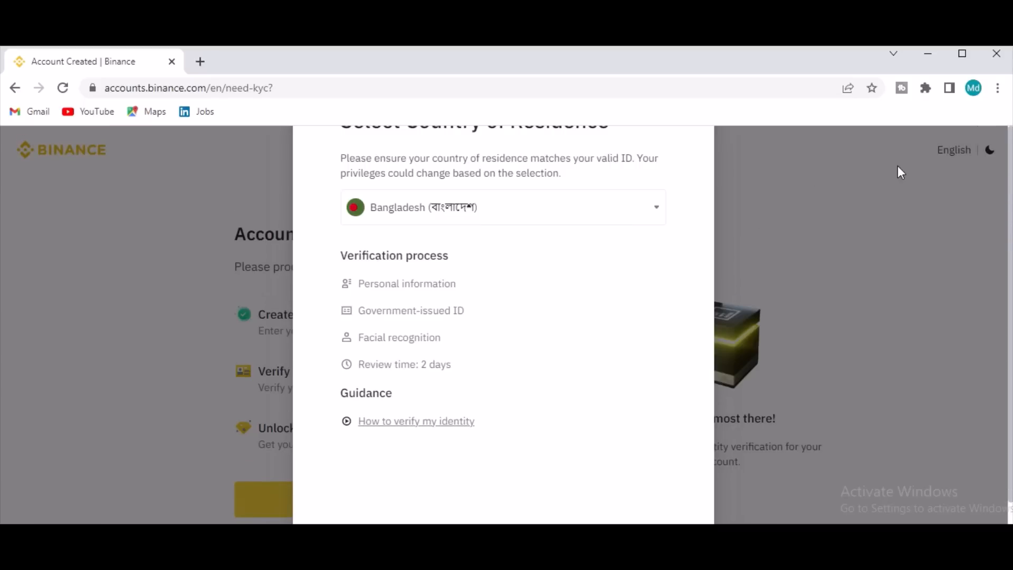
{"action": "mouse_move", "coordinate": [589, 311]}
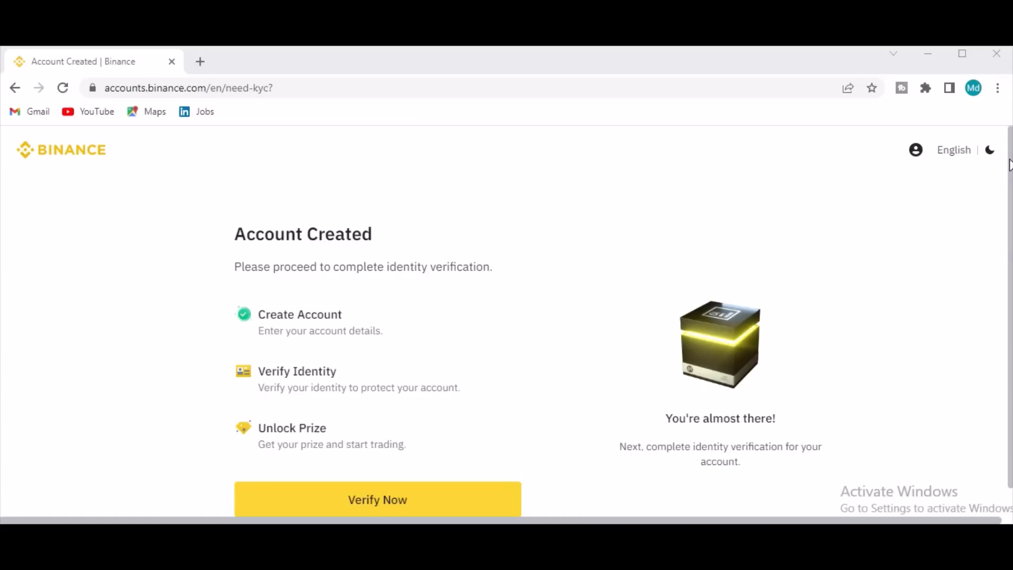
{"action": "scroll", "scroll_direction": "down", "scroll_amount": 3}
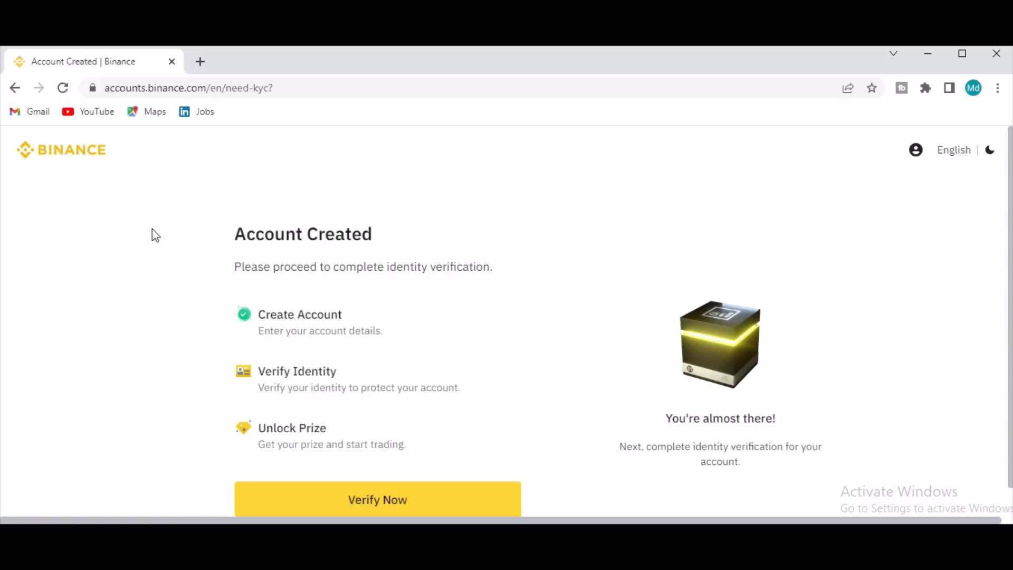
{"action": "mouse_move", "coordinate": [794, 183]}
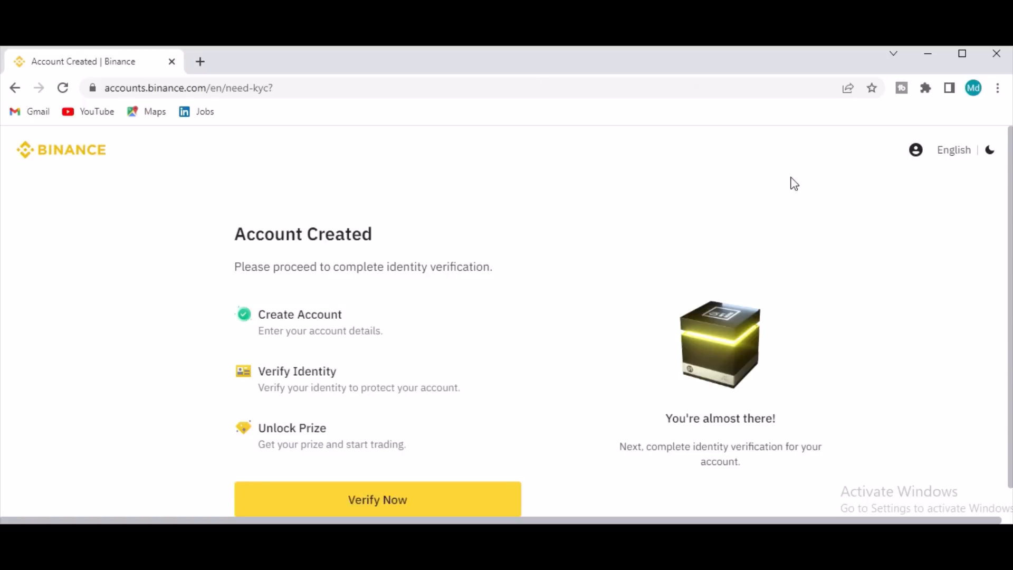
{"action": "mouse_move", "coordinate": [79, 164]}
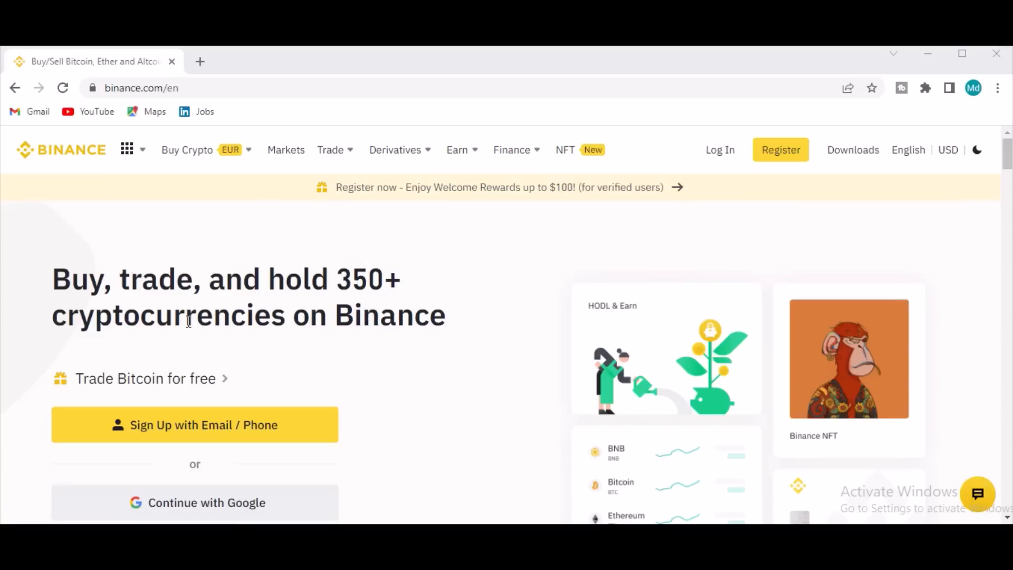
Step: Preview the Buy Crypto options on the home page, then open the Markets list
{"action": "scroll", "scroll_direction": "down", "scroll_amount": 3}
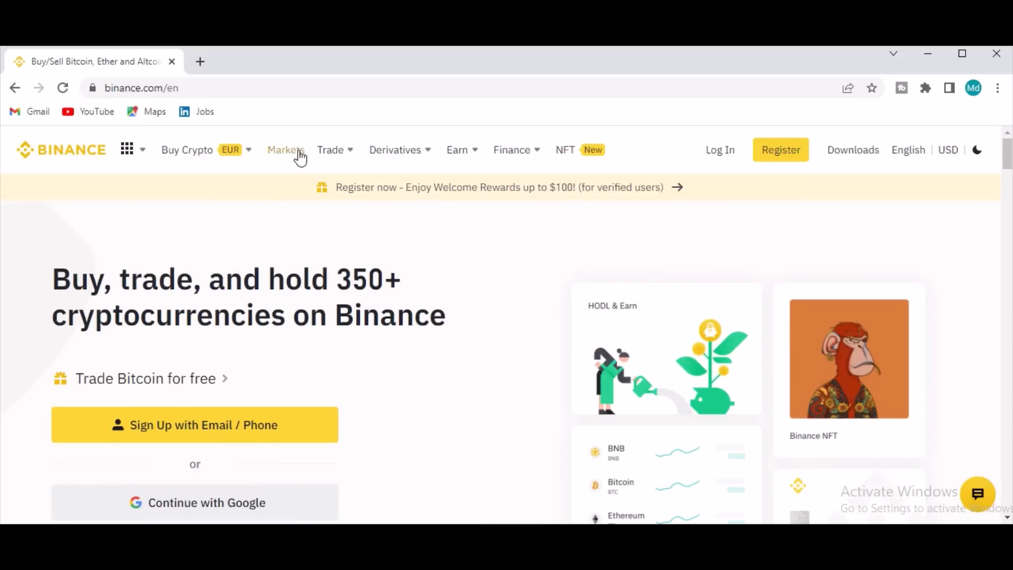
{"action": "left_click", "coordinate": [187, 150]}
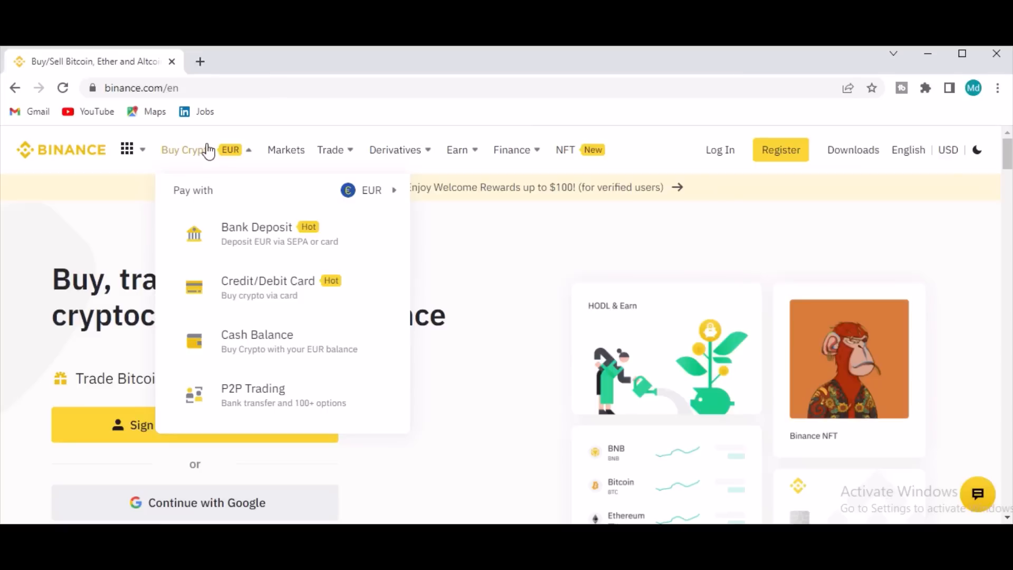
{"action": "mouse_move", "coordinate": [271, 347]}
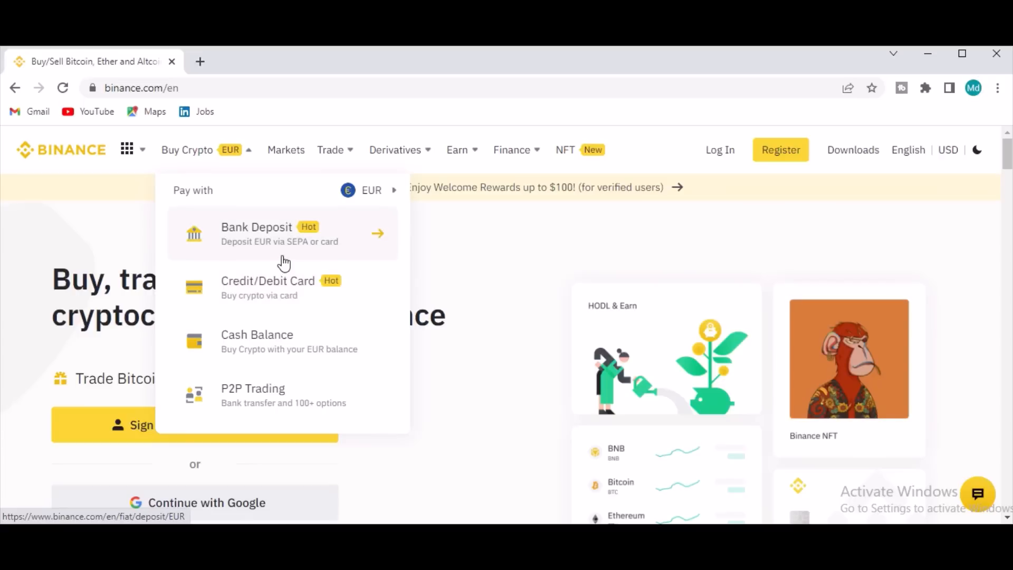
{"action": "mouse_move", "coordinate": [278, 394]}
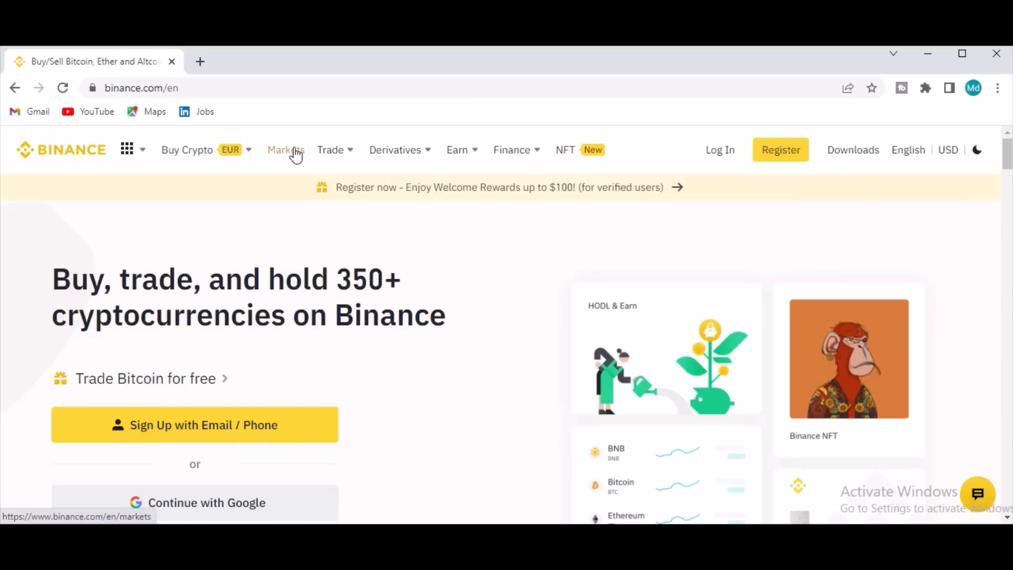
{"action": "left_click", "coordinate": [285, 149]}
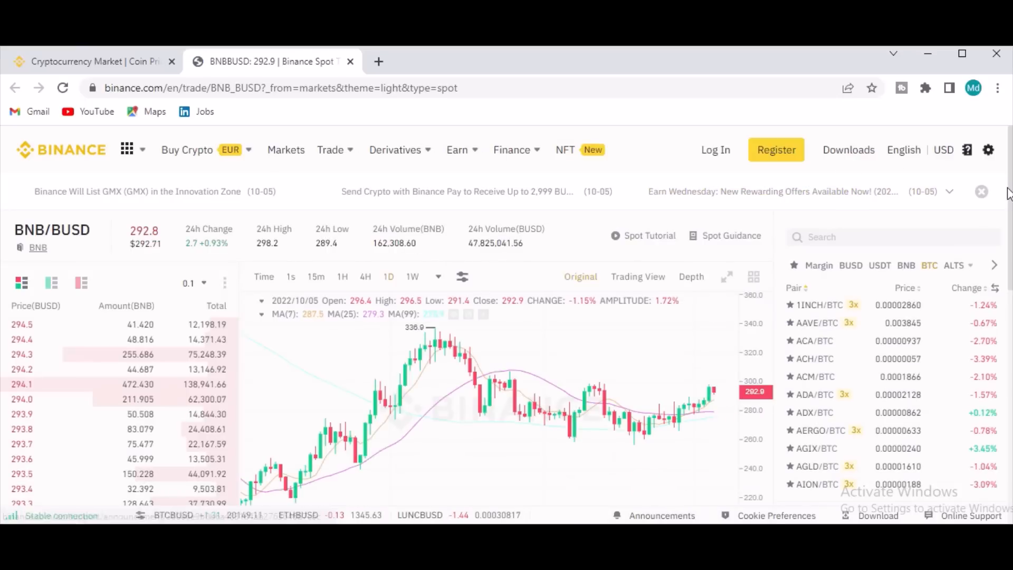
{"action": "scroll", "scroll_direction": "down", "scroll_amount": 3}
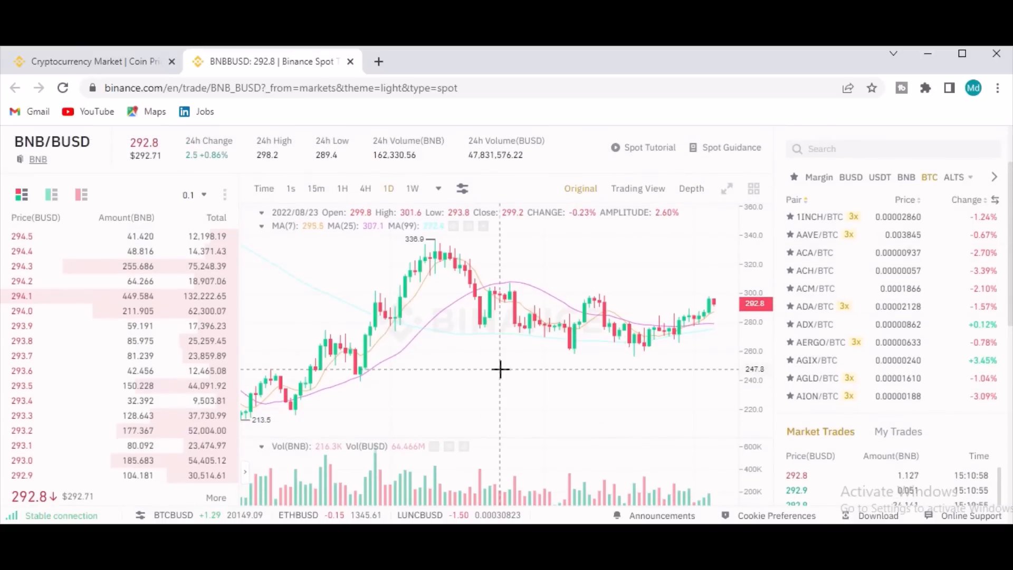
{"action": "mouse_move", "coordinate": [486, 383]}
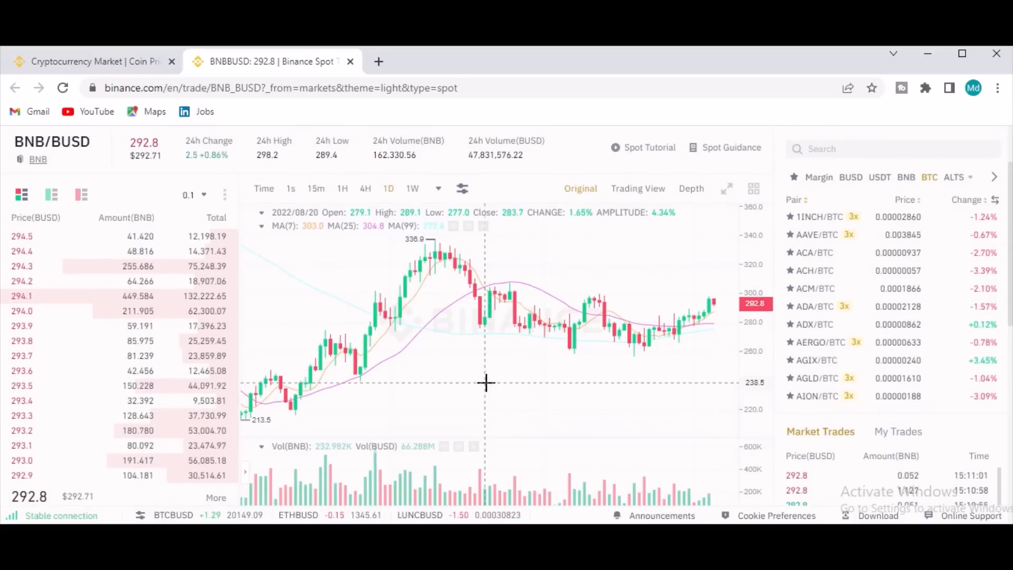
{"action": "mouse_move", "coordinate": [475, 307]}
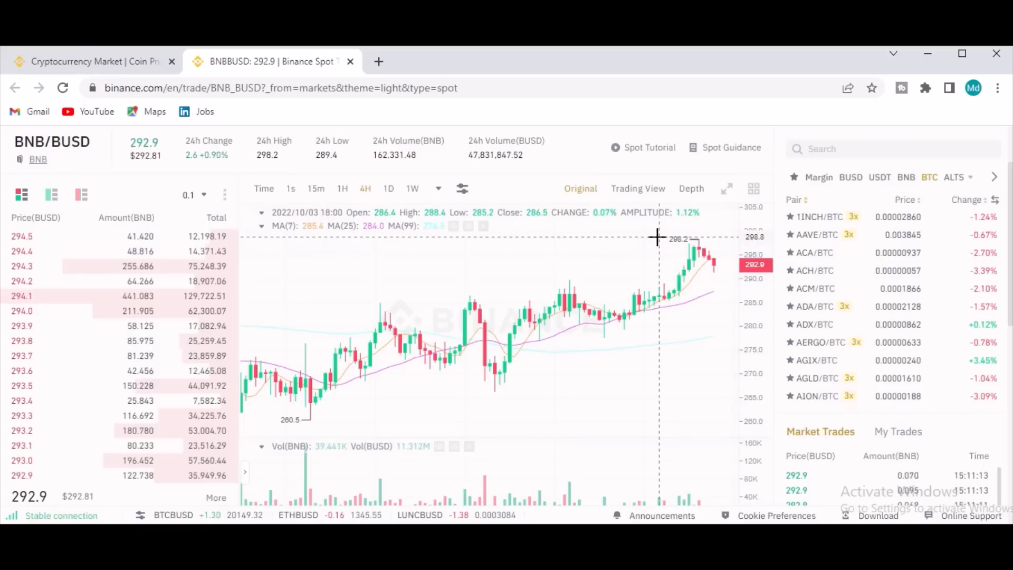
{"action": "mouse_move", "coordinate": [671, 279]}
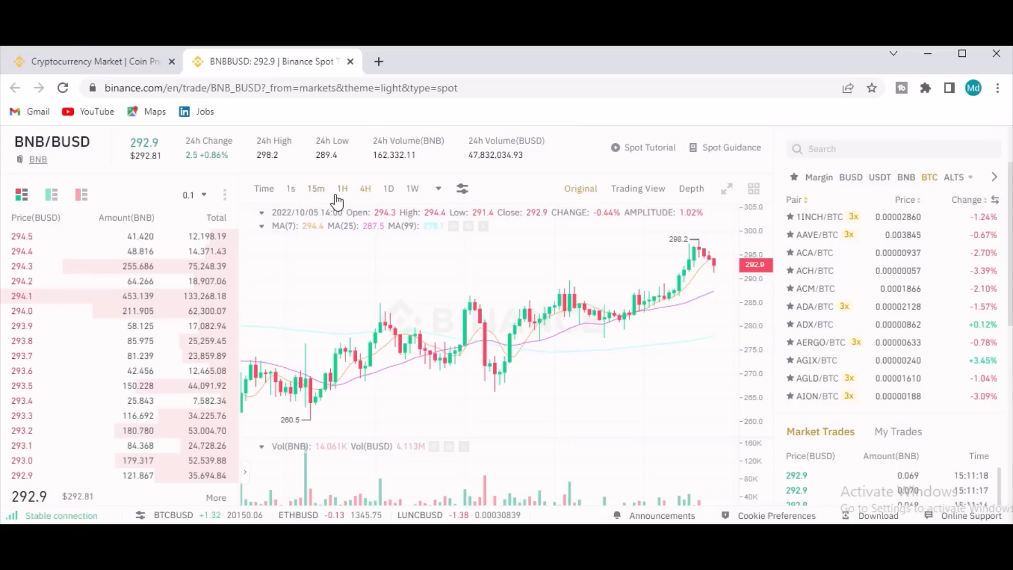
{"action": "left_click", "coordinate": [316, 188]}
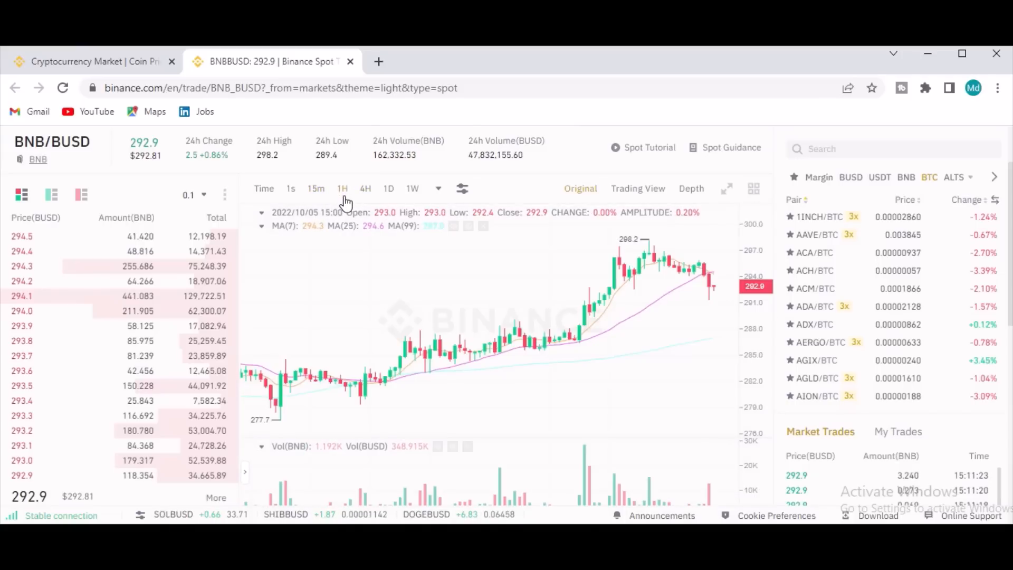
{"action": "left_click", "coordinate": [389, 188]}
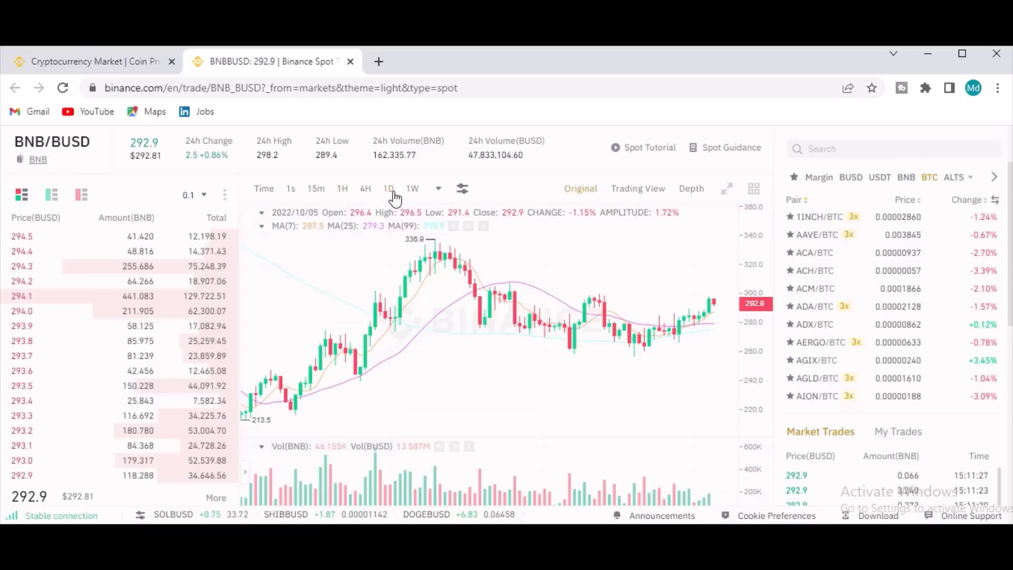
{"action": "mouse_move", "coordinate": [445, 238]}
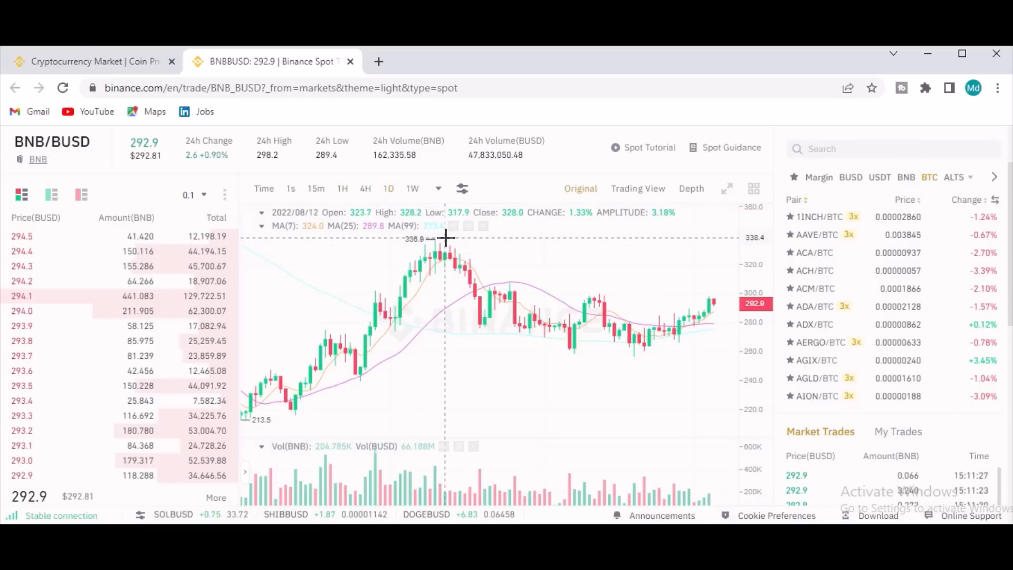
{"action": "mouse_move", "coordinate": [484, 340]}
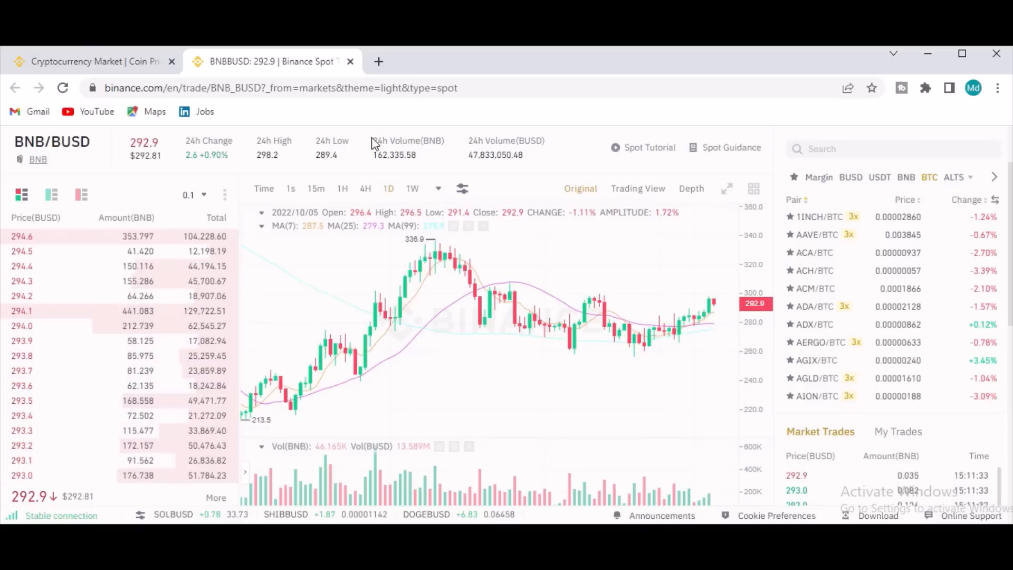
{"action": "left_click", "coordinate": [94, 60]}
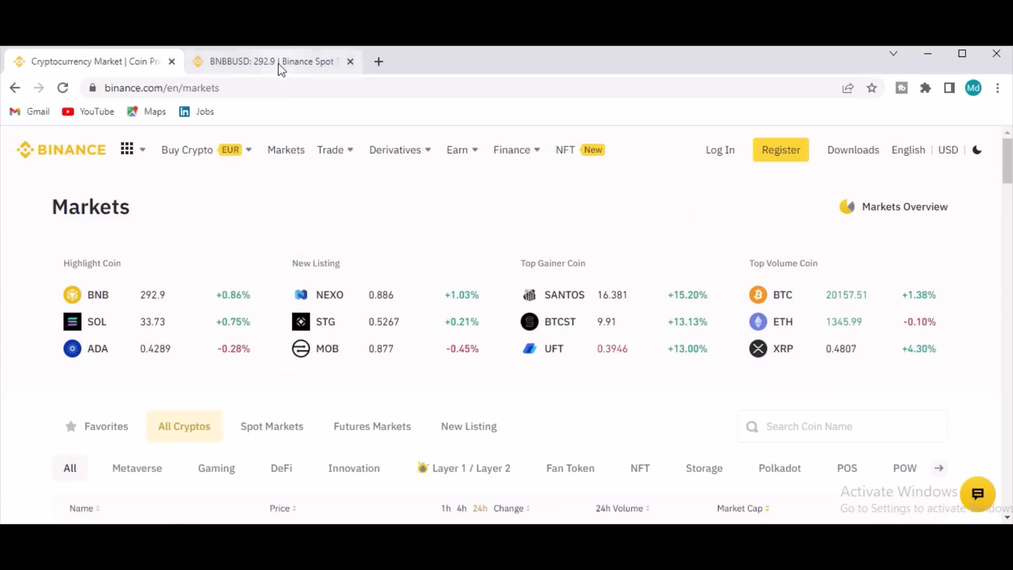
{"action": "left_click", "coordinate": [268, 62]}
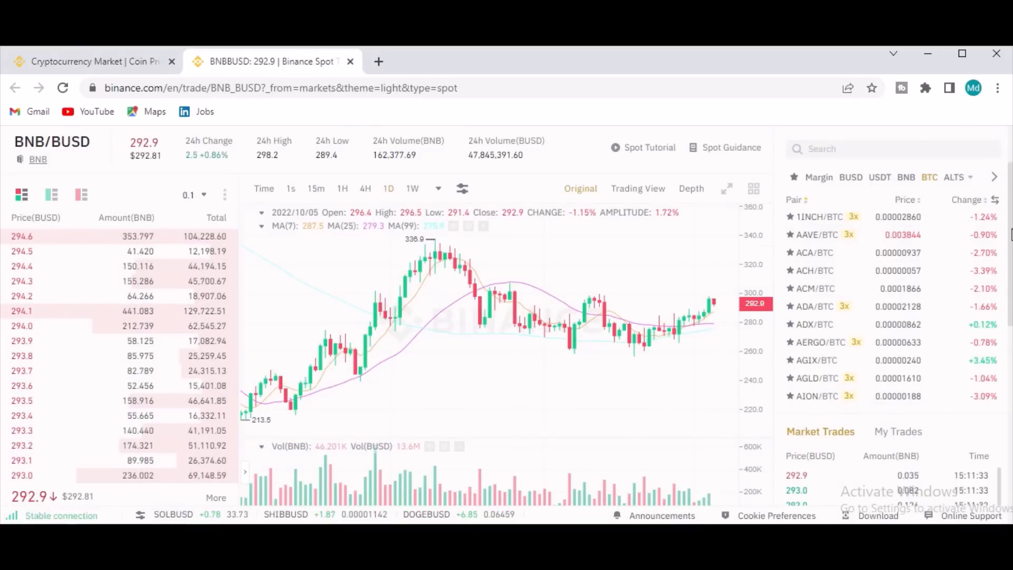
{"action": "scroll", "scroll_direction": "down", "scroll_amount": 3}
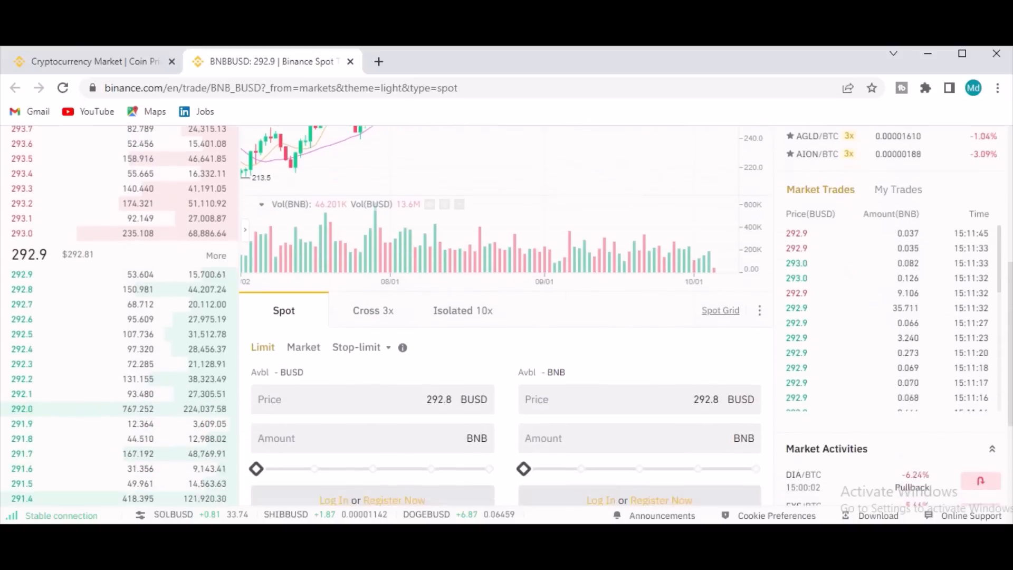
{"action": "scroll", "scroll_direction": "down", "scroll_amount": 3}
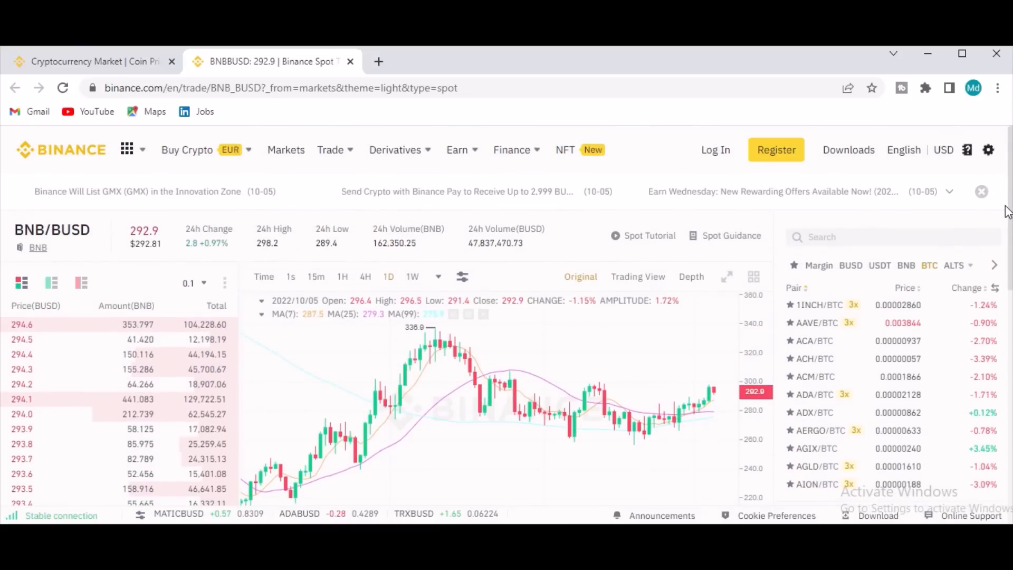
Step: Open the SOL/BUSD chart, then the BTC/BUSD spot trading page, from the Markets tab
{"action": "left_click", "coordinate": [331, 150]}
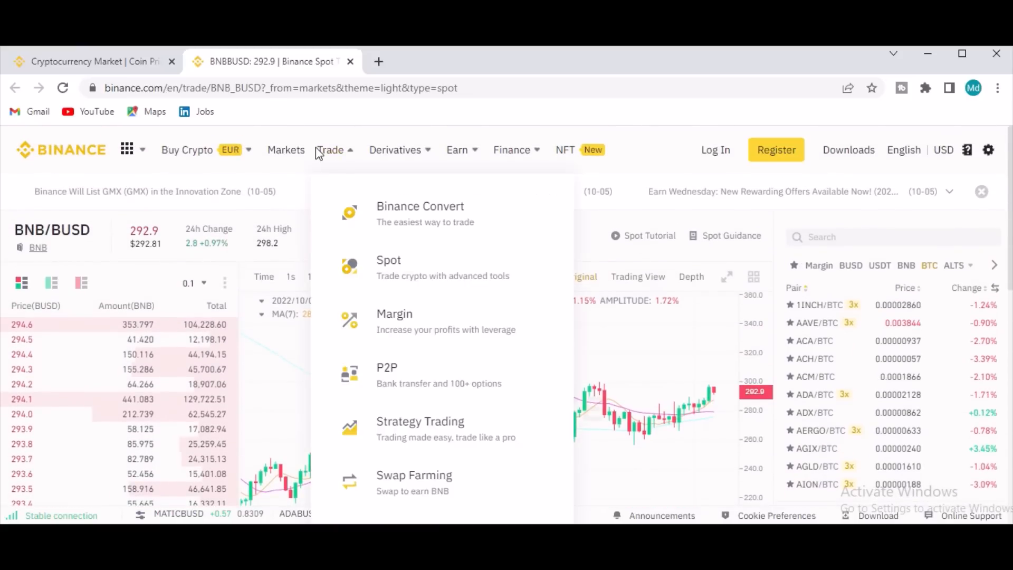
{"action": "left_click", "coordinate": [90, 62]}
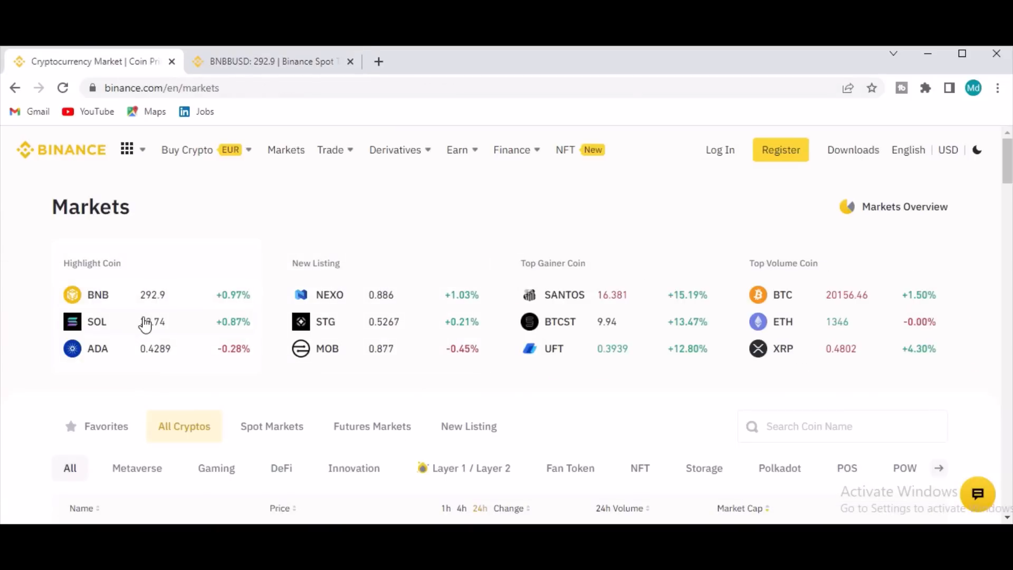
{"action": "left_click", "coordinate": [96, 321]}
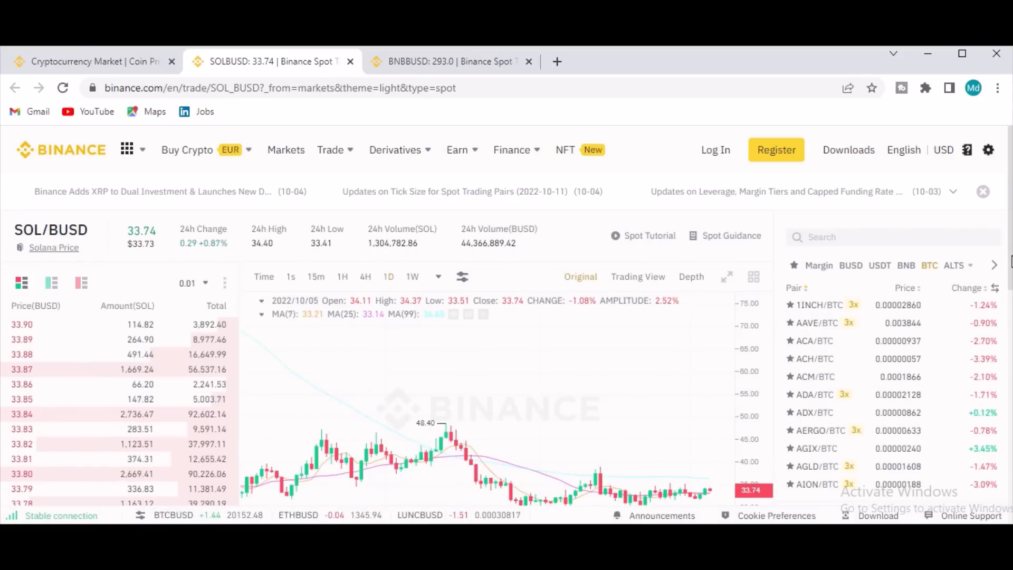
{"action": "scroll", "scroll_direction": "down", "scroll_amount": 3}
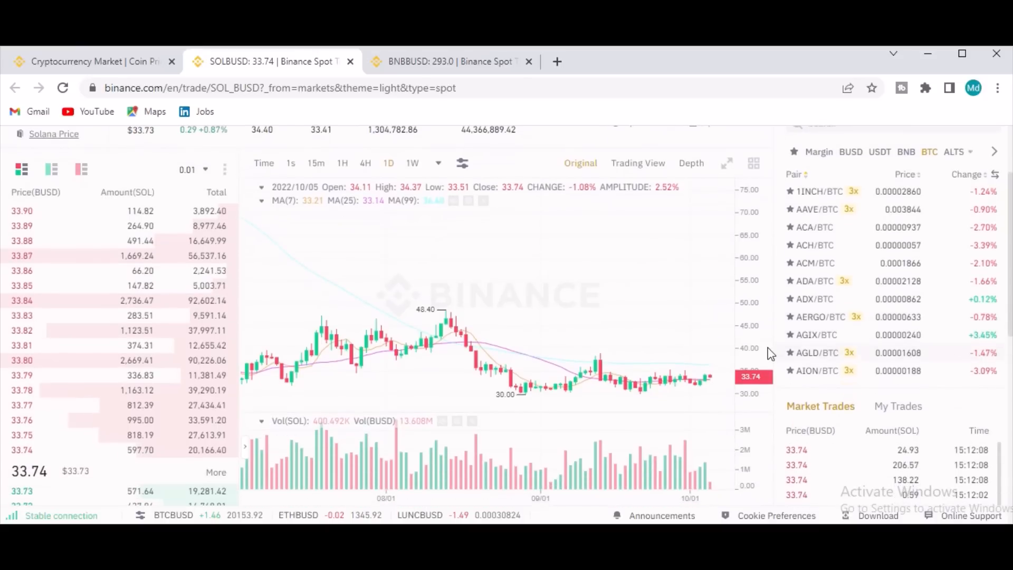
{"action": "mouse_move", "coordinate": [639, 393]}
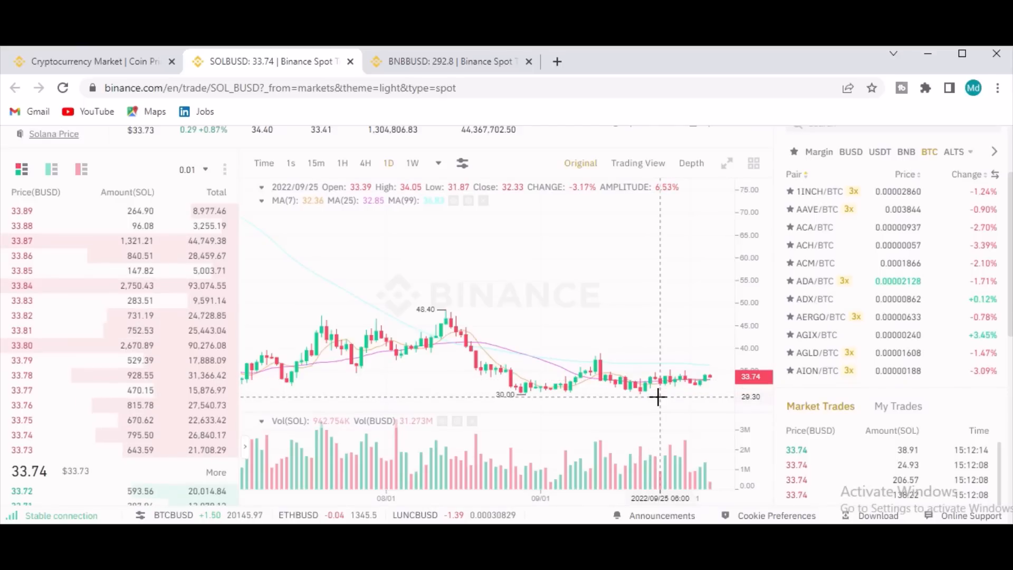
{"action": "mouse_move", "coordinate": [659, 405]}
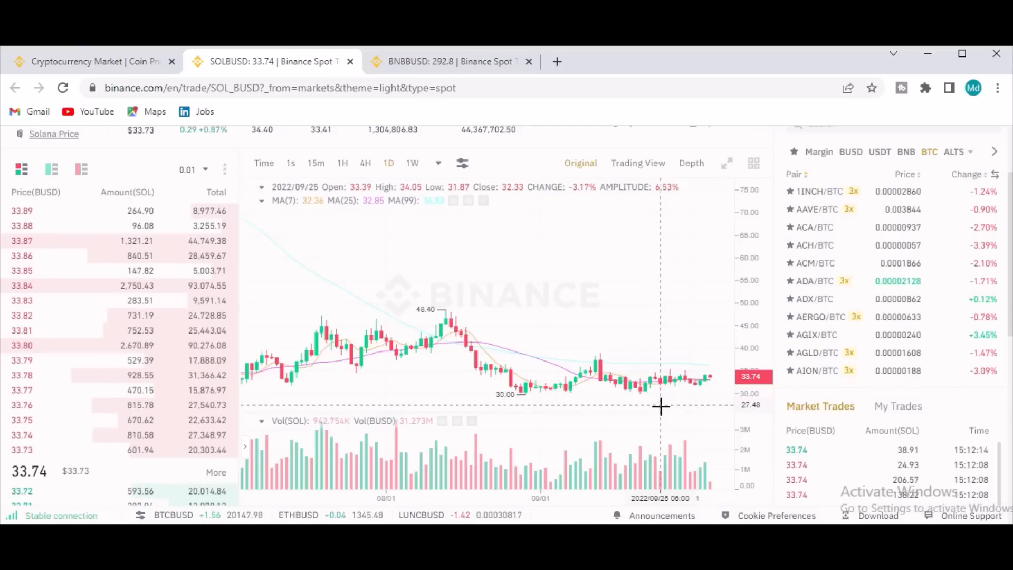
{"action": "mouse_move", "coordinate": [670, 468]}
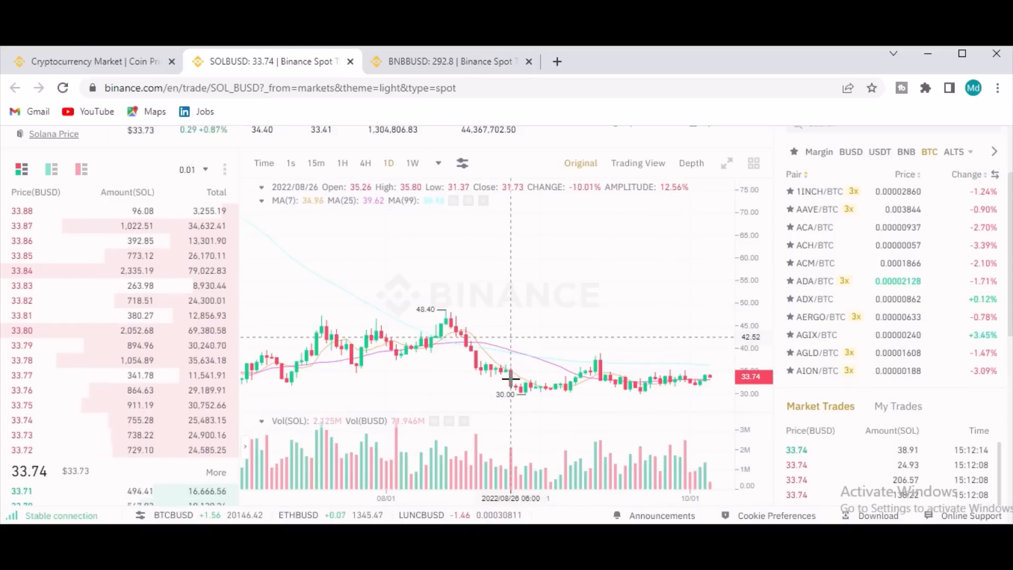
{"action": "mouse_move", "coordinate": [371, 272]}
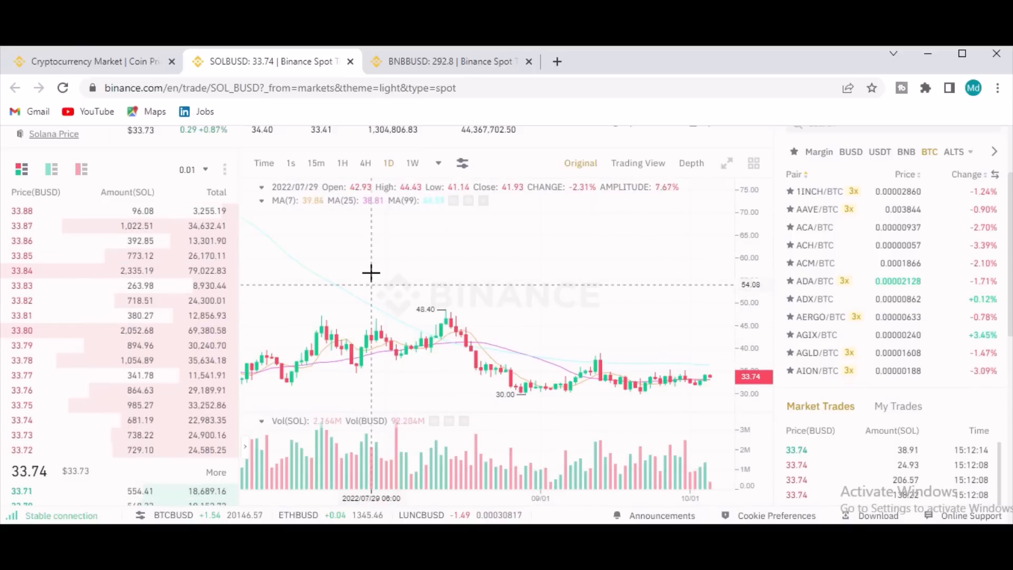
{"action": "left_click", "coordinate": [90, 61]}
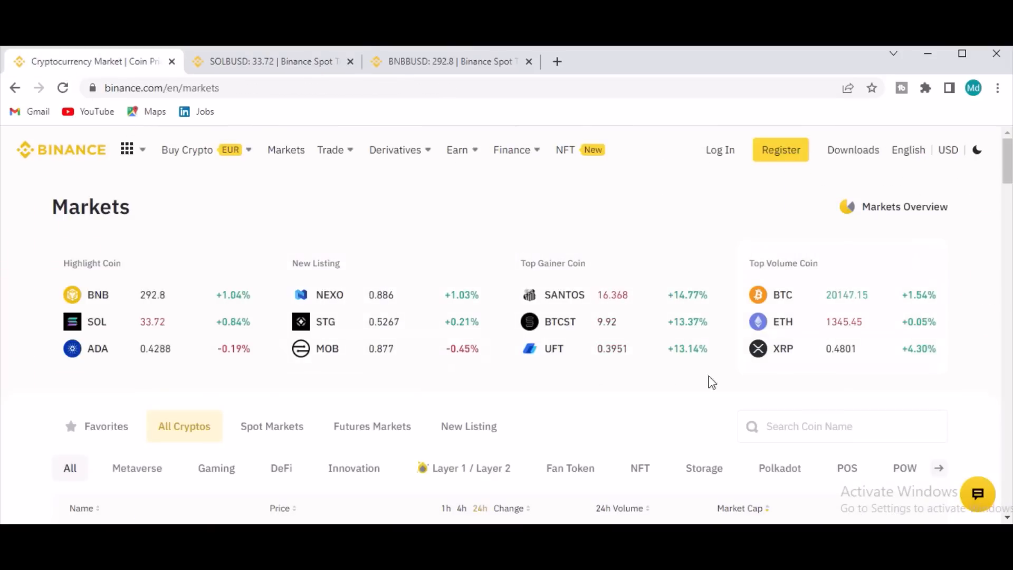
{"action": "left_click", "coordinate": [783, 295]}
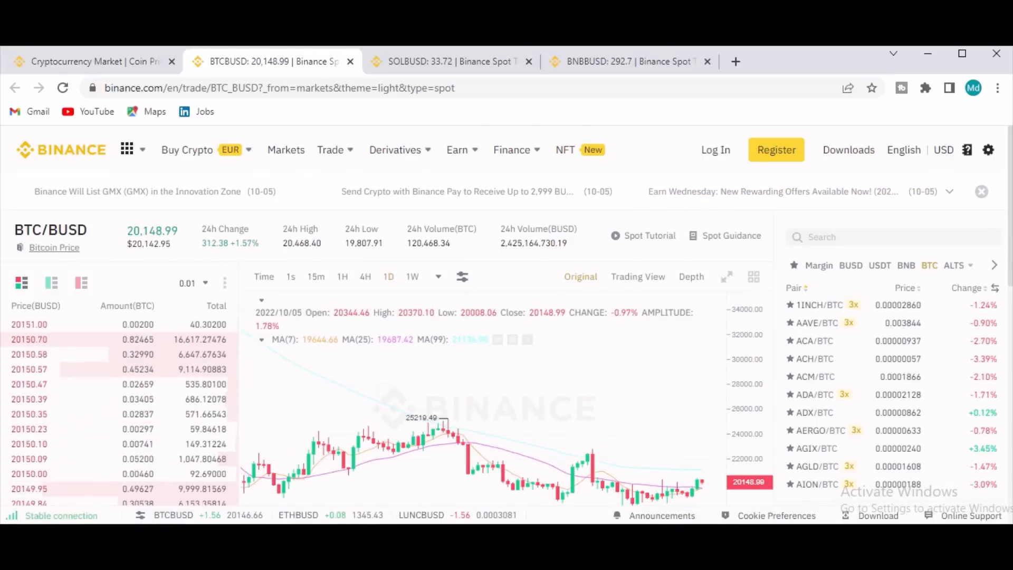
Step: Scroll the BTC/BUSD trade page past the chart to the spot order form
{"action": "scroll", "scroll_direction": "down", "scroll_amount": 3}
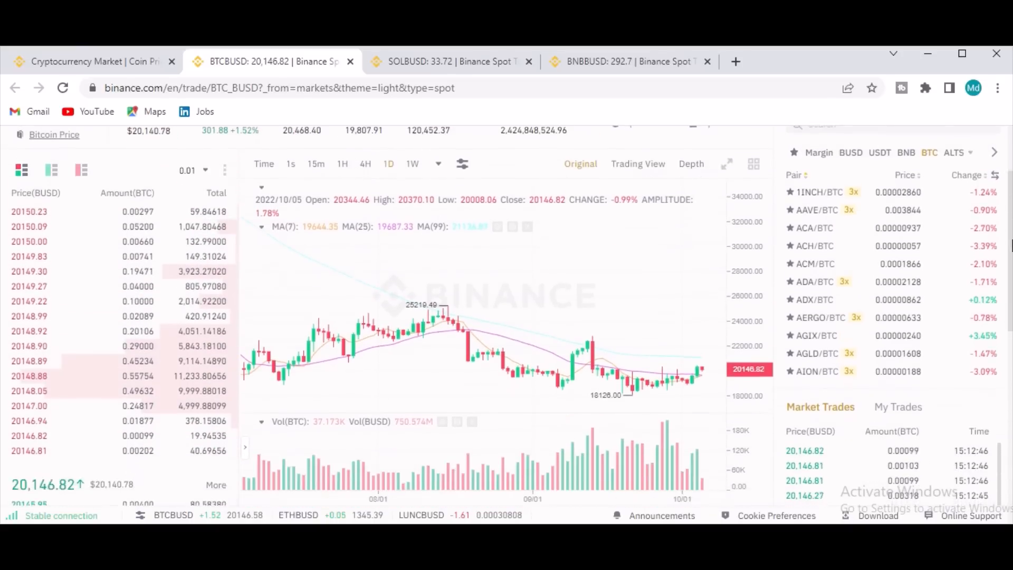
{"action": "scroll", "scroll_direction": "down", "scroll_amount": 3}
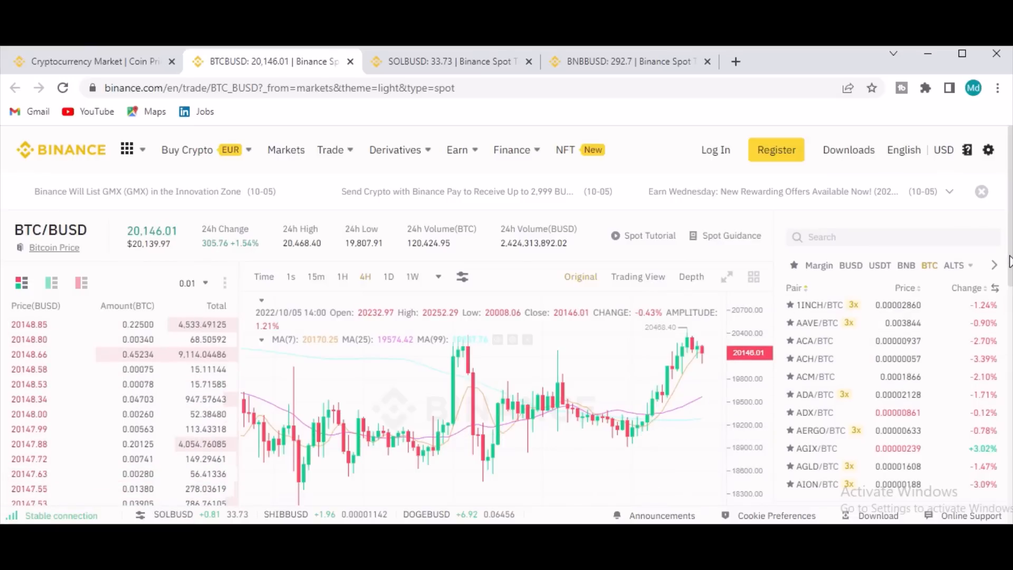
{"action": "scroll", "scroll_direction": "down", "scroll_amount": 3}
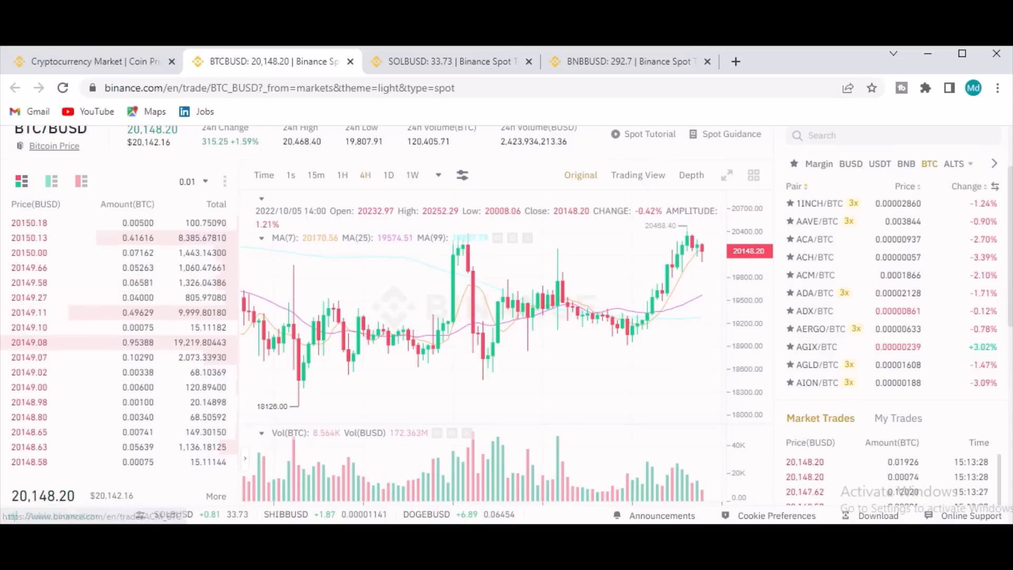
{"action": "scroll", "scroll_direction": "down", "scroll_amount": 3}
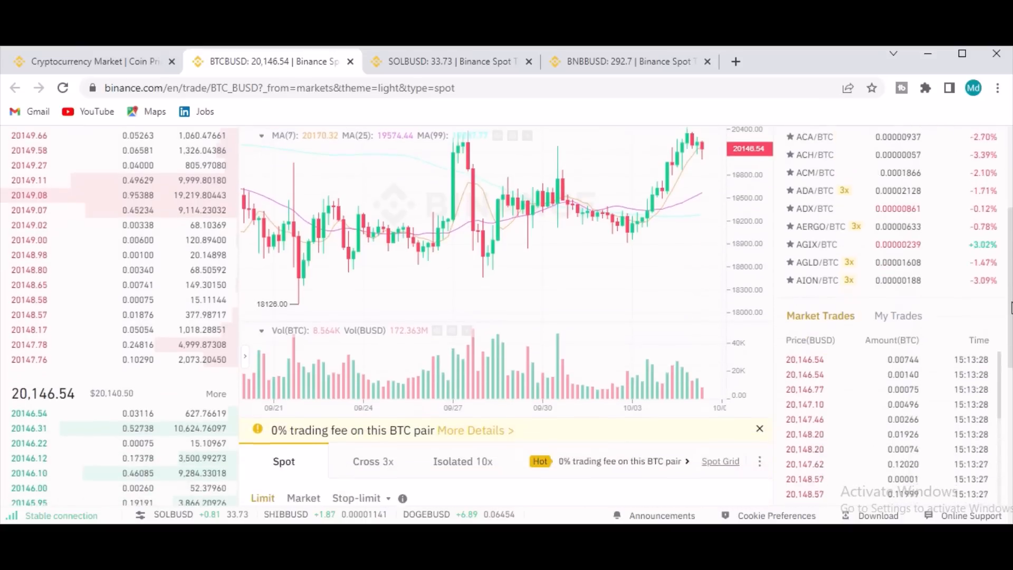
{"action": "scroll", "scroll_direction": "down", "scroll_amount": 3}
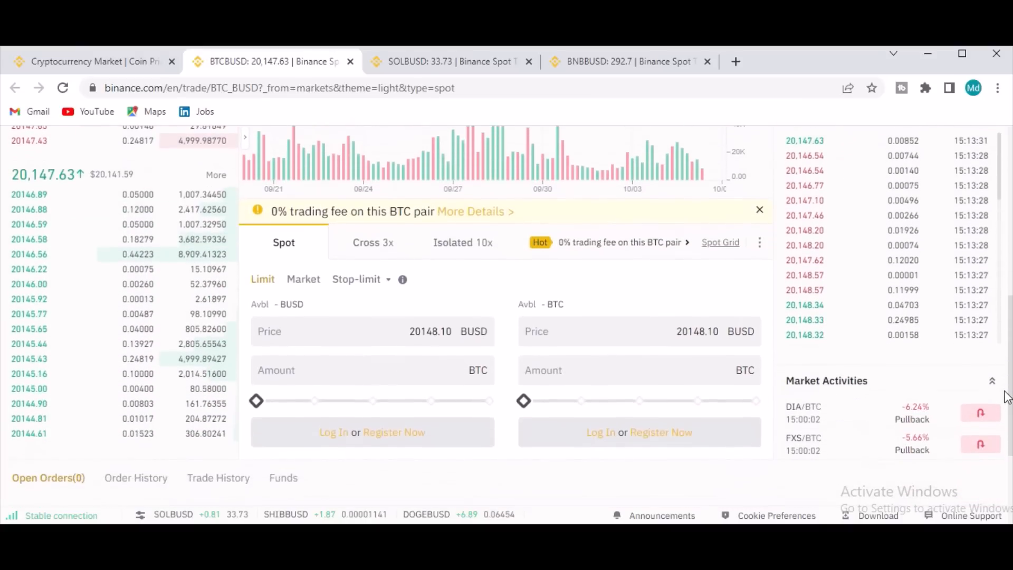
{"action": "scroll", "scroll_direction": "down", "scroll_amount": 3}
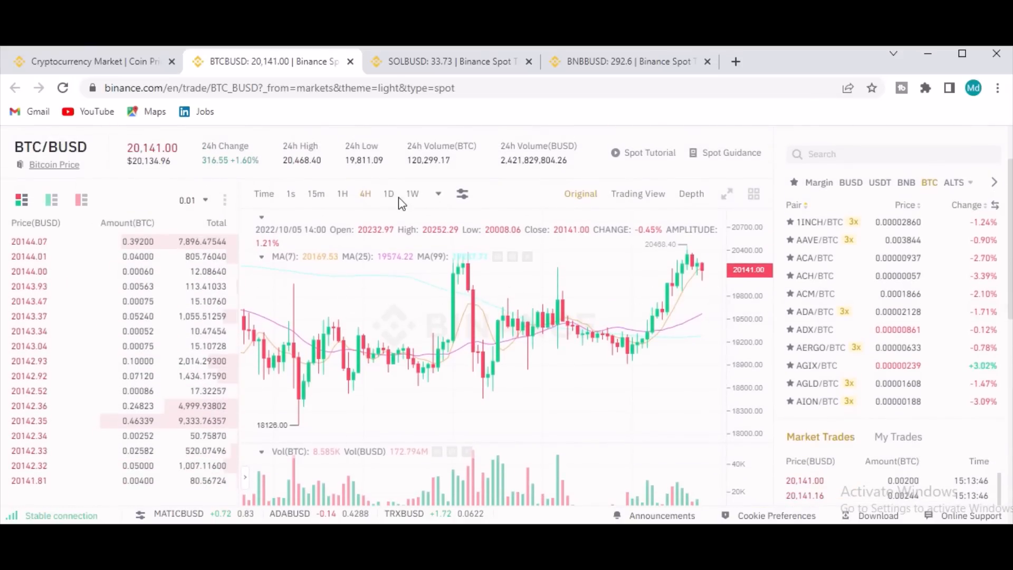
{"action": "left_click", "coordinate": [412, 193]}
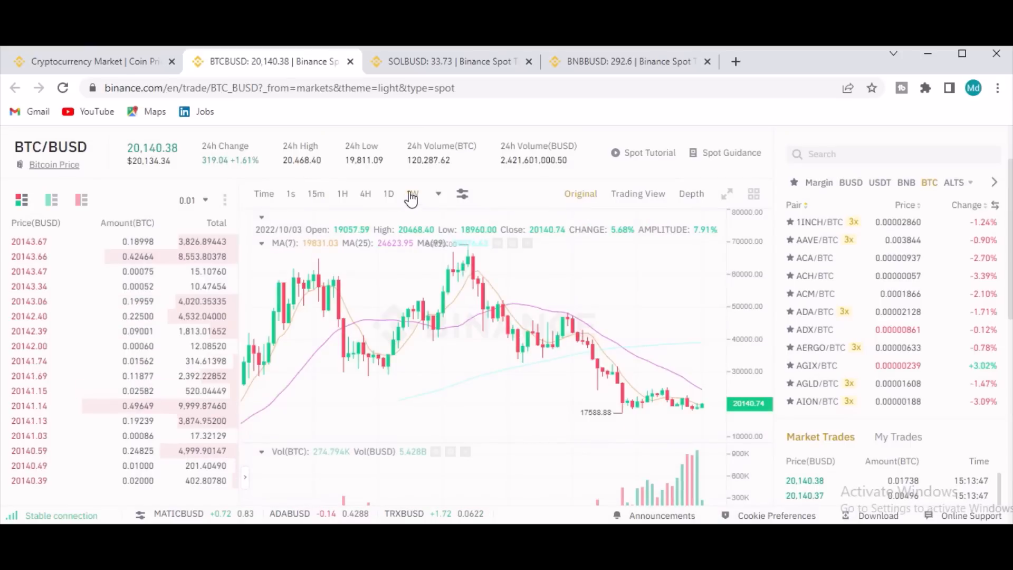
{"action": "left_click", "coordinate": [412, 193]}
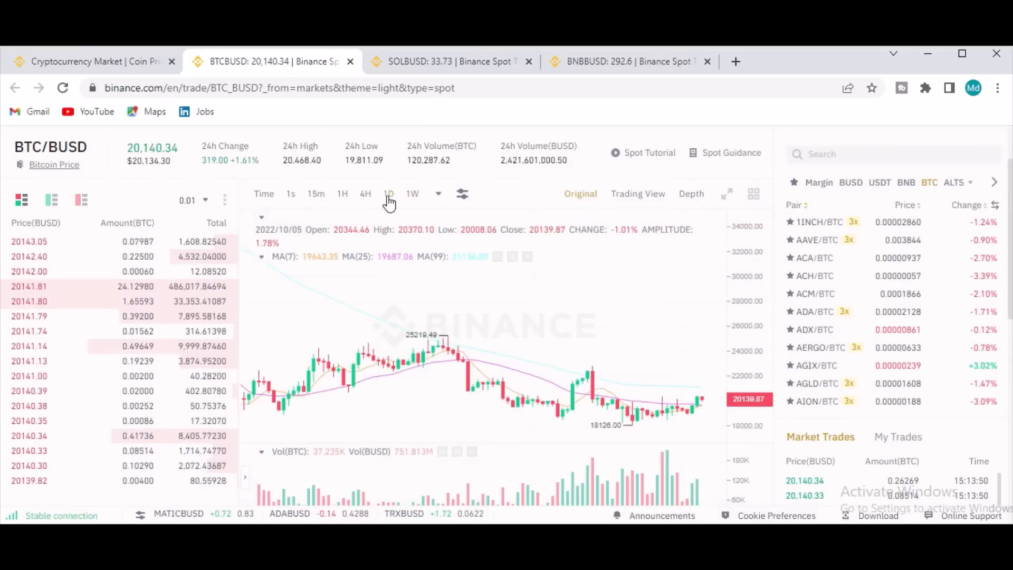
{"action": "left_click", "coordinate": [316, 193]}
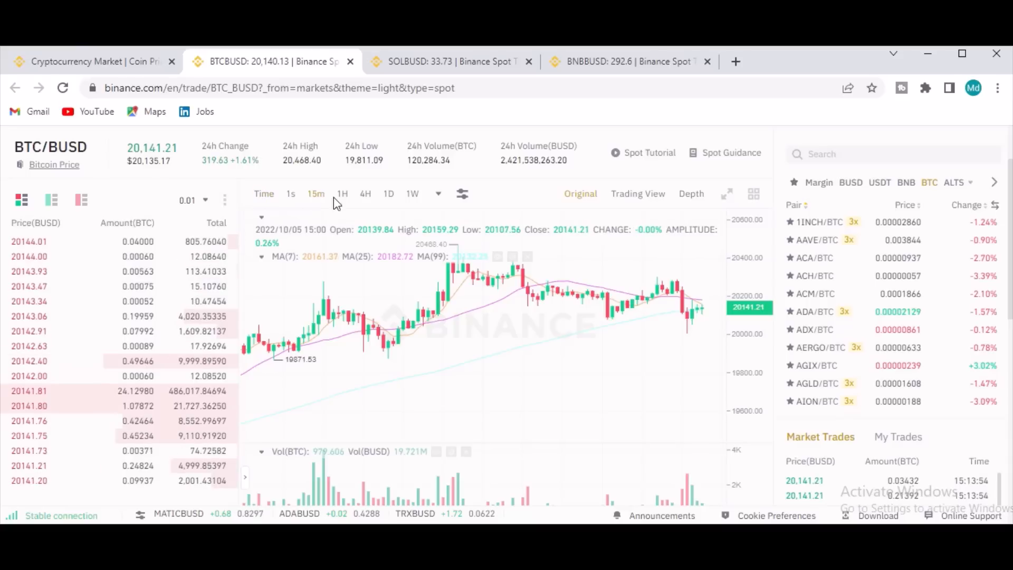
{"action": "left_click", "coordinate": [342, 193]}
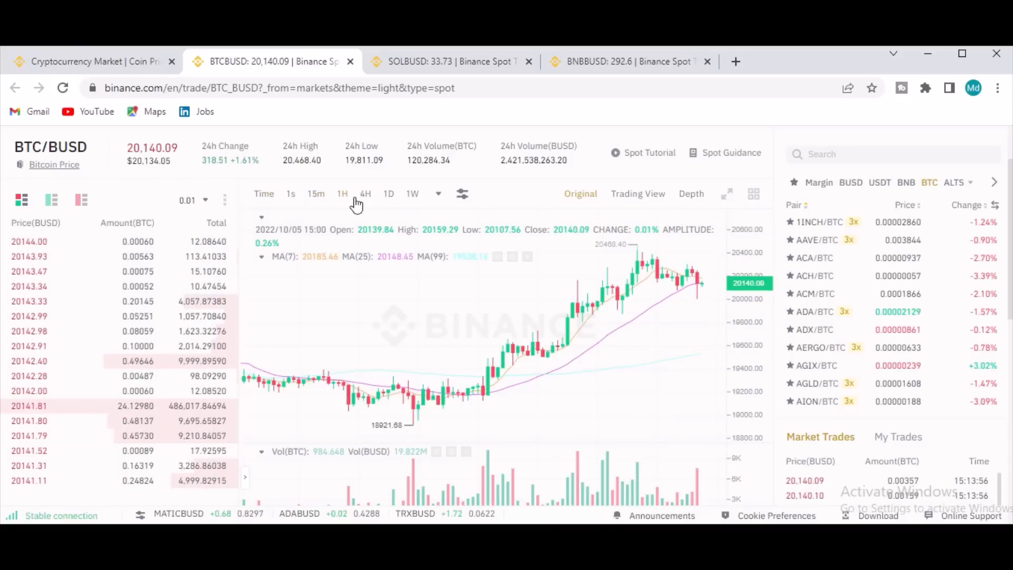
{"action": "left_click", "coordinate": [365, 194]}
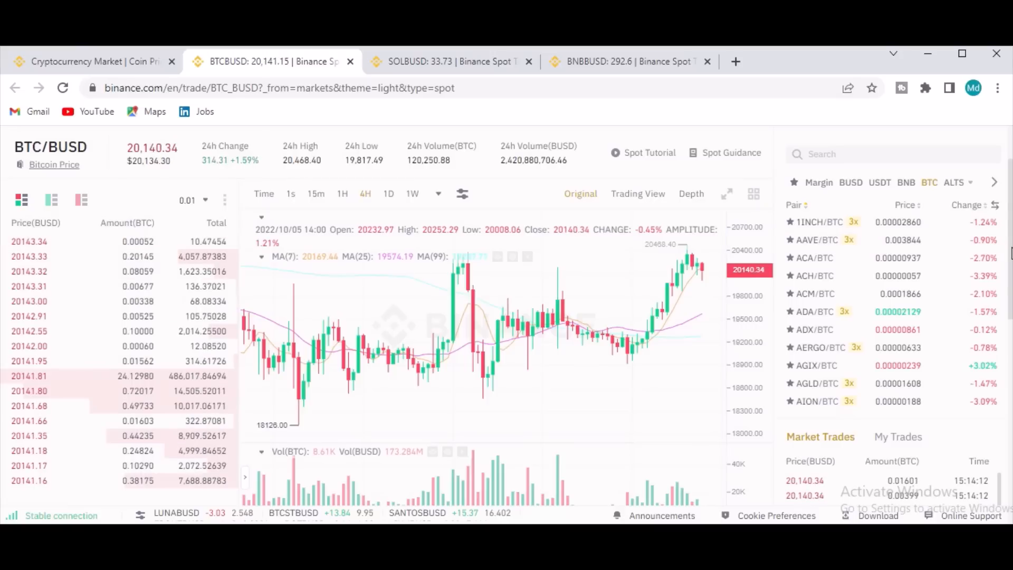
{"action": "scroll", "scroll_direction": "down", "scroll_amount": 3}
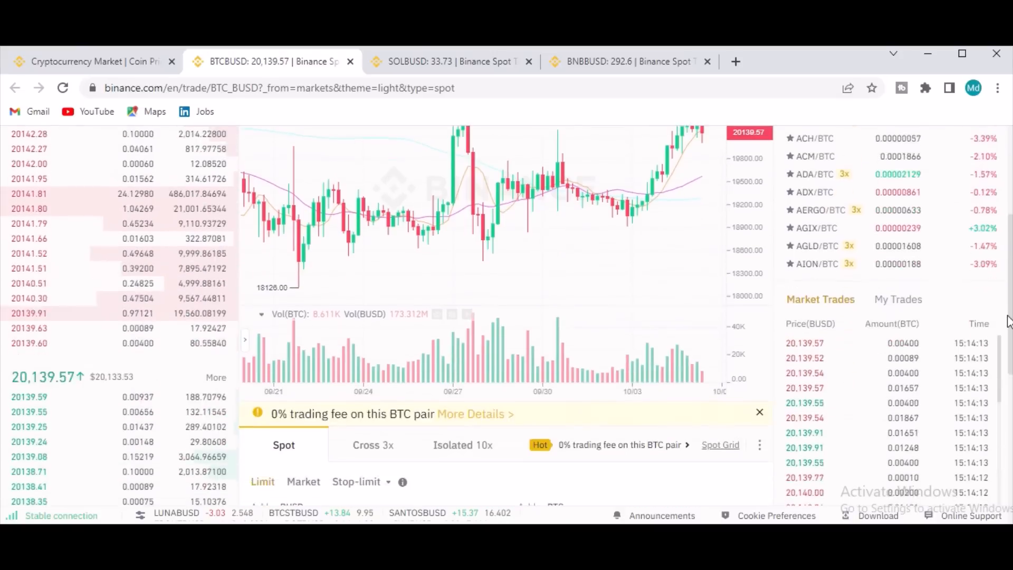
{"action": "scroll", "scroll_direction": "down", "scroll_amount": 3}
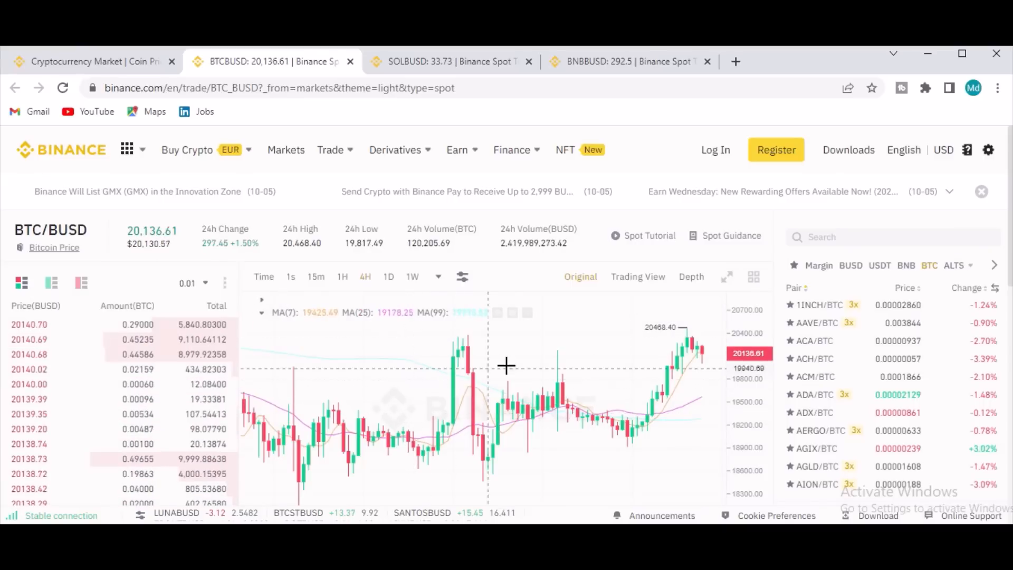
{"action": "mouse_move", "coordinate": [587, 339]}
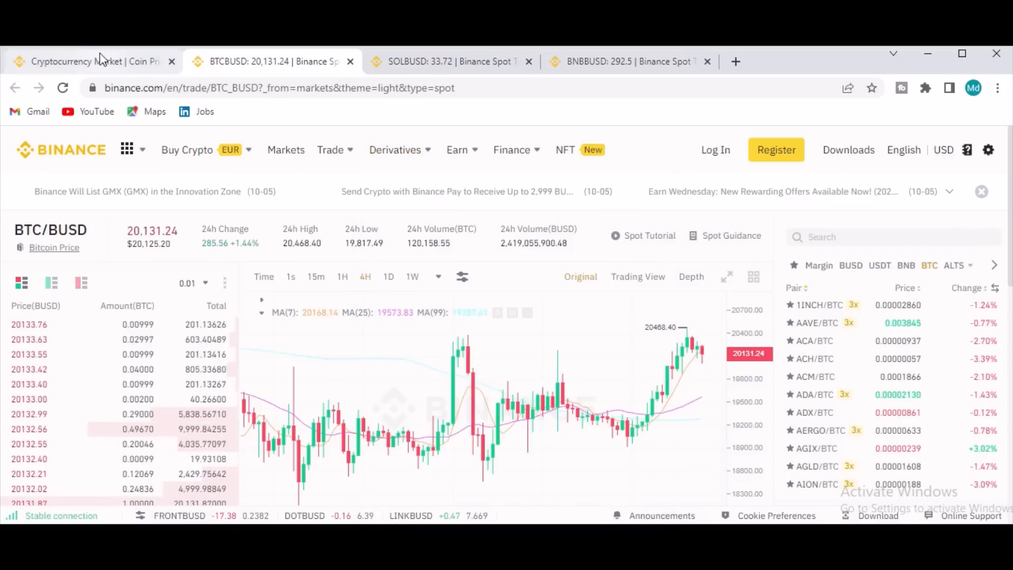
Step: Return to the Markets page and scroll the All Cryptos list down to Avalanche and Uniswap
{"action": "left_click", "coordinate": [395, 150]}
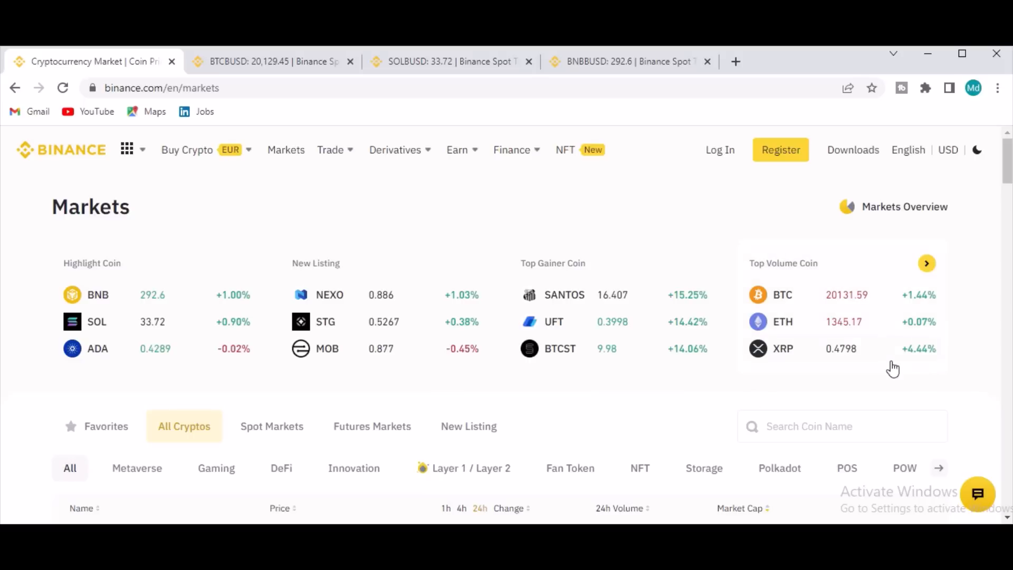
{"action": "mouse_move", "coordinate": [984, 204]}
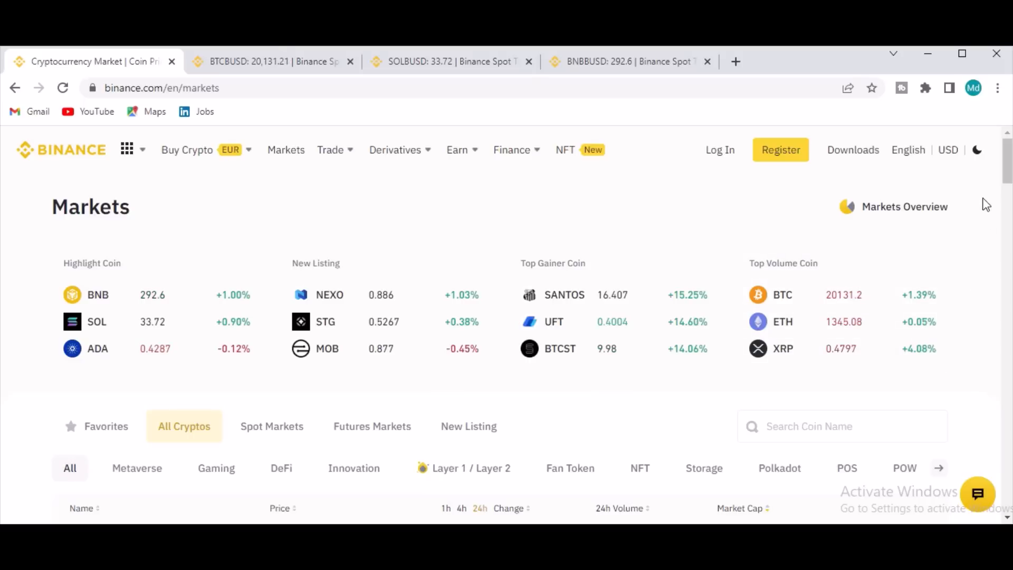
{"action": "scroll", "scroll_direction": "down", "scroll_amount": 3}
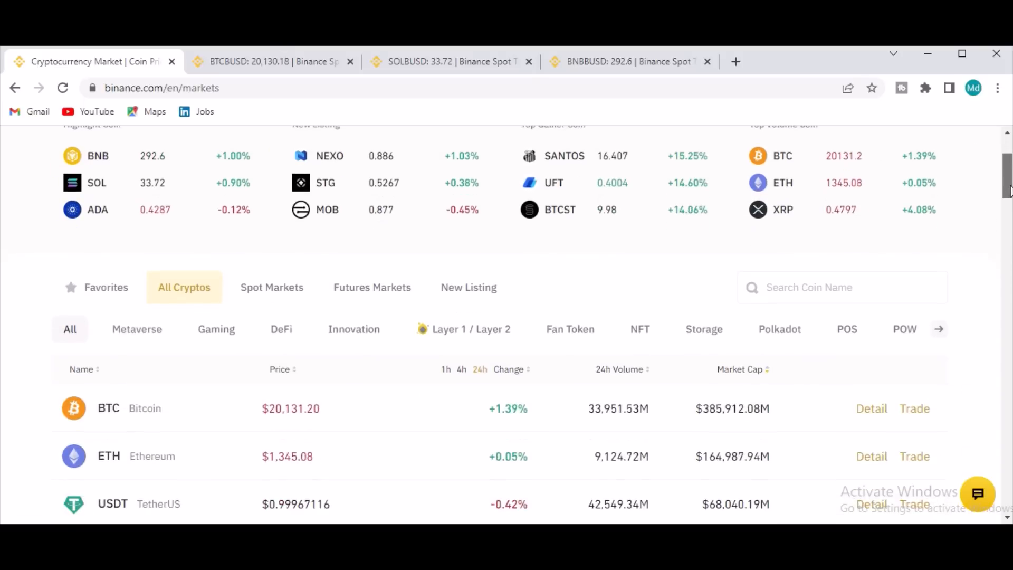
{"action": "scroll", "scroll_direction": "down", "scroll_amount": 3}
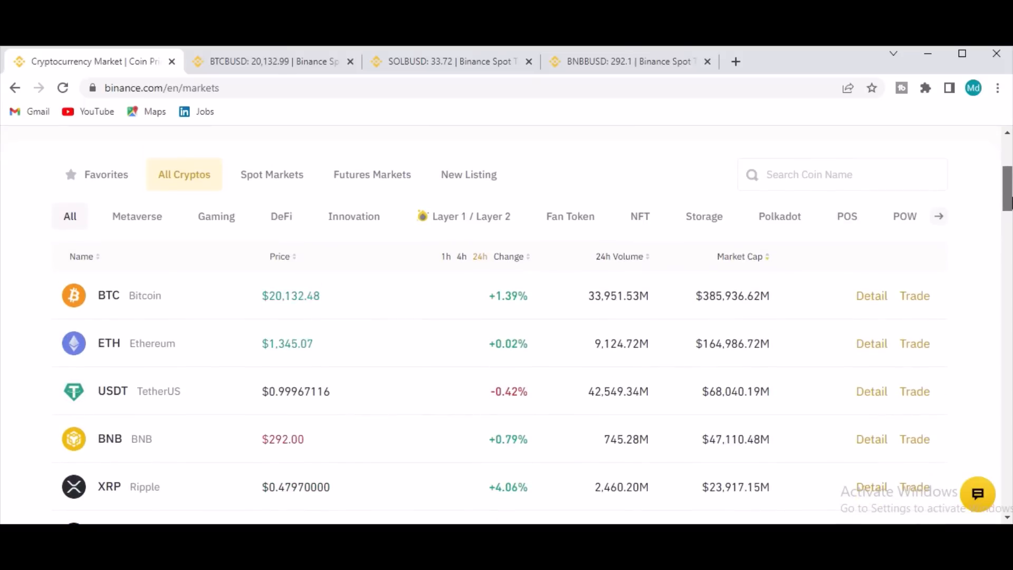
{"action": "scroll", "scroll_direction": "down", "scroll_amount": 3}
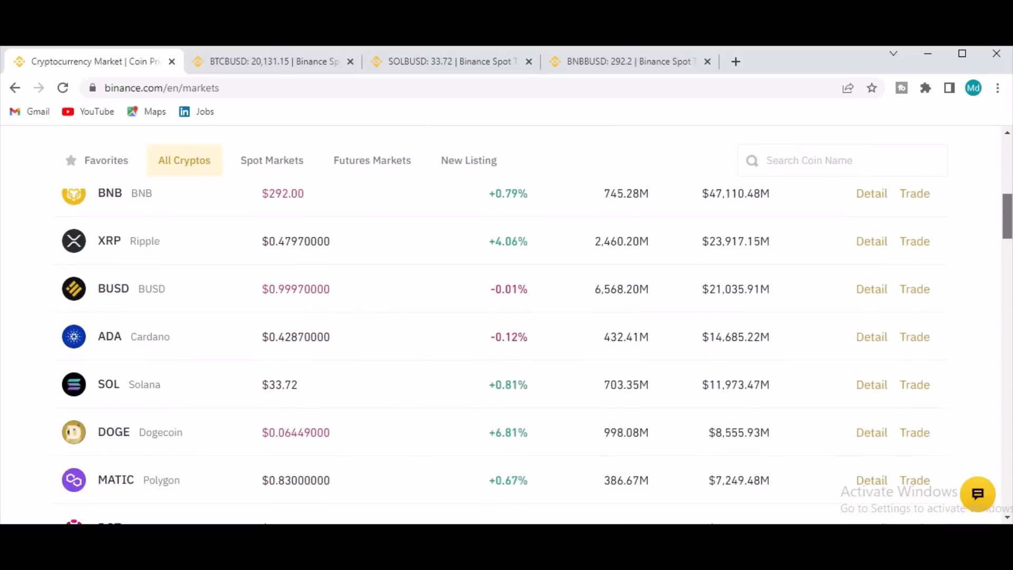
{"action": "scroll", "scroll_direction": "down", "scroll_amount": 3}
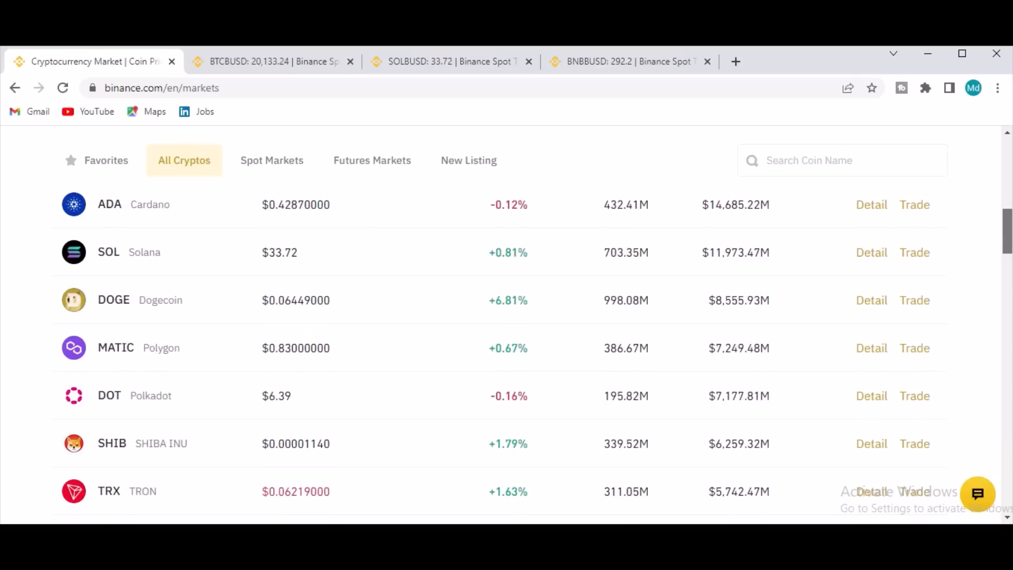
{"action": "scroll", "scroll_direction": "down", "scroll_amount": 3}
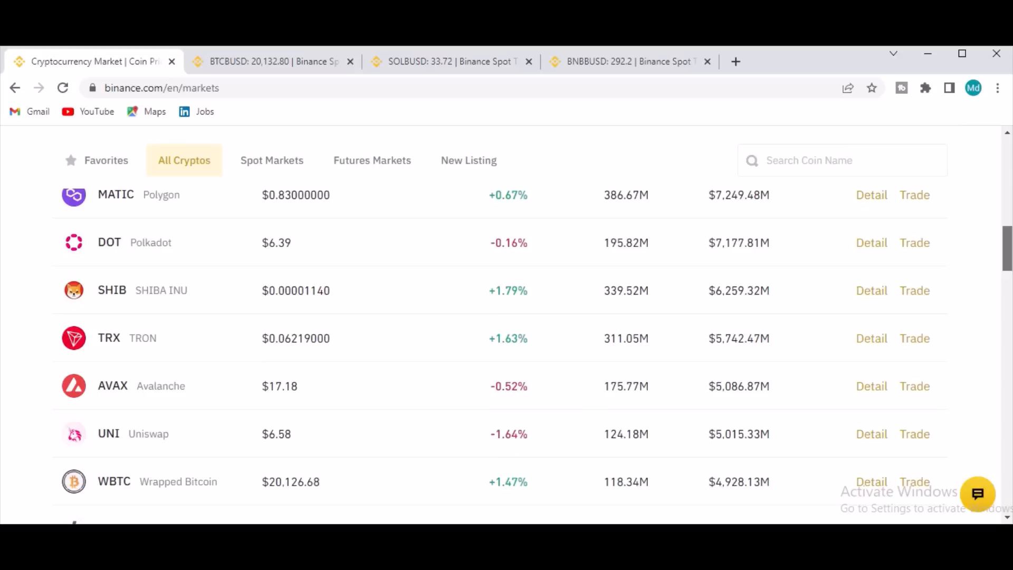
{"action": "scroll", "scroll_direction": "up", "scroll_amount": 3}
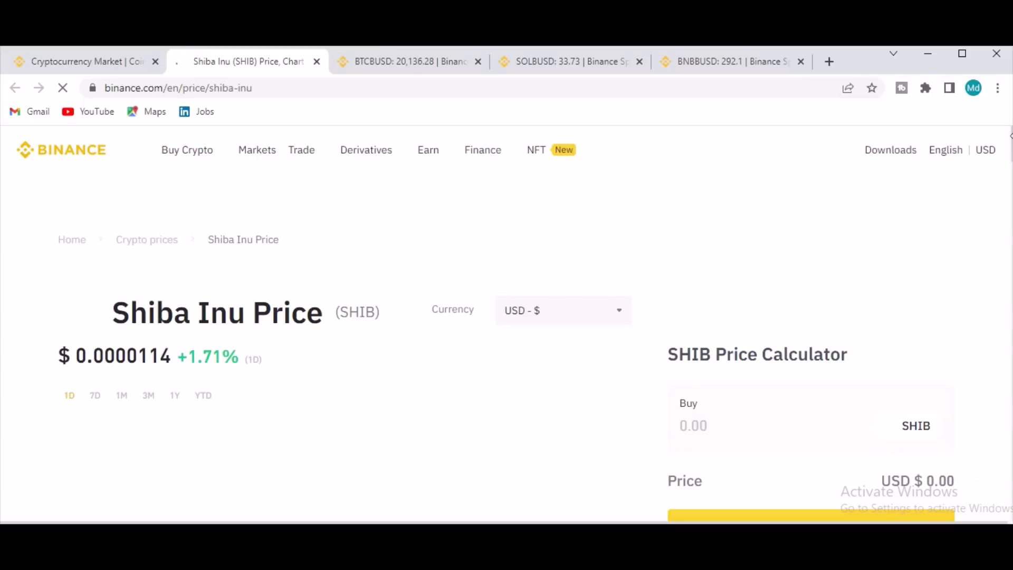
{"action": "scroll", "scroll_direction": "down", "scroll_amount": 3}
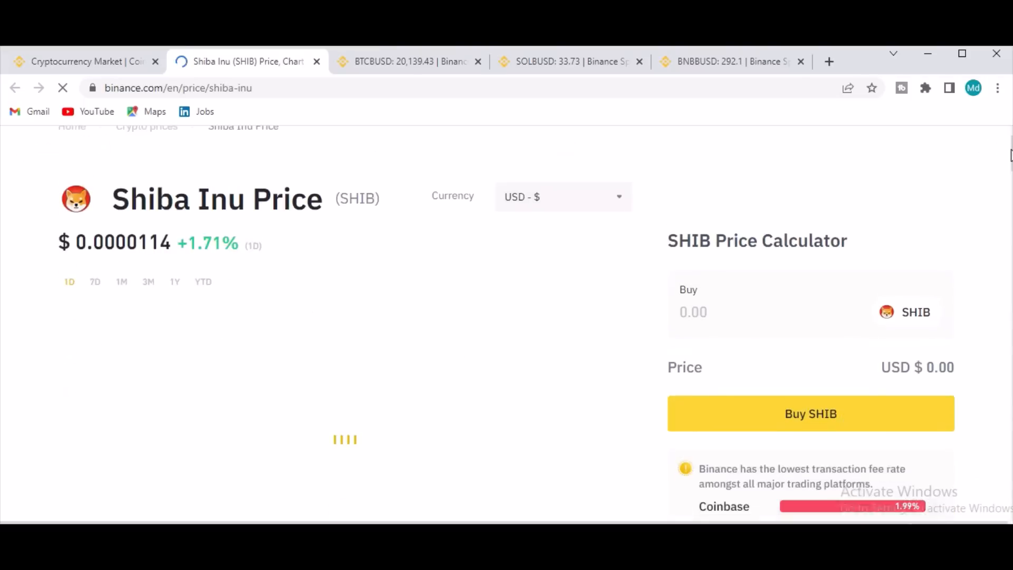
{"action": "scroll", "scroll_direction": "down", "scroll_amount": 3}
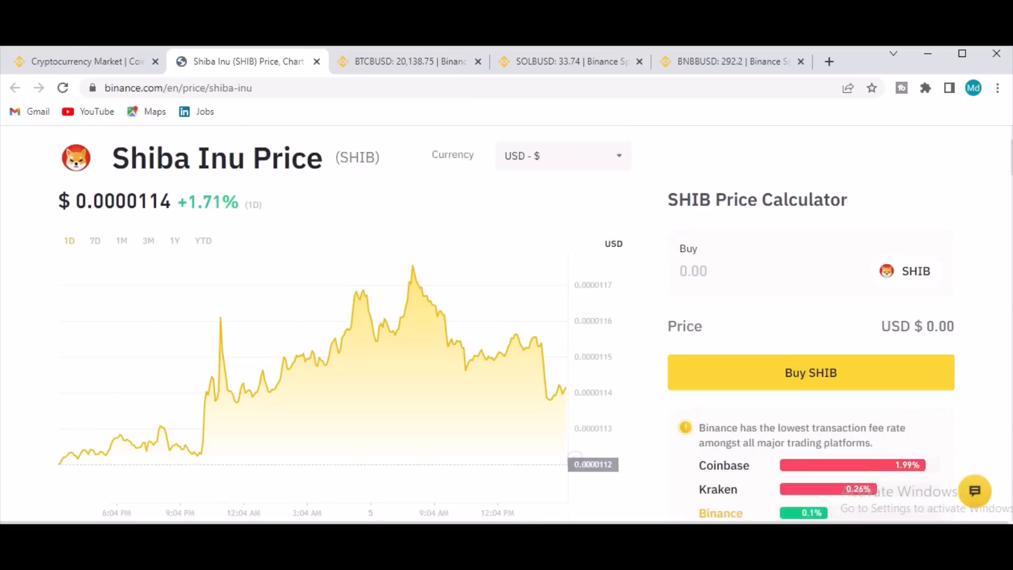
{"action": "scroll", "scroll_direction": "down", "scroll_amount": 3}
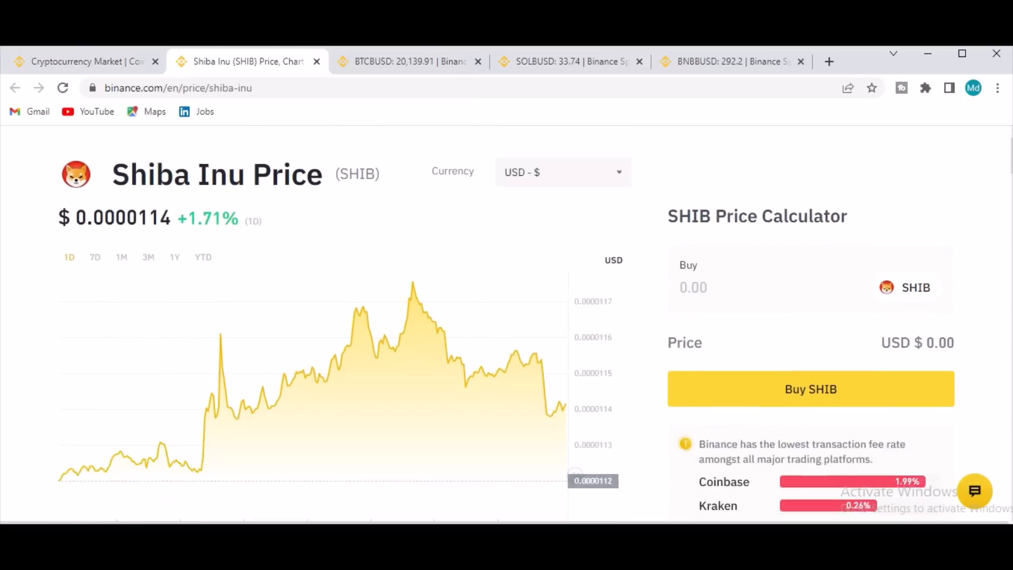
{"action": "scroll", "scroll_direction": "down", "scroll_amount": 3}
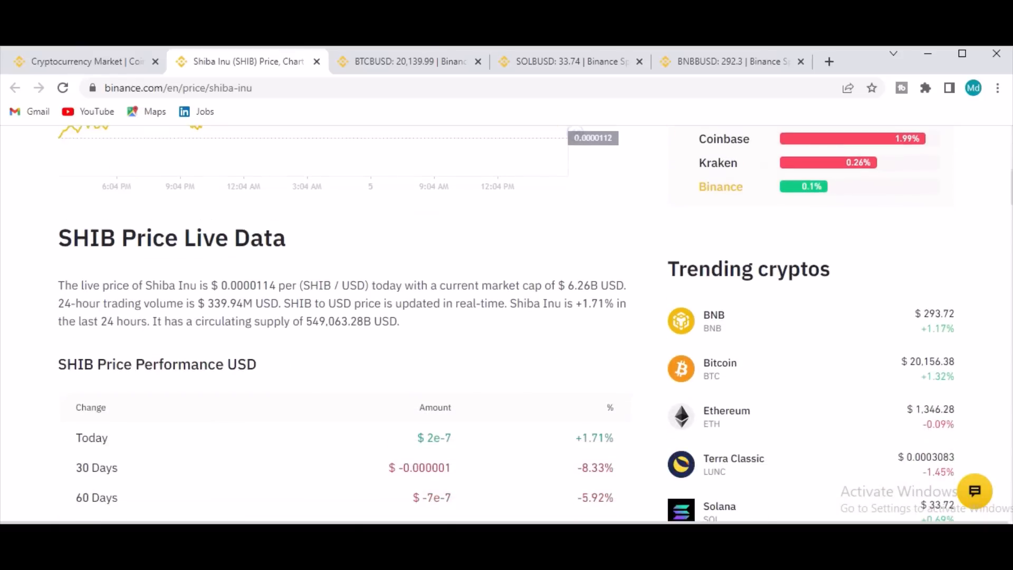
{"action": "scroll", "scroll_direction": "down", "scroll_amount": 3}
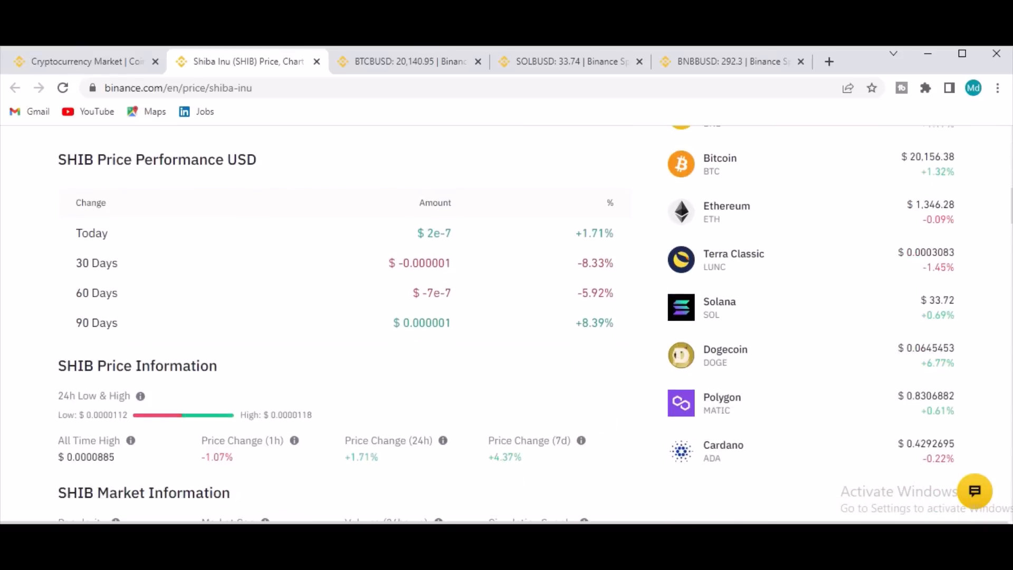
{"action": "scroll", "scroll_direction": "down", "scroll_amount": 3}
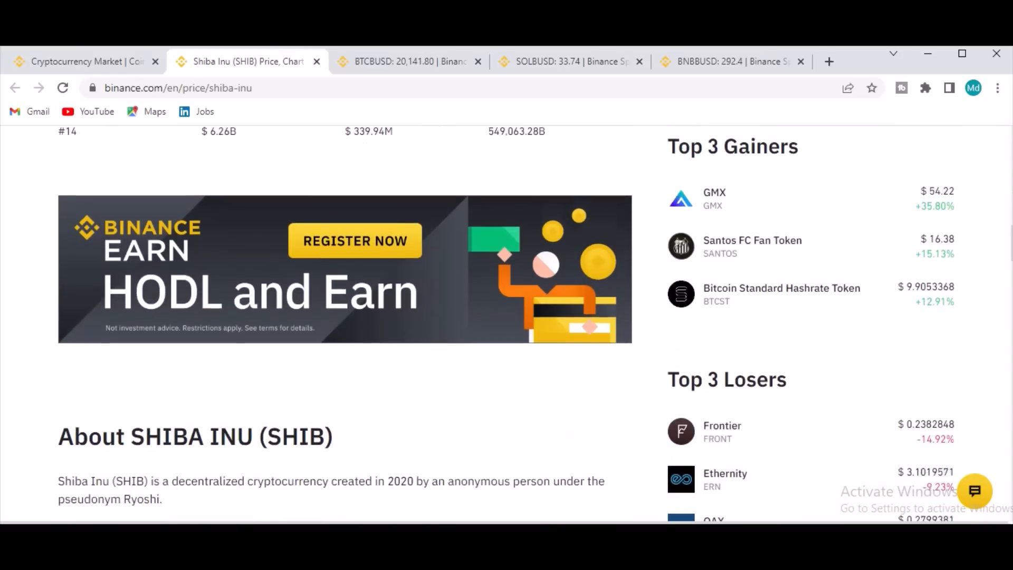
{"action": "scroll", "scroll_direction": "down", "scroll_amount": 3}
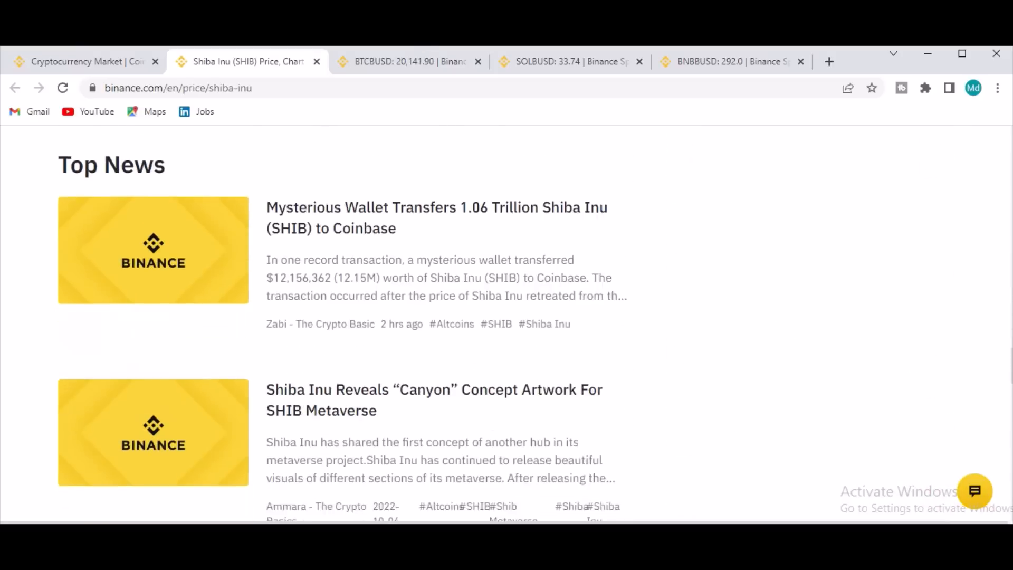
{"action": "scroll", "scroll_direction": "down", "scroll_amount": 3}
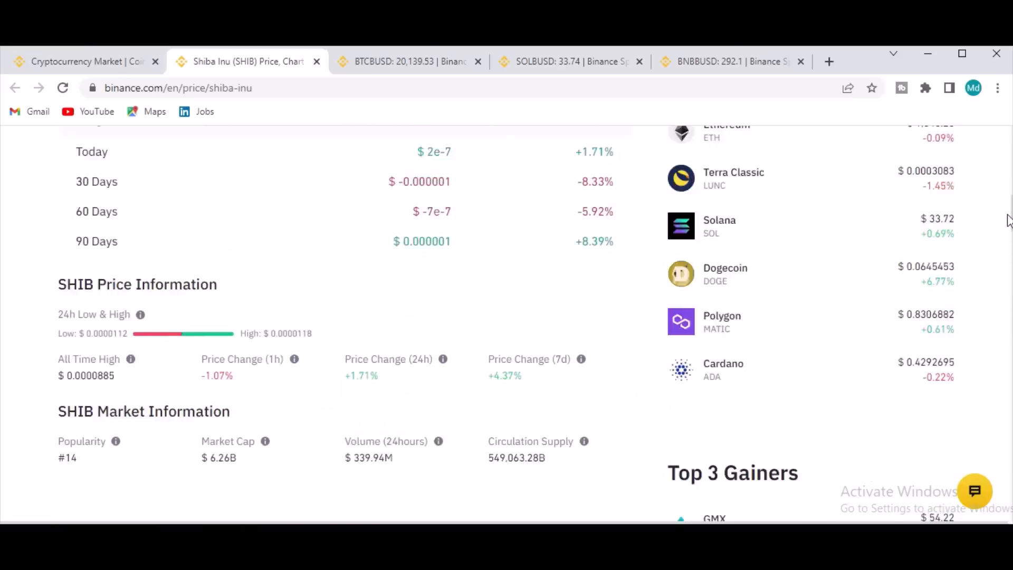
{"action": "scroll", "scroll_direction": "up", "scroll_amount": 3}
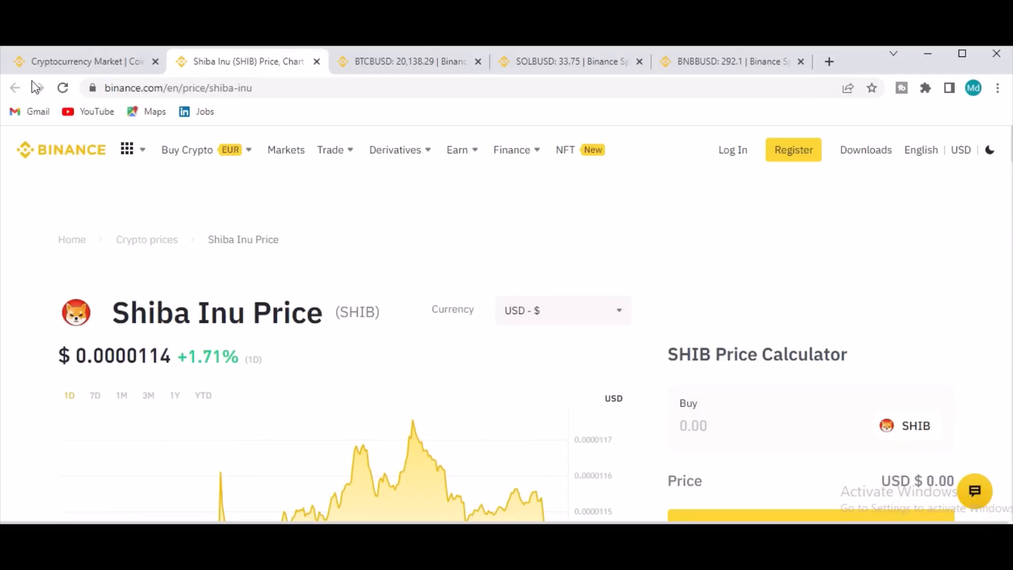
Step: Return to the all-cryptos markets list and scroll down to Helium (HNT)
{"action": "left_click", "coordinate": [80, 61]}
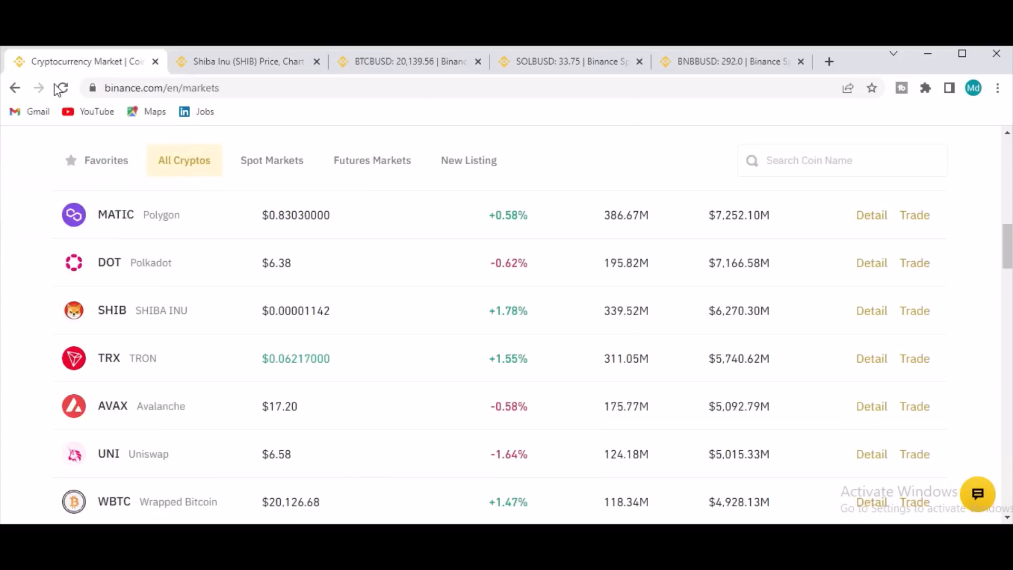
{"action": "scroll", "scroll_direction": "down", "scroll_amount": 3}
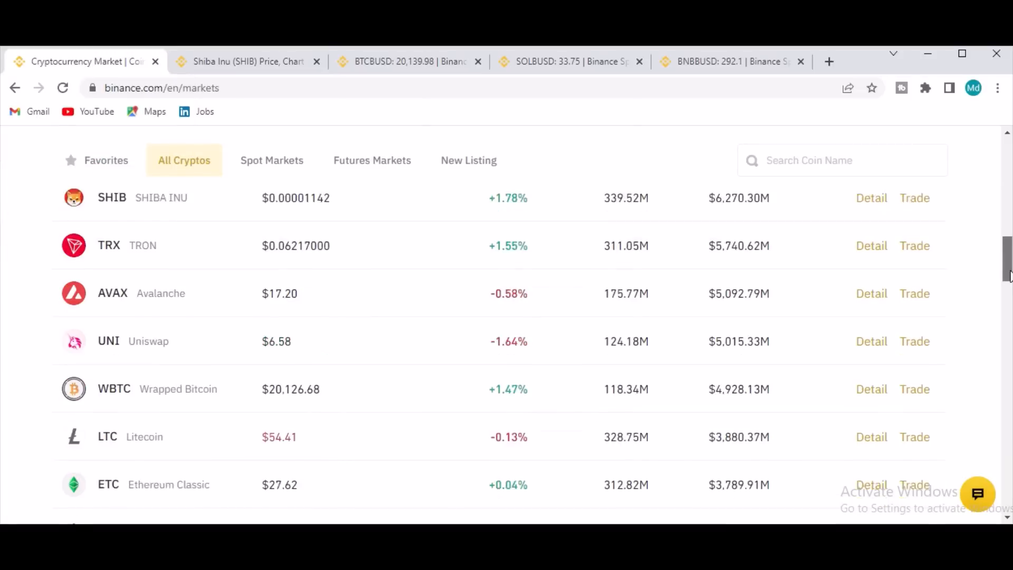
{"action": "scroll", "scroll_direction": "down", "scroll_amount": 3}
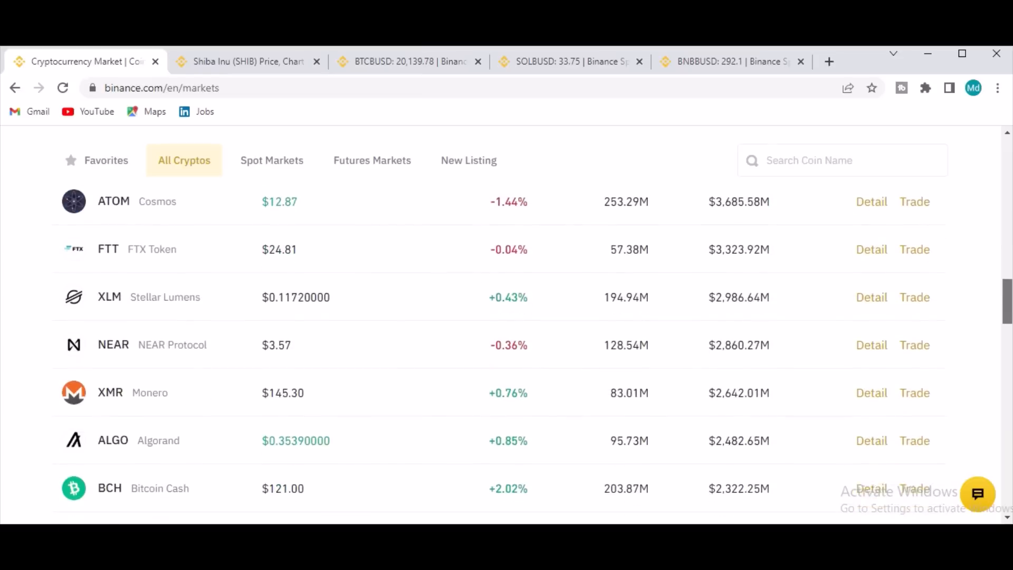
{"action": "scroll", "scroll_direction": "down", "scroll_amount": 3}
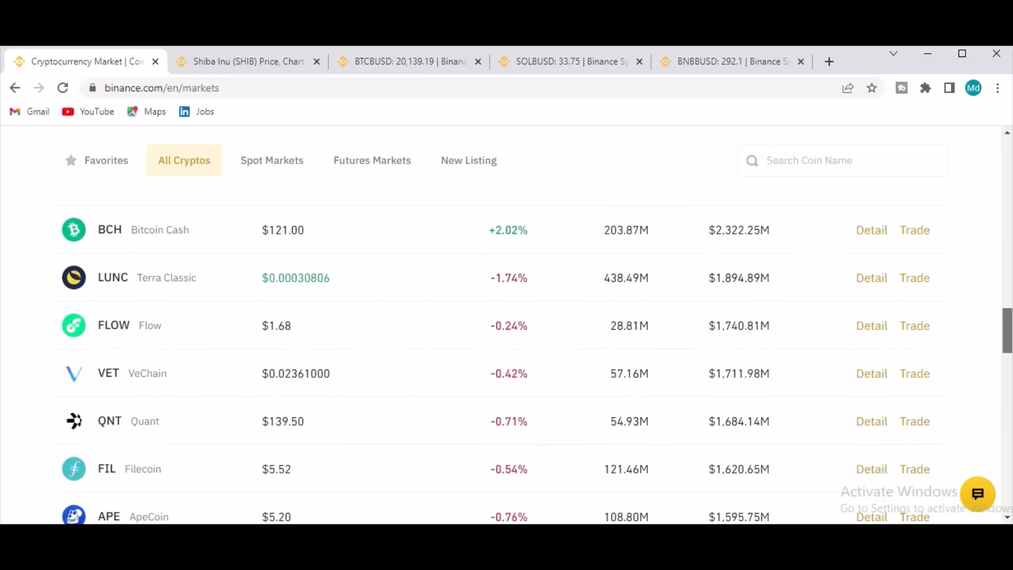
{"action": "scroll", "scroll_direction": "down", "scroll_amount": 3}
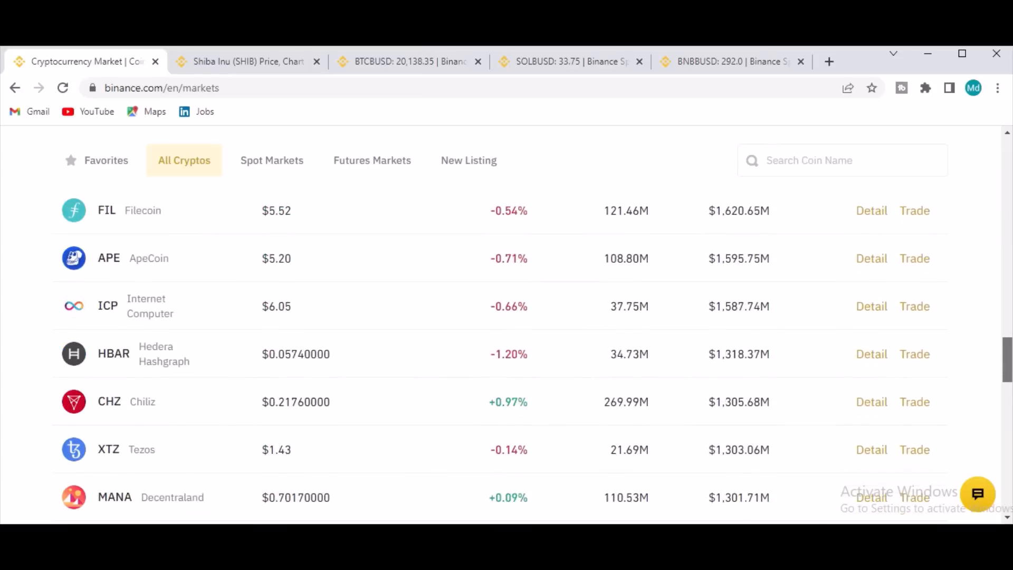
{"action": "scroll", "scroll_direction": "down", "scroll_amount": 3}
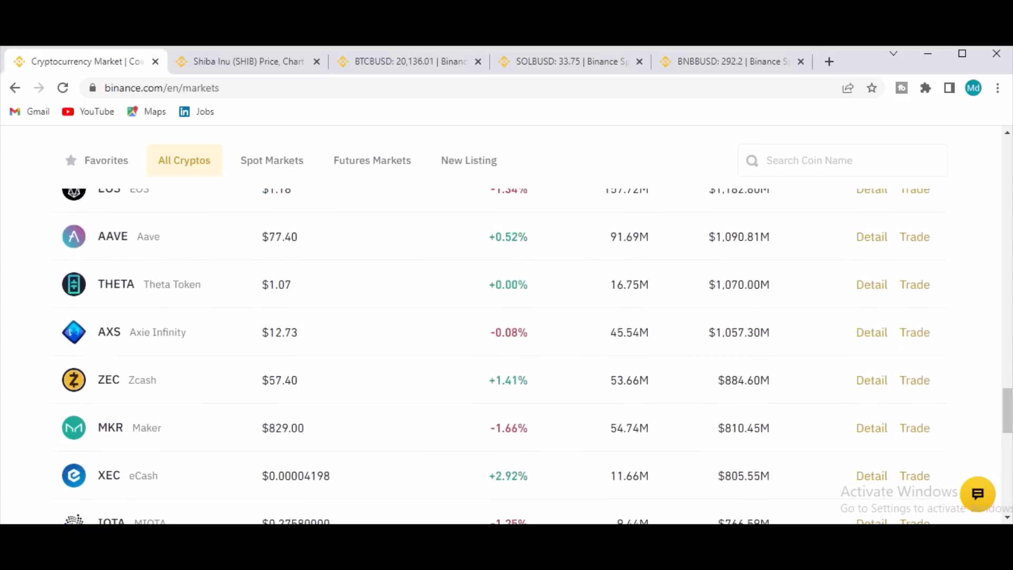
{"action": "scroll", "scroll_direction": "down", "scroll_amount": 3}
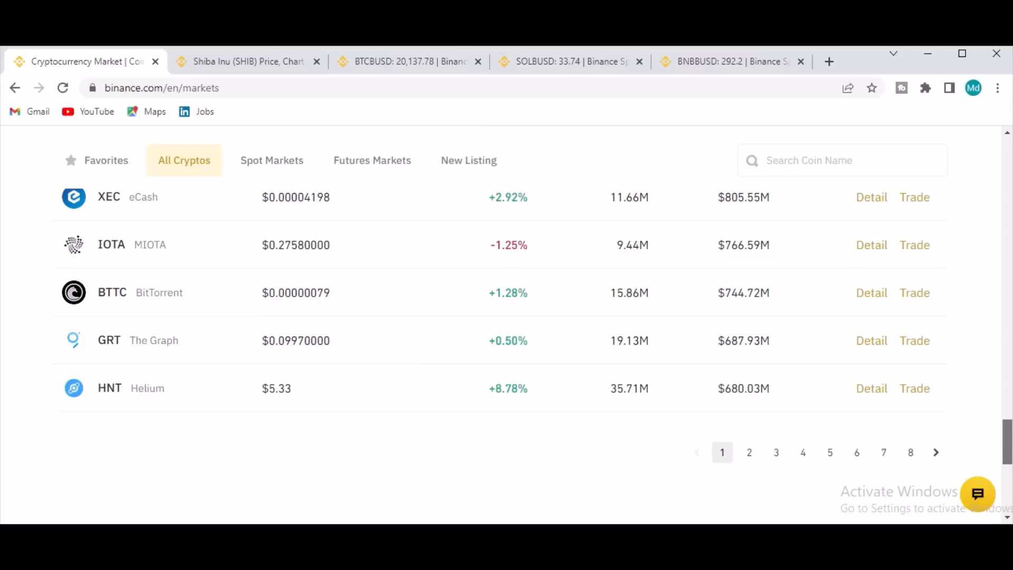
{"action": "mouse_move", "coordinate": [872, 388]}
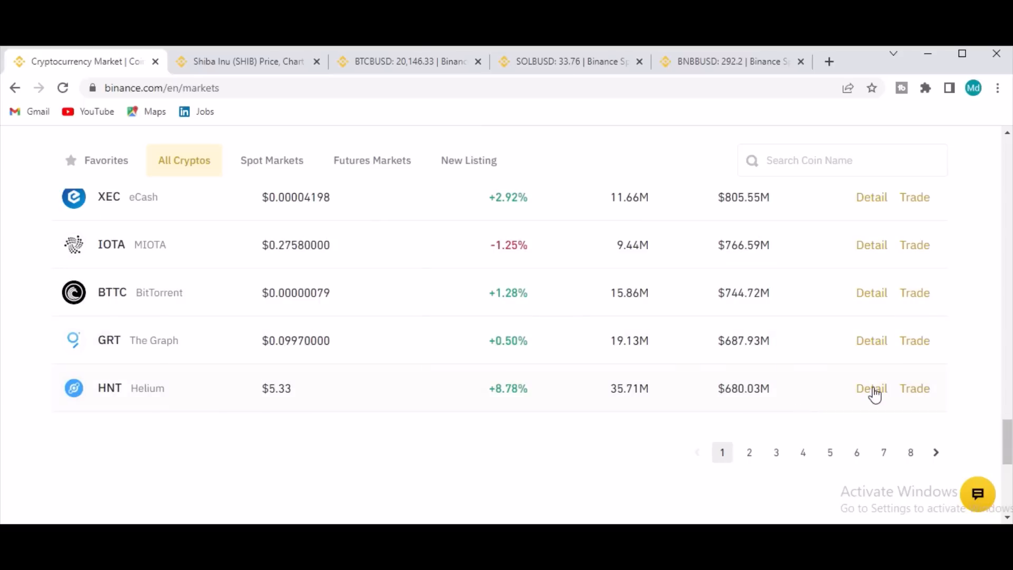
Step: View Helium's market cap and supply details, close them, and scroll back up
{"action": "left_click", "coordinate": [871, 389]}
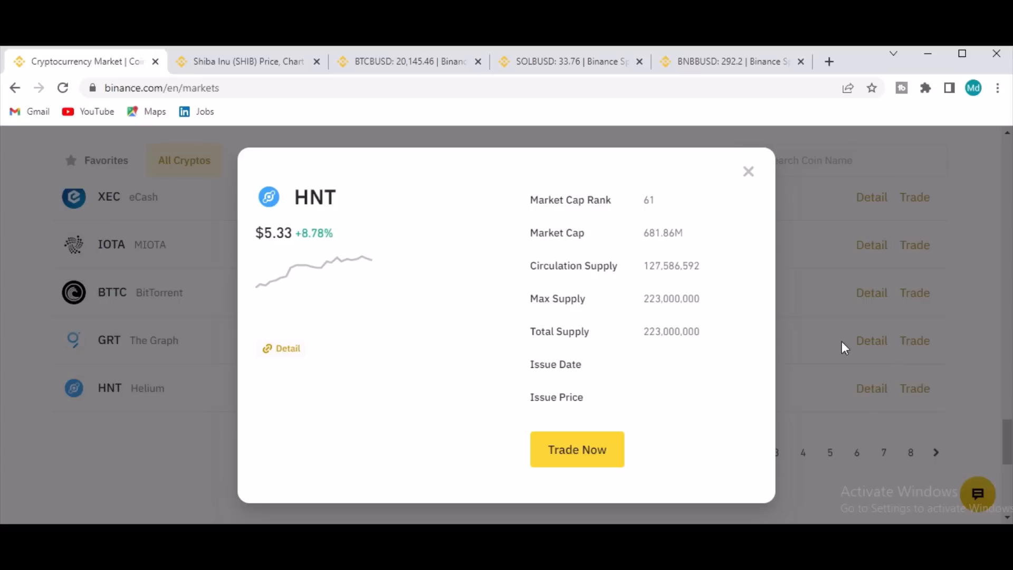
{"action": "mouse_move", "coordinate": [662, 233]}
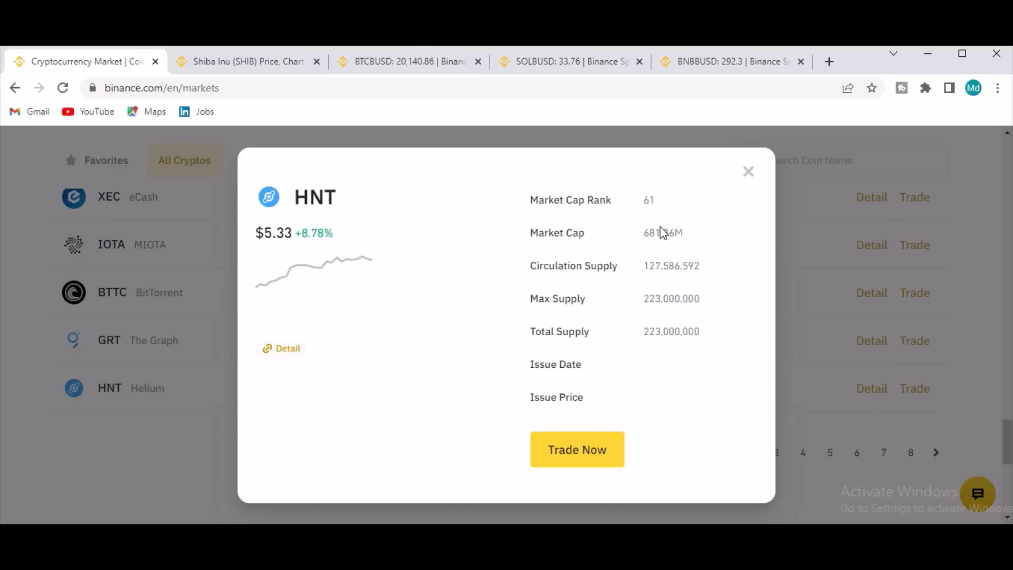
{"action": "mouse_move", "coordinate": [650, 341]}
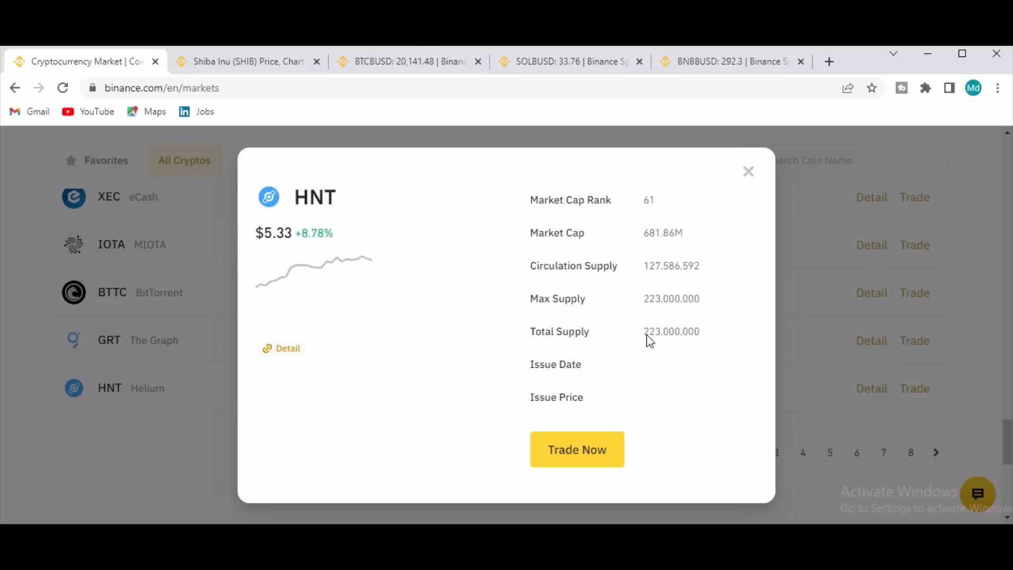
{"action": "left_click", "coordinate": [748, 171]}
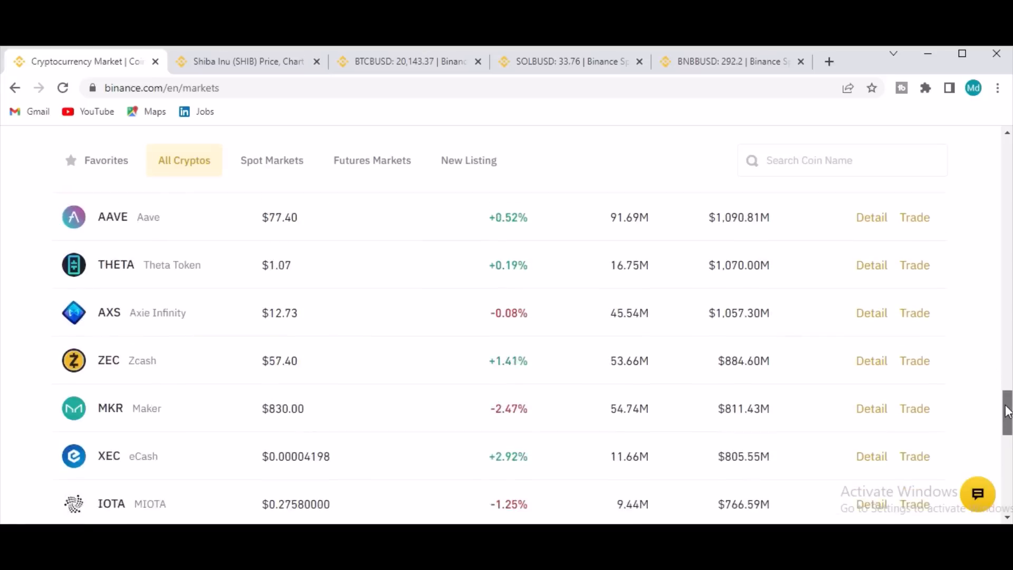
{"action": "scroll", "scroll_direction": "up", "scroll_amount": 3}
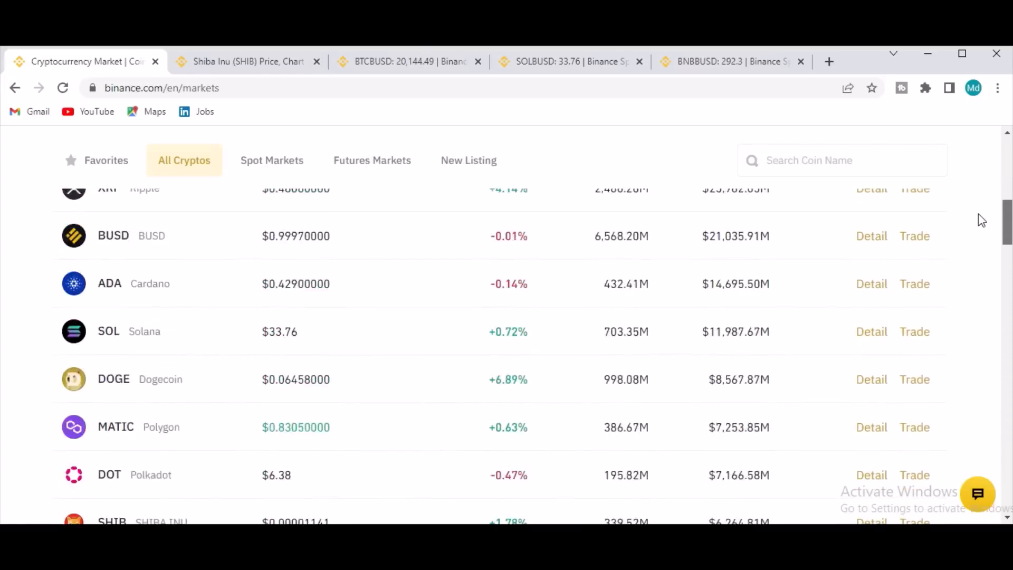
{"action": "scroll", "scroll_direction": "up", "scroll_amount": 3}
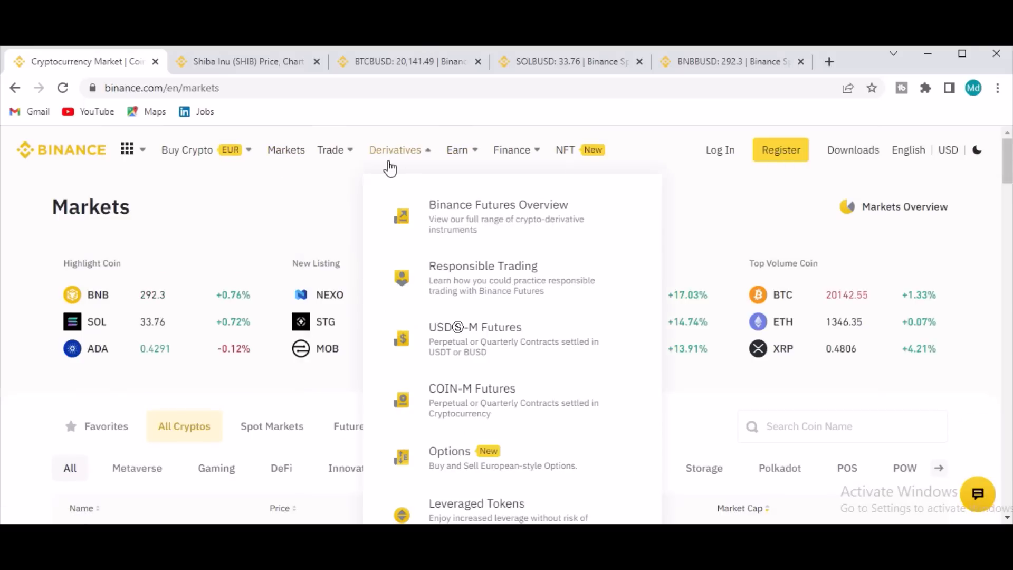
{"action": "mouse_move", "coordinate": [469, 284]}
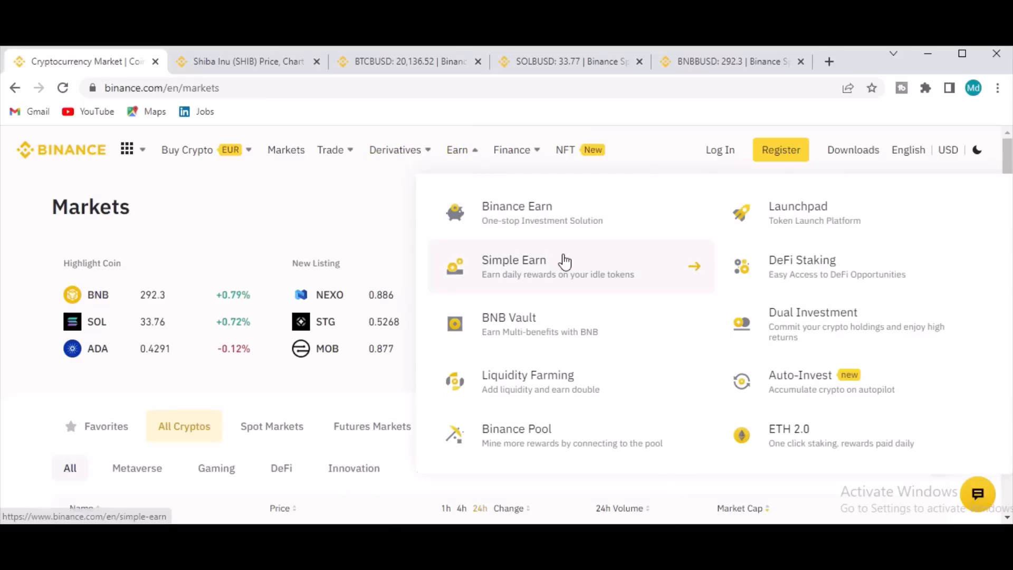
{"action": "mouse_move", "coordinate": [775, 434]}
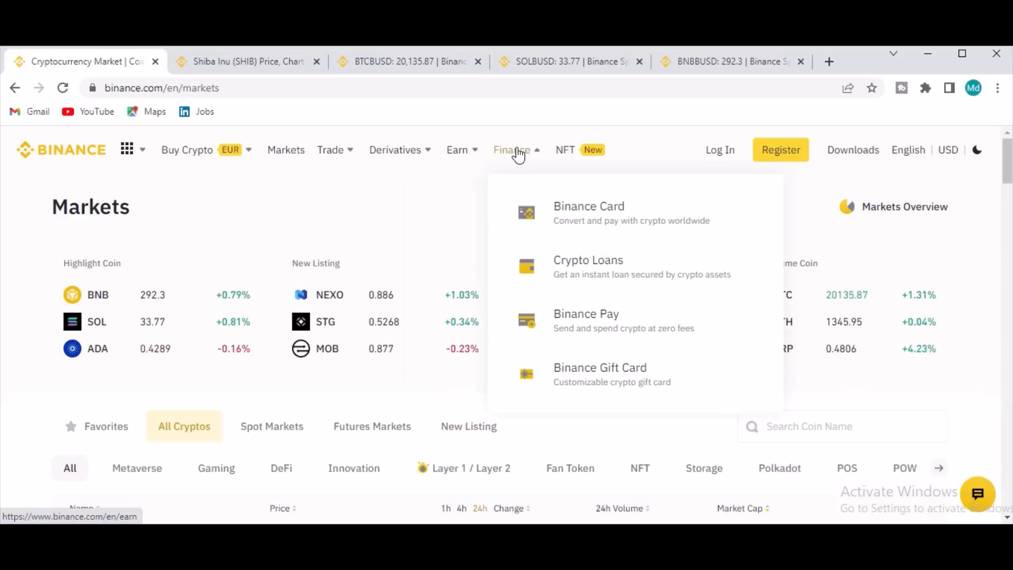
{"action": "mouse_move", "coordinate": [588, 213]}
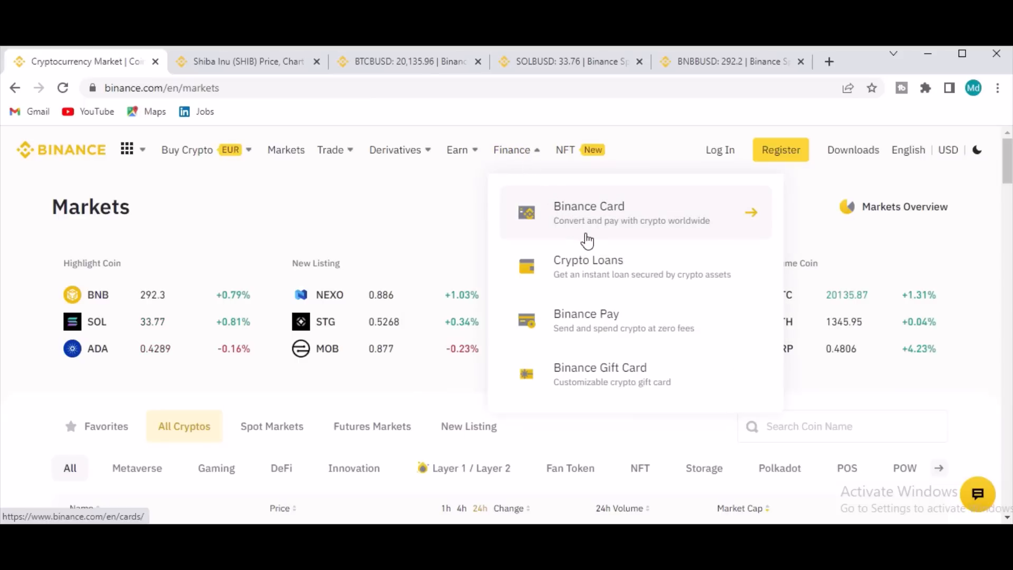
{"action": "mouse_move", "coordinate": [601, 322]}
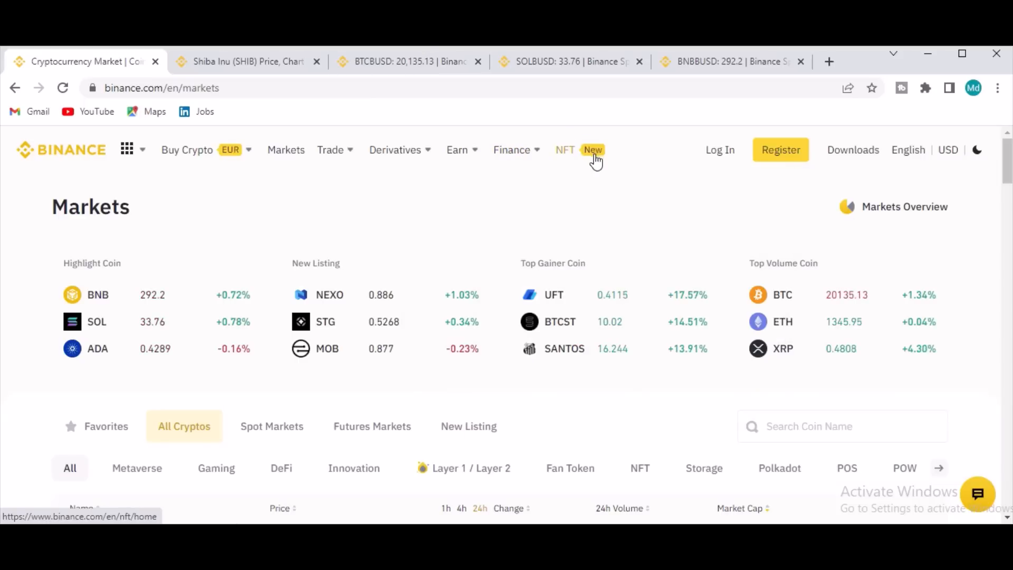
{"action": "left_click", "coordinate": [187, 149]}
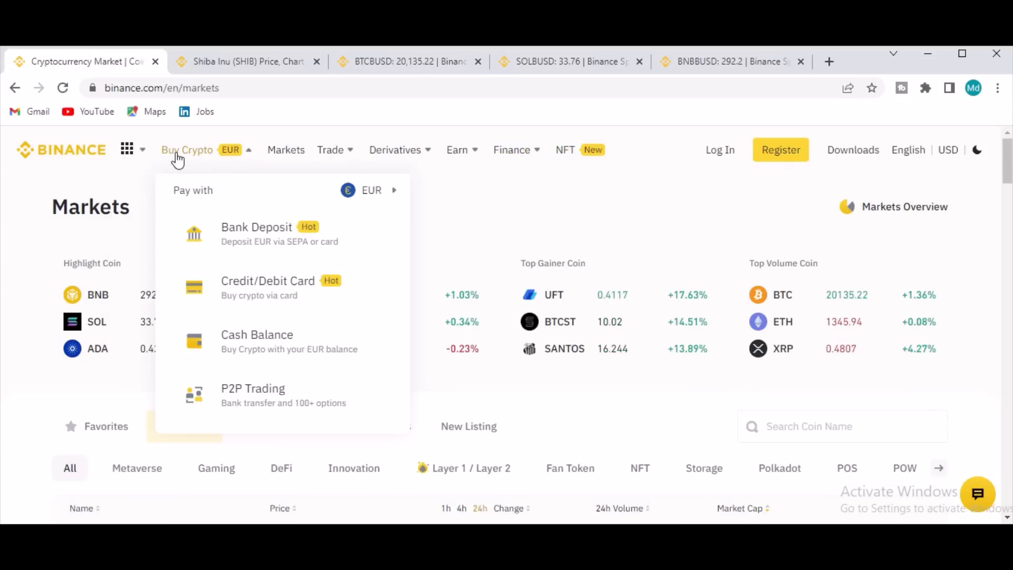
{"action": "mouse_move", "coordinate": [322, 394]}
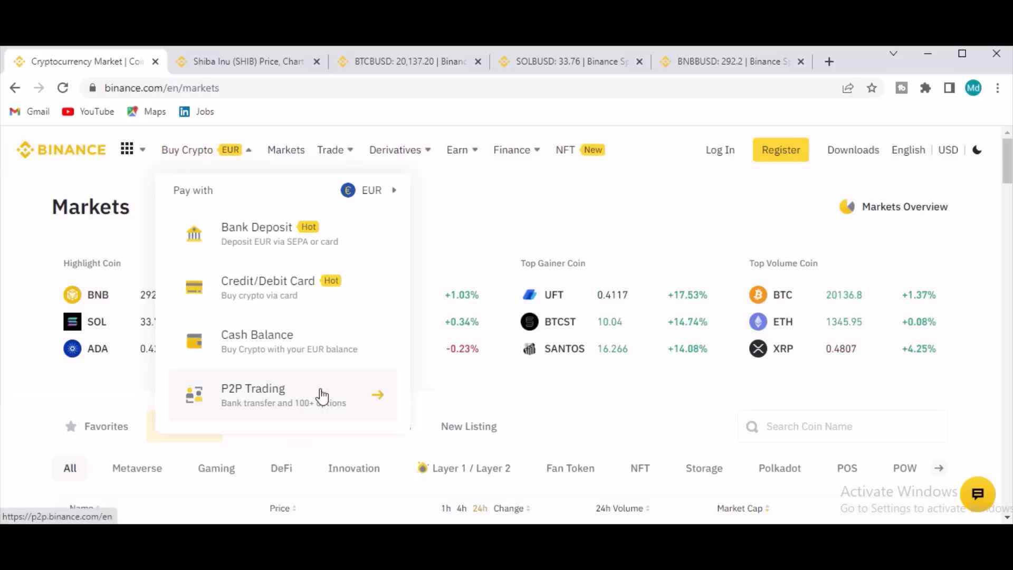
{"action": "mouse_move", "coordinate": [365, 400]}
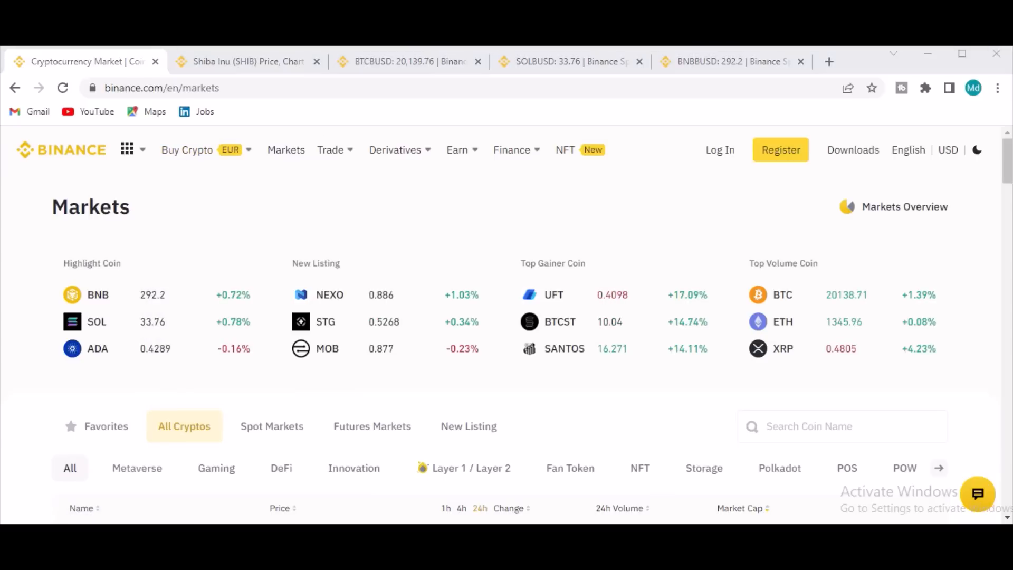
Step: Open the Buy Crypto menu listing the payment methods
{"action": "left_click", "coordinate": [187, 149]}
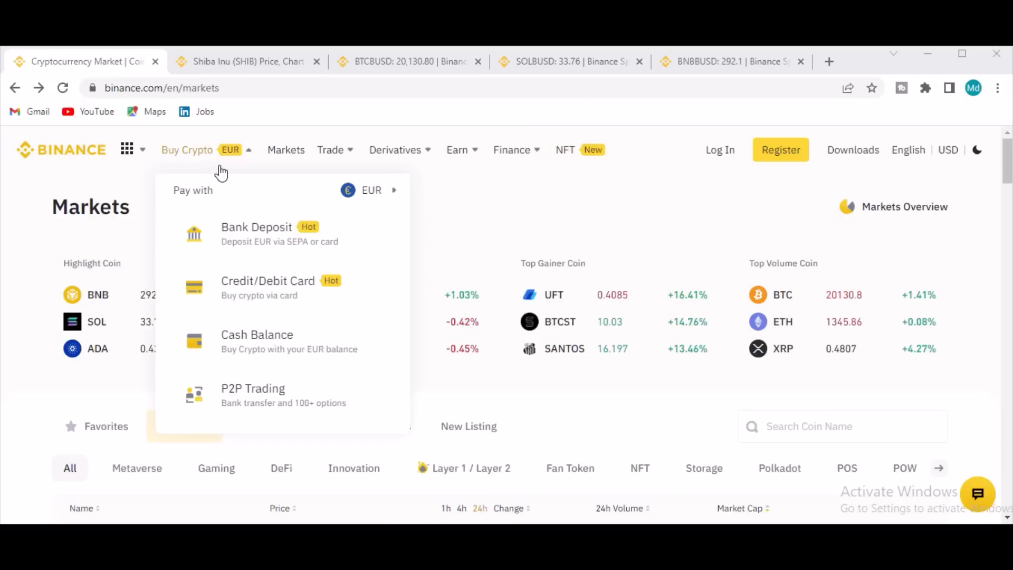
{"action": "mouse_move", "coordinate": [371, 362]}
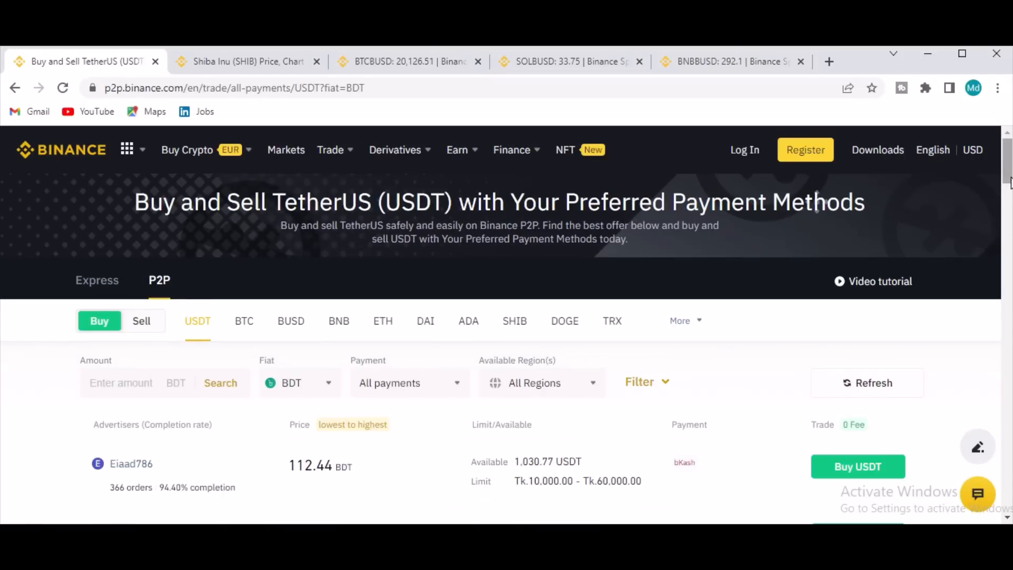
Step: Scroll the USDT P2P page past How P2P Works and Advantages of P2P Exchange to the FAQs
{"action": "scroll", "scroll_direction": "down", "scroll_amount": 3}
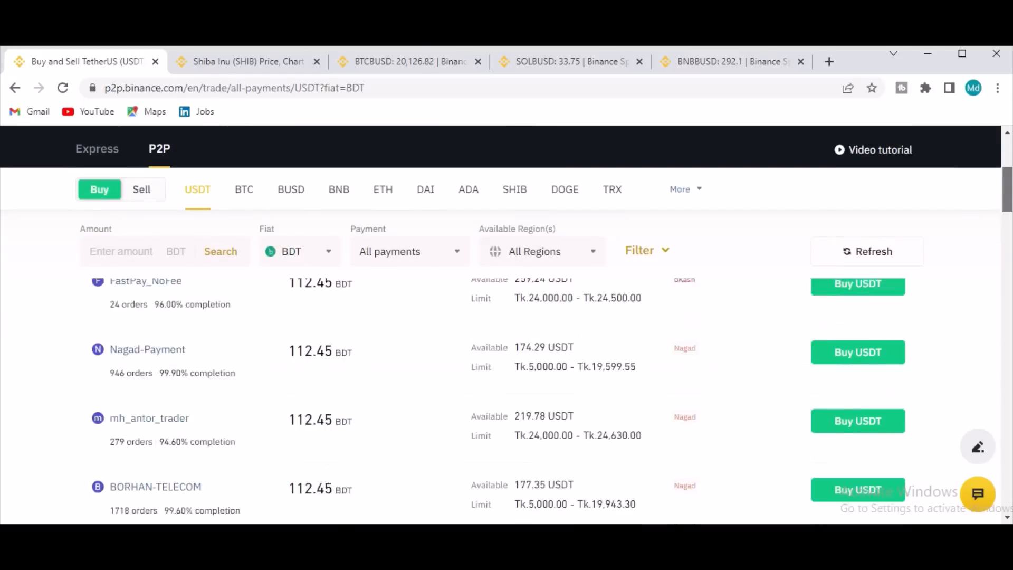
{"action": "scroll", "scroll_direction": "down", "scroll_amount": 3}
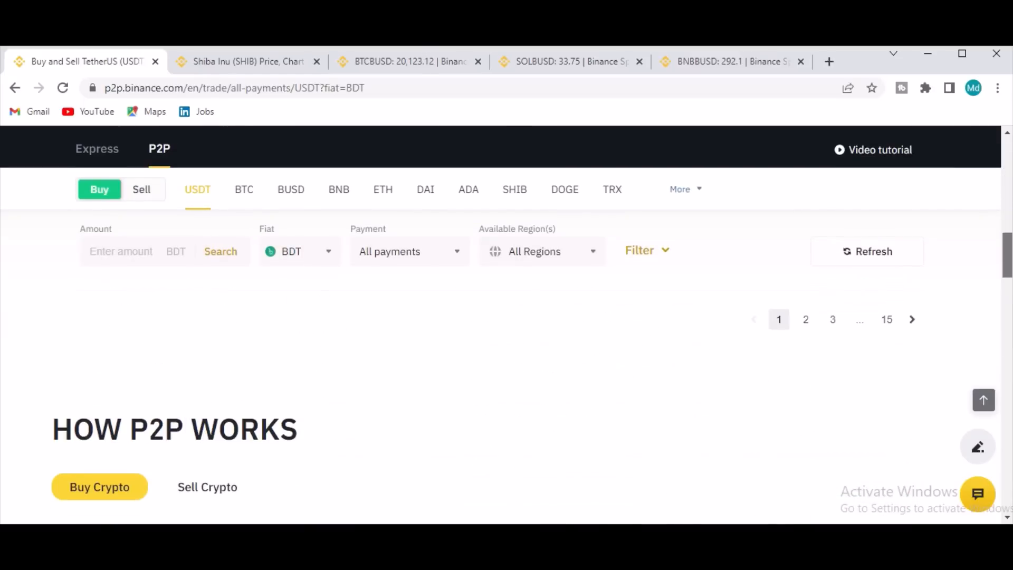
{"action": "scroll", "scroll_direction": "down", "scroll_amount": 3}
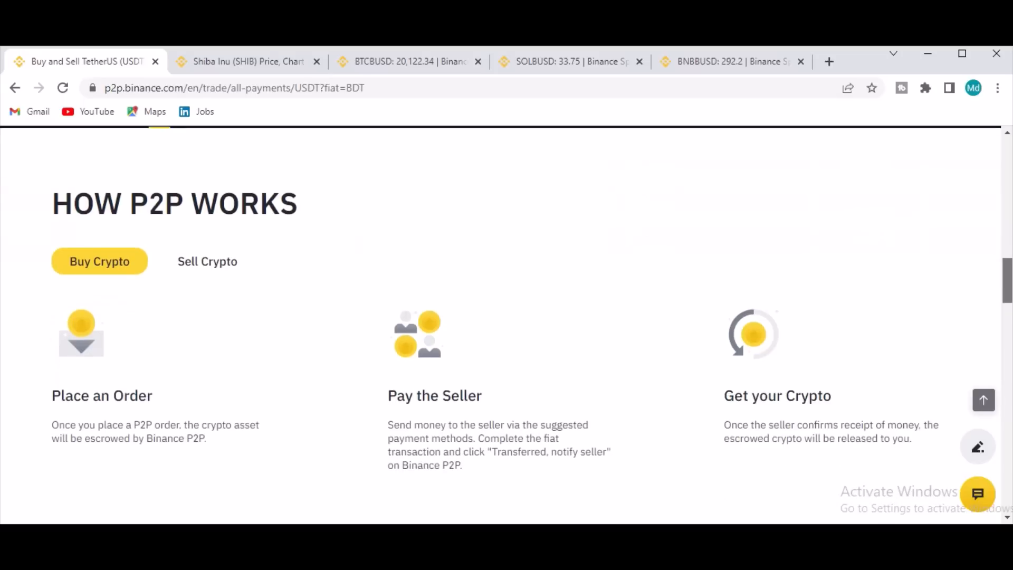
{"action": "scroll", "scroll_direction": "down", "scroll_amount": 3}
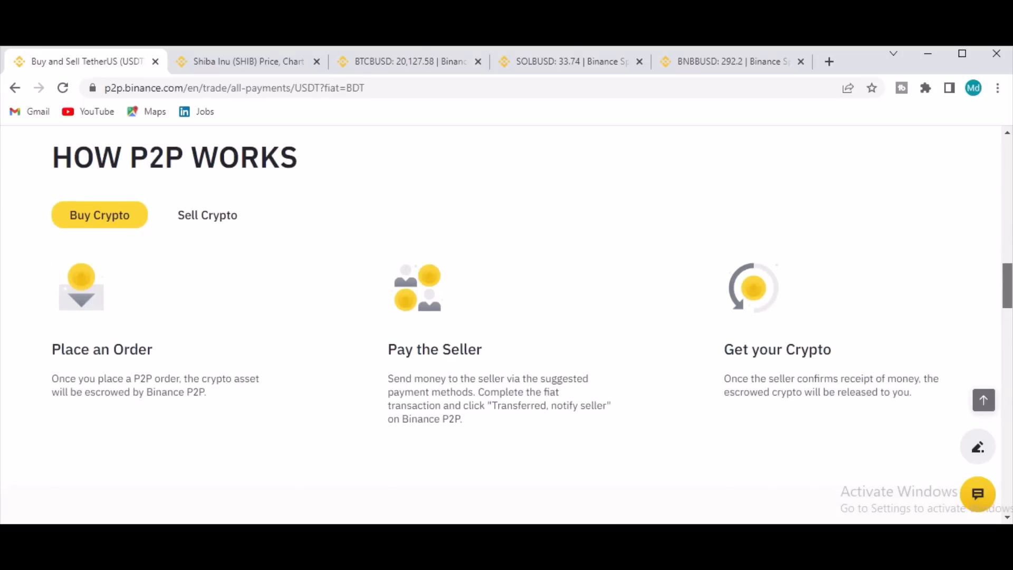
{"action": "scroll", "scroll_direction": "down", "scroll_amount": 3}
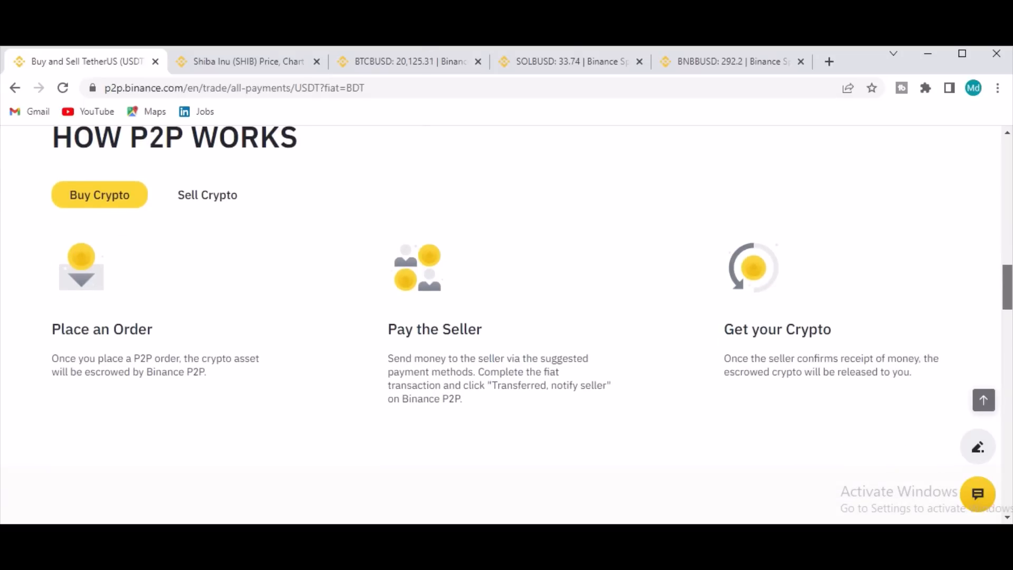
{"action": "scroll", "scroll_direction": "down", "scroll_amount": 3}
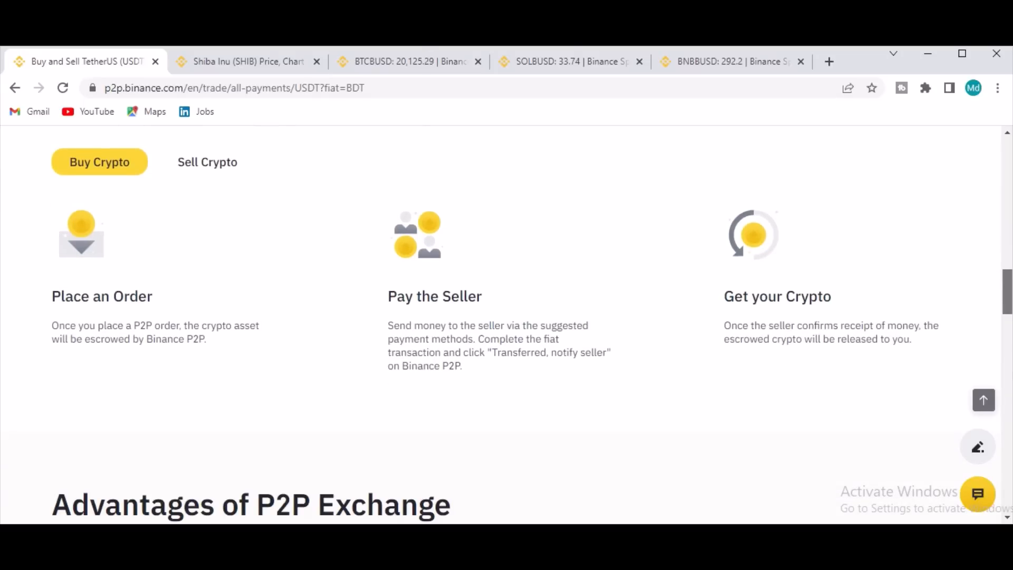
{"action": "scroll", "scroll_direction": "down", "scroll_amount": 3}
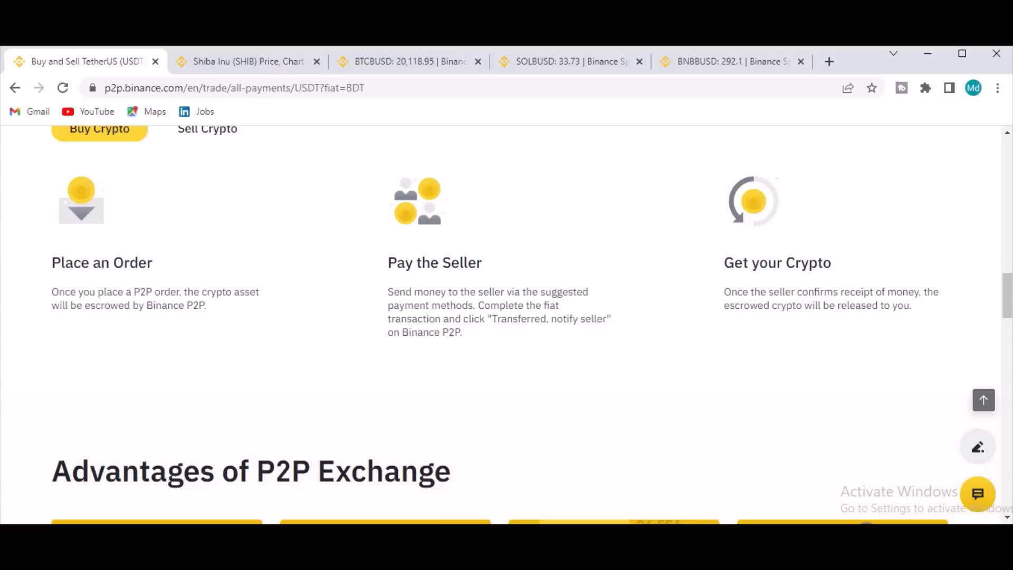
{"action": "scroll", "scroll_direction": "down", "scroll_amount": 3}
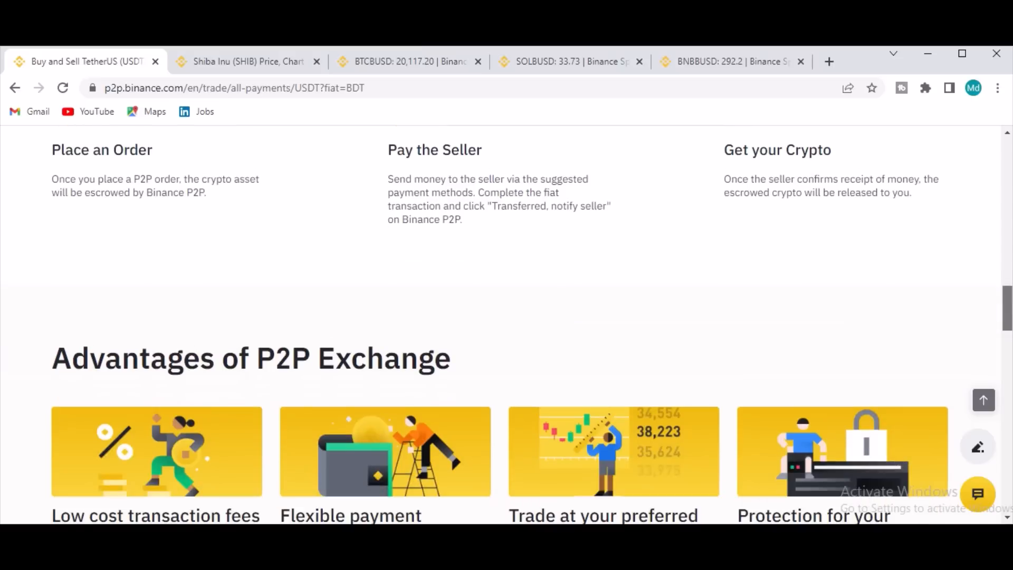
{"action": "scroll", "scroll_direction": "down", "scroll_amount": 3}
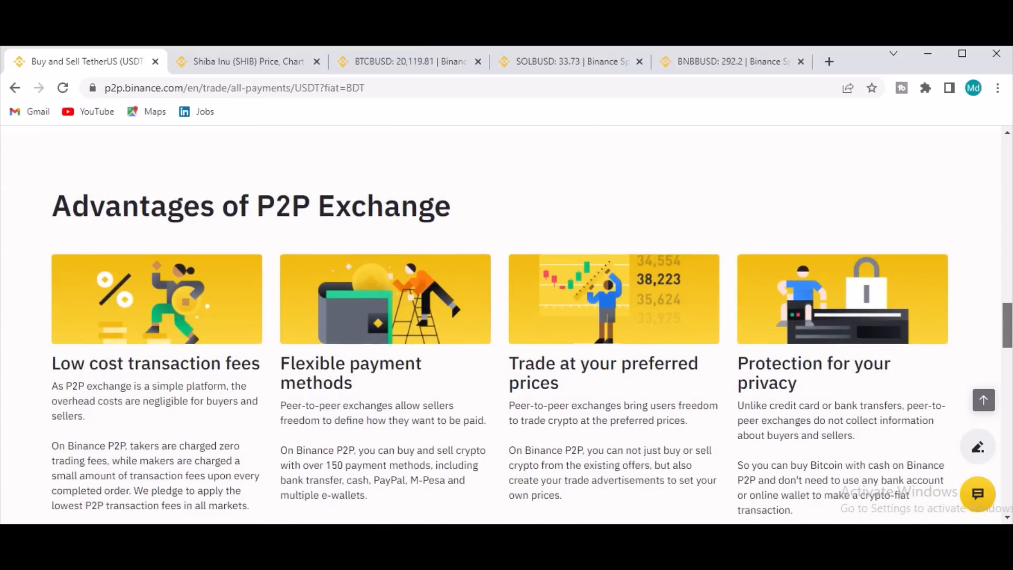
{"action": "scroll", "scroll_direction": "down", "scroll_amount": 3}
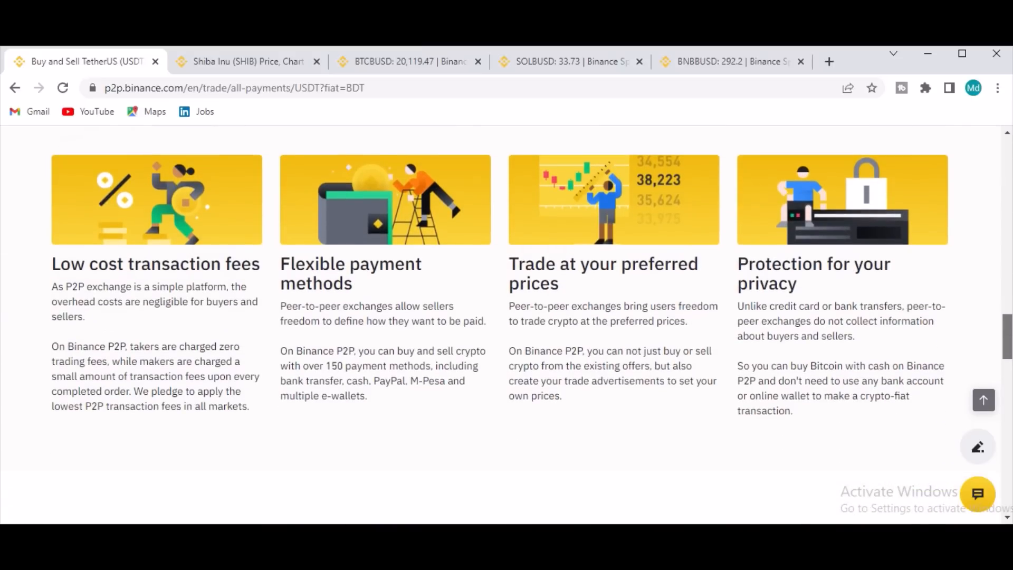
{"action": "scroll", "scroll_direction": "down", "scroll_amount": 3}
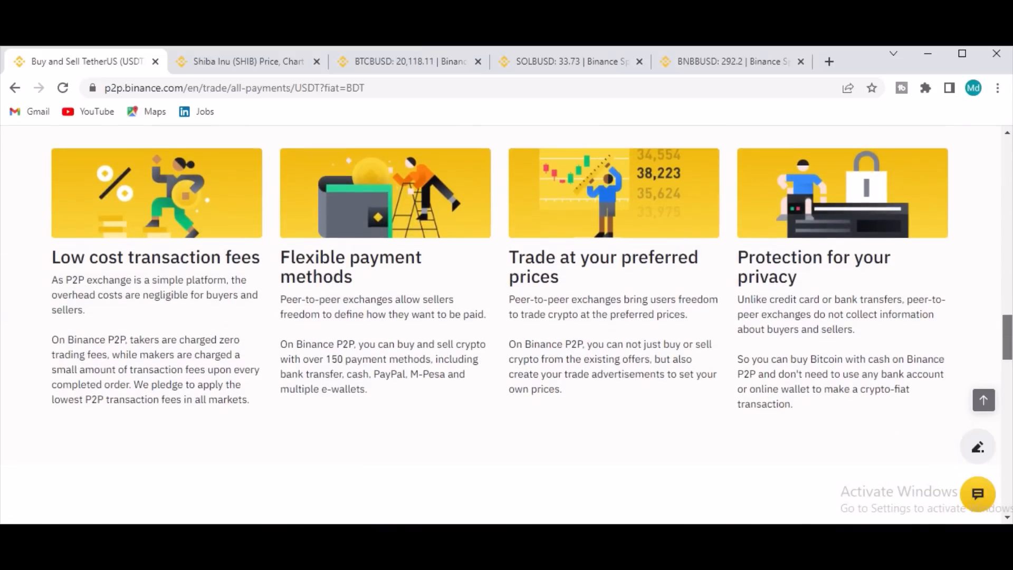
{"action": "scroll", "scroll_direction": "down", "scroll_amount": 3}
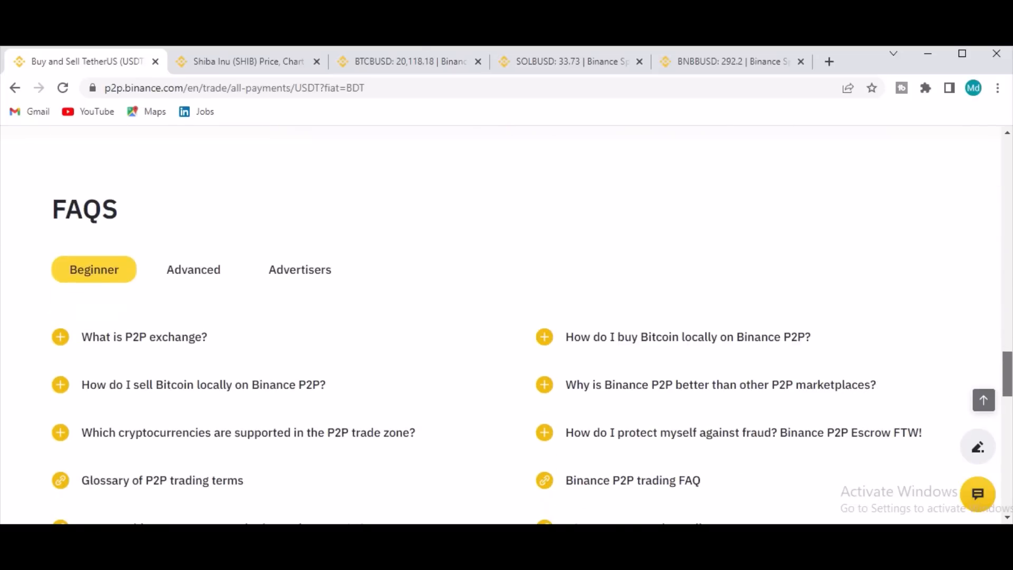
Step: Scroll down through the FAQs to the P2P Blog articles, then back up to How P2P Works
{"action": "scroll", "scroll_direction": "down", "scroll_amount": 3}
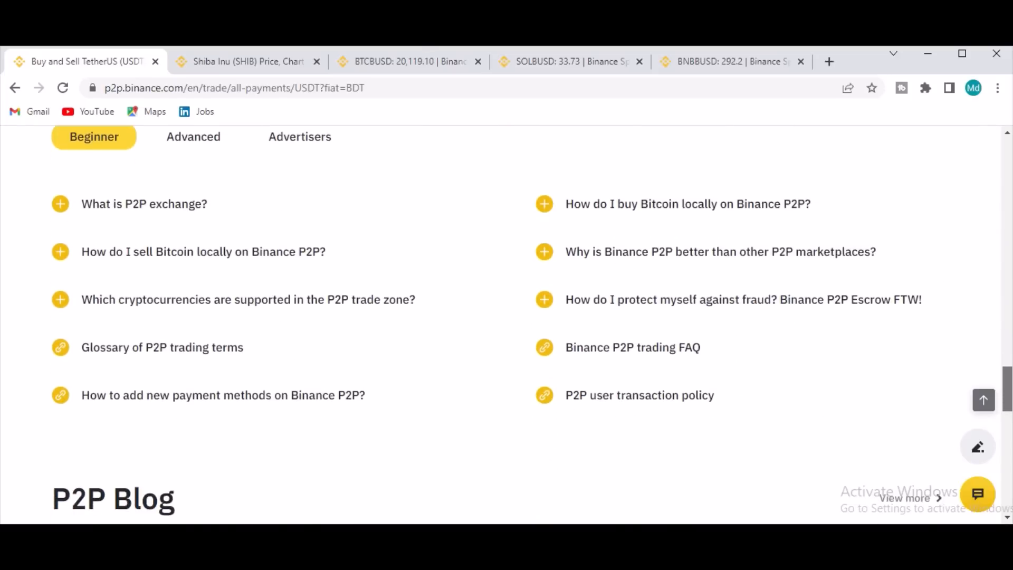
{"action": "scroll", "scroll_direction": "down", "scroll_amount": 3}
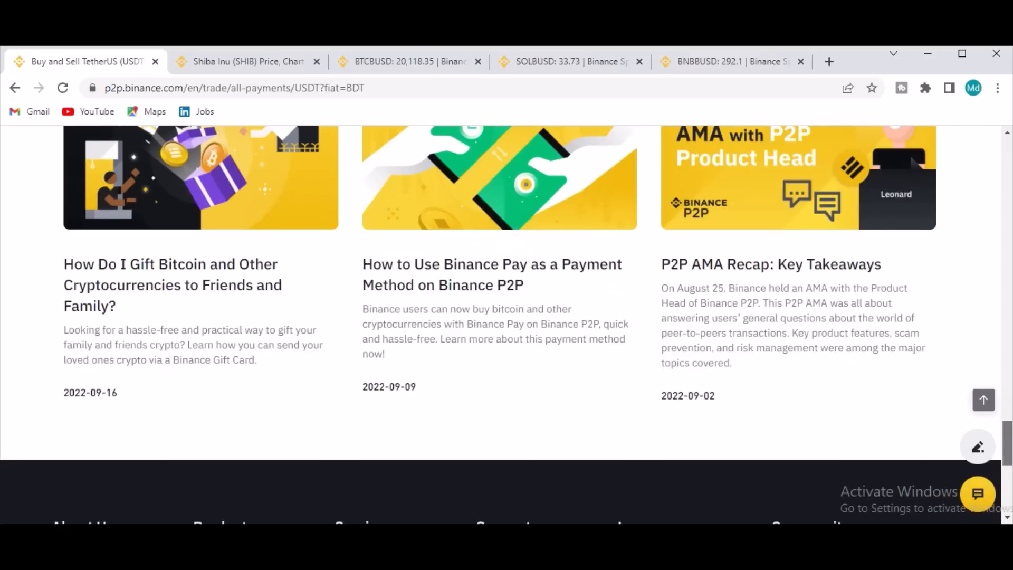
{"action": "scroll", "scroll_direction": "up", "scroll_amount": 3}
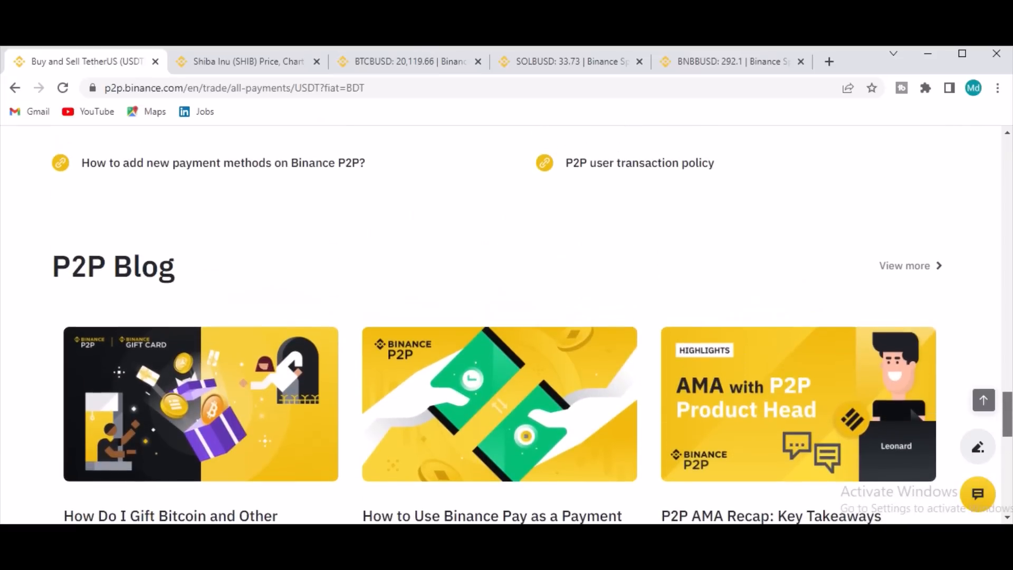
{"action": "scroll", "scroll_direction": "up", "scroll_amount": 3}
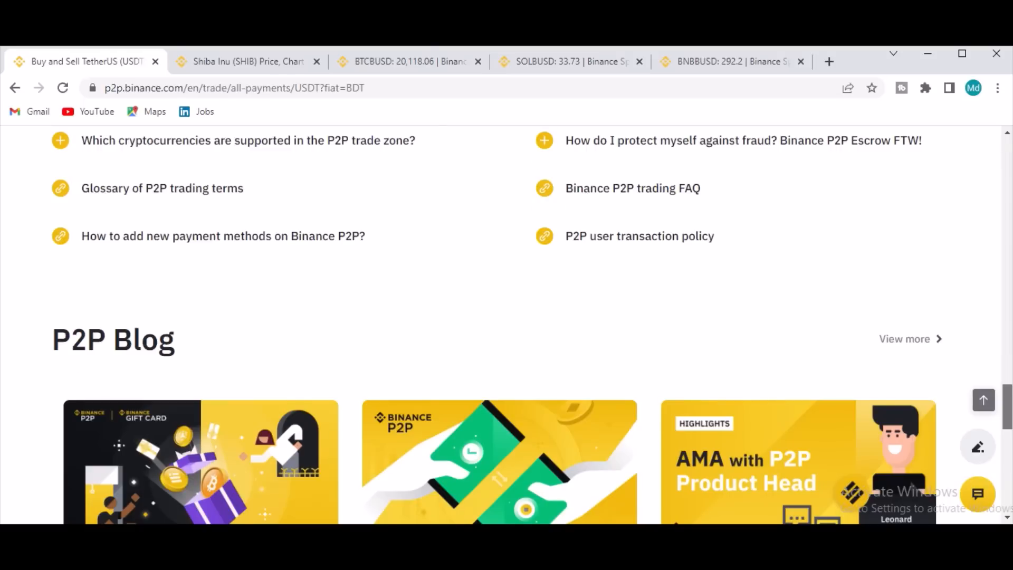
{"action": "scroll", "scroll_direction": "down", "scroll_amount": 3}
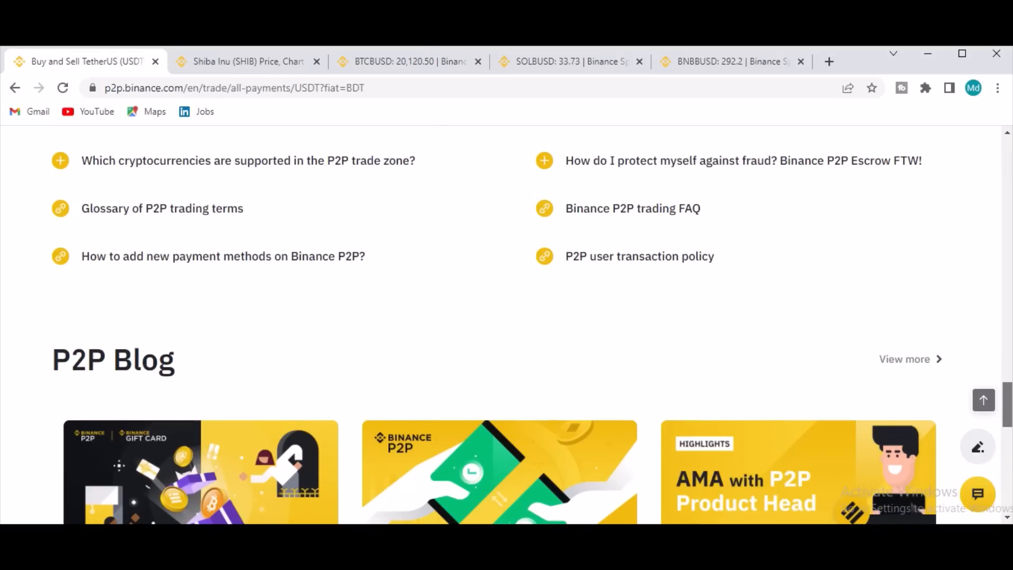
{"action": "scroll", "scroll_direction": "up", "scroll_amount": 3}
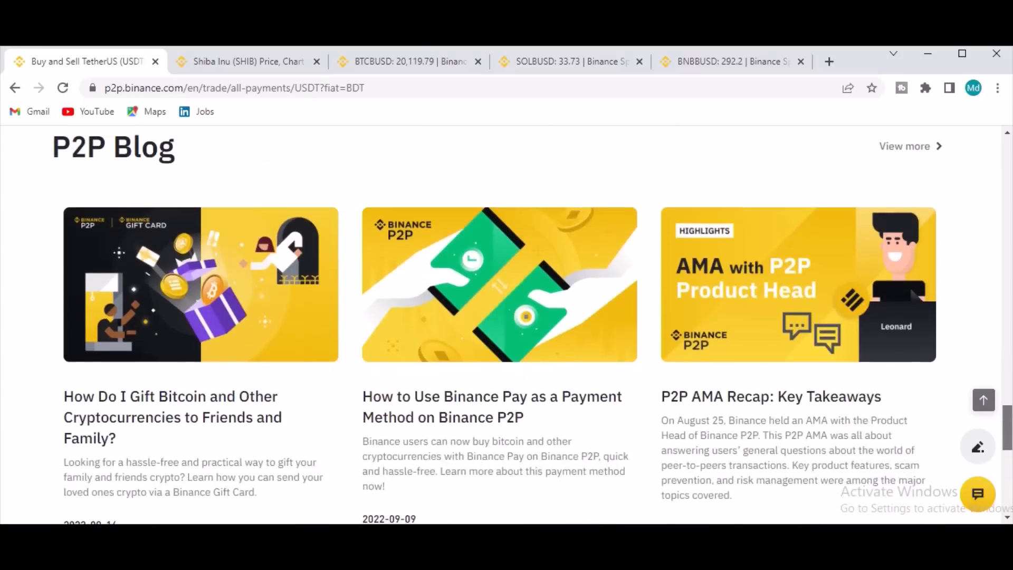
{"action": "scroll", "scroll_direction": "down", "scroll_amount": 3}
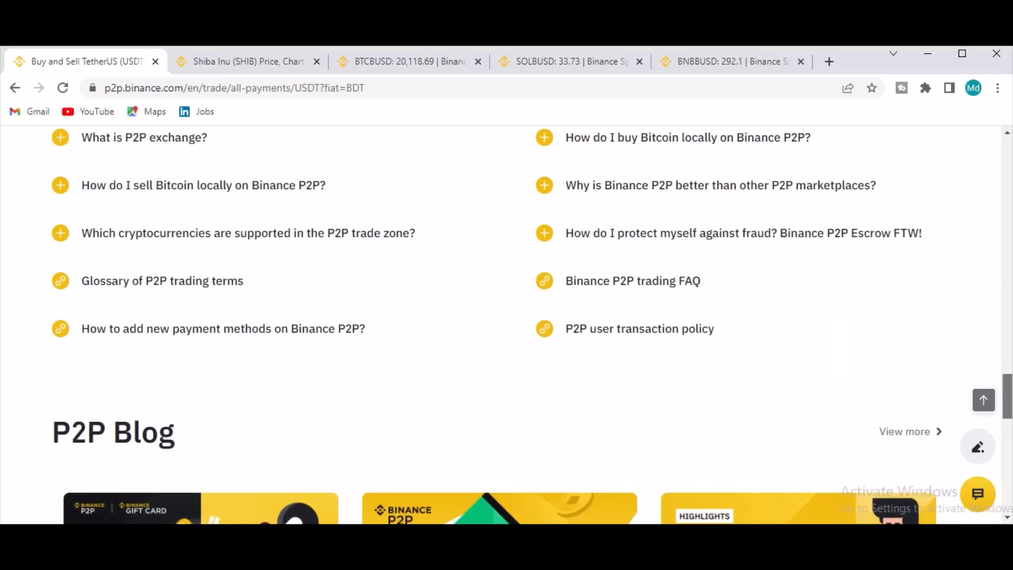
{"action": "scroll", "scroll_direction": "up", "scroll_amount": 3}
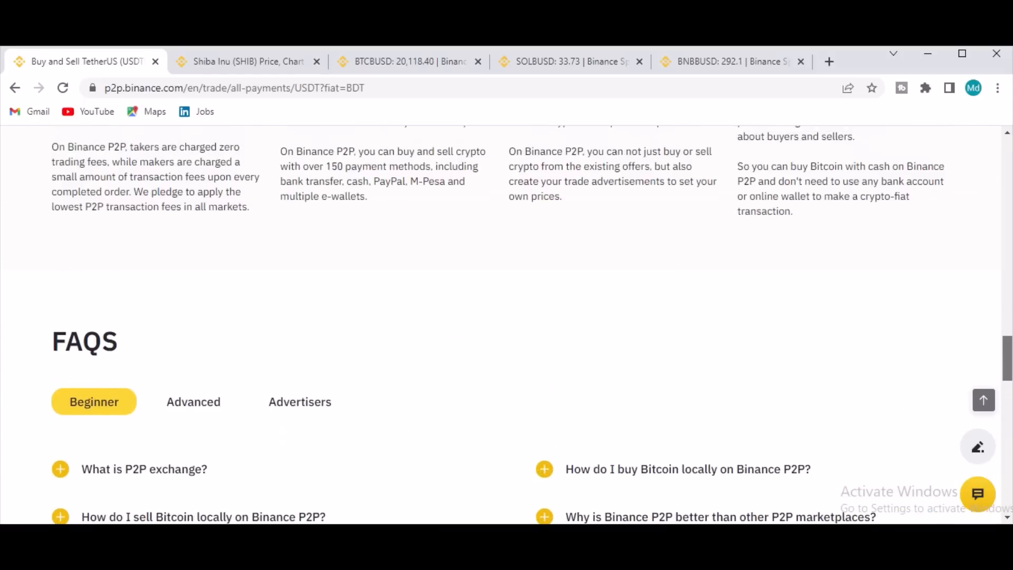
{"action": "scroll", "scroll_direction": "up", "scroll_amount": 3}
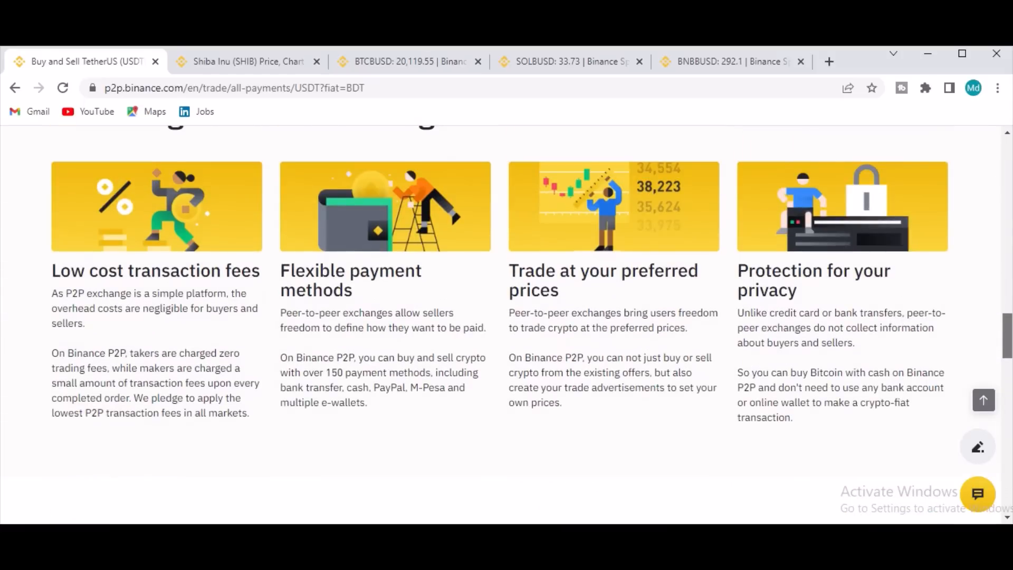
{"action": "scroll", "scroll_direction": "up", "scroll_amount": 3}
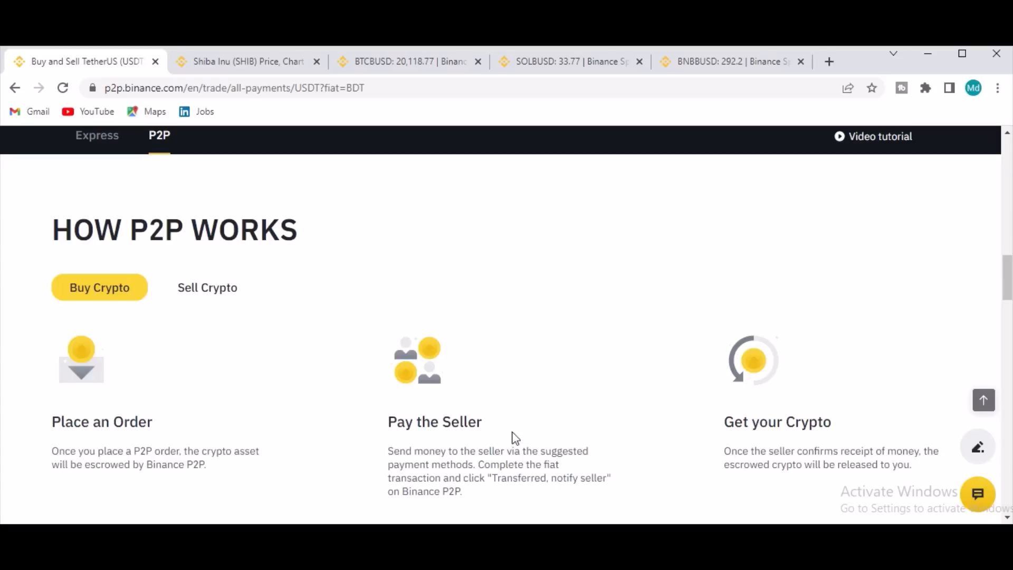
Step: Show the How P2P Works selling steps and return to the USDT buy offers list
{"action": "left_click", "coordinate": [207, 287]}
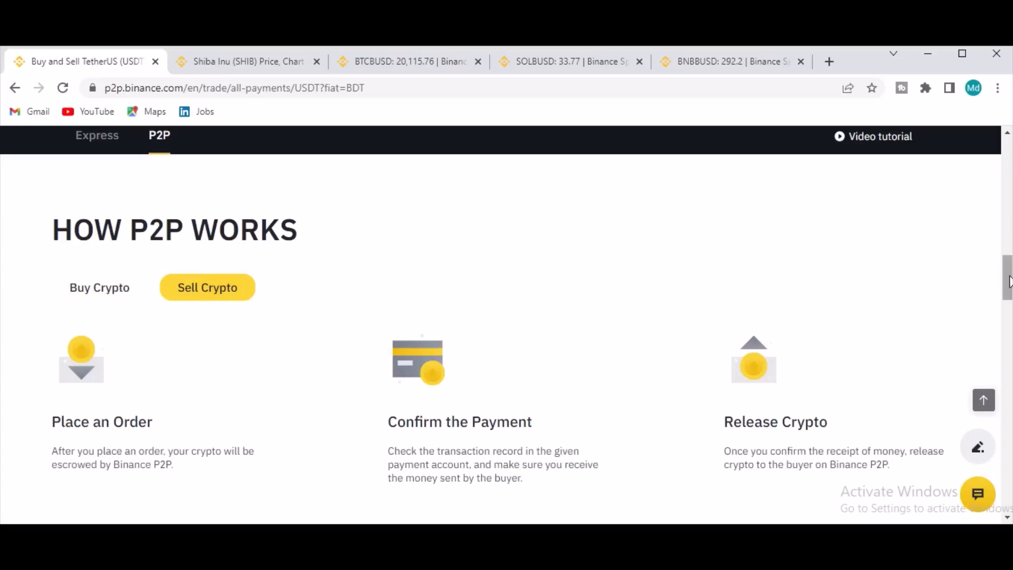
{"action": "scroll", "scroll_direction": "down", "scroll_amount": 3}
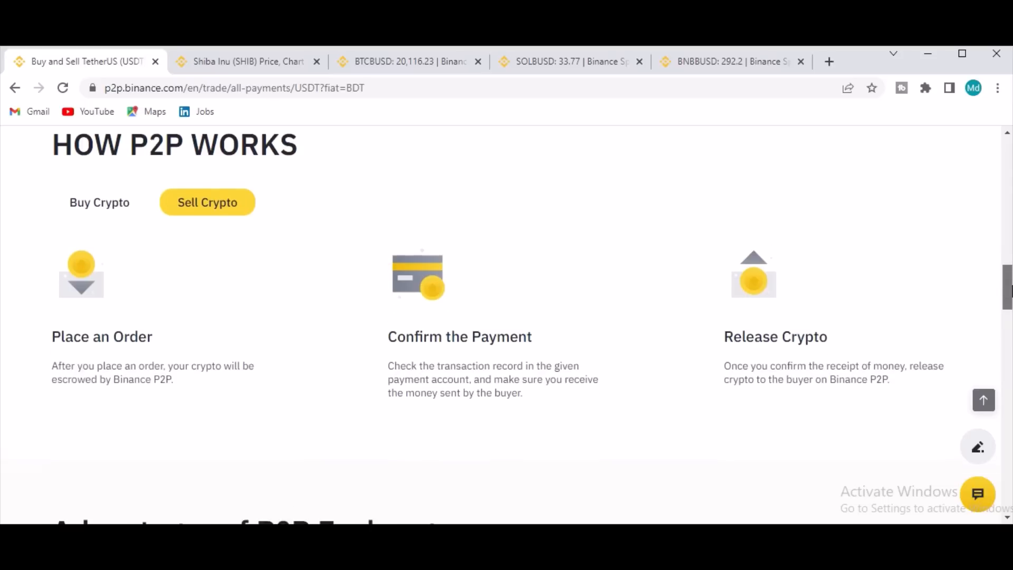
{"action": "scroll", "scroll_direction": "down", "scroll_amount": 3}
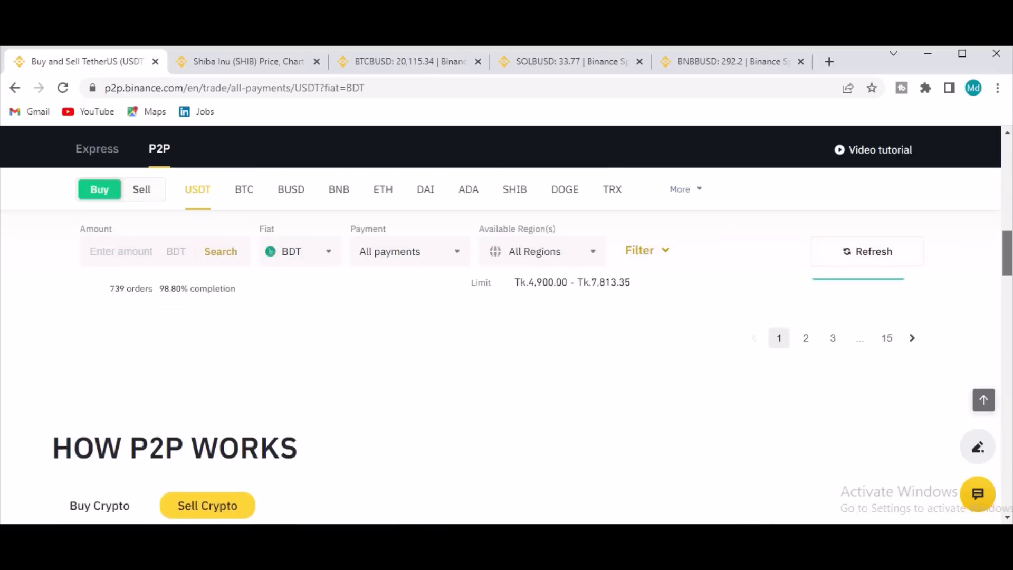
{"action": "scroll", "scroll_direction": "down", "scroll_amount": 3}
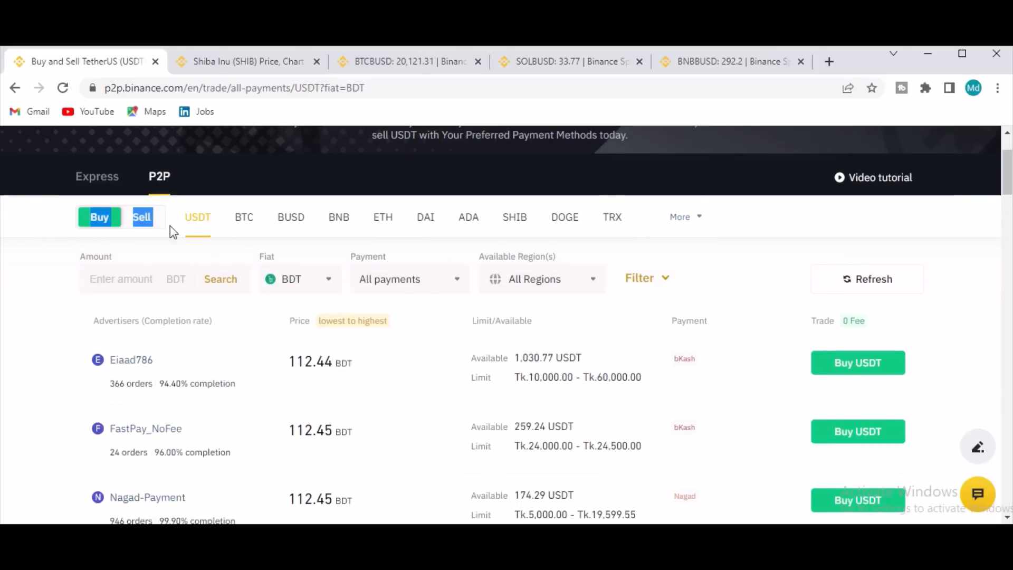
Step: View USDT sell offers, return to buy offers, and open the Payment and merchant-ad filters
{"action": "left_click", "coordinate": [141, 216]}
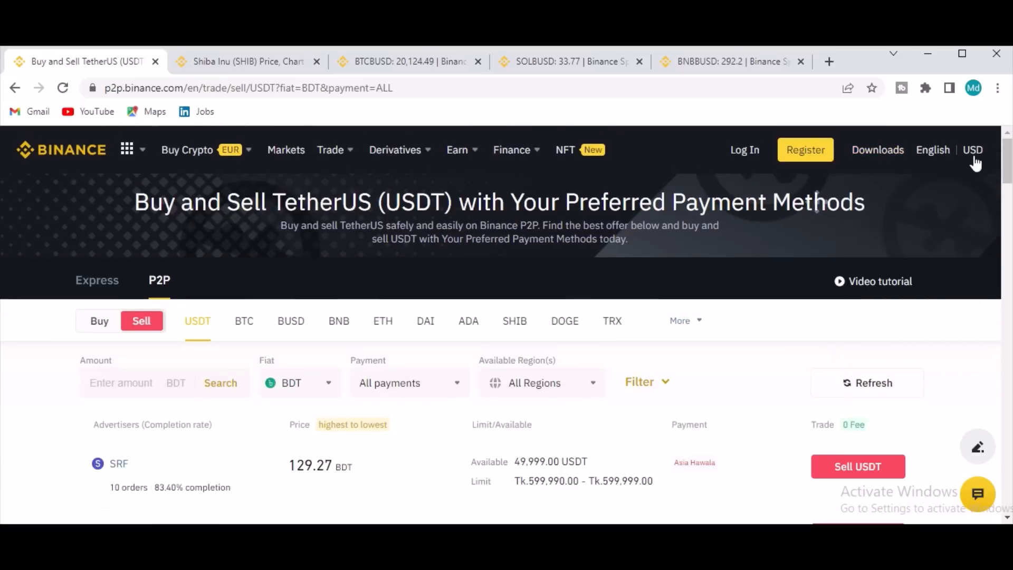
{"action": "scroll", "scroll_direction": "down", "scroll_amount": 3}
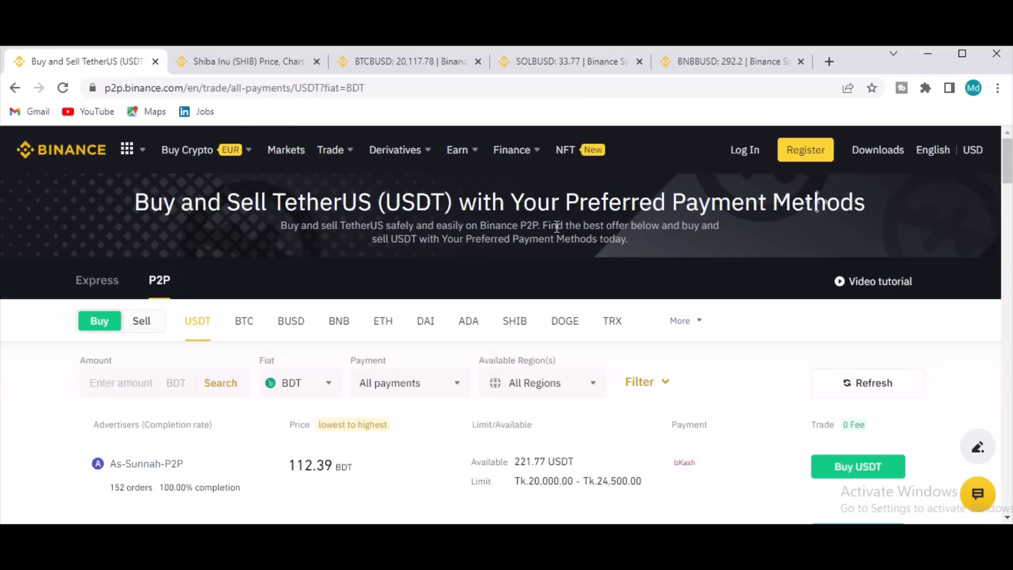
{"action": "left_click", "coordinate": [187, 149]}
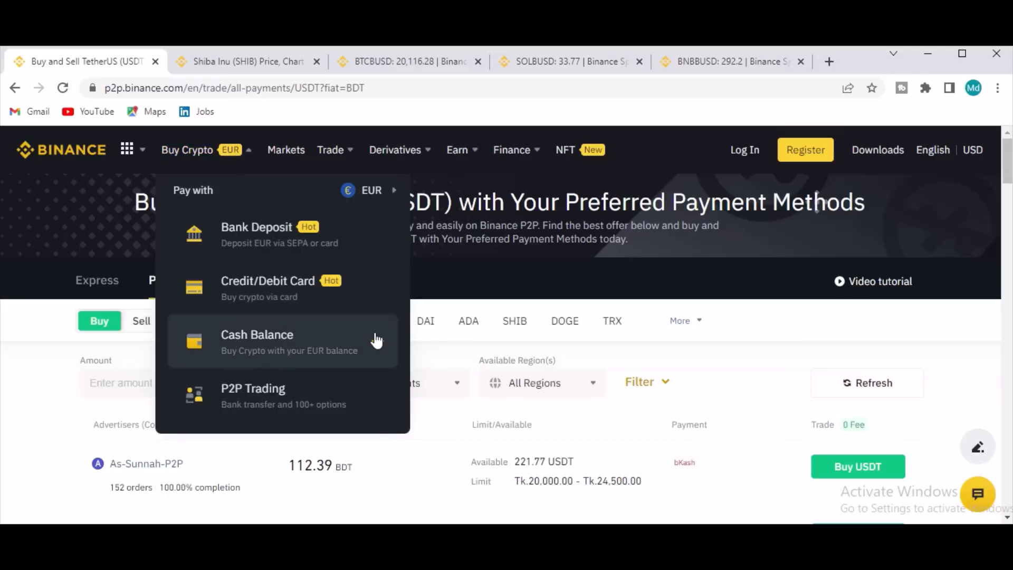
{"action": "mouse_move", "coordinate": [340, 362]}
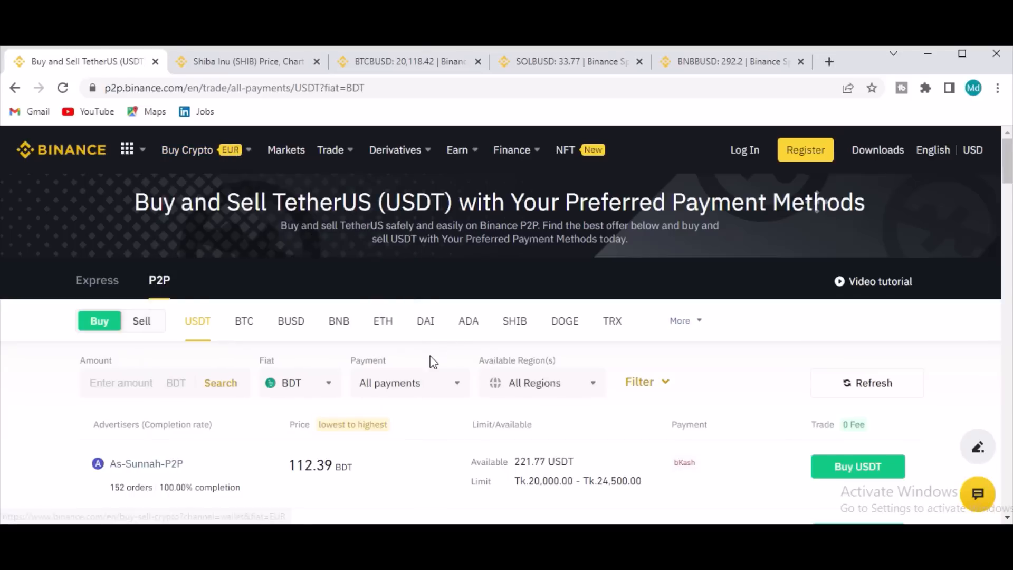
{"action": "left_click", "coordinate": [410, 383]}
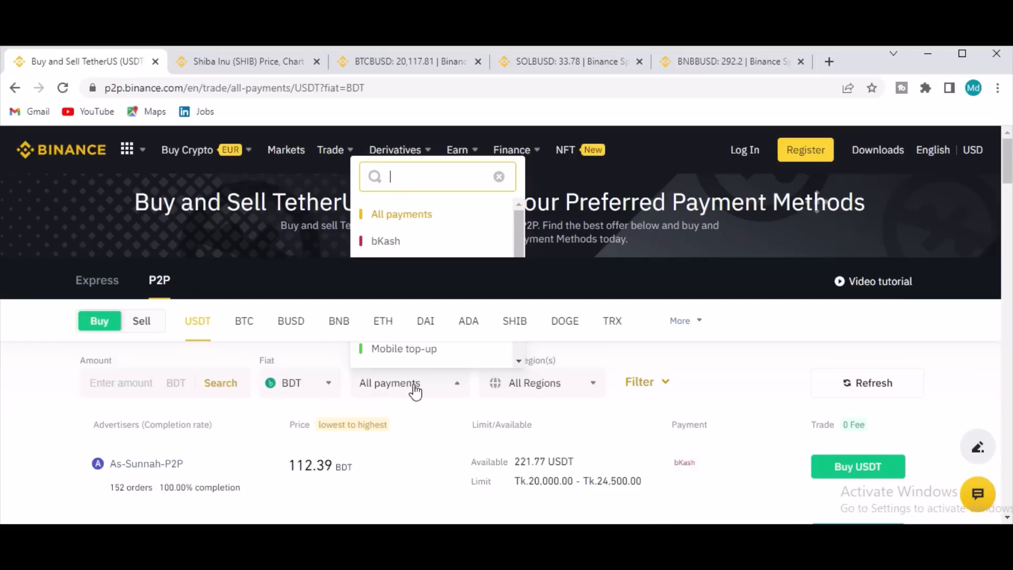
{"action": "left_click", "coordinate": [543, 383]}
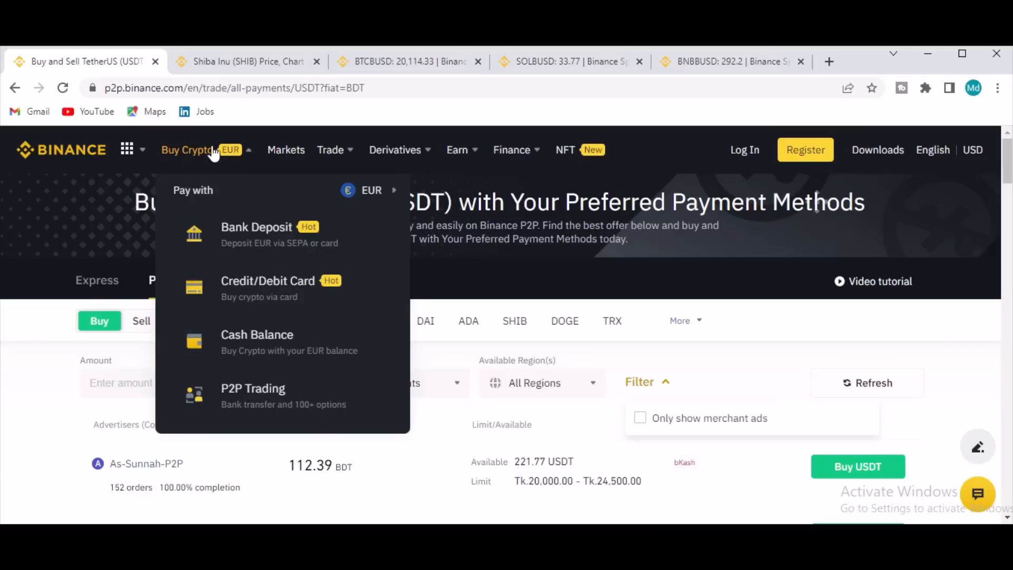
{"action": "mouse_move", "coordinate": [271, 341]}
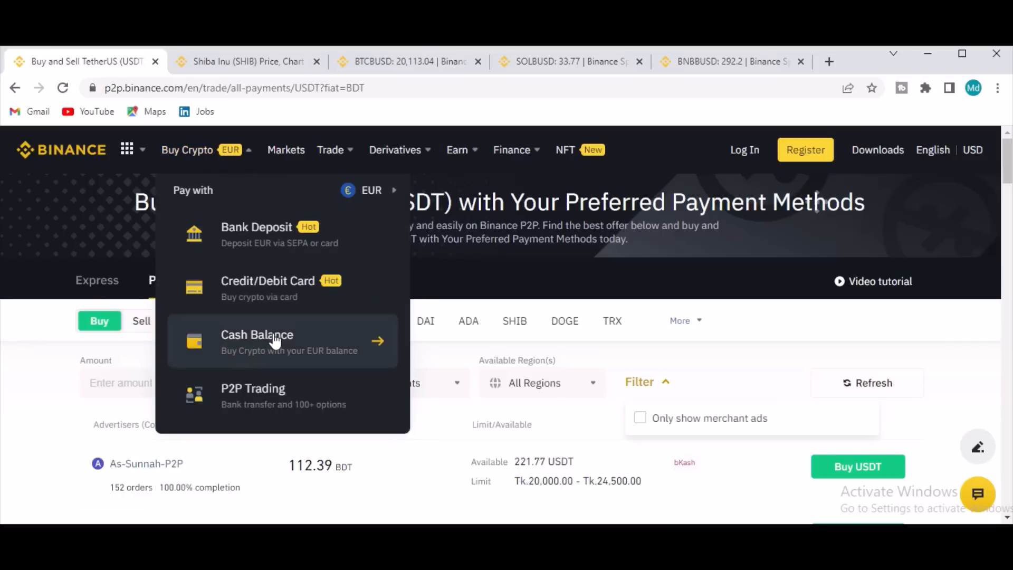
Step: Go to buying crypto with cash balance and dismiss the sell-to-card tip
{"action": "left_click", "coordinate": [257, 341]}
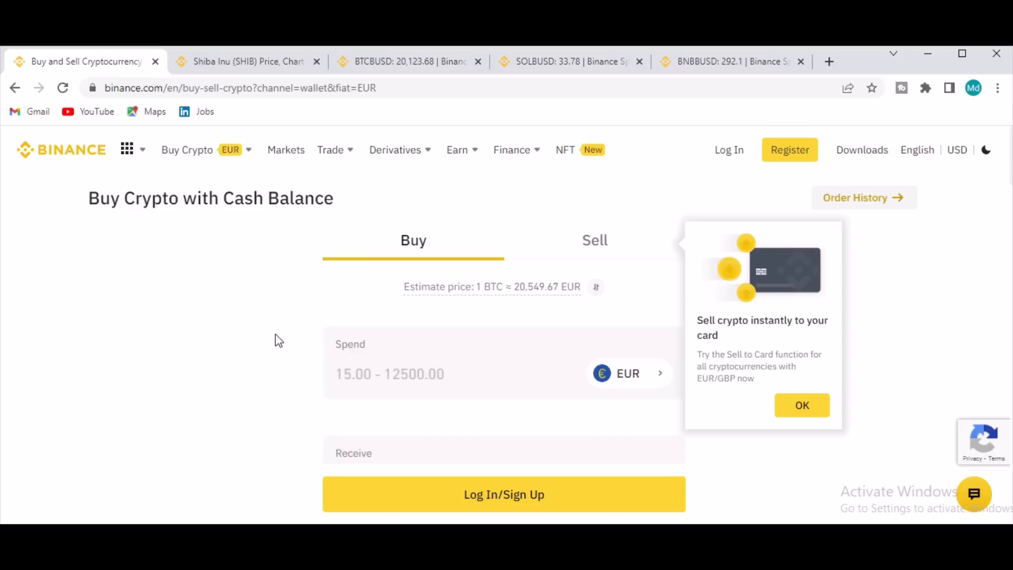
{"action": "mouse_move", "coordinate": [677, 317]}
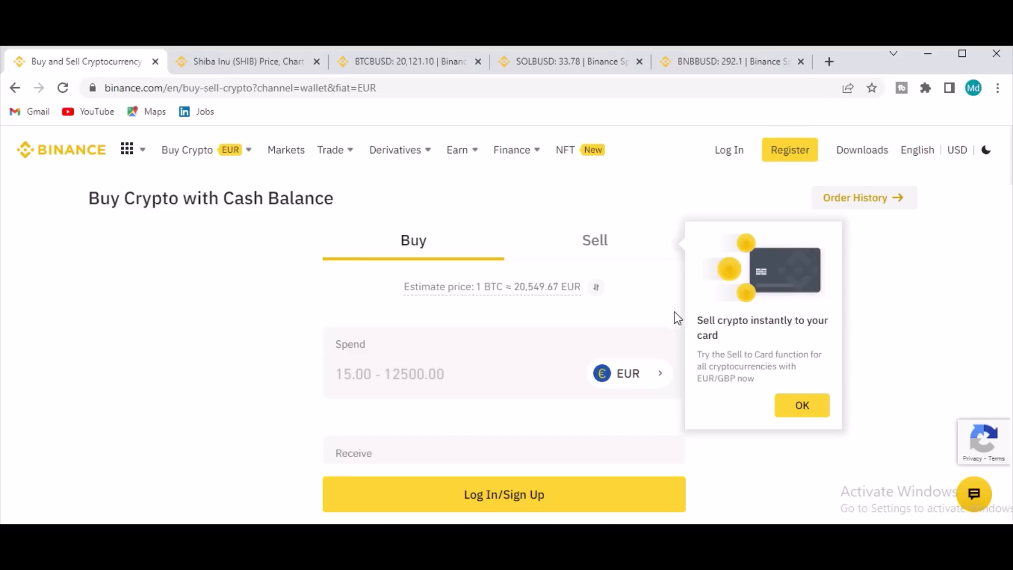
{"action": "left_click", "coordinate": [801, 405]}
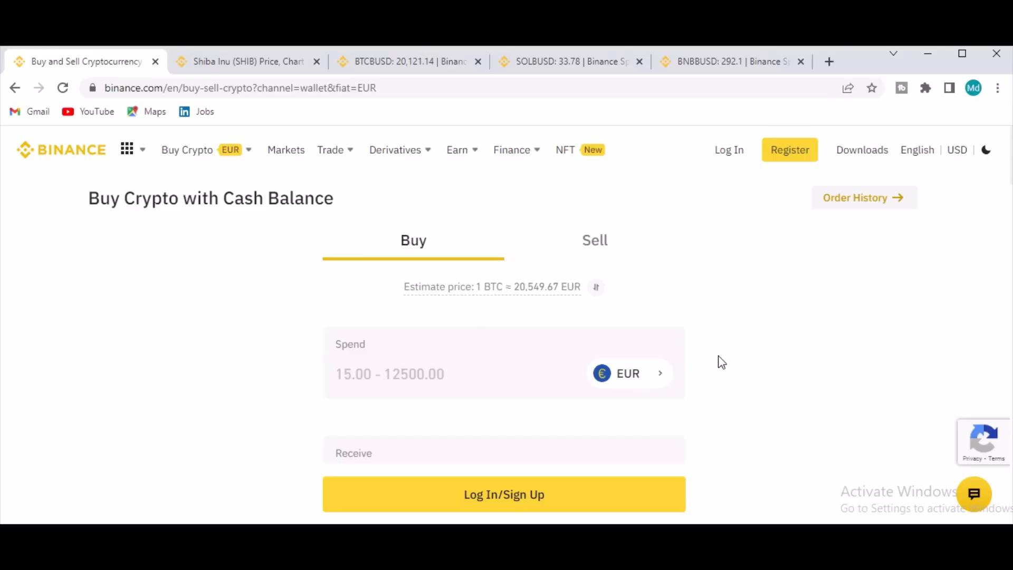
{"action": "mouse_move", "coordinate": [1007, 288]}
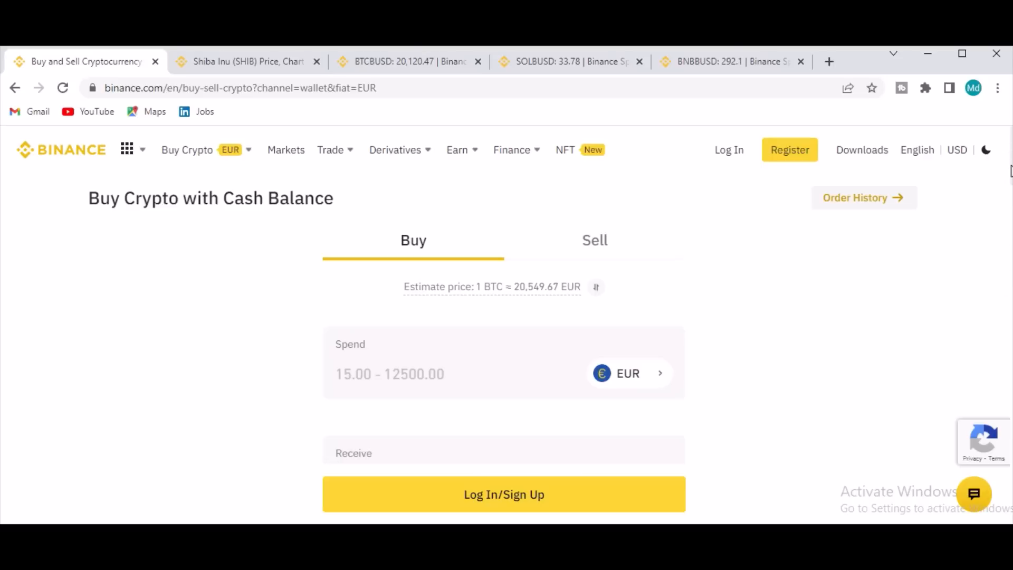
{"action": "scroll", "scroll_direction": "down", "scroll_amount": 3}
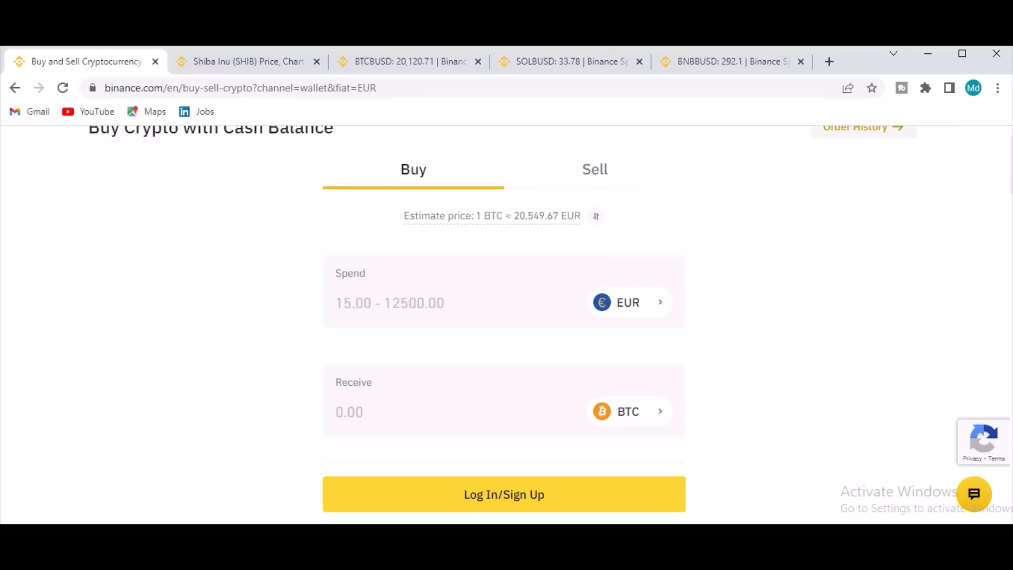
{"action": "scroll", "scroll_direction": "down", "scroll_amount": 3}
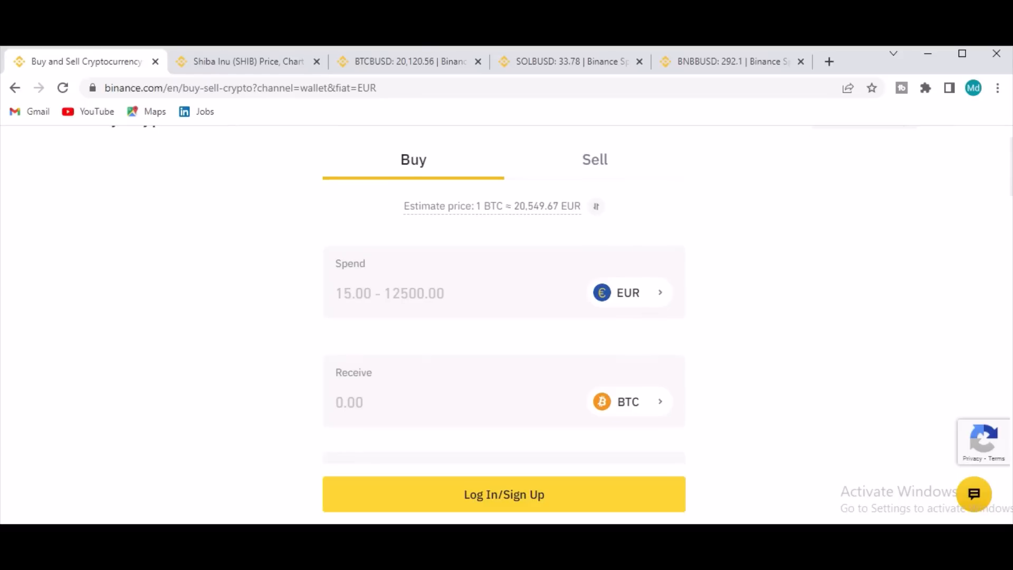
Step: Scroll the euro Buy Crypto page through its steps and funding info to the footer
{"action": "scroll", "scroll_direction": "down", "scroll_amount": 3}
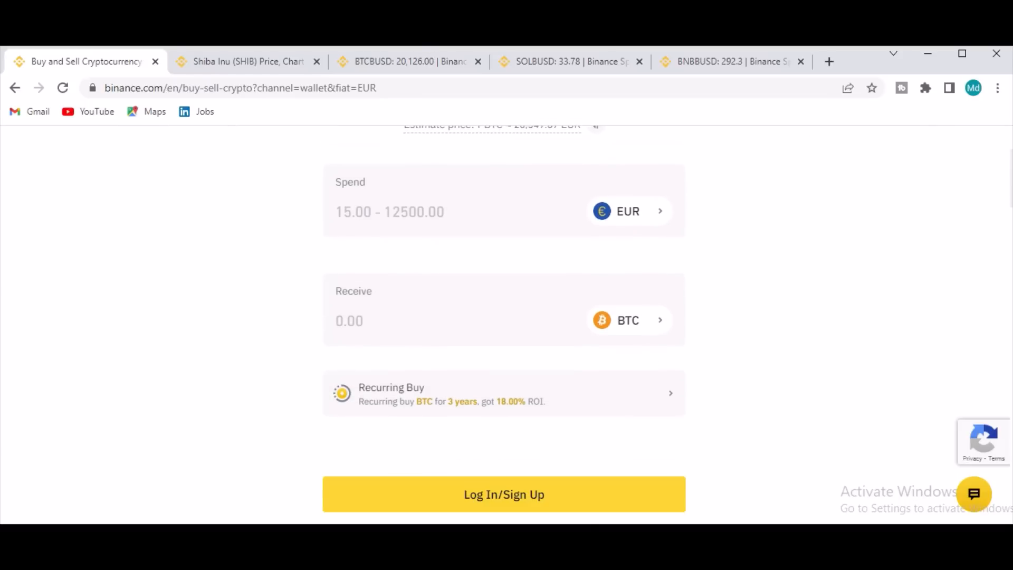
{"action": "scroll", "scroll_direction": "down", "scroll_amount": 3}
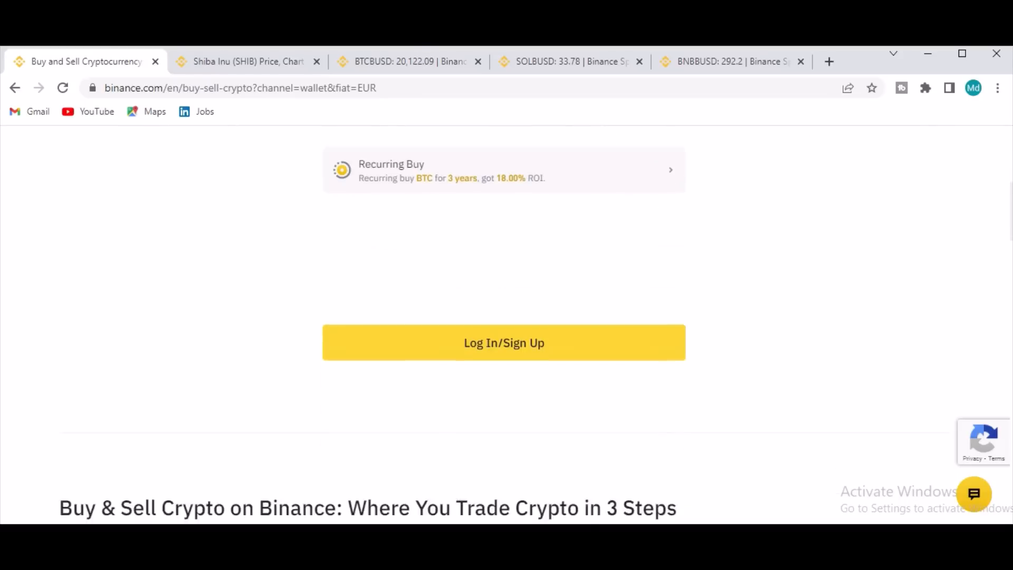
{"action": "scroll", "scroll_direction": "down", "scroll_amount": 3}
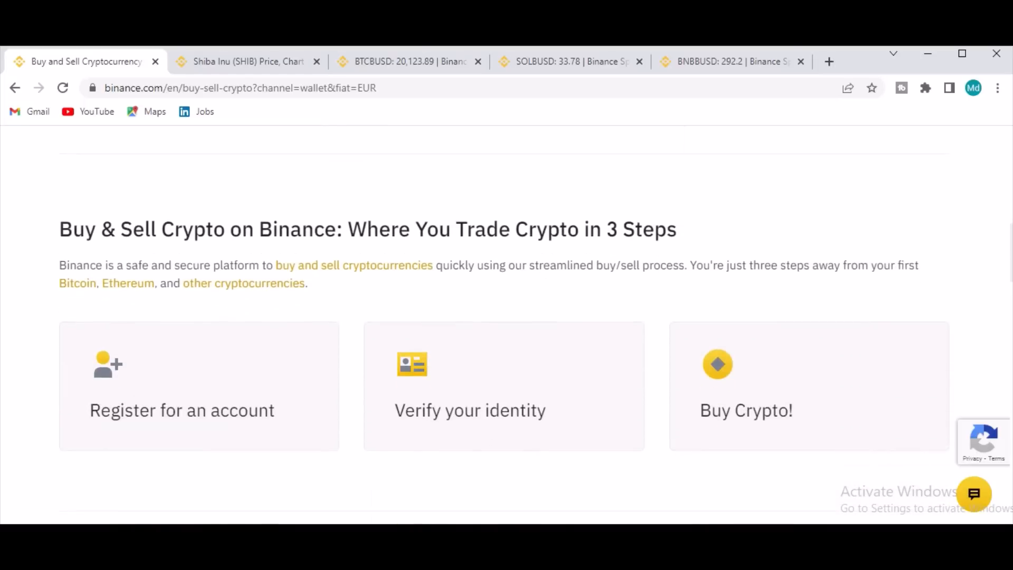
{"action": "scroll", "scroll_direction": "down", "scroll_amount": 3}
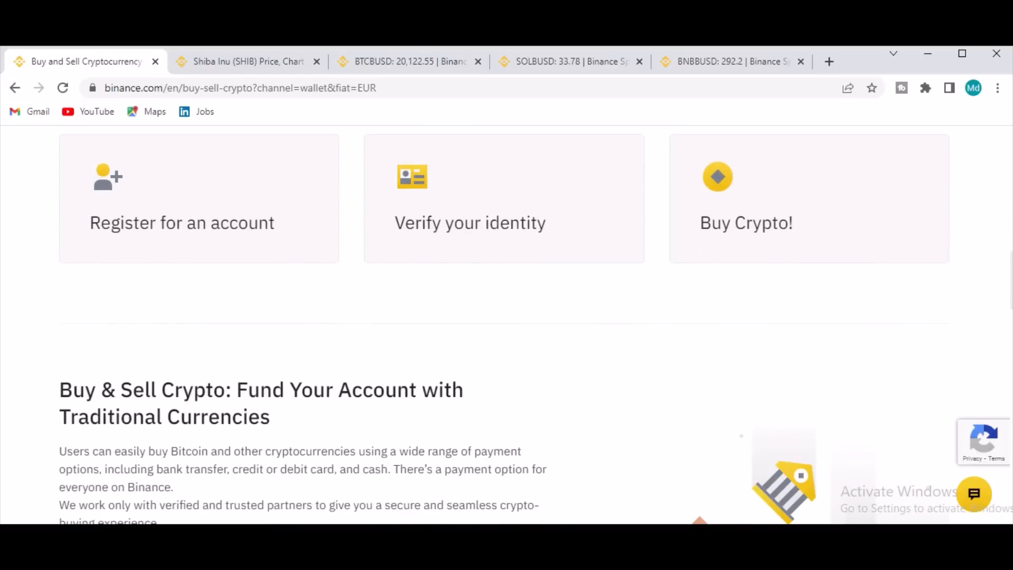
{"action": "scroll", "scroll_direction": "down", "scroll_amount": 3}
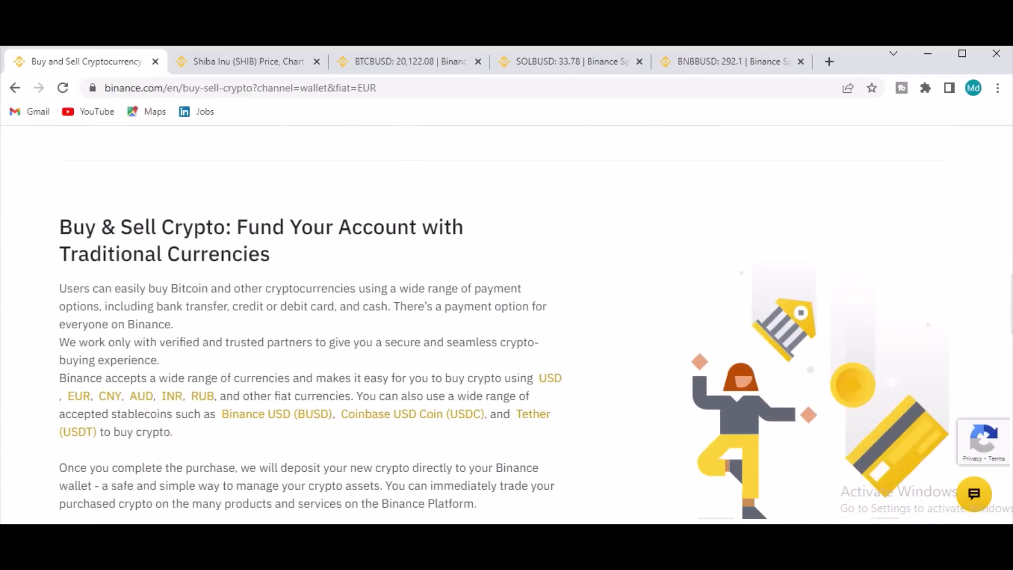
{"action": "scroll", "scroll_direction": "down", "scroll_amount": 3}
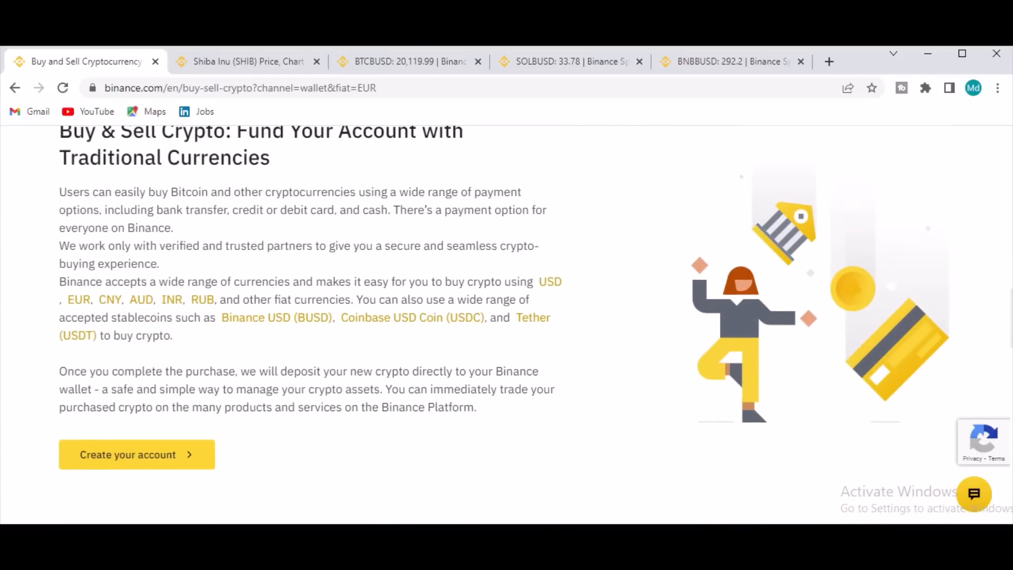
{"action": "scroll", "scroll_direction": "down", "scroll_amount": 3}
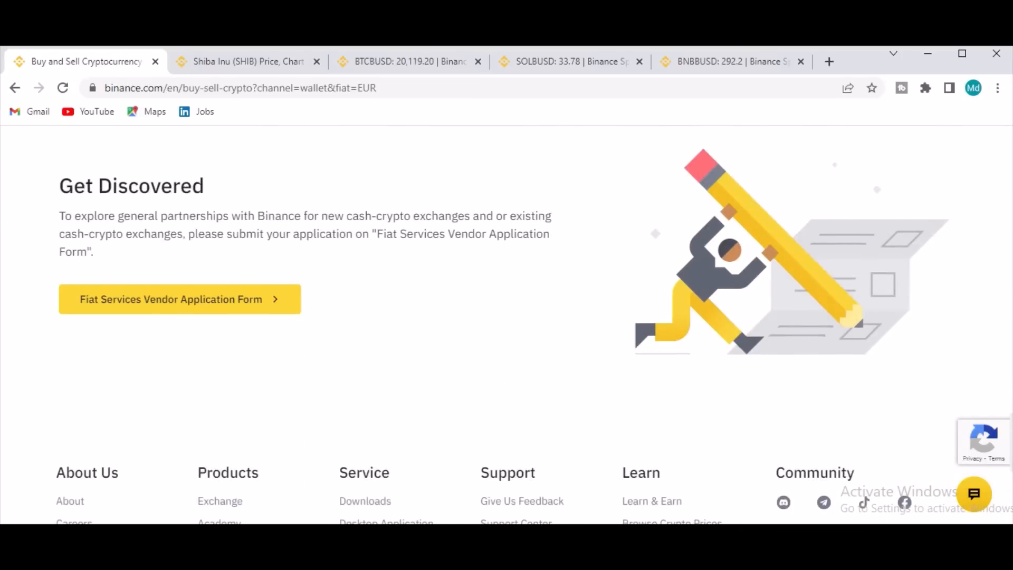
{"action": "scroll", "scroll_direction": "up", "scroll_amount": 3}
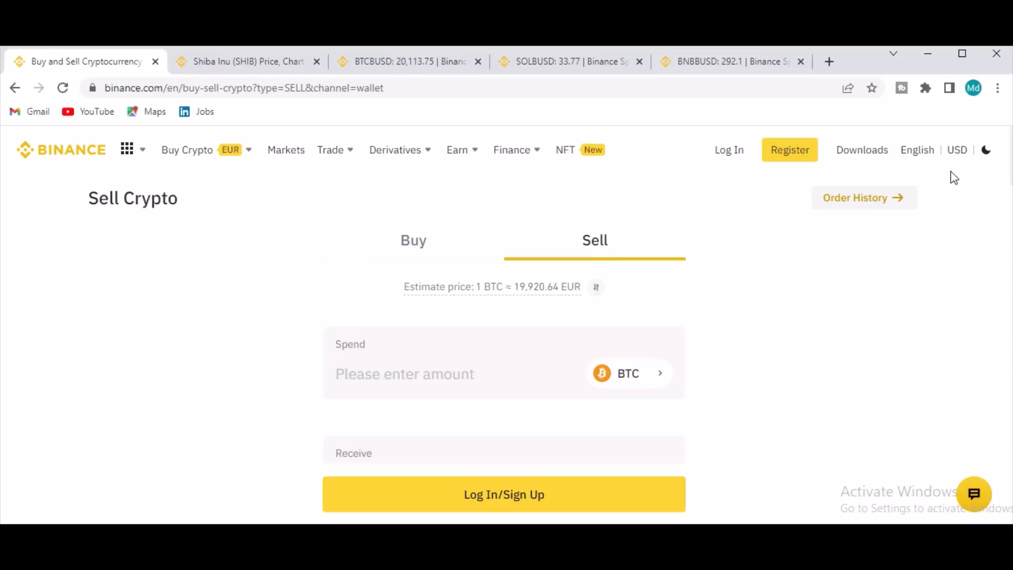
Step: Visit the debit/credit card buy page, then open the EUR bank deposit page
{"action": "left_click", "coordinate": [187, 149]}
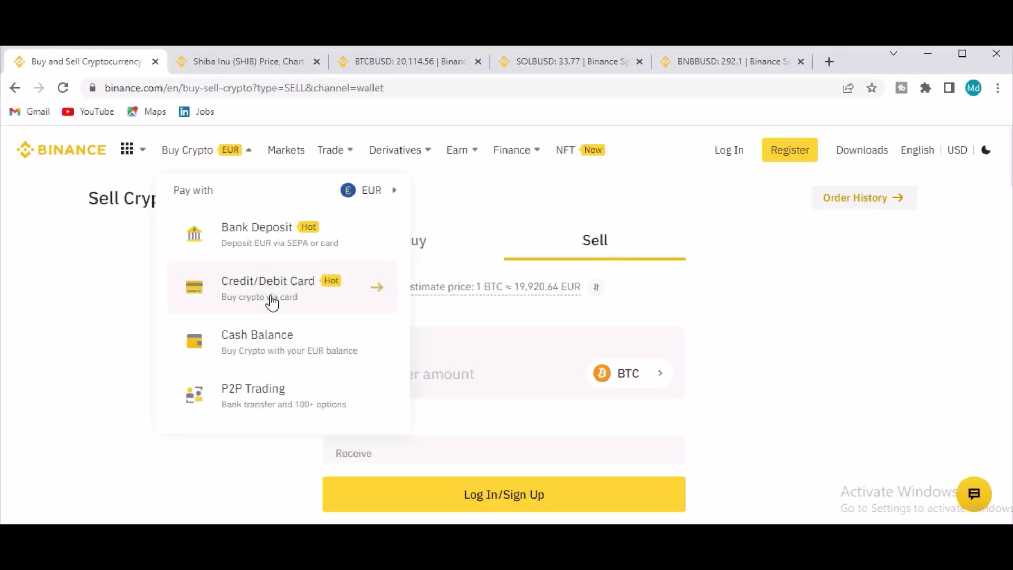
{"action": "left_click", "coordinate": [271, 288]}
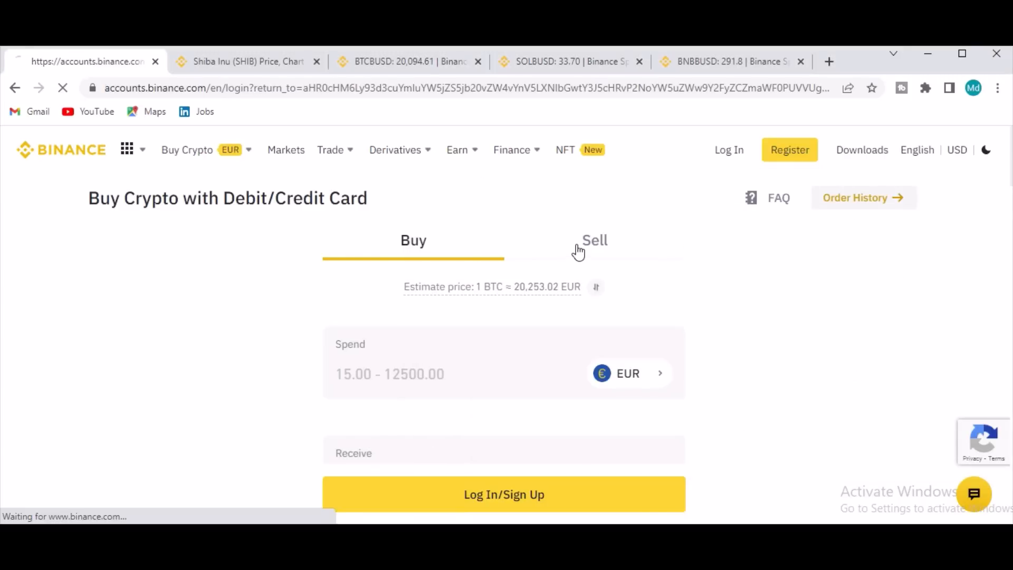
{"action": "left_click", "coordinate": [504, 494]}
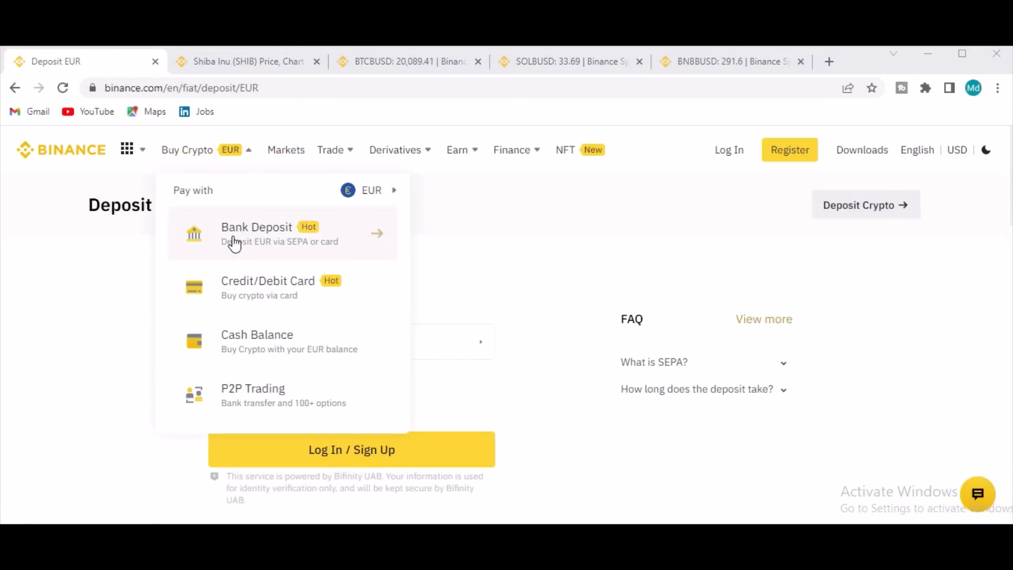
Step: Close the payment options list and scroll through the Deposit EUR funding and deposit options
{"action": "left_click", "coordinate": [256, 233]}
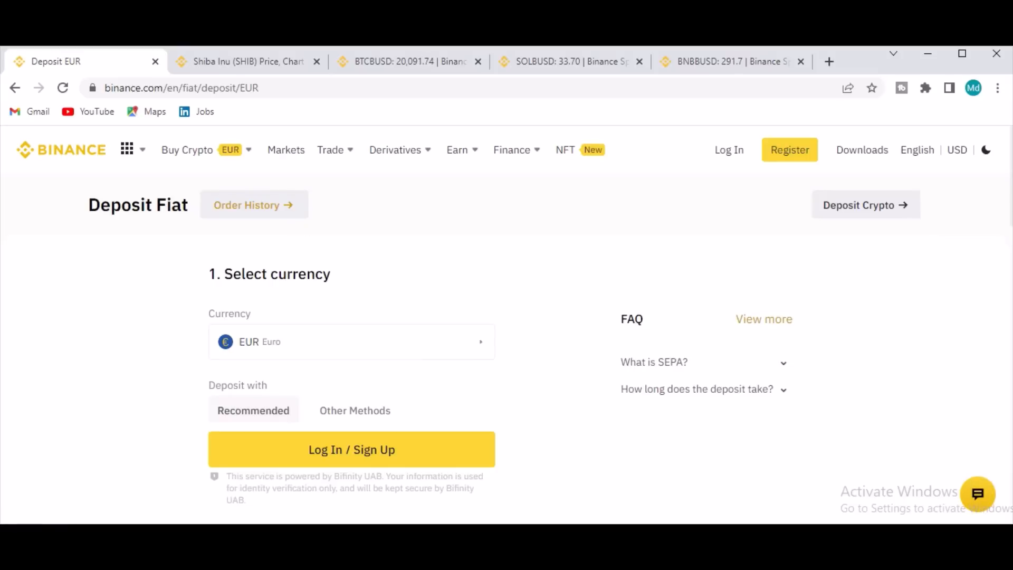
{"action": "scroll", "scroll_direction": "down", "scroll_amount": 3}
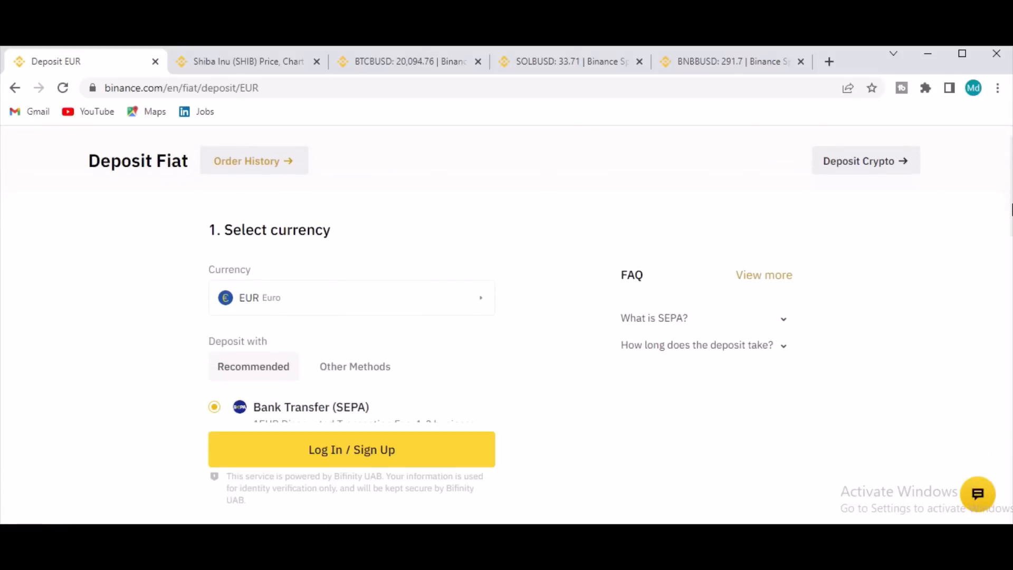
{"action": "scroll", "scroll_direction": "down", "scroll_amount": 3}
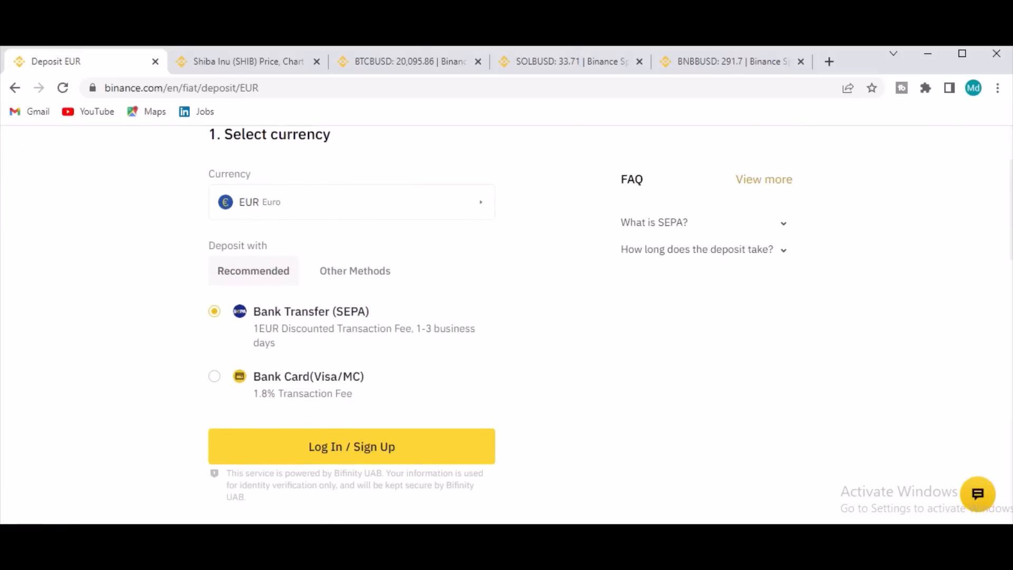
{"action": "scroll", "scroll_direction": "down", "scroll_amount": 3}
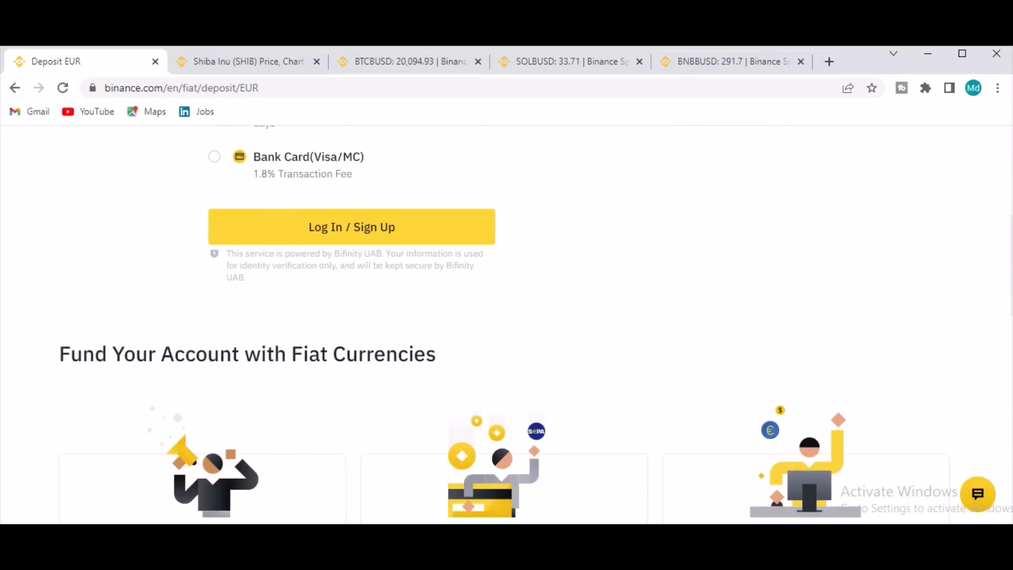
{"action": "scroll", "scroll_direction": "down", "scroll_amount": 3}
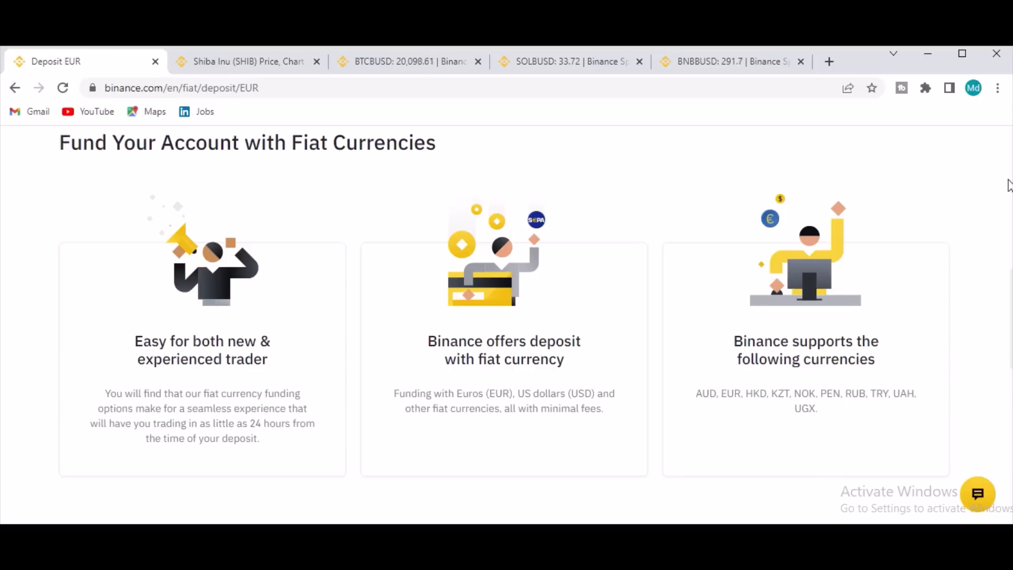
{"action": "mouse_move", "coordinate": [941, 336]}
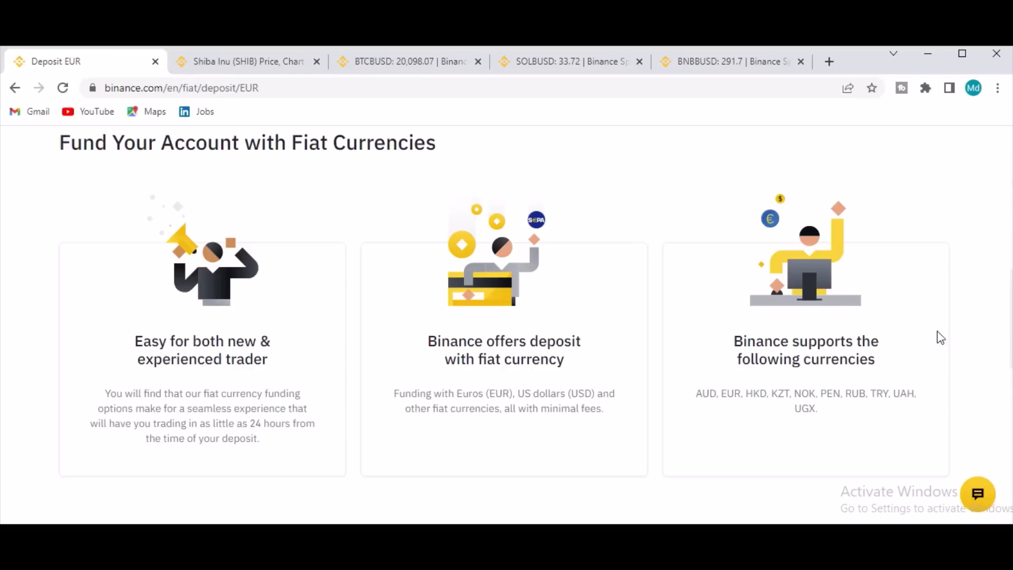
{"action": "mouse_move", "coordinate": [966, 334]}
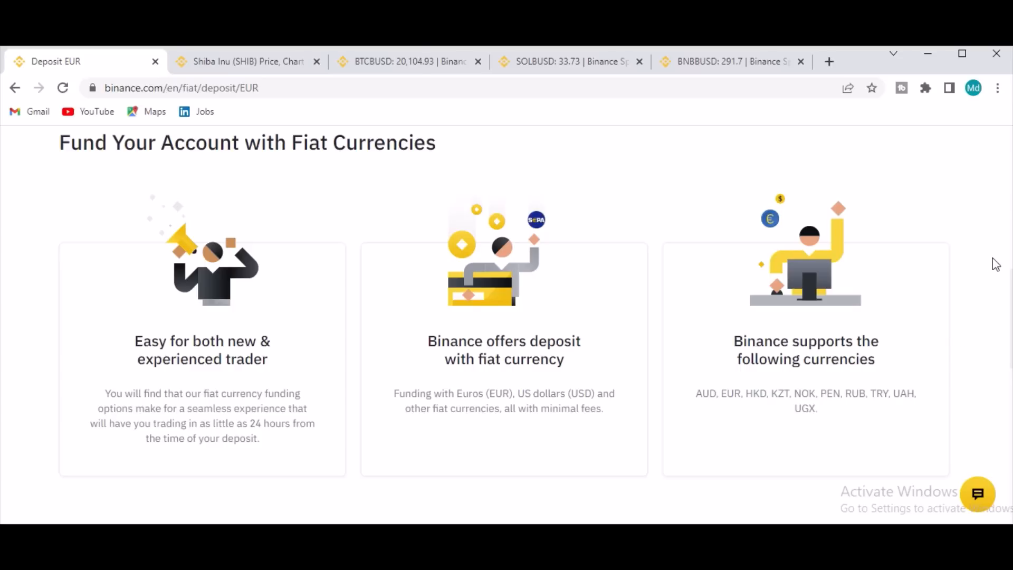
{"action": "scroll", "scroll_direction": "down", "scroll_amount": 3}
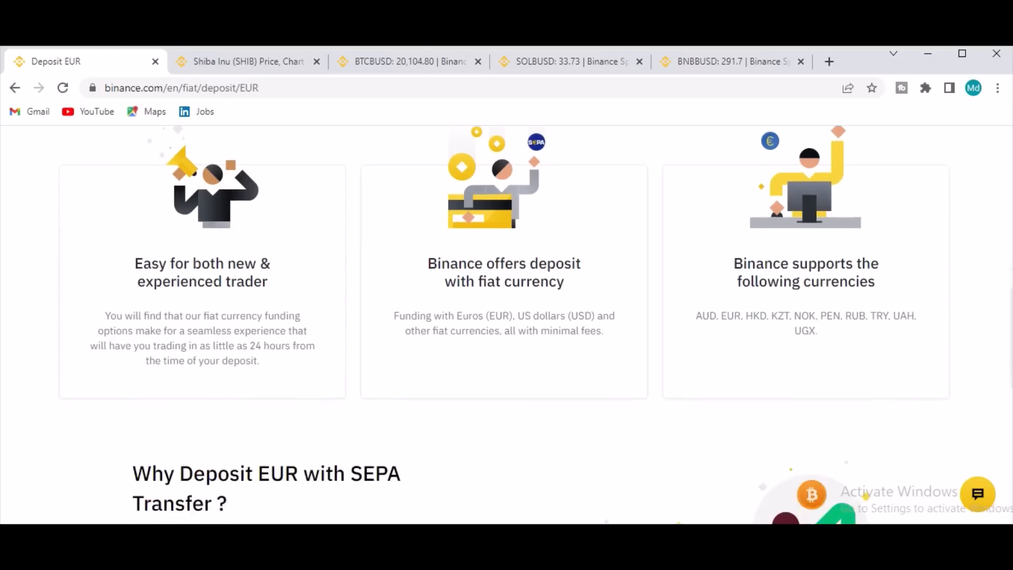
{"action": "scroll", "scroll_direction": "down", "scroll_amount": 3}
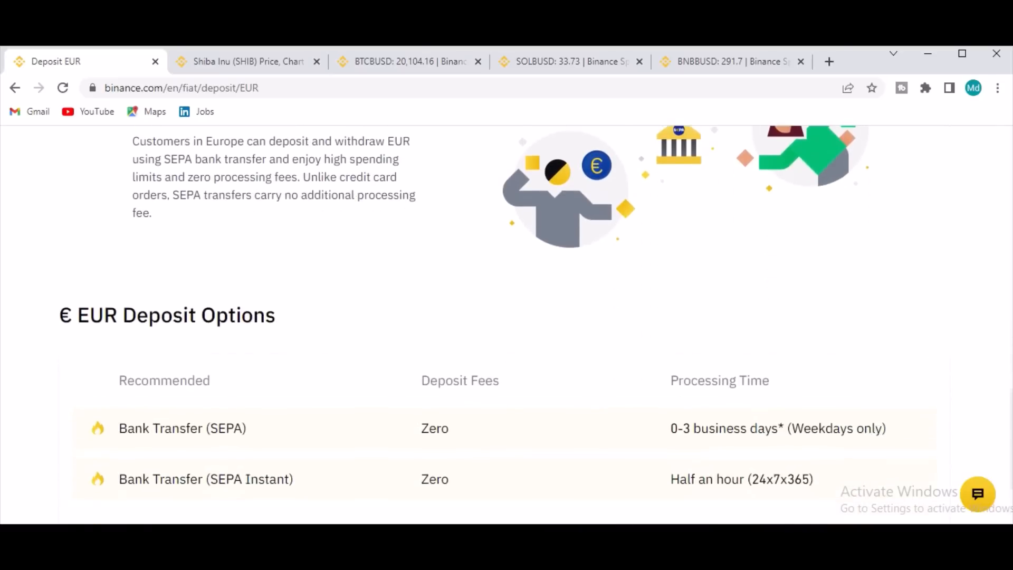
{"action": "scroll", "scroll_direction": "down", "scroll_amount": 3}
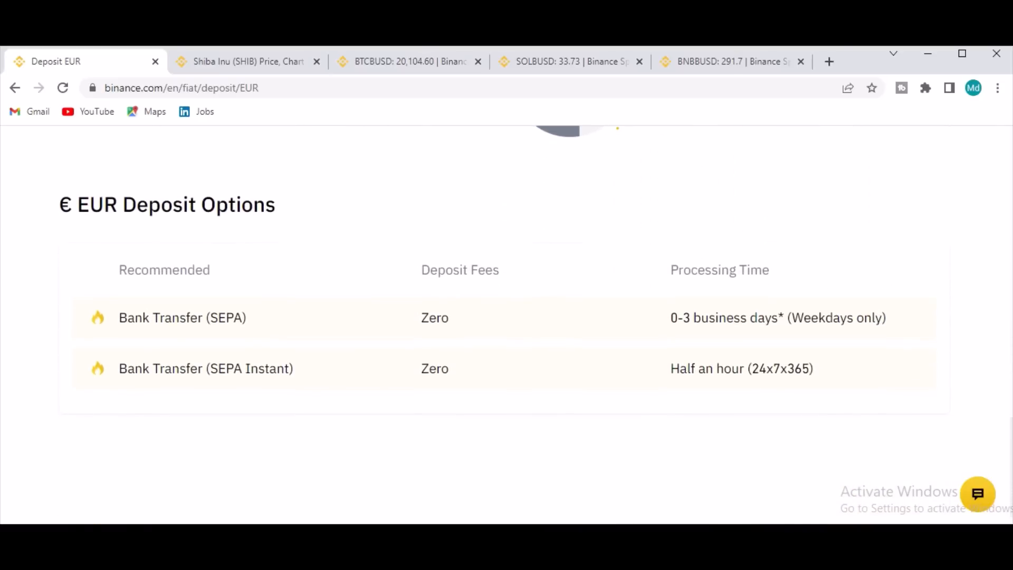
{"action": "scroll", "scroll_direction": "down", "scroll_amount": 3}
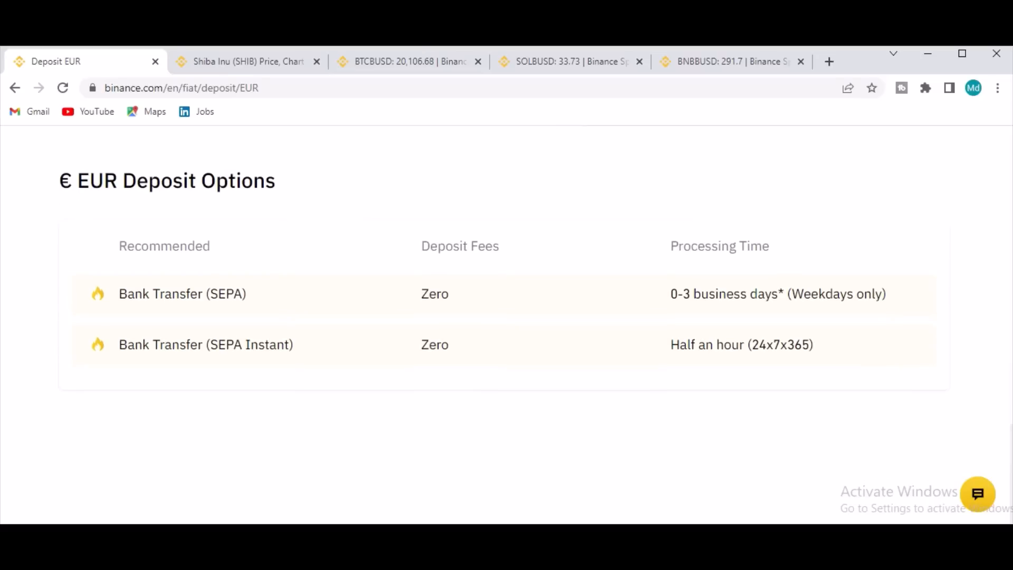
{"action": "scroll", "scroll_direction": "down", "scroll_amount": 3}
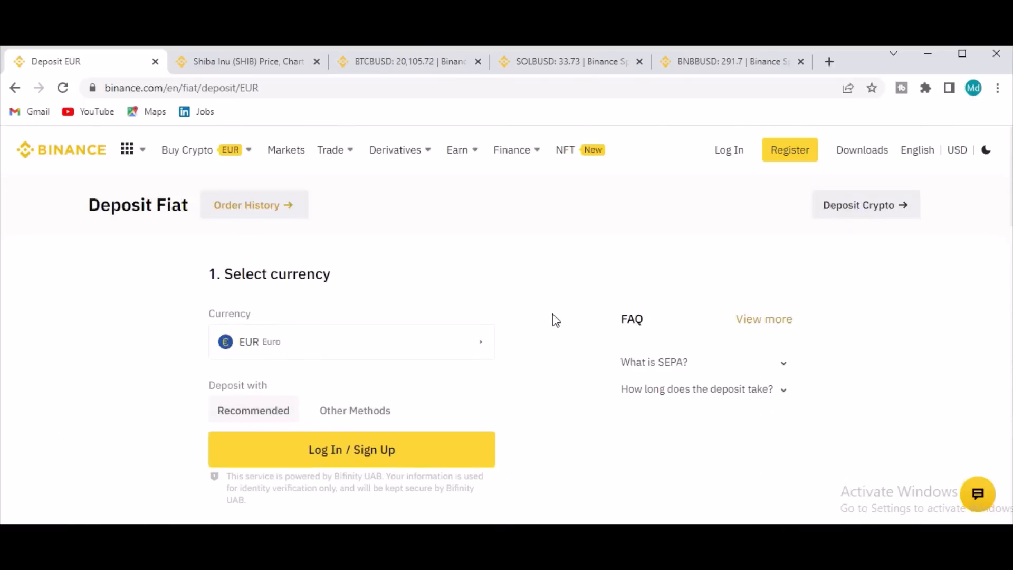
Step: Load the BTC/USDT spot trading page via Trade > Spot, then reopen the Buy Crypto menu
{"action": "left_click", "coordinate": [330, 150]}
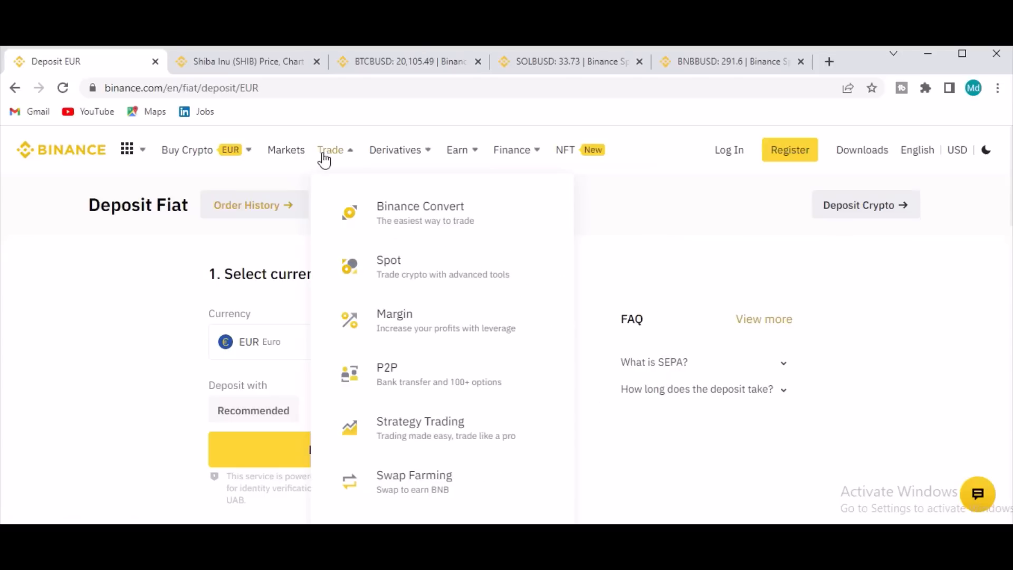
{"action": "mouse_move", "coordinate": [384, 361]}
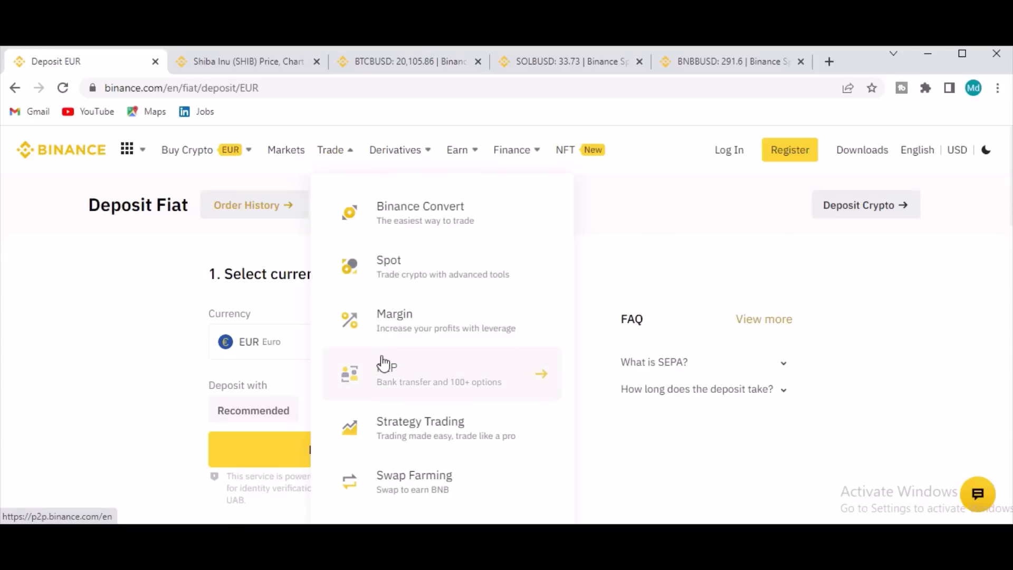
{"action": "mouse_move", "coordinate": [373, 265]}
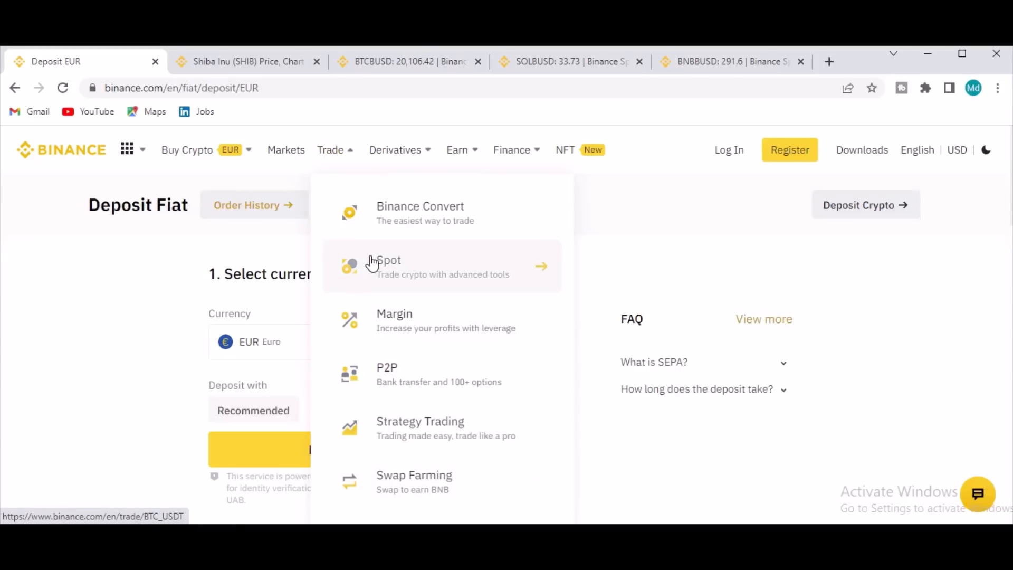
{"action": "left_click", "coordinate": [388, 266]}
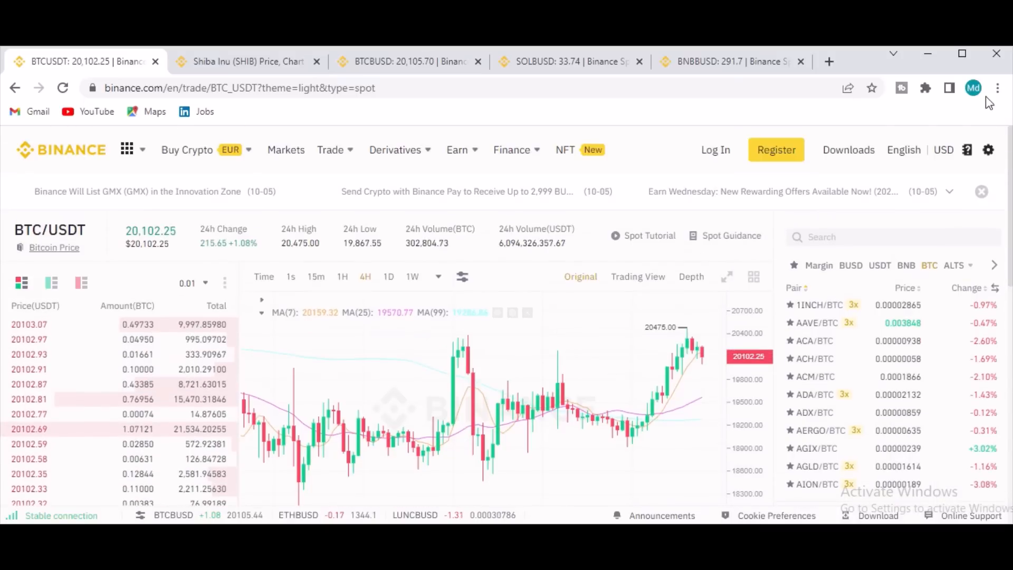
{"action": "left_click", "coordinate": [330, 149]}
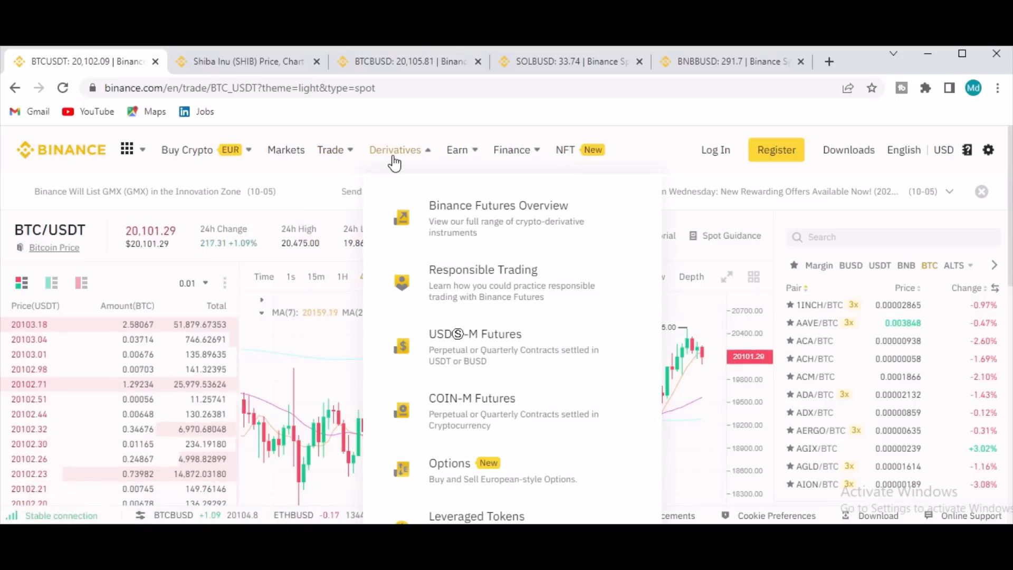
{"action": "mouse_move", "coordinate": [456, 149]}
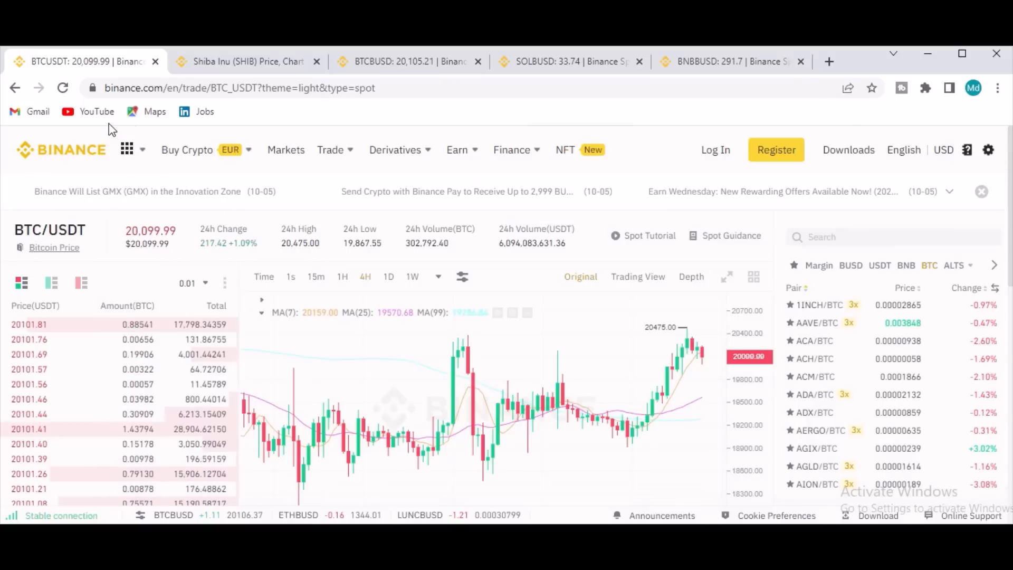
{"action": "left_click", "coordinate": [187, 149]}
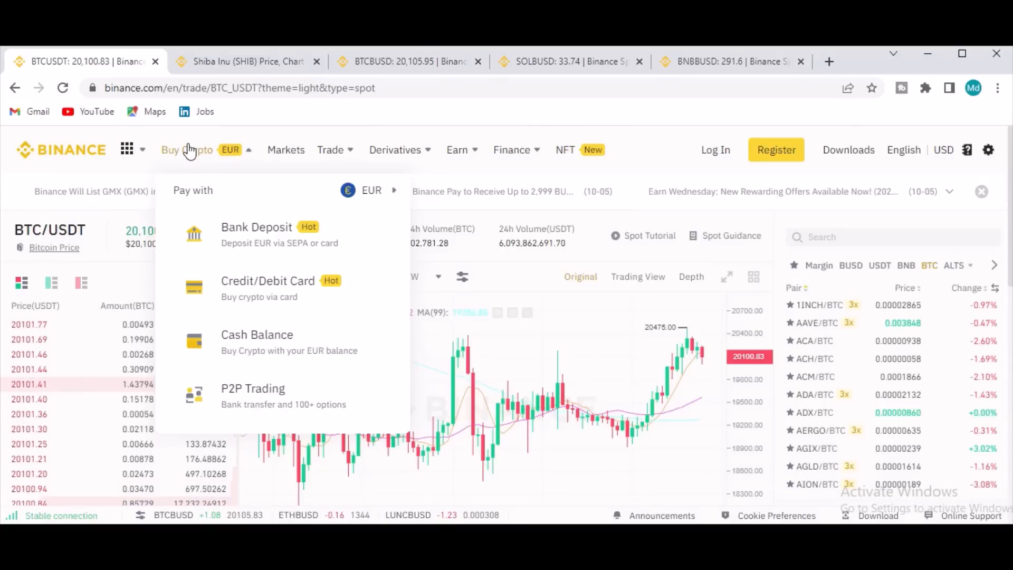
{"action": "mouse_move", "coordinate": [285, 150]}
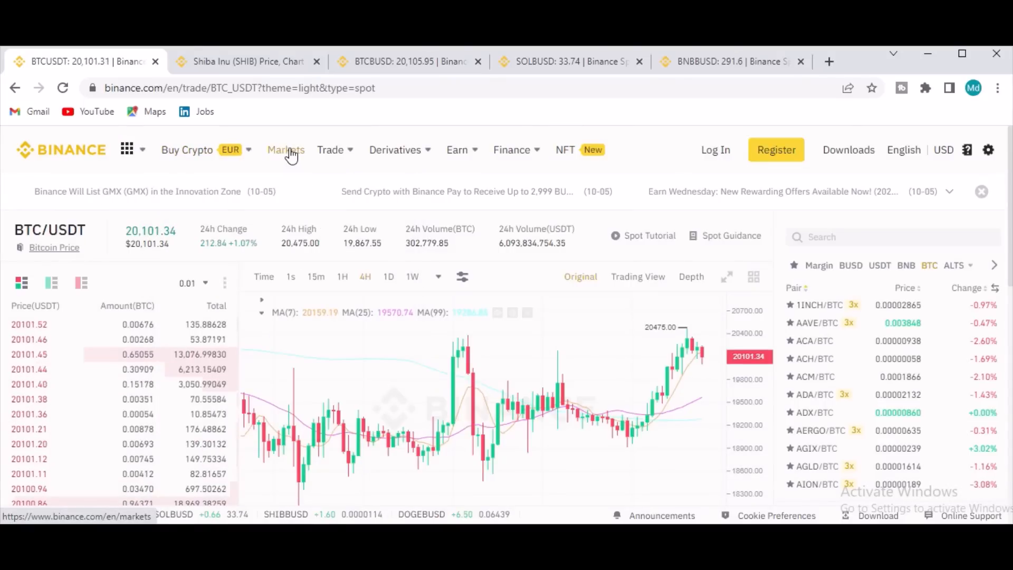
Step: Open Markets and scroll the All Cryptos list to the footer and back up
{"action": "left_click", "coordinate": [285, 150]}
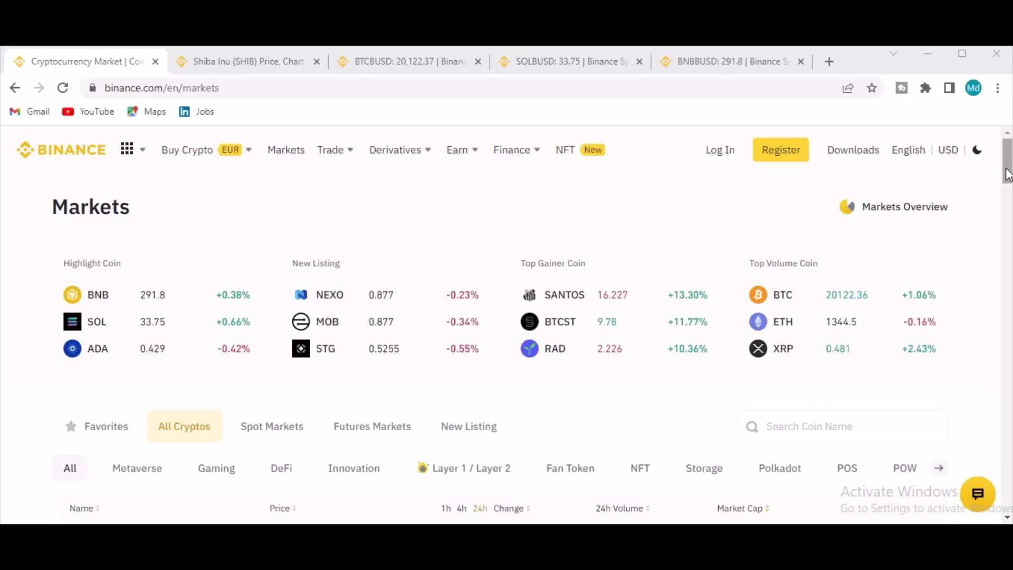
{"action": "scroll", "scroll_direction": "down", "scroll_amount": 3}
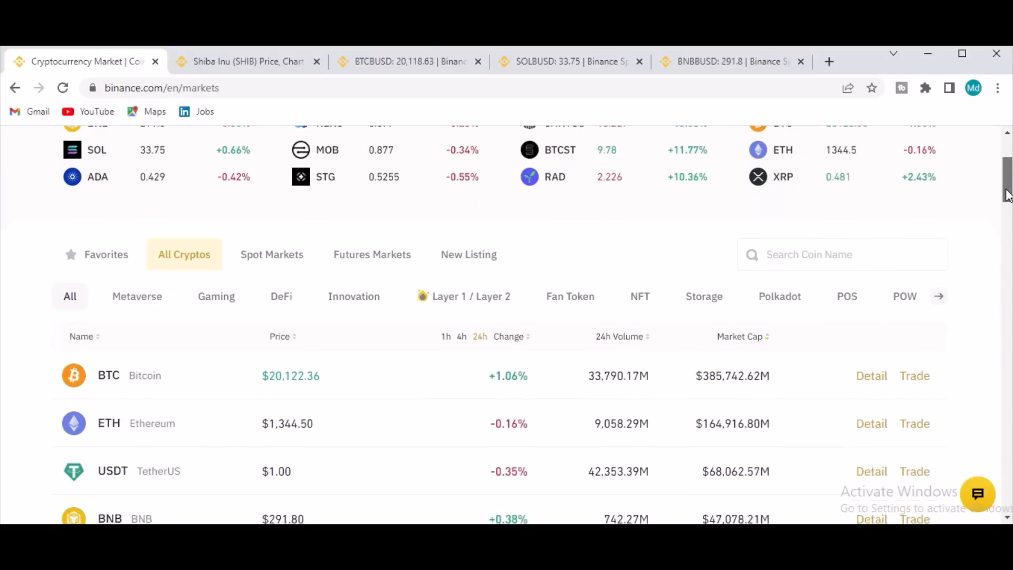
{"action": "scroll", "scroll_direction": "down", "scroll_amount": 3}
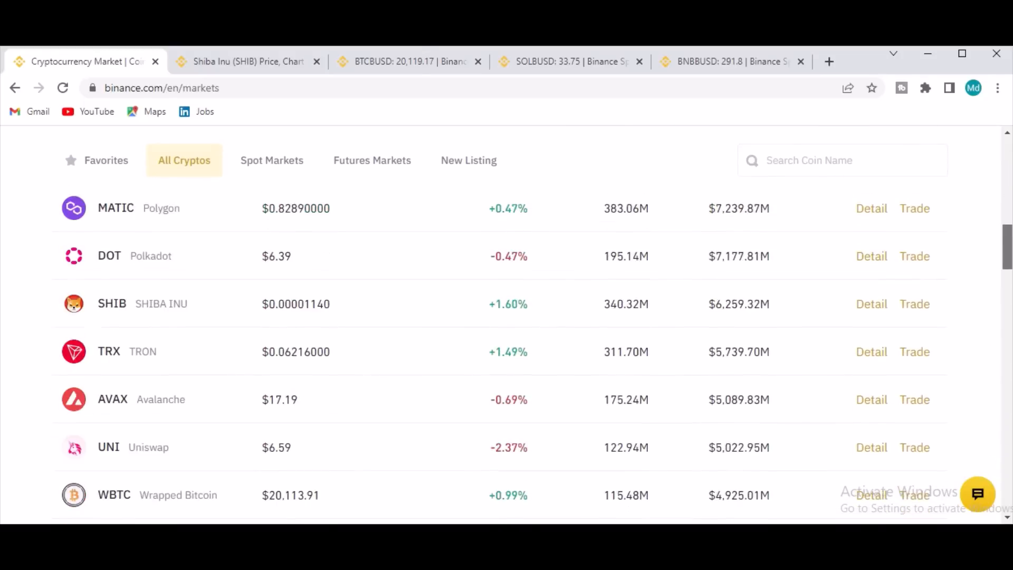
{"action": "scroll", "scroll_direction": "down", "scroll_amount": 3}
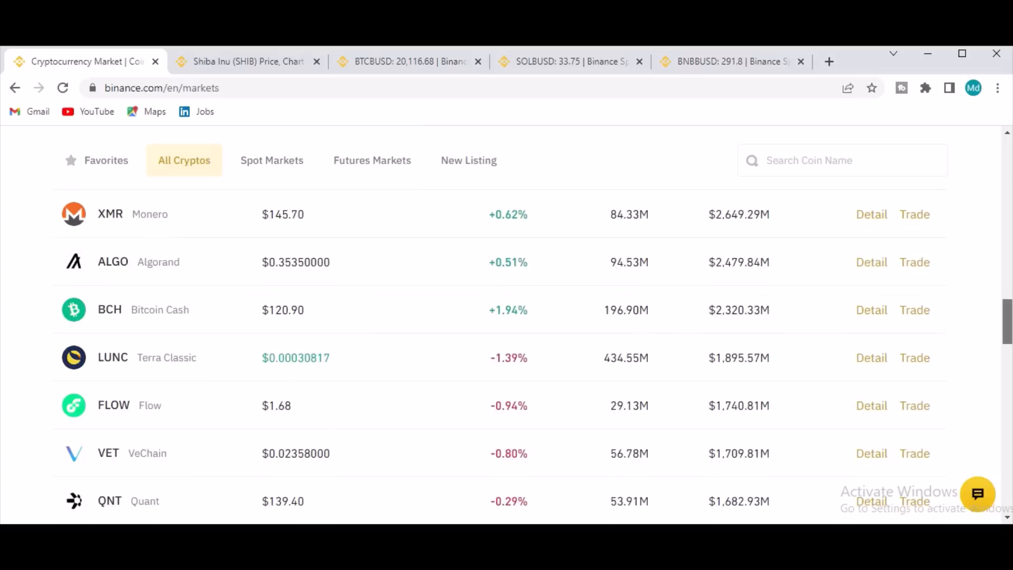
{"action": "scroll", "scroll_direction": "down", "scroll_amount": 3}
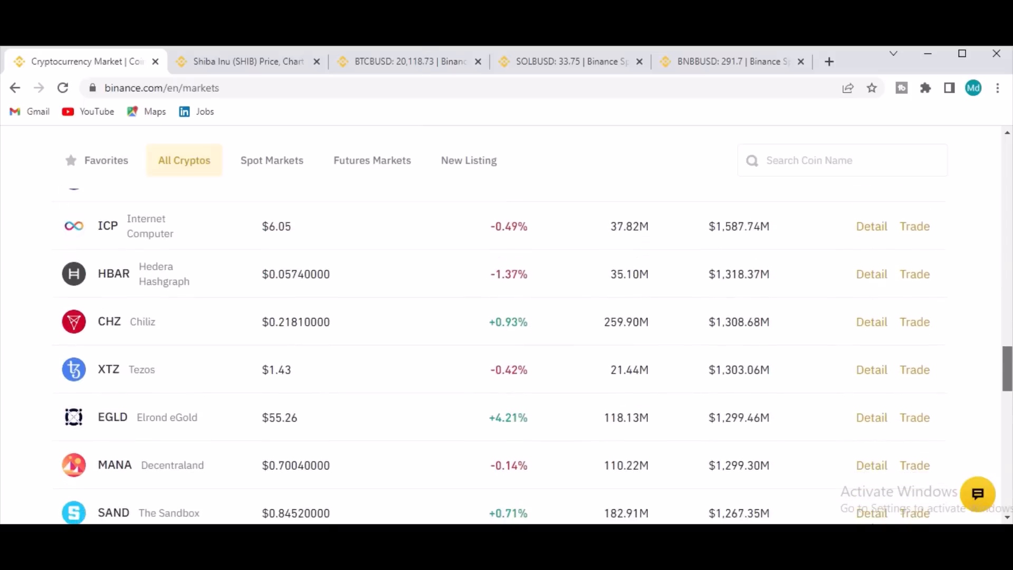
{"action": "scroll", "scroll_direction": "down", "scroll_amount": 3}
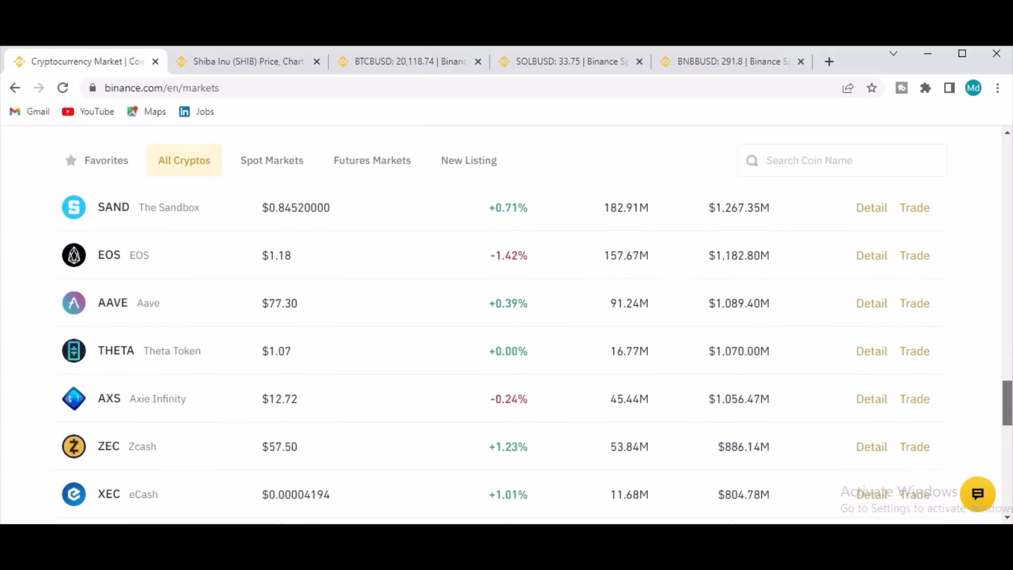
{"action": "scroll", "scroll_direction": "down", "scroll_amount": 3}
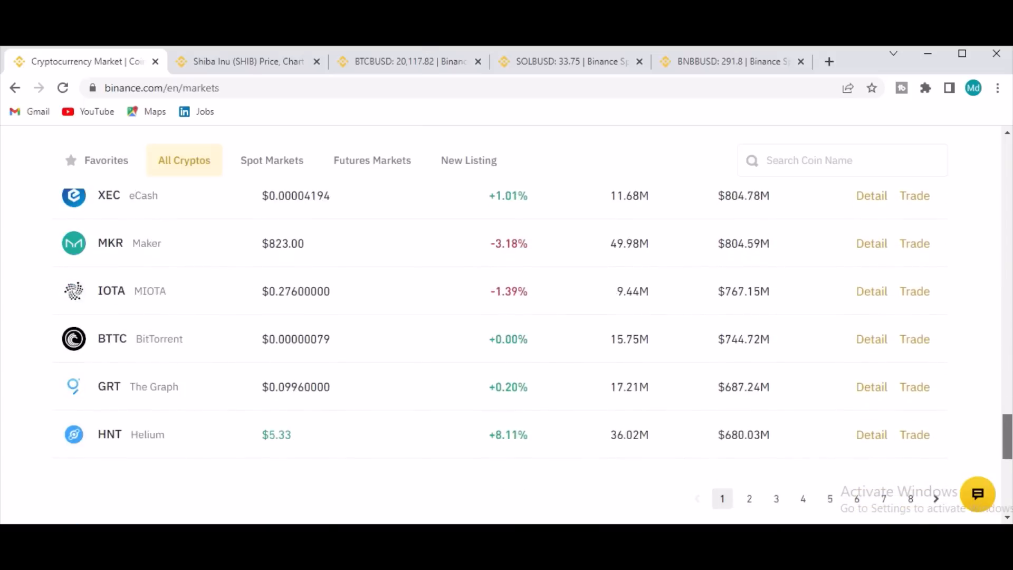
{"action": "scroll", "scroll_direction": "down", "scroll_amount": 3}
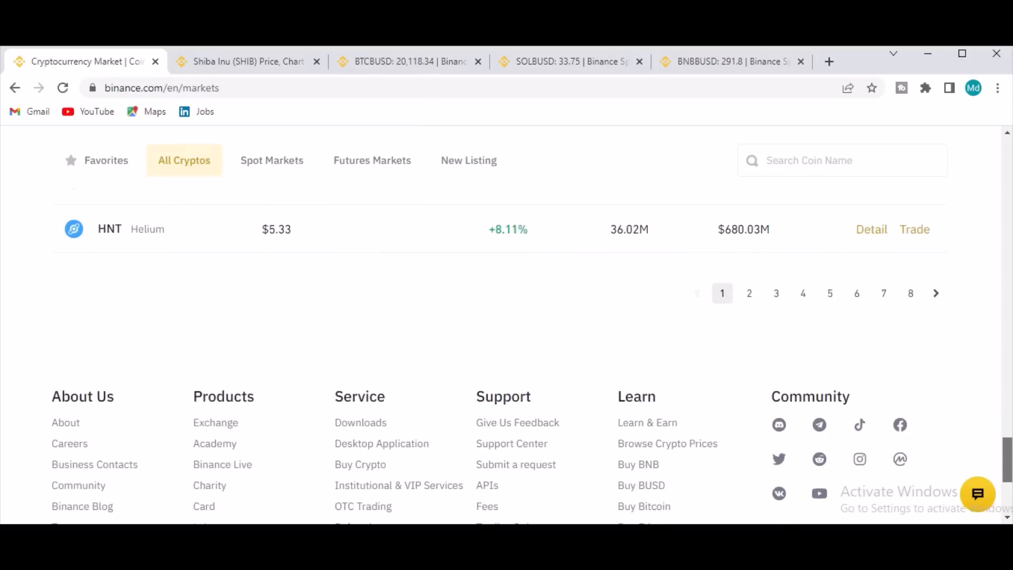
{"action": "scroll", "scroll_direction": "down", "scroll_amount": 3}
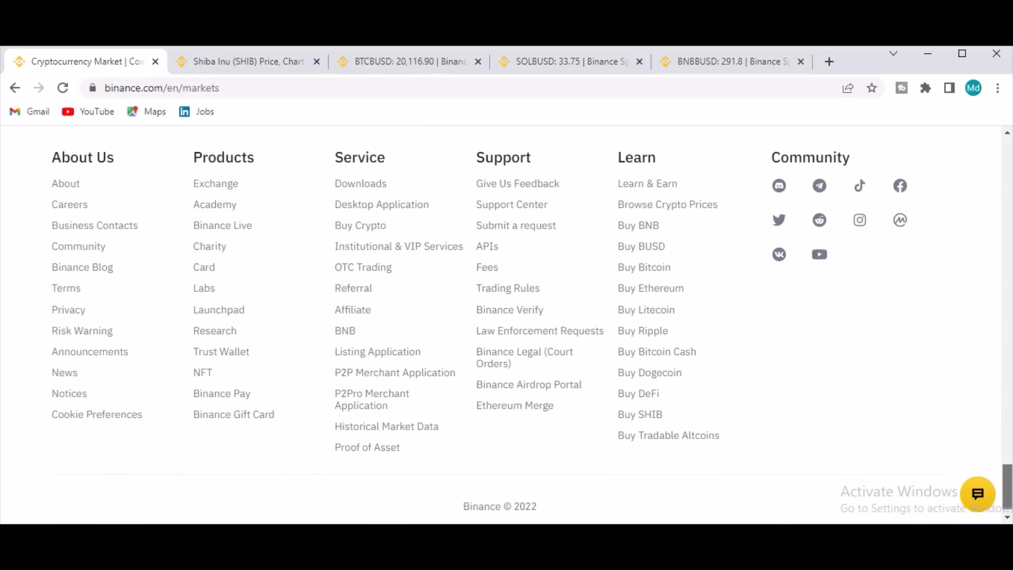
{"action": "scroll", "scroll_direction": "down", "scroll_amount": 3}
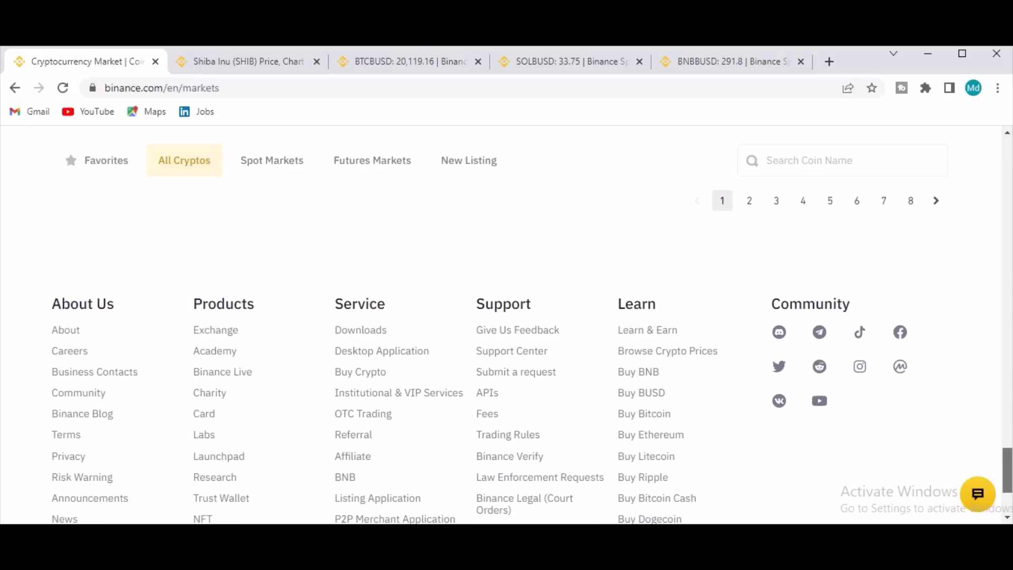
{"action": "scroll", "scroll_direction": "down", "scroll_amount": 3}
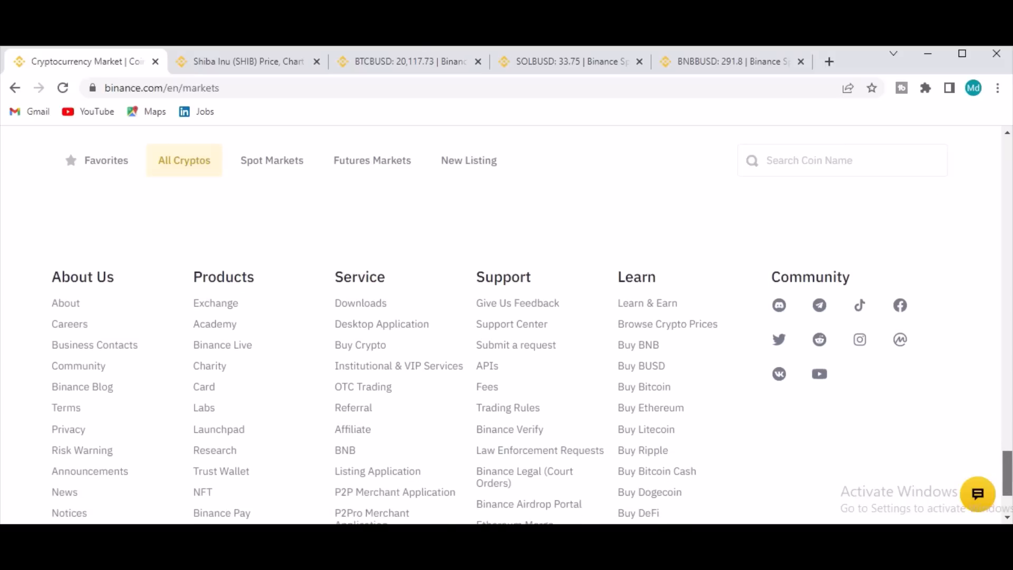
{"action": "scroll", "scroll_direction": "down", "scroll_amount": 3}
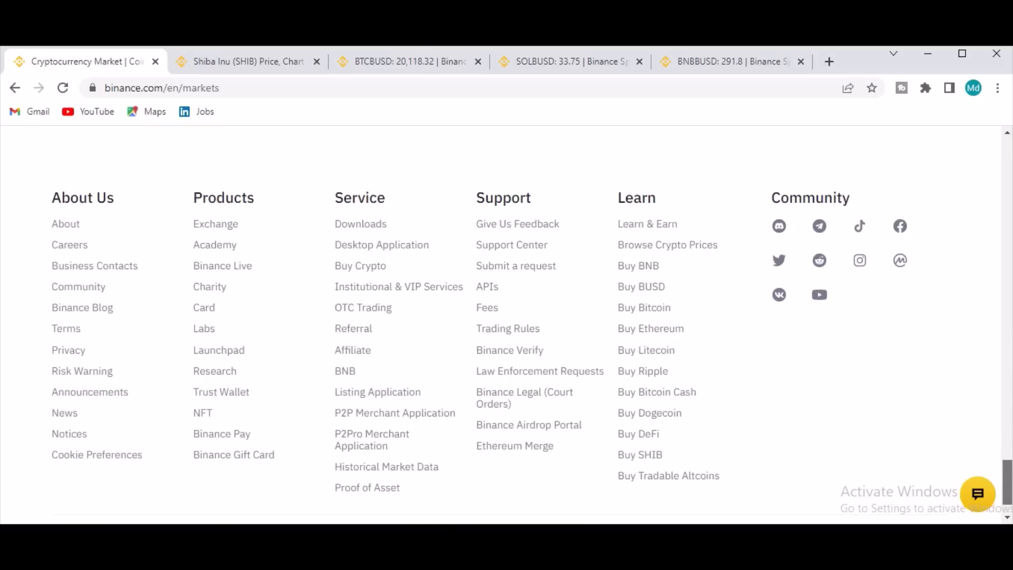
{"action": "scroll", "scroll_direction": "up", "scroll_amount": 3}
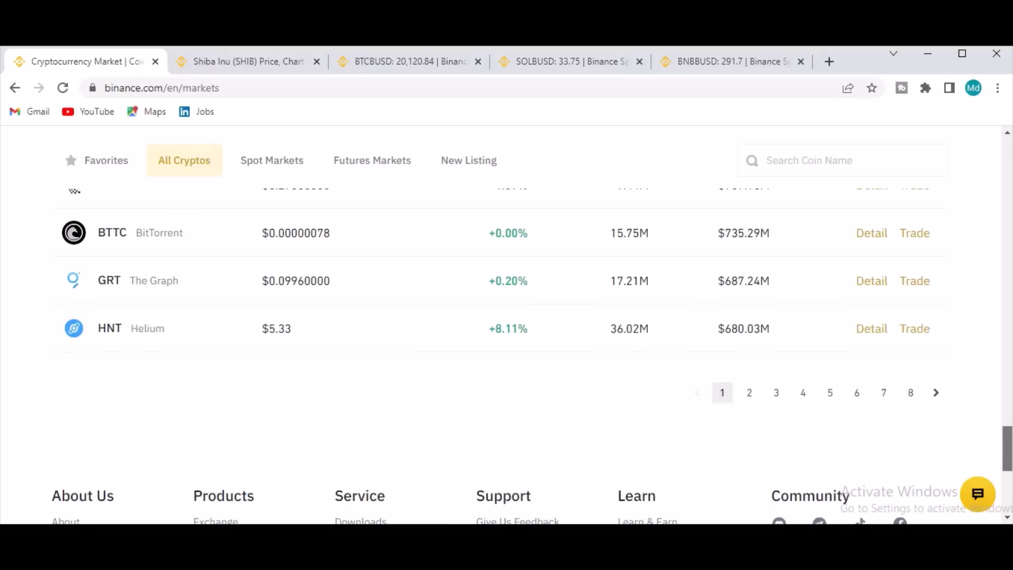
{"action": "scroll", "scroll_direction": "up", "scroll_amount": 3}
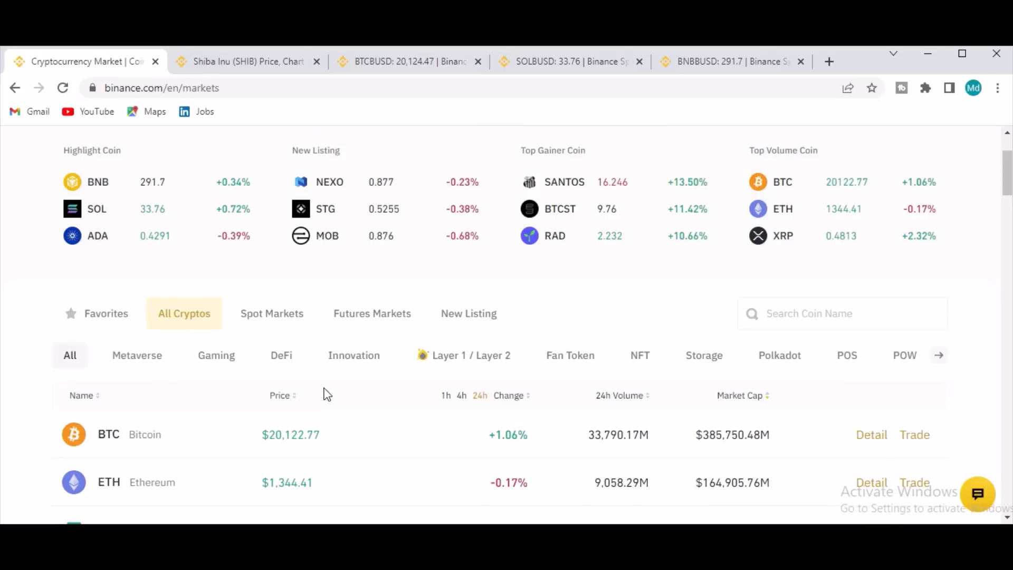
Step: Switch to Futures Markets and browse the USDⓈ-M perpetuals down through DOGE, SOL and MATIC
{"action": "left_click", "coordinate": [371, 313]}
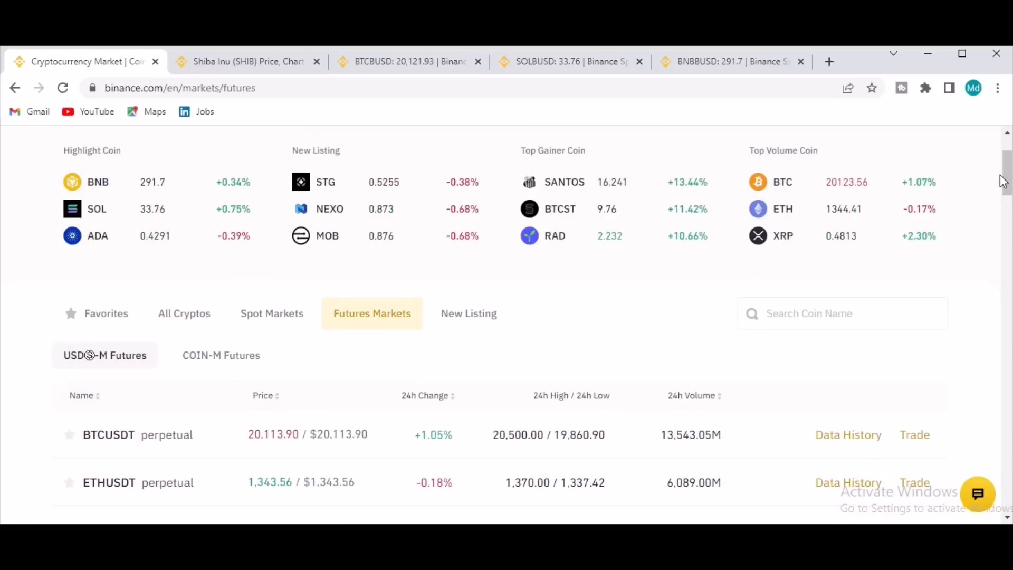
{"action": "scroll", "scroll_direction": "down", "scroll_amount": 3}
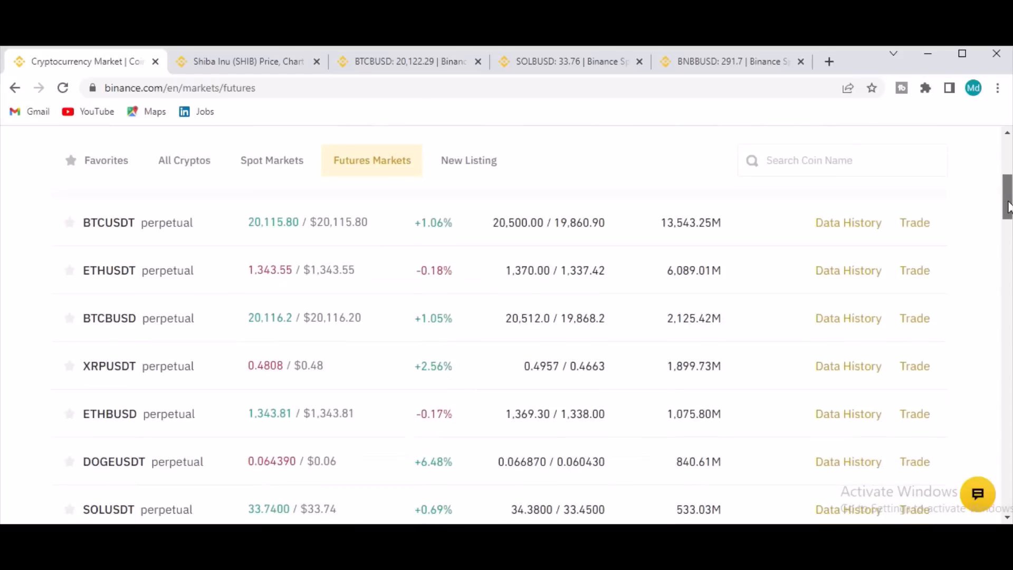
{"action": "scroll", "scroll_direction": "down", "scroll_amount": 3}
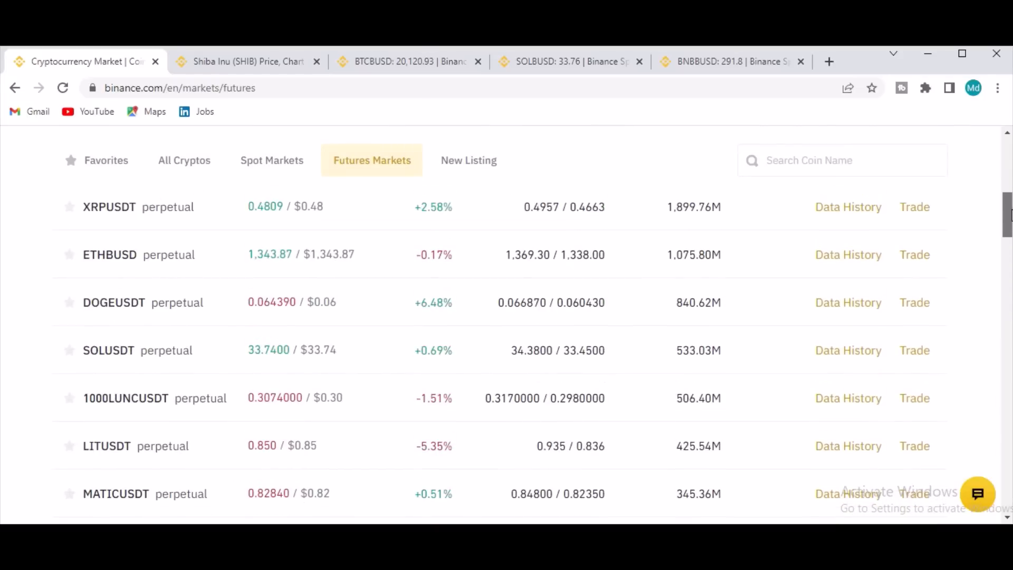
{"action": "scroll", "scroll_direction": "up", "scroll_amount": 3}
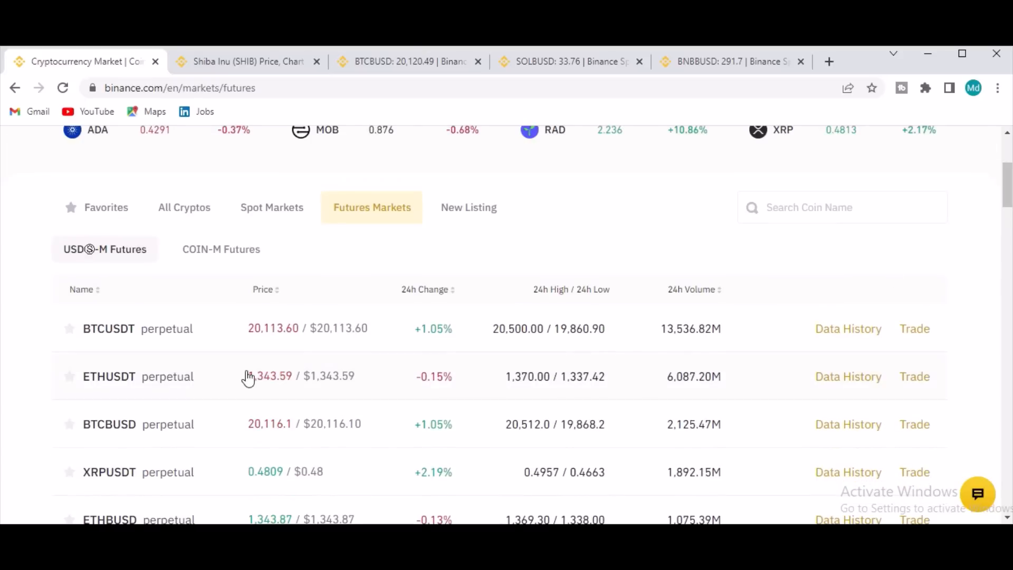
Step: Trade the BTCUSDT perpetual in a new tab, dismiss the Heatmap popup, and open USDⓈ-M
{"action": "left_click", "coordinate": [221, 248]}
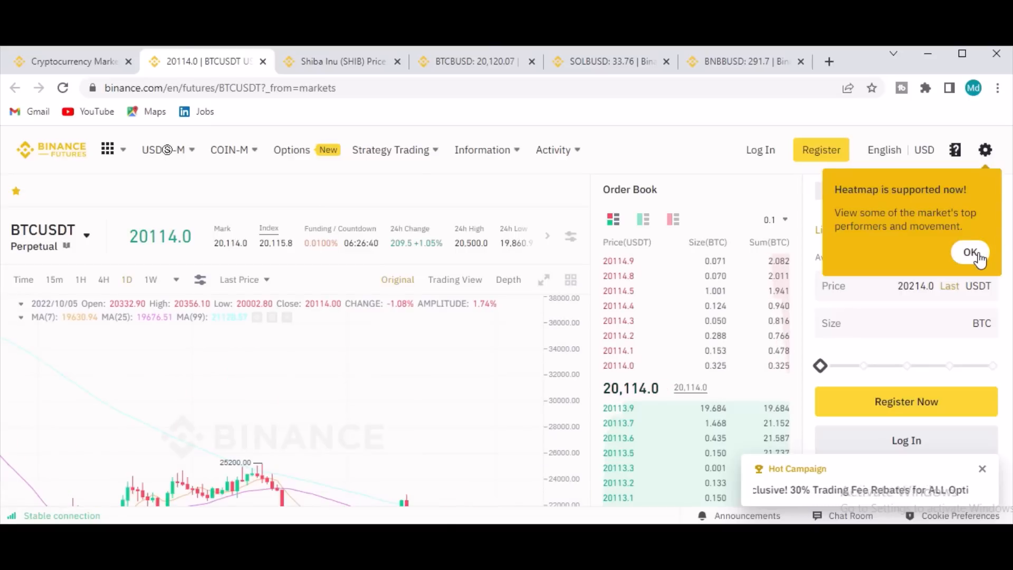
{"action": "left_click", "coordinate": [970, 252]}
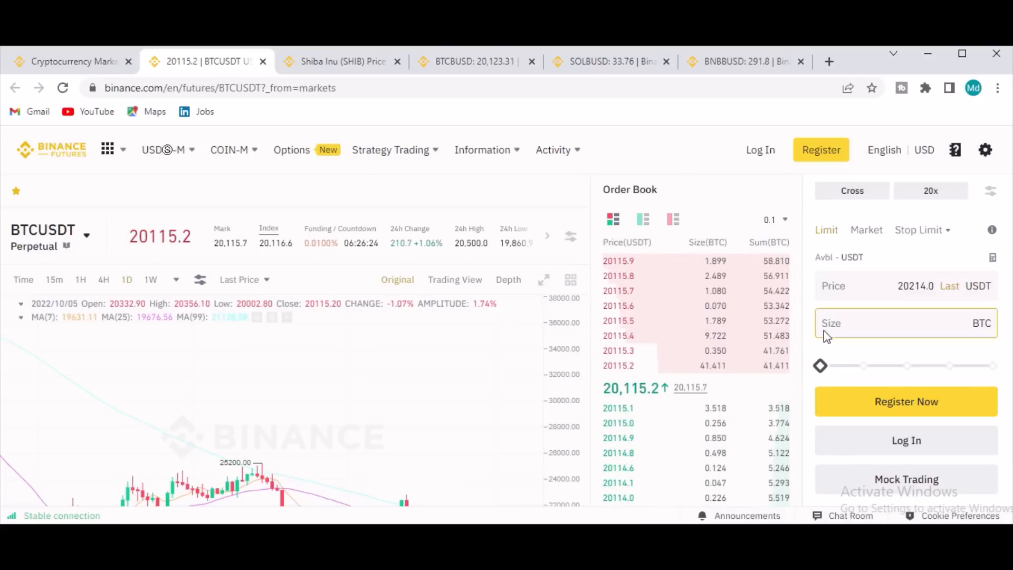
{"action": "left_click", "coordinate": [163, 149]}
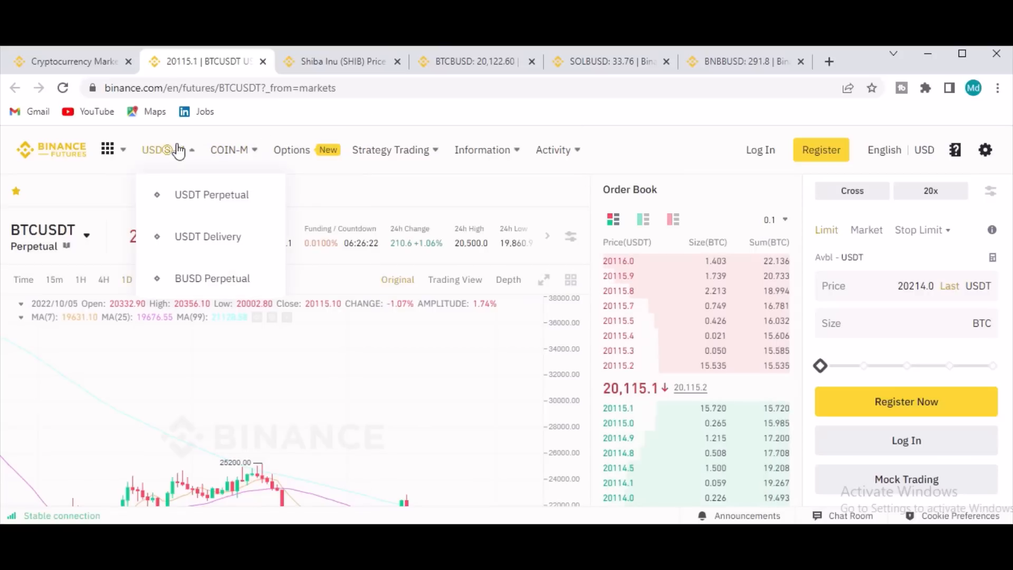
{"action": "left_click", "coordinate": [211, 195]}
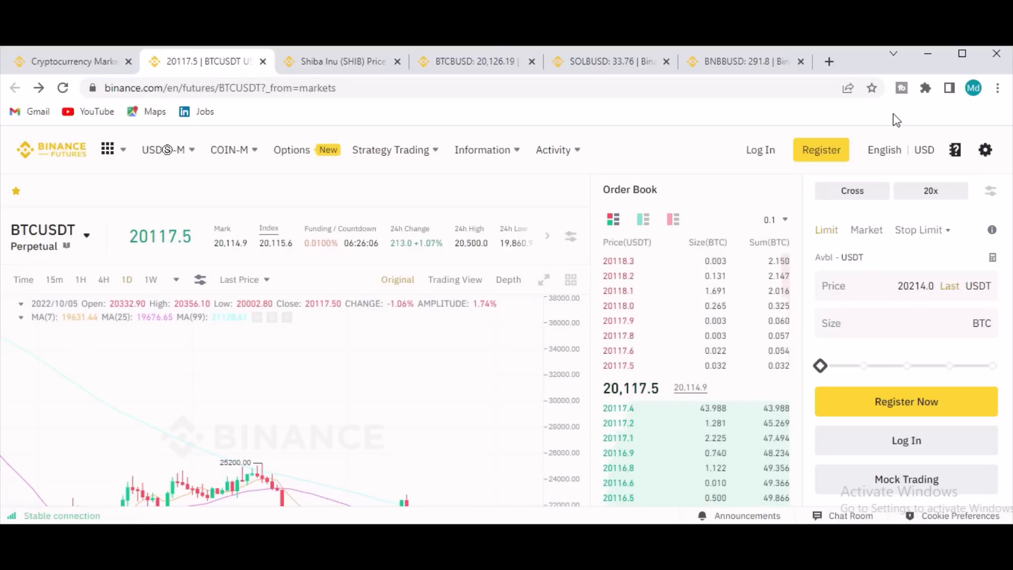
{"action": "left_click", "coordinate": [71, 61]}
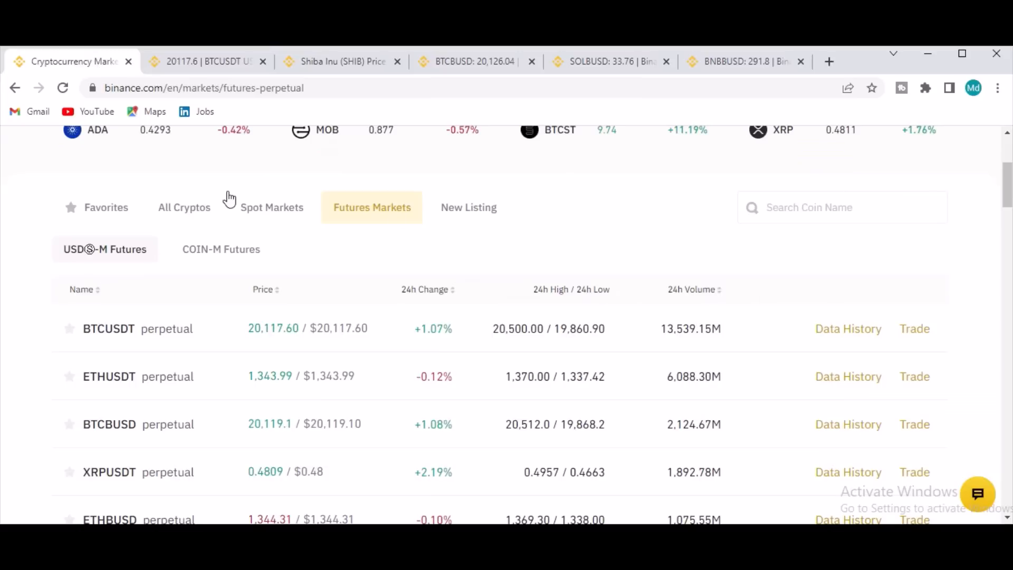
{"action": "mouse_move", "coordinate": [1004, 199]}
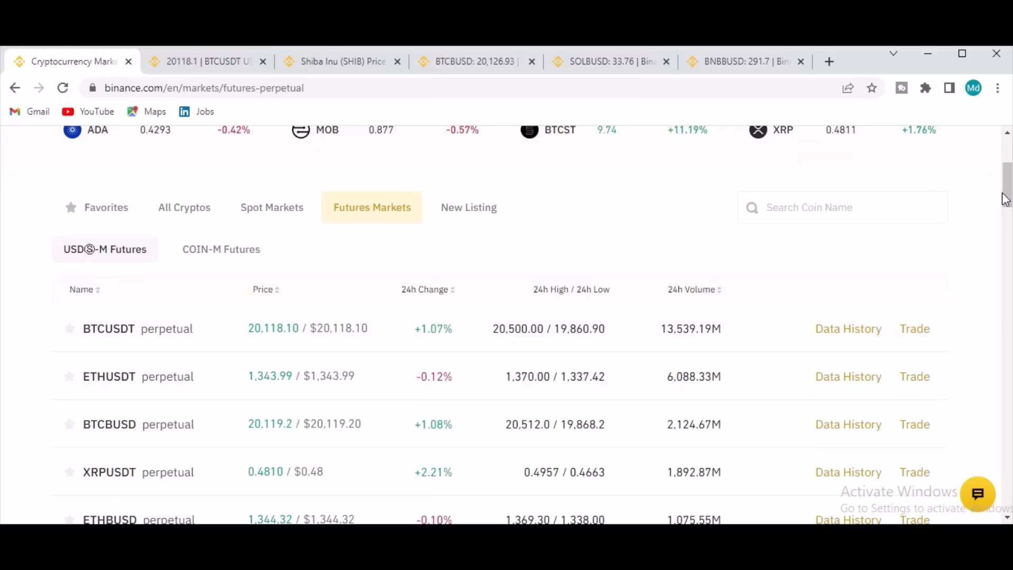
{"action": "scroll", "scroll_direction": "down", "scroll_amount": 3}
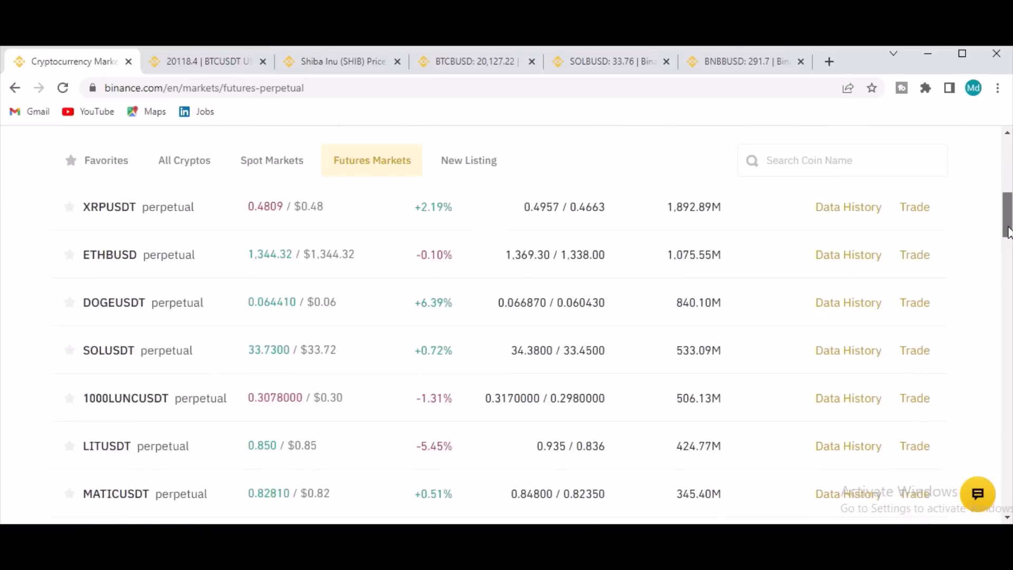
{"action": "scroll", "scroll_direction": "down", "scroll_amount": 3}
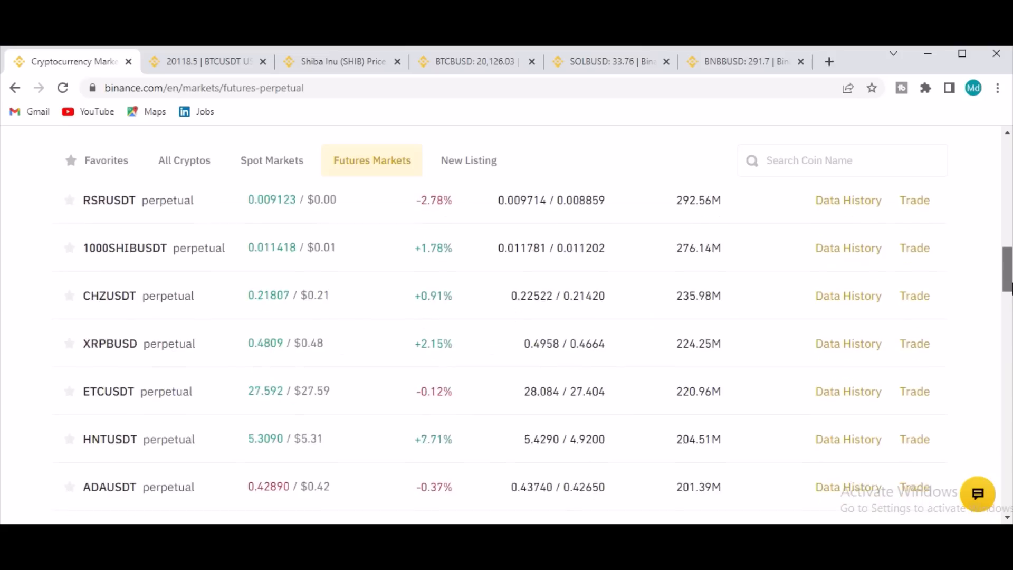
{"action": "scroll", "scroll_direction": "down", "scroll_amount": 3}
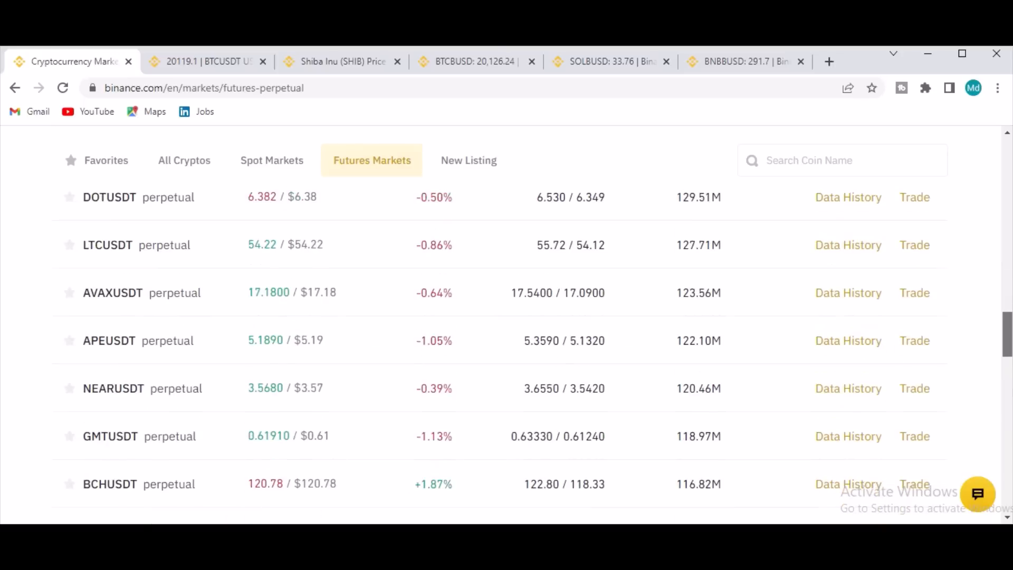
{"action": "scroll", "scroll_direction": "down", "scroll_amount": 3}
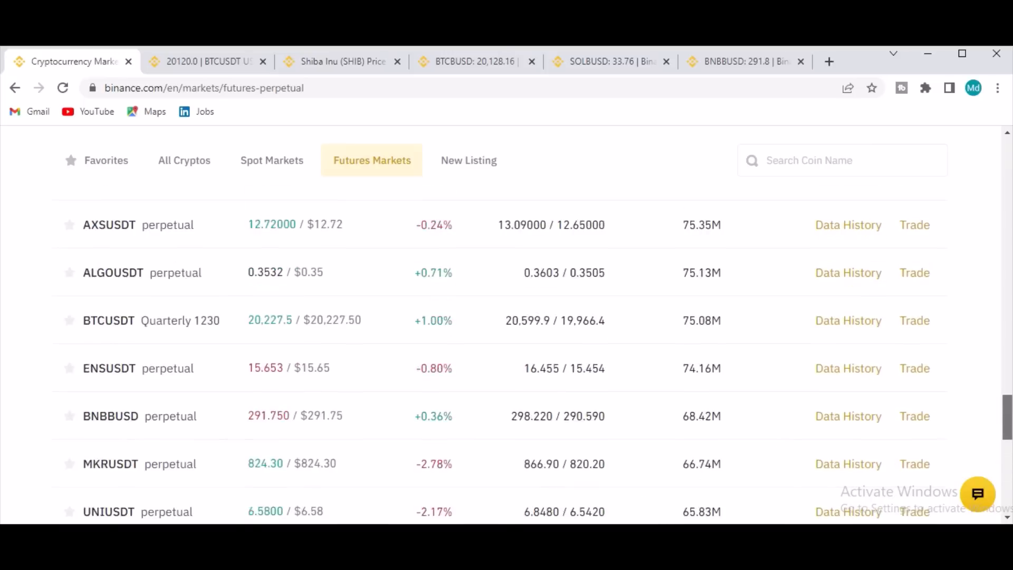
{"action": "scroll", "scroll_direction": "down", "scroll_amount": 3}
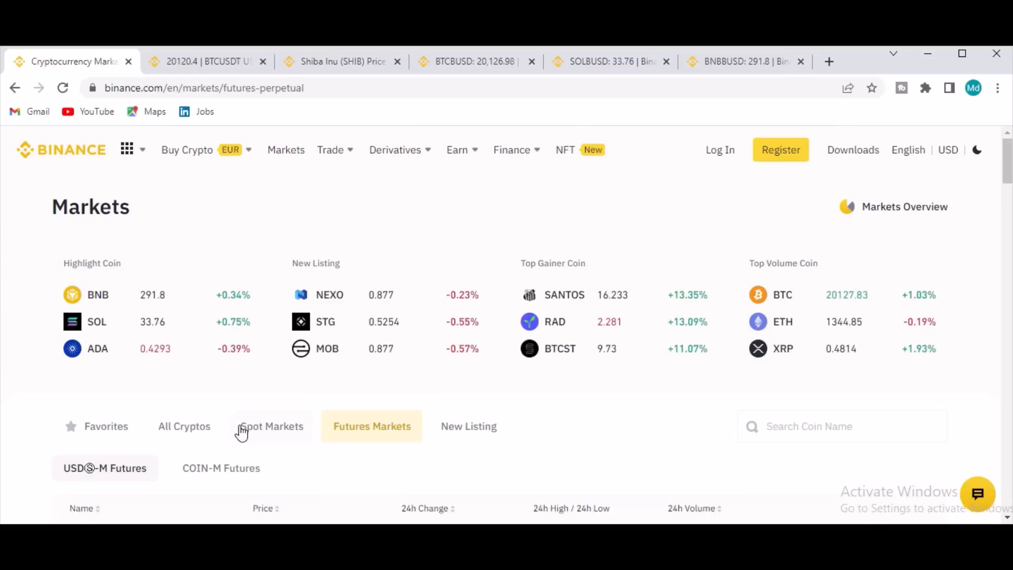
Step: Show the New Listing coins and browse from ApeCoin to Anchor Protocol
{"action": "left_click", "coordinate": [468, 426]}
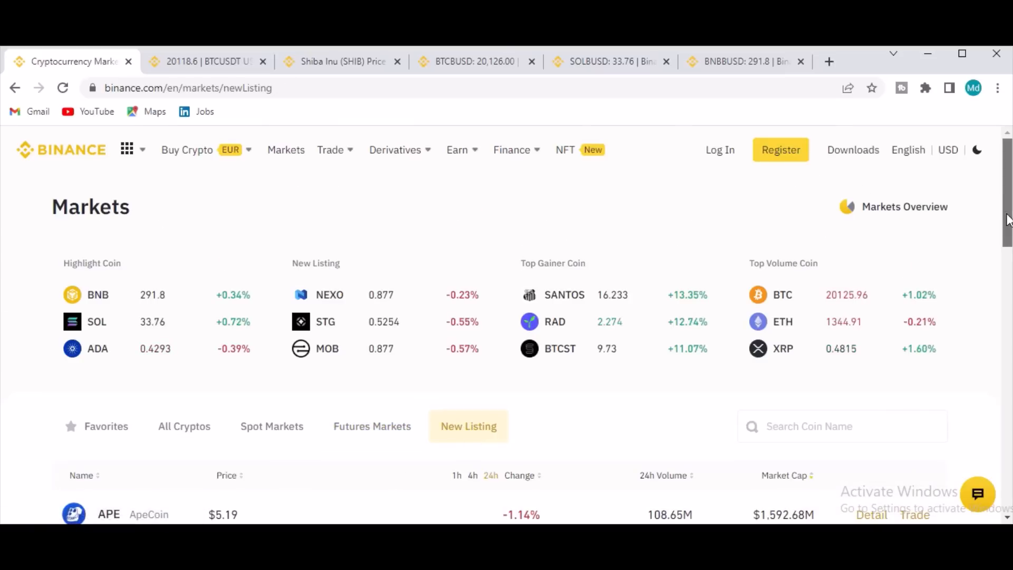
{"action": "scroll", "scroll_direction": "down", "scroll_amount": 3}
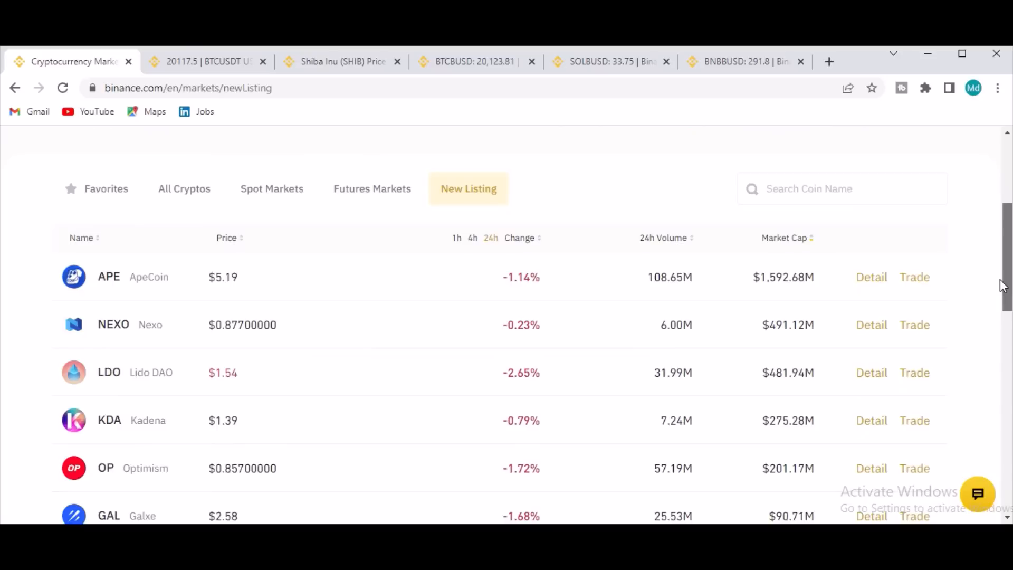
{"action": "scroll", "scroll_direction": "down", "scroll_amount": 3}
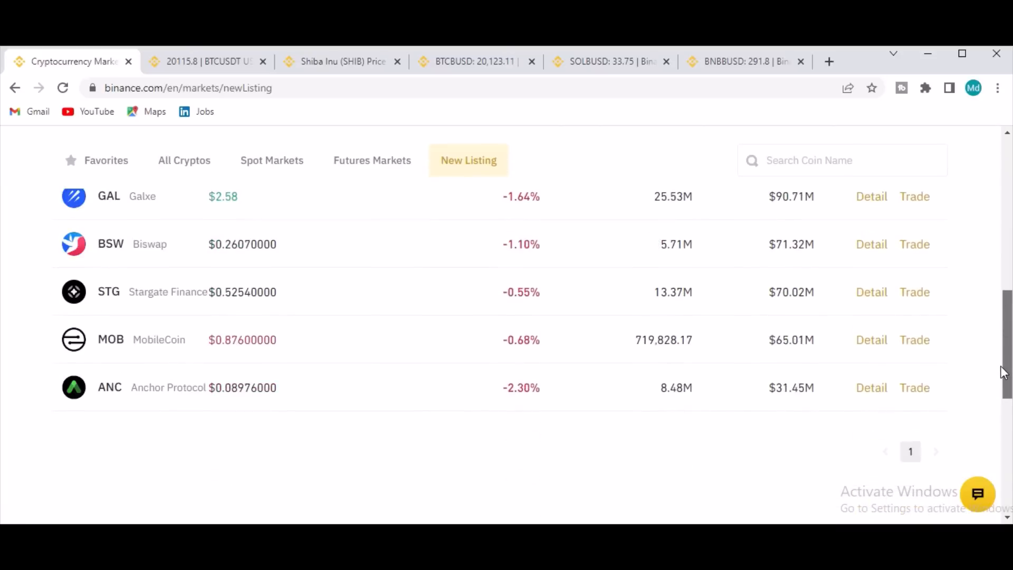
{"action": "scroll", "scroll_direction": "down", "scroll_amount": 3}
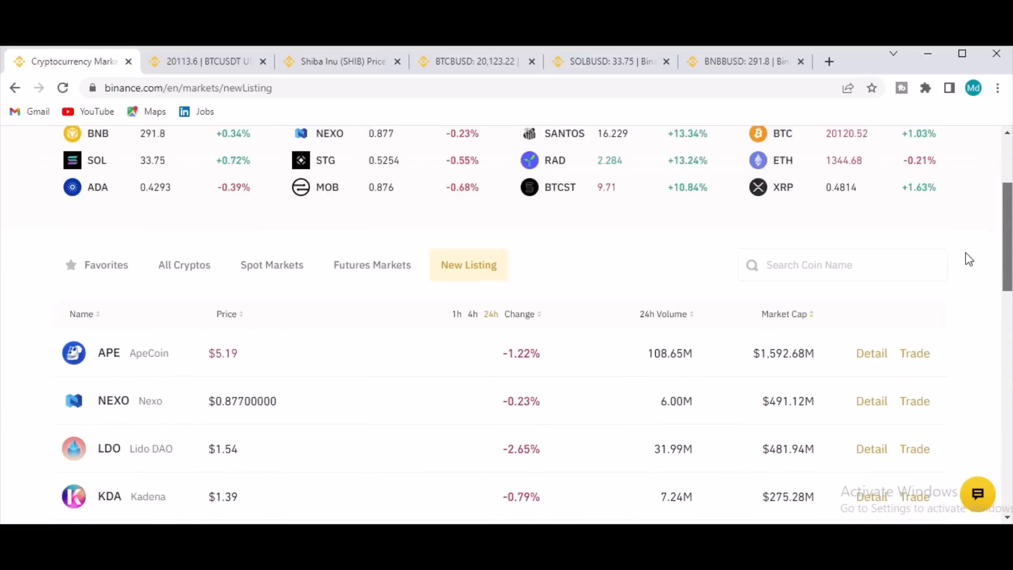
{"action": "scroll", "scroll_direction": "up", "scroll_amount": 3}
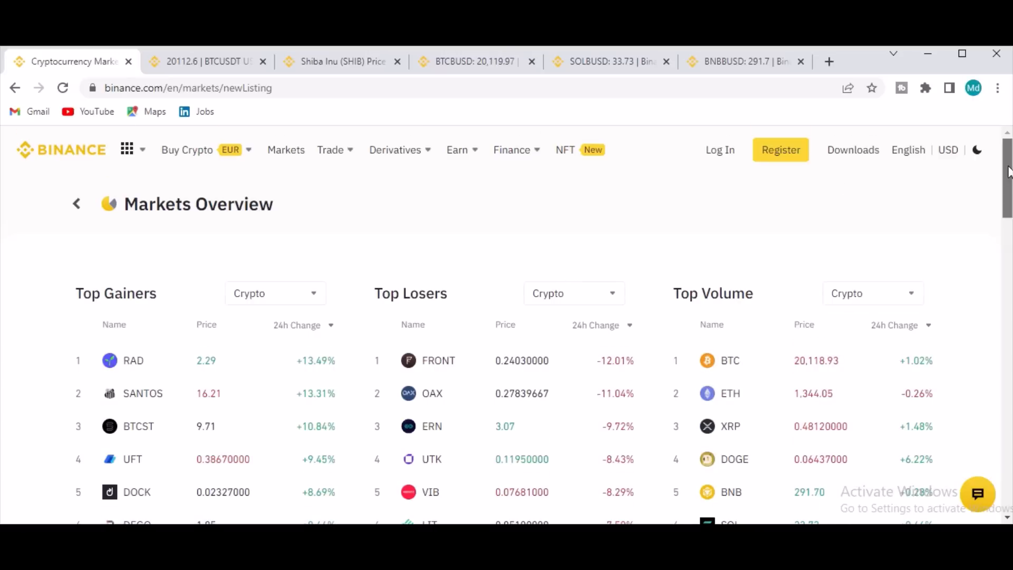
Step: Scroll the Top Gainers, Losers and Volume tables and open SANTOS from top gainers
{"action": "scroll", "scroll_direction": "down", "scroll_amount": 3}
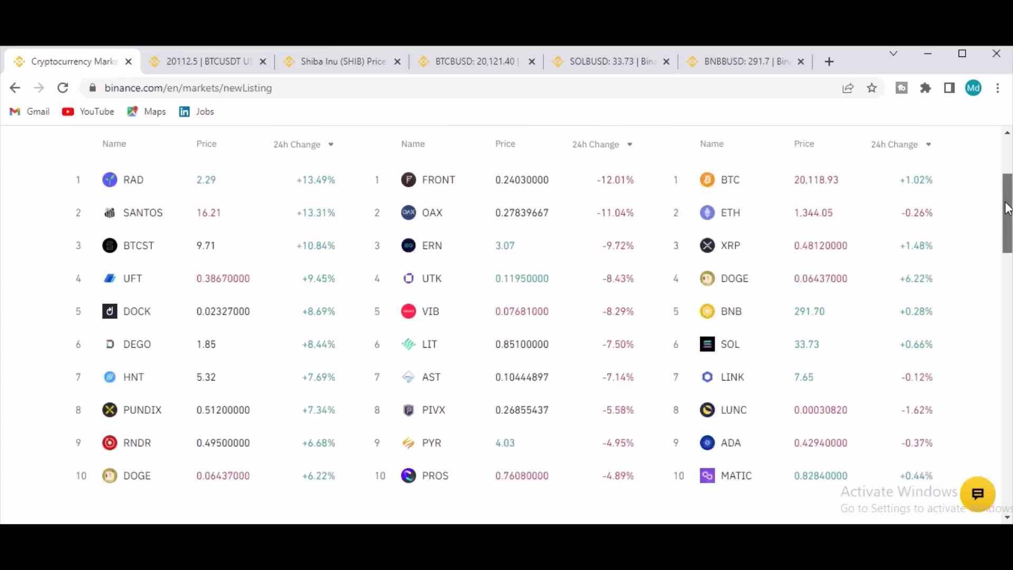
{"action": "scroll", "scroll_direction": "down", "scroll_amount": 3}
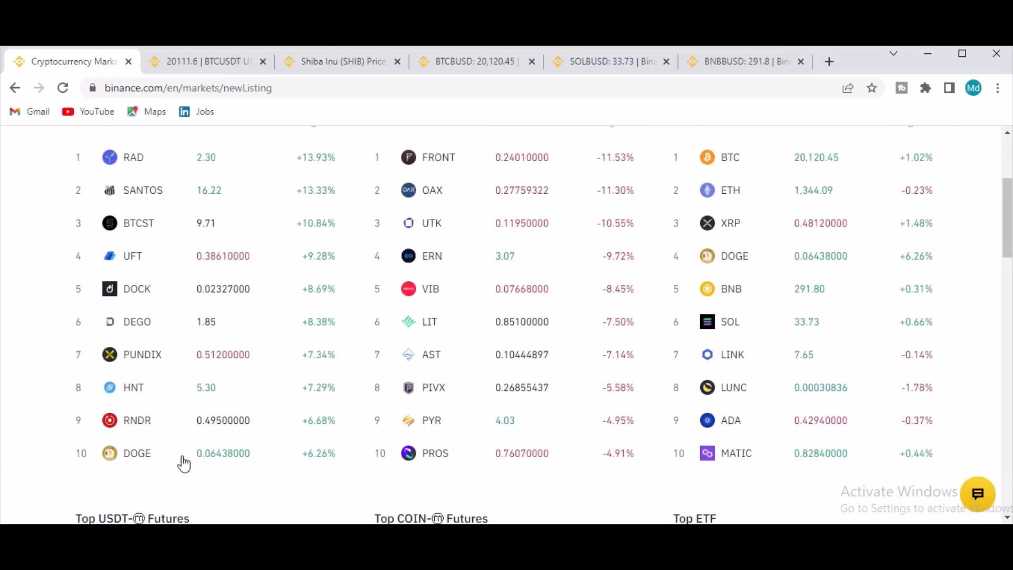
{"action": "left_click", "coordinate": [143, 190]}
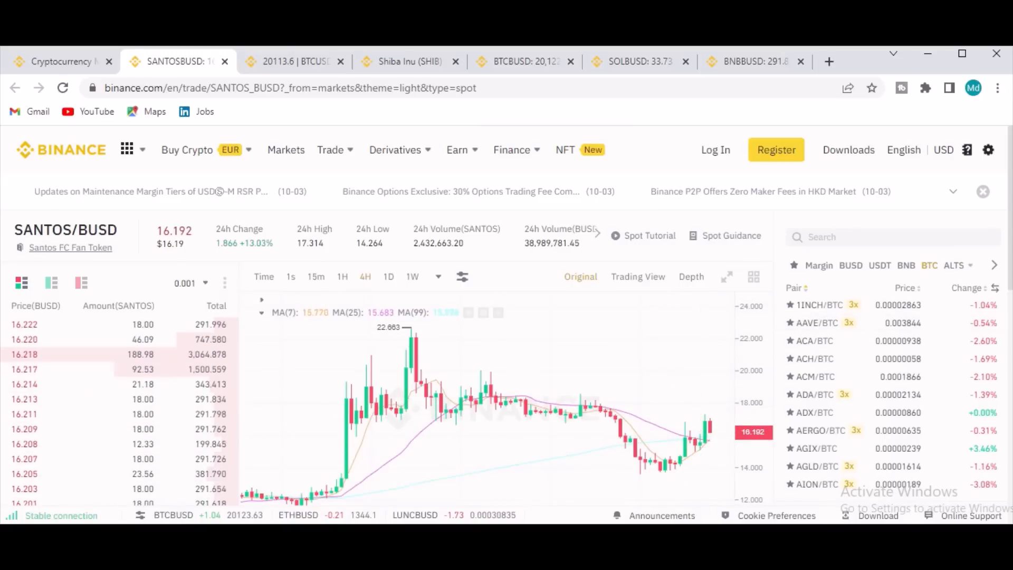
Step: Look over the SANTOS/BUSD chart and spot order form, then bring up the Earn menu
{"action": "scroll", "scroll_direction": "down", "scroll_amount": 3}
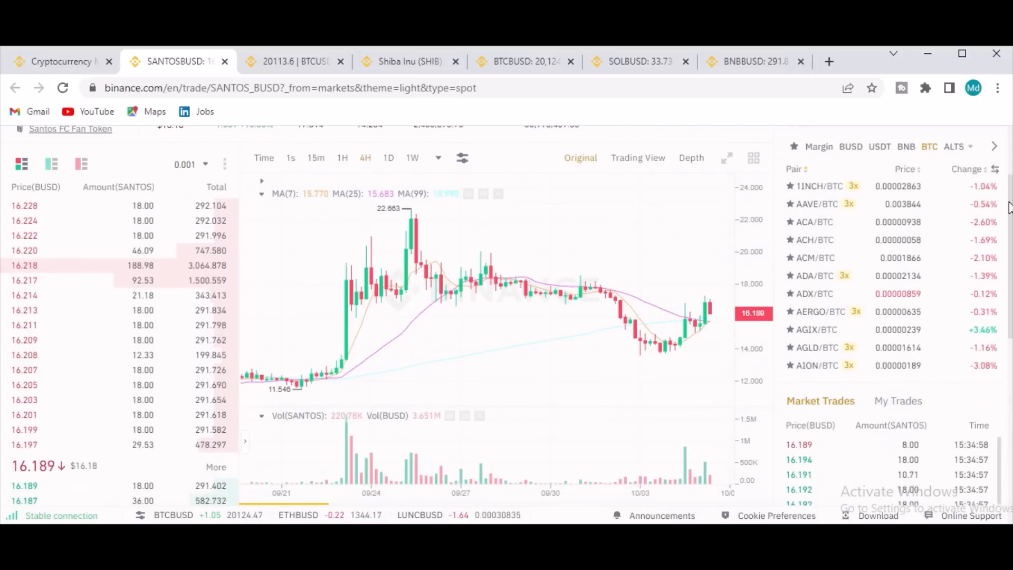
{"action": "mouse_move", "coordinate": [510, 353]}
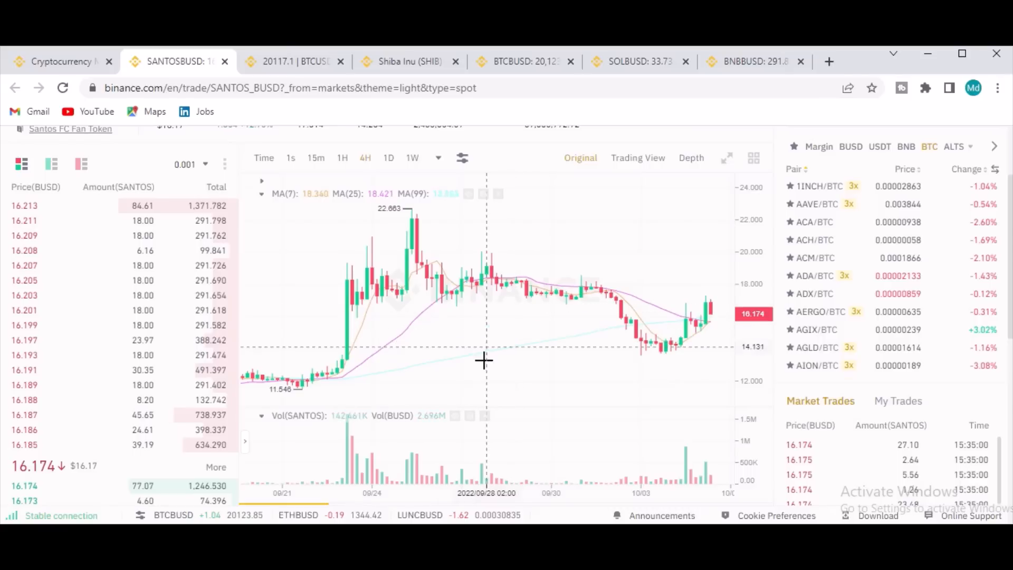
{"action": "mouse_move", "coordinate": [420, 213]}
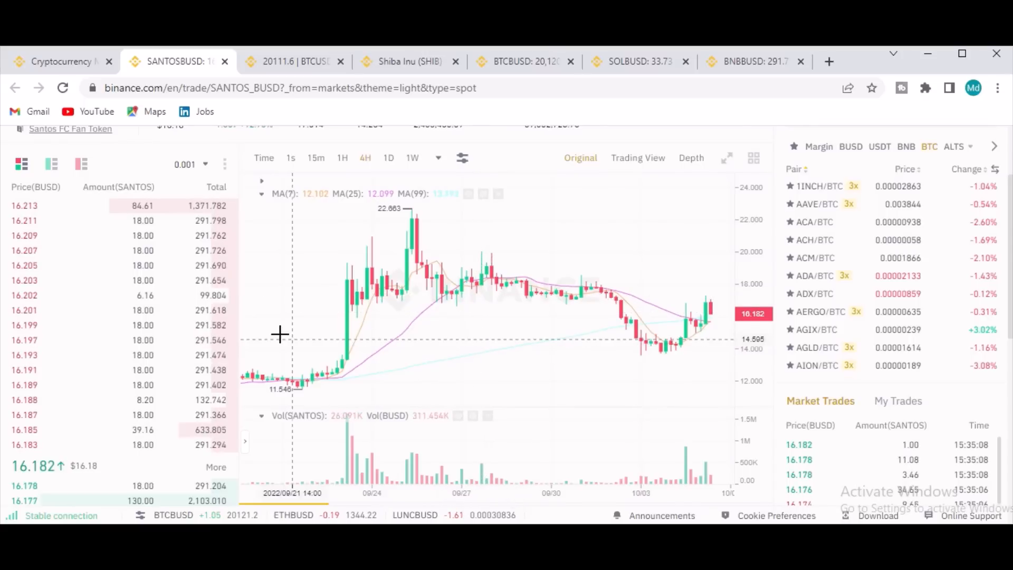
{"action": "mouse_move", "coordinate": [563, 282]}
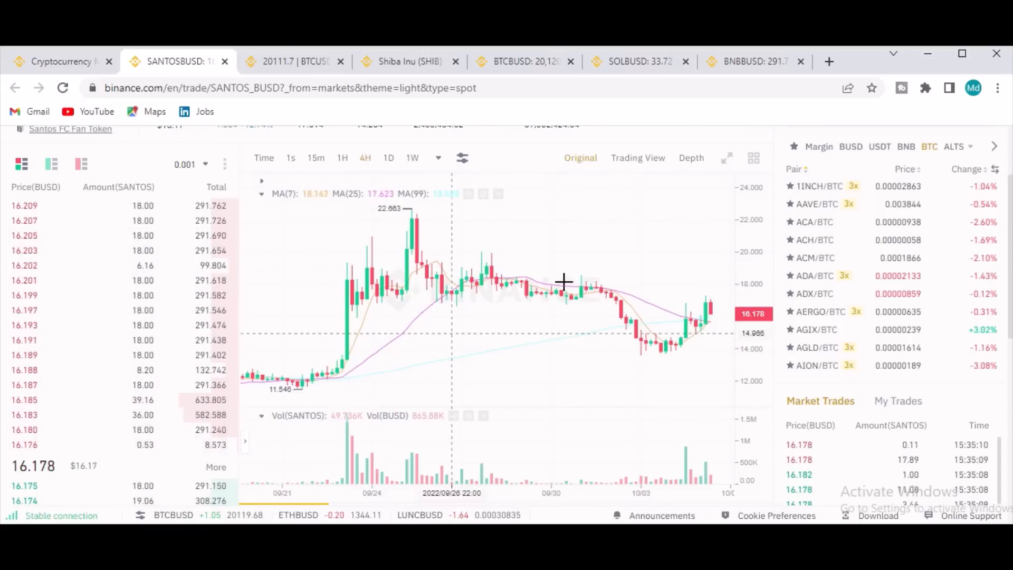
{"action": "left_click", "coordinate": [61, 61]}
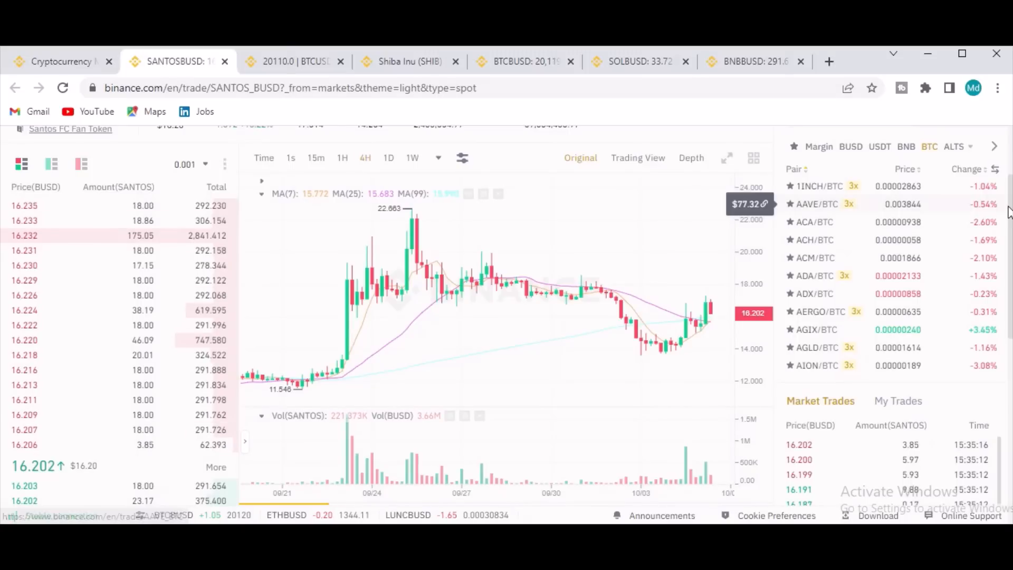
{"action": "scroll", "scroll_direction": "down", "scroll_amount": 3}
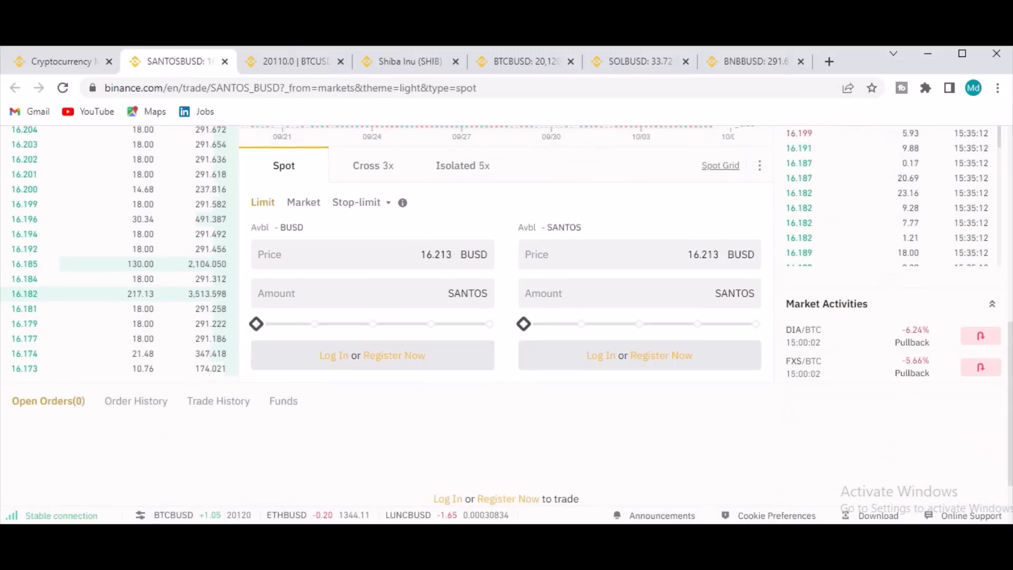
{"action": "scroll", "scroll_direction": "down", "scroll_amount": 3}
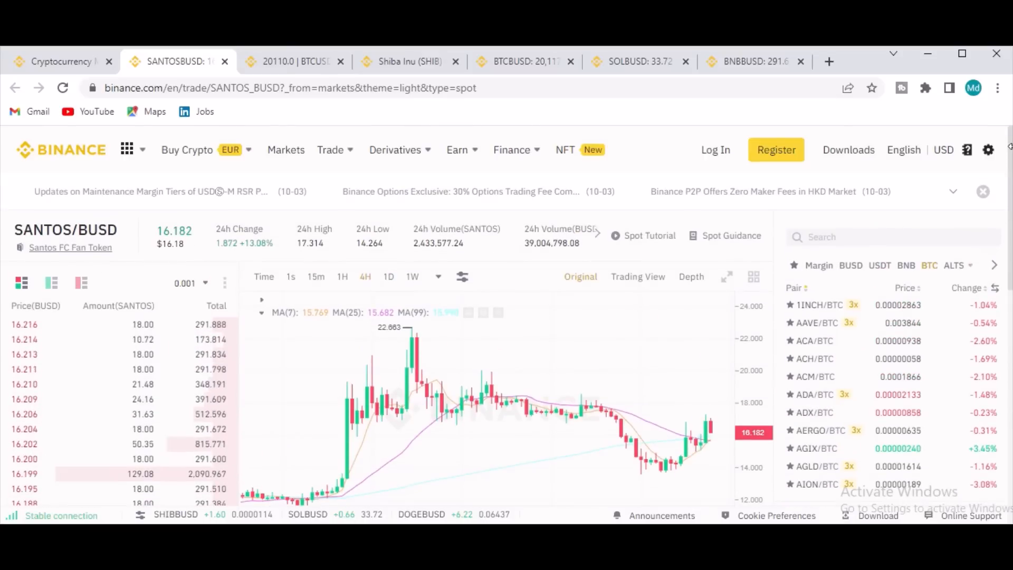
{"action": "left_click", "coordinate": [457, 150]}
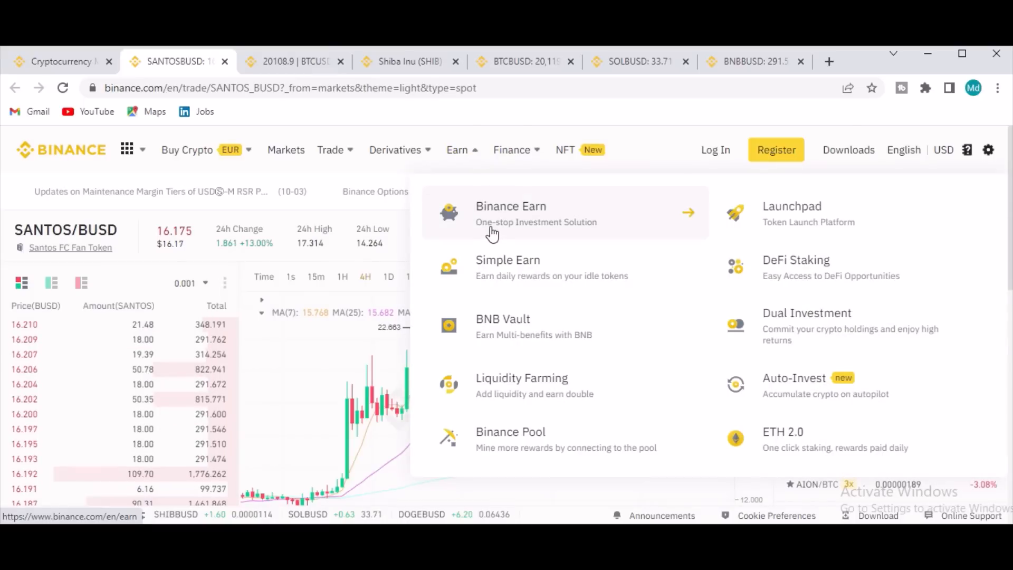
Step: Open Binance Earn and scroll past product APRs and the earnings calculator to the FAQ
{"action": "left_click", "coordinate": [510, 213]}
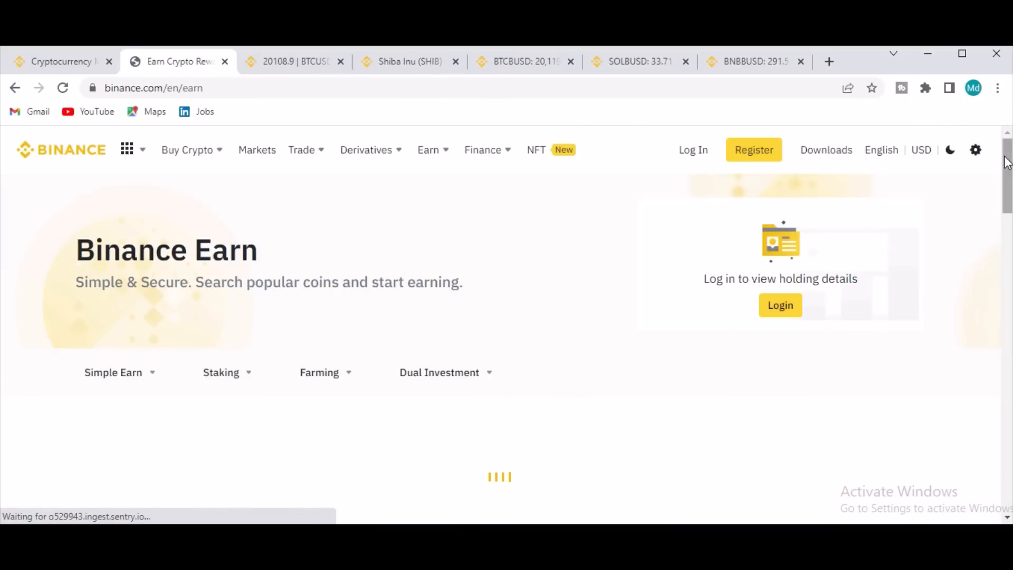
{"action": "scroll", "scroll_direction": "down", "scroll_amount": 3}
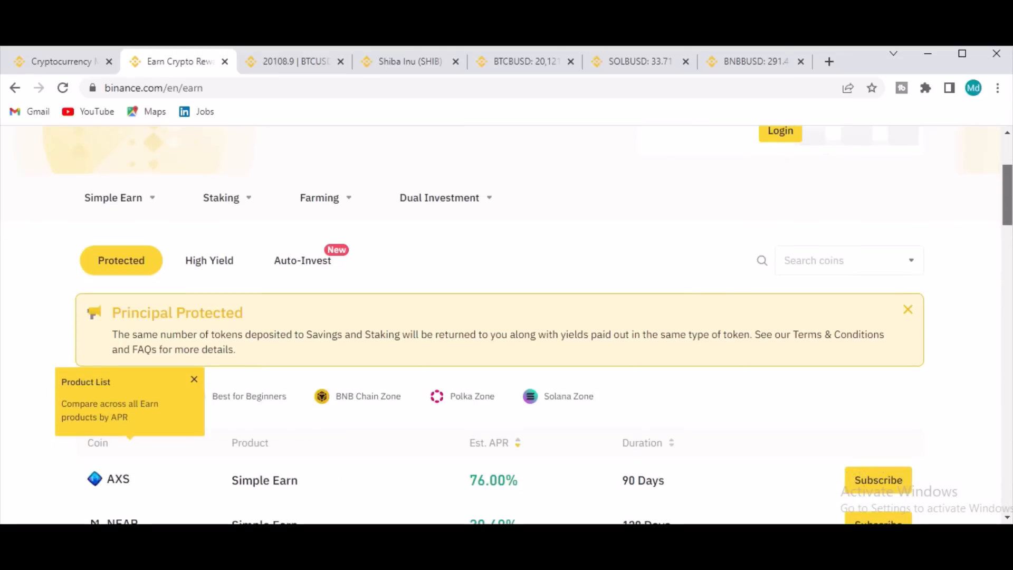
{"action": "scroll", "scroll_direction": "down", "scroll_amount": 3}
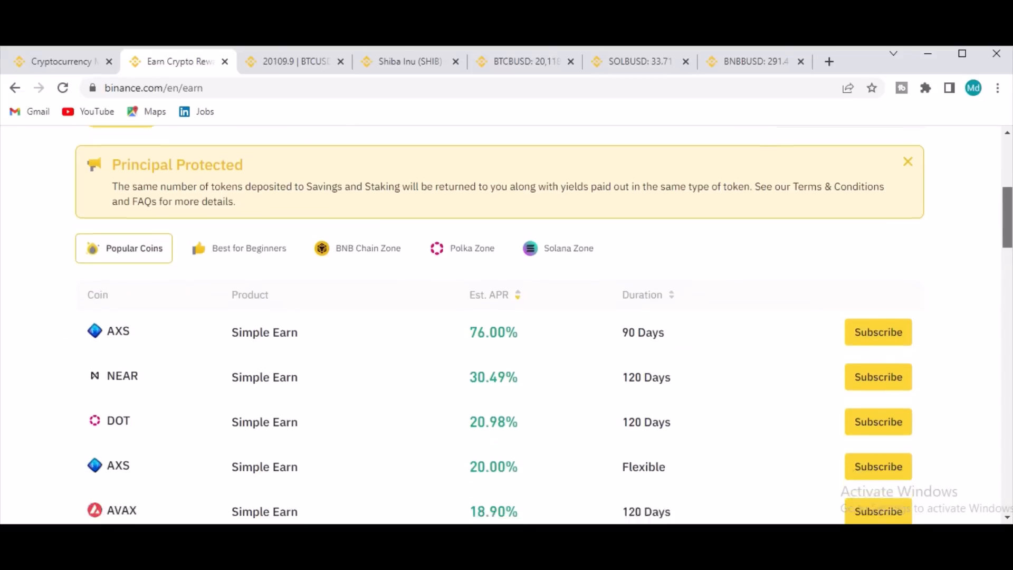
{"action": "scroll", "scroll_direction": "down", "scroll_amount": 3}
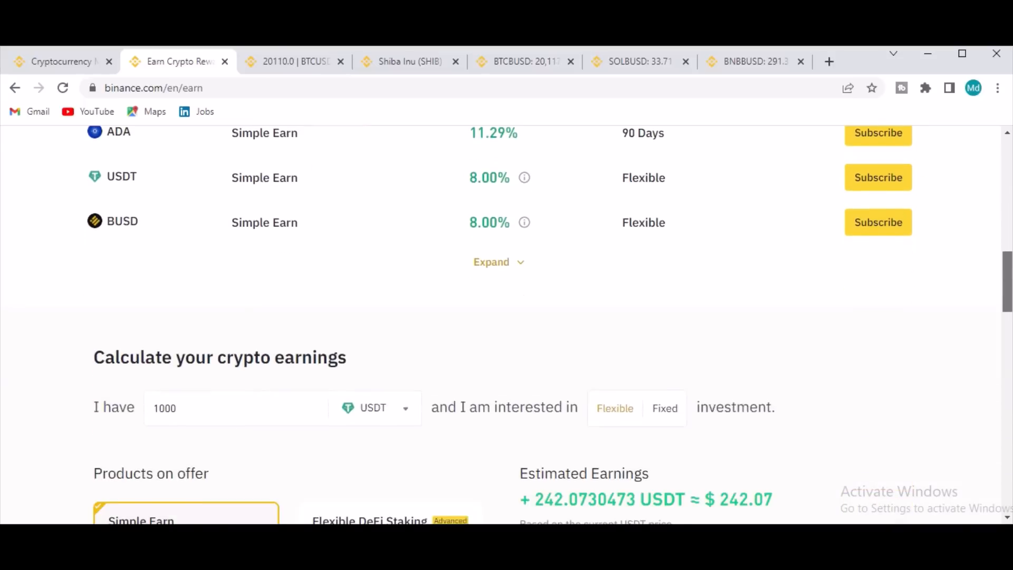
{"action": "scroll", "scroll_direction": "down", "scroll_amount": 3}
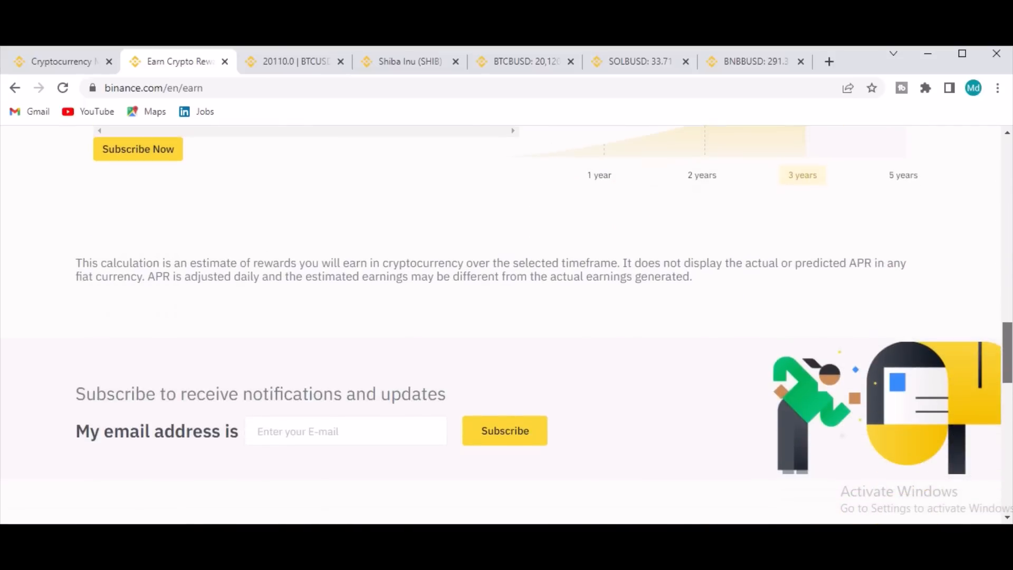
{"action": "scroll", "scroll_direction": "down", "scroll_amount": 3}
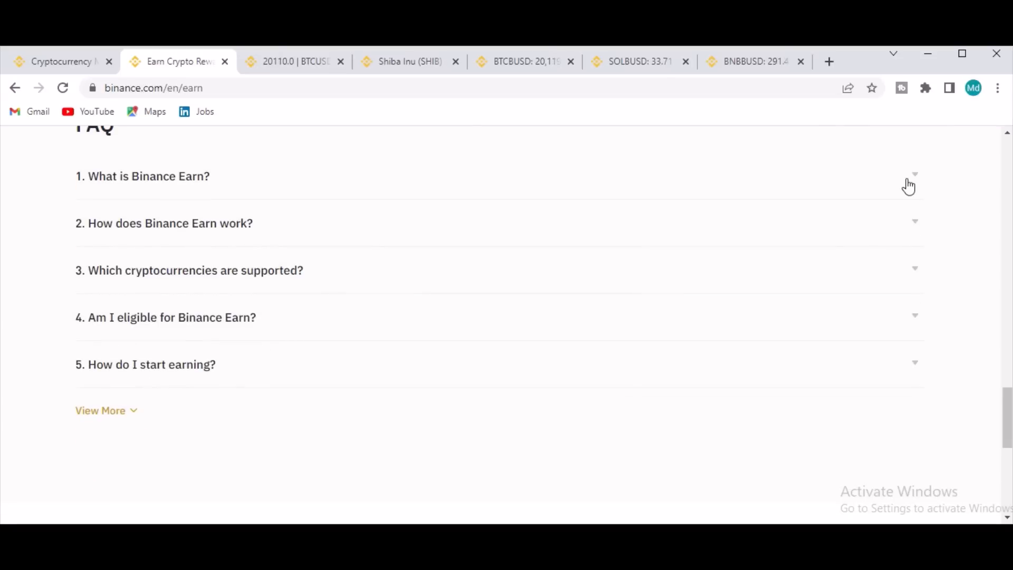
Step: Expand the FAQs on Binance Earn, supported cryptocurrencies and 'How do I start earning?'
{"action": "left_click", "coordinate": [913, 175]}
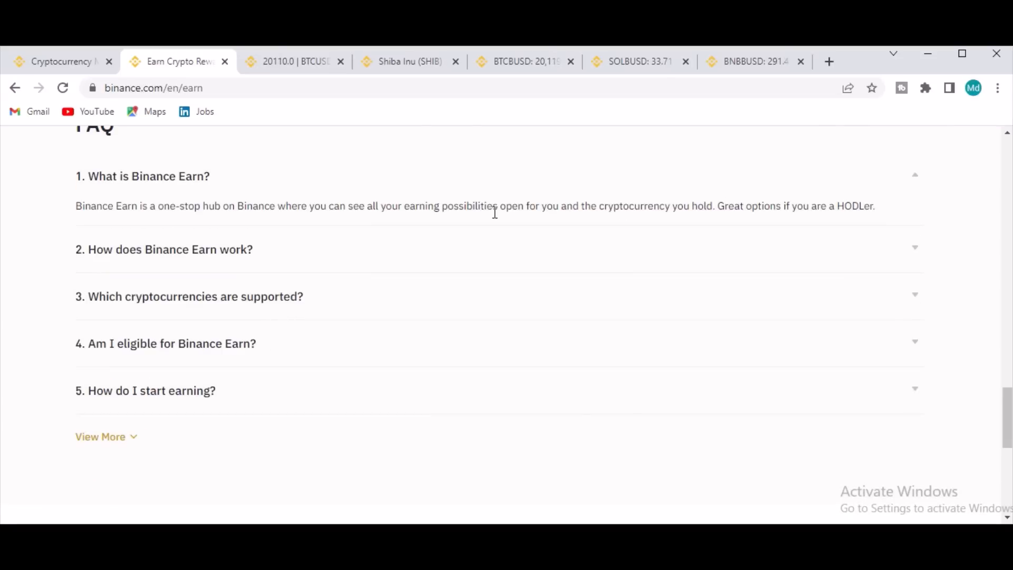
{"action": "mouse_move", "coordinate": [917, 254]}
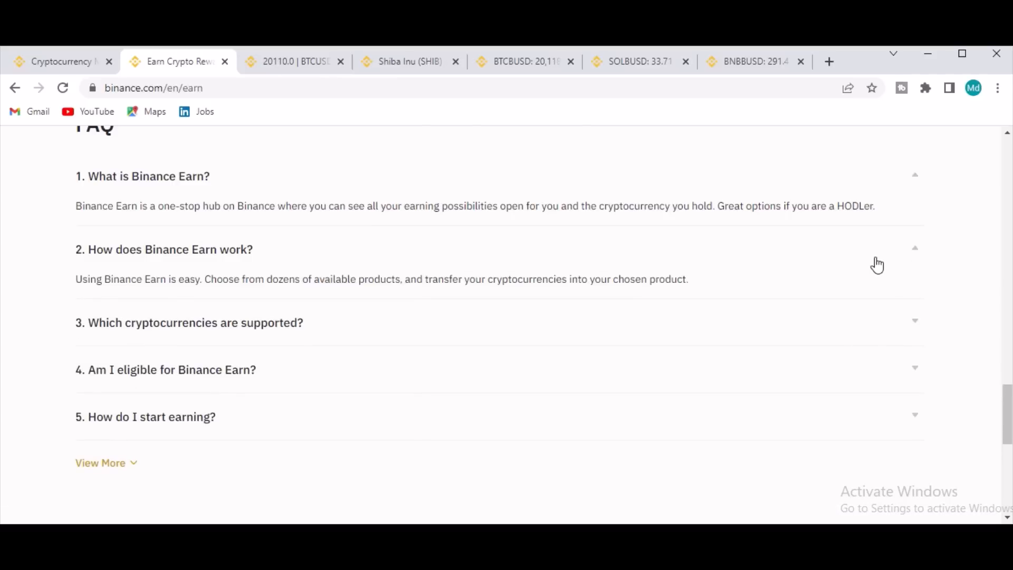
{"action": "left_click", "coordinate": [193, 322]}
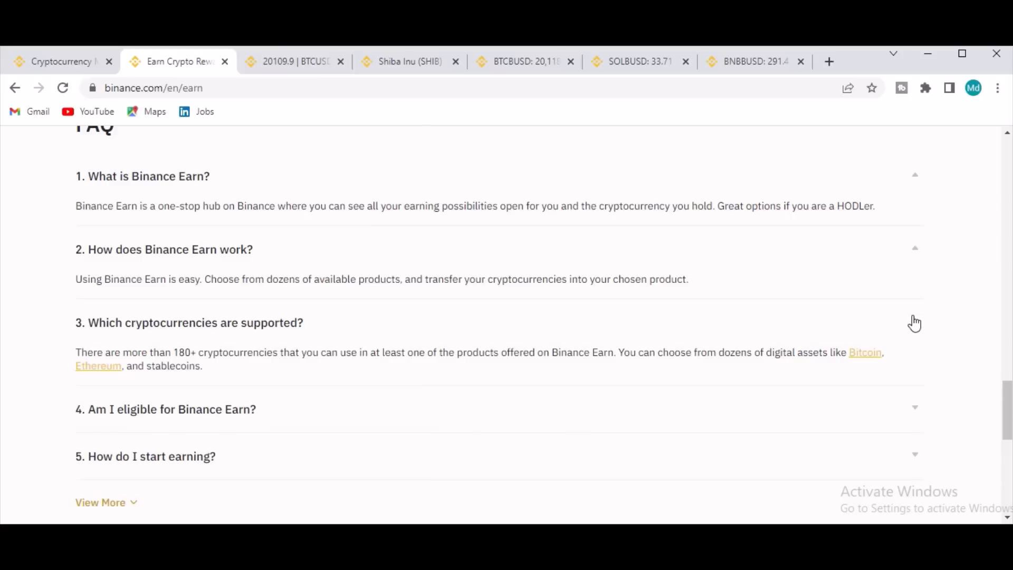
{"action": "mouse_move", "coordinate": [1008, 304]}
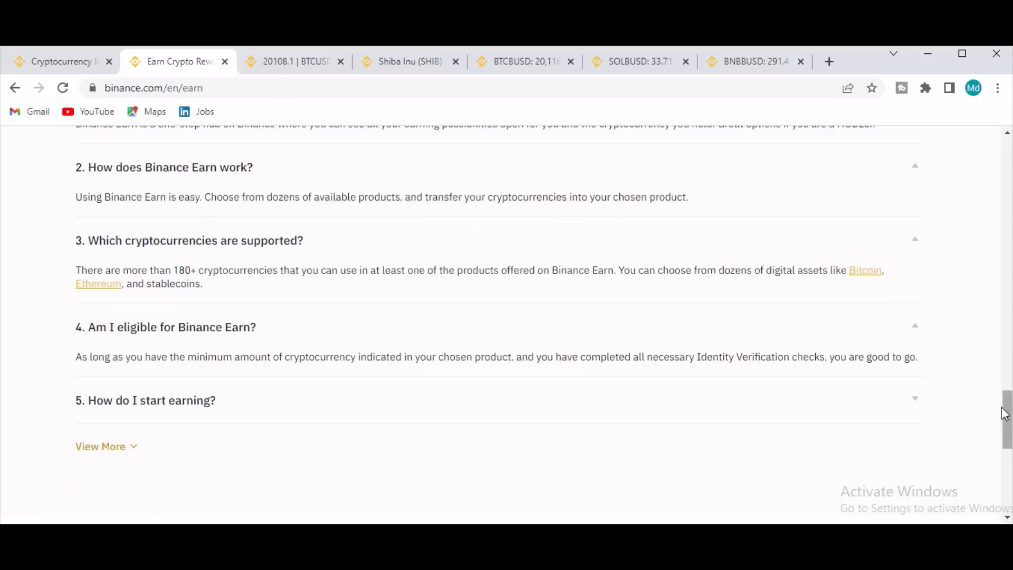
{"action": "left_click", "coordinate": [145, 400]}
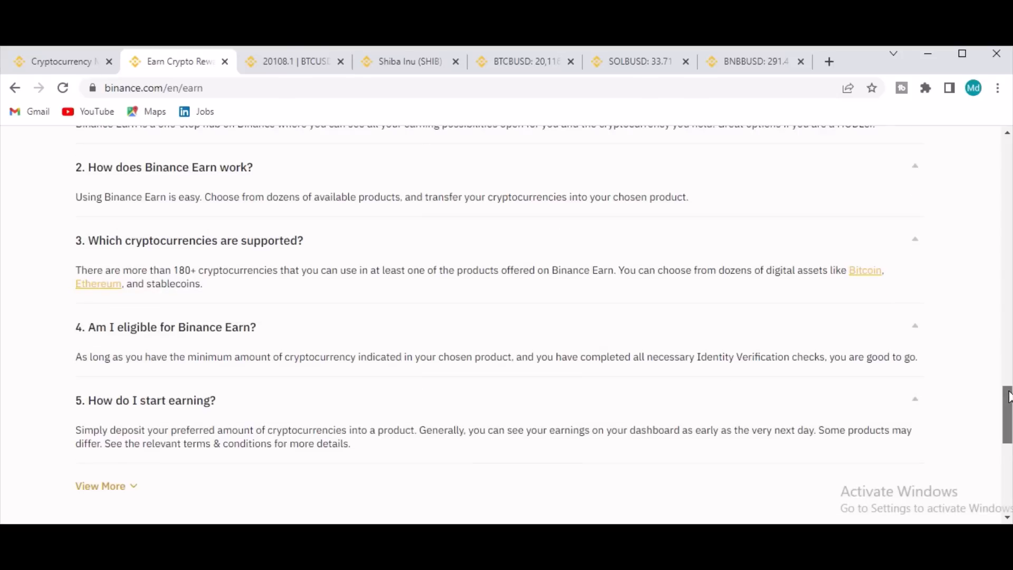
{"action": "scroll", "scroll_direction": "up", "scroll_amount": 3}
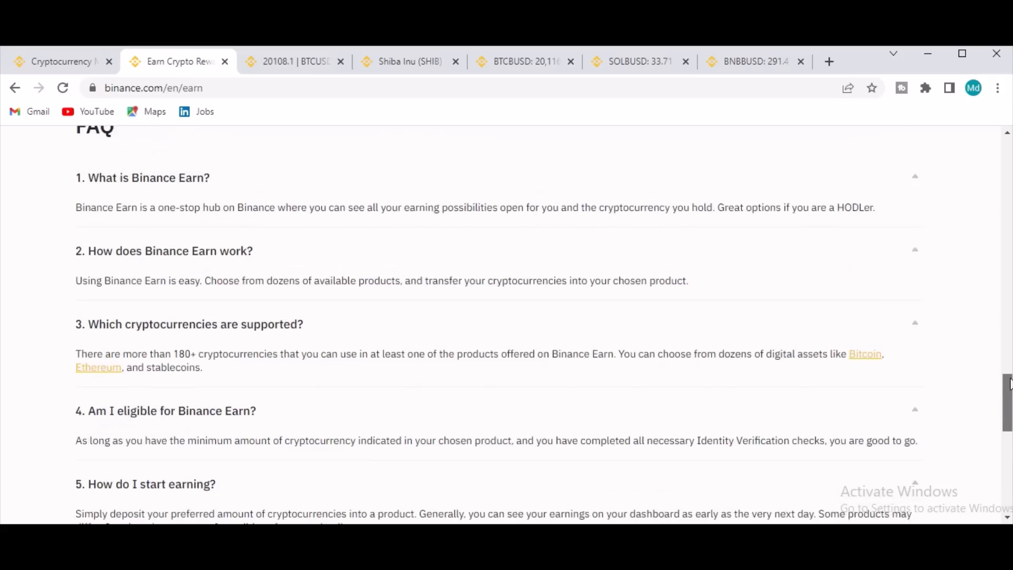
{"action": "scroll", "scroll_direction": "up", "scroll_amount": 3}
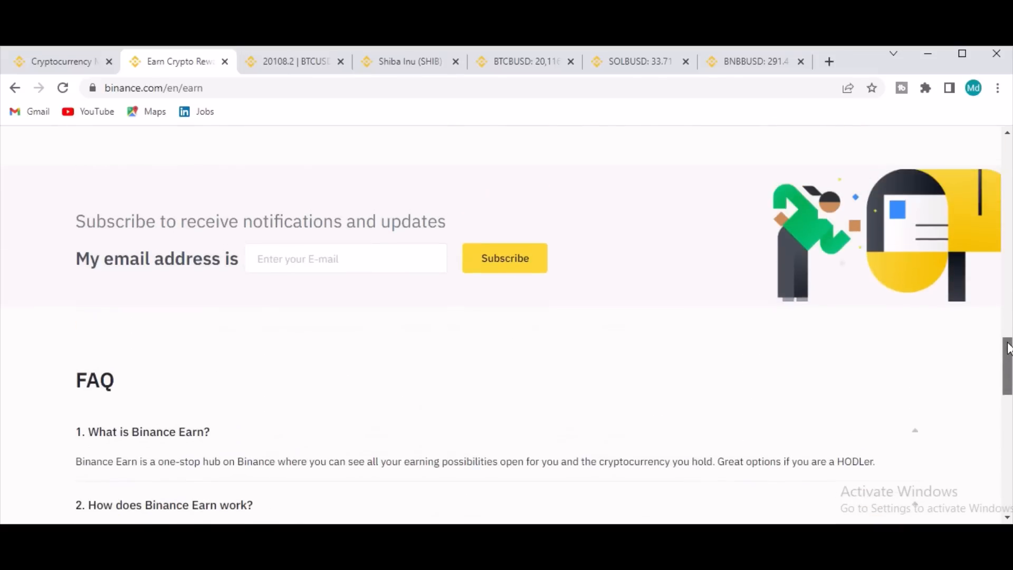
{"action": "scroll", "scroll_direction": "up", "scroll_amount": 3}
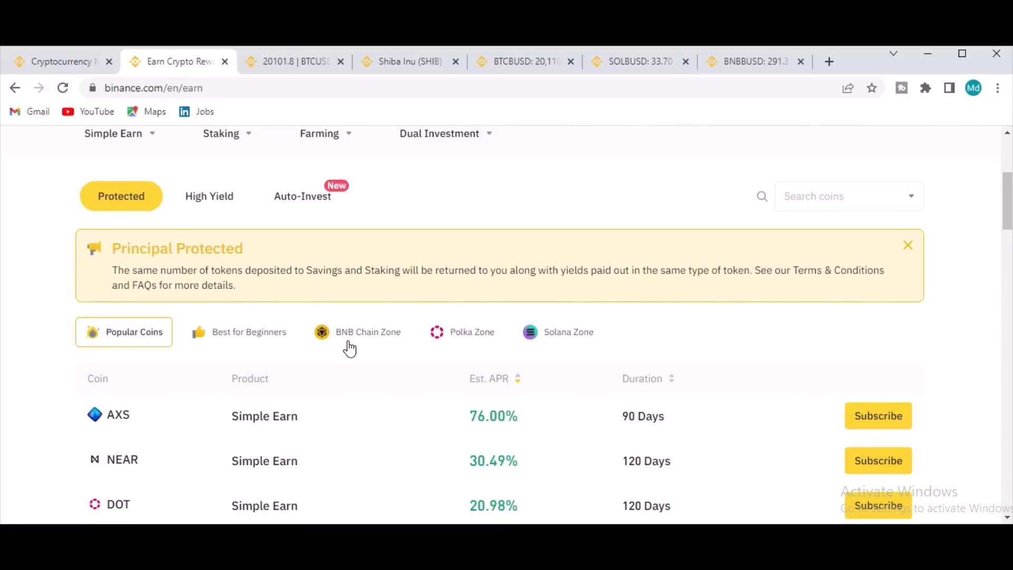
Step: Filter protected products to BNB Chain Zone, showing CAKE, CHESS and BNB Simple Earn offers
{"action": "left_click", "coordinate": [356, 332]}
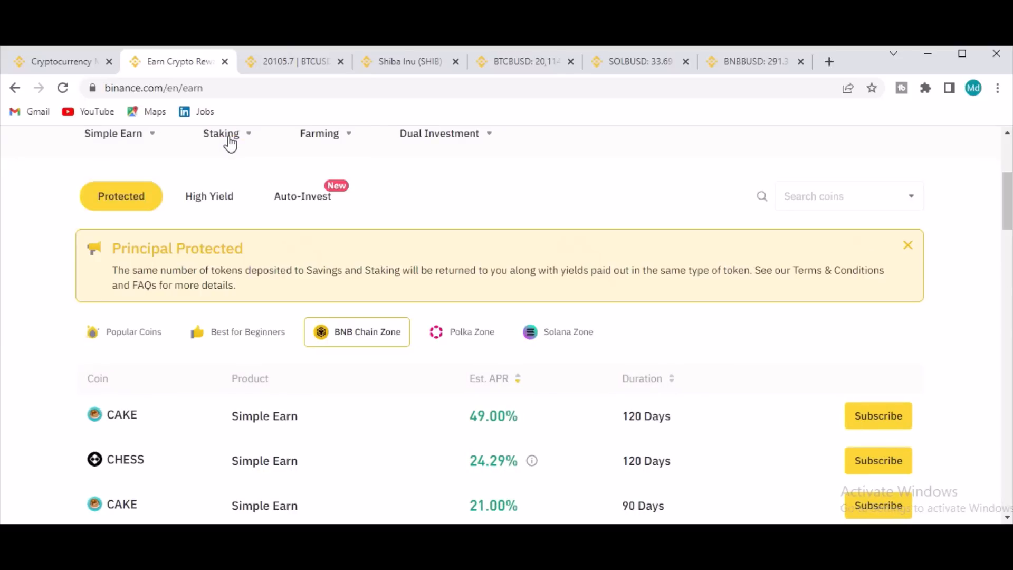
{"action": "left_click", "coordinate": [226, 133]}
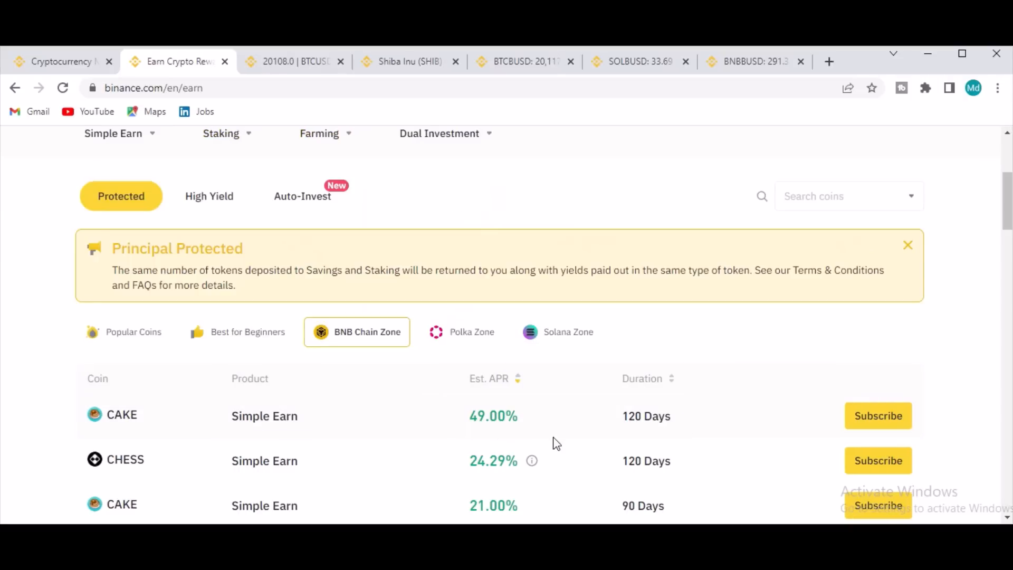
{"action": "scroll", "scroll_direction": "down", "scroll_amount": 3}
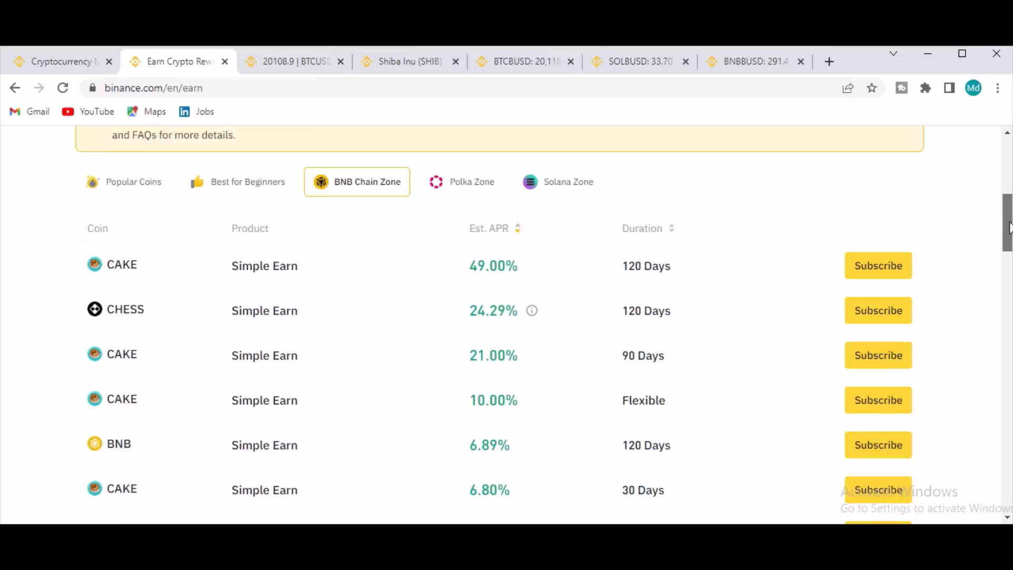
{"action": "scroll", "scroll_direction": "down", "scroll_amount": 3}
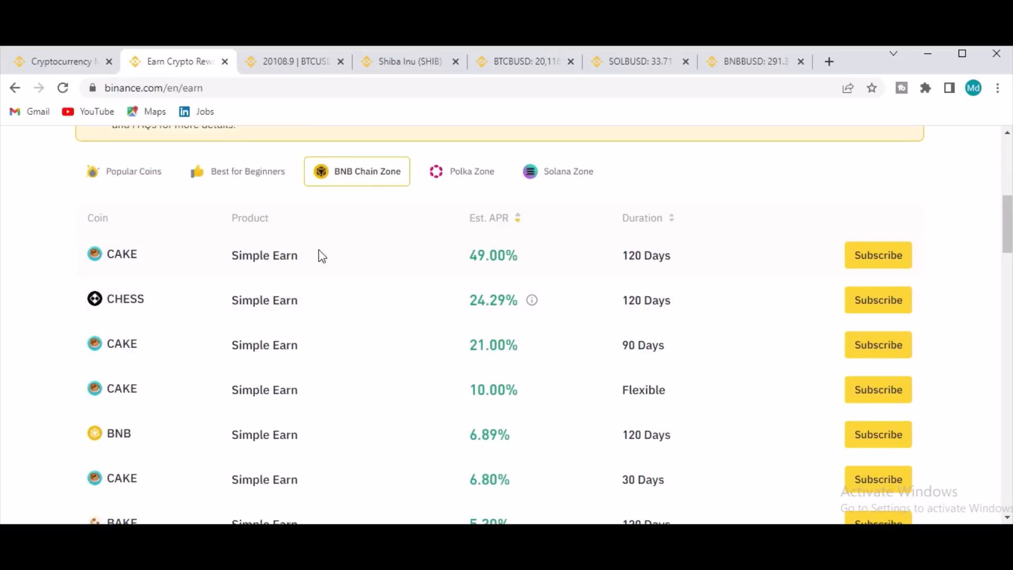
{"action": "mouse_move", "coordinate": [154, 262]}
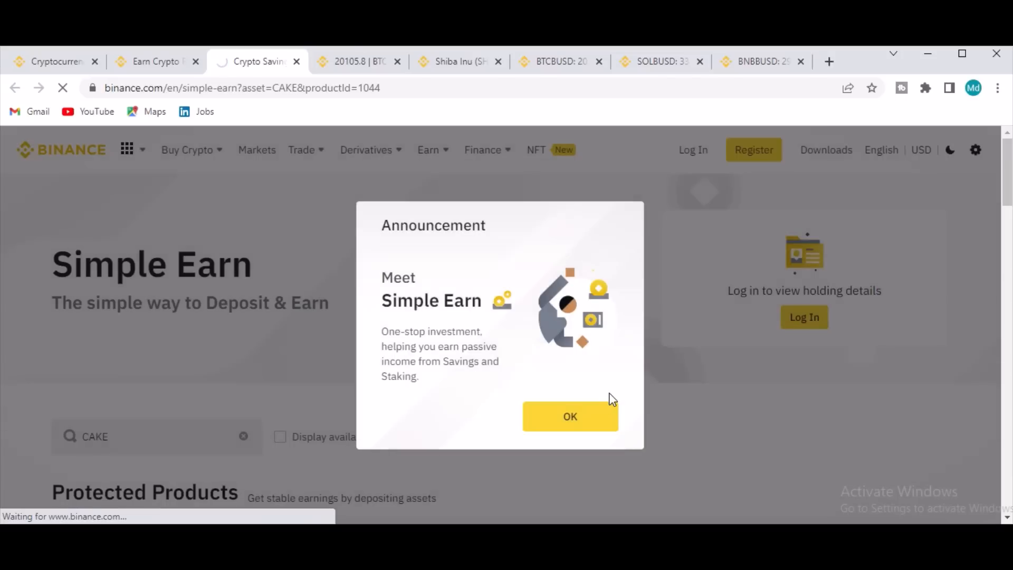
{"action": "left_click", "coordinate": [693, 150]}
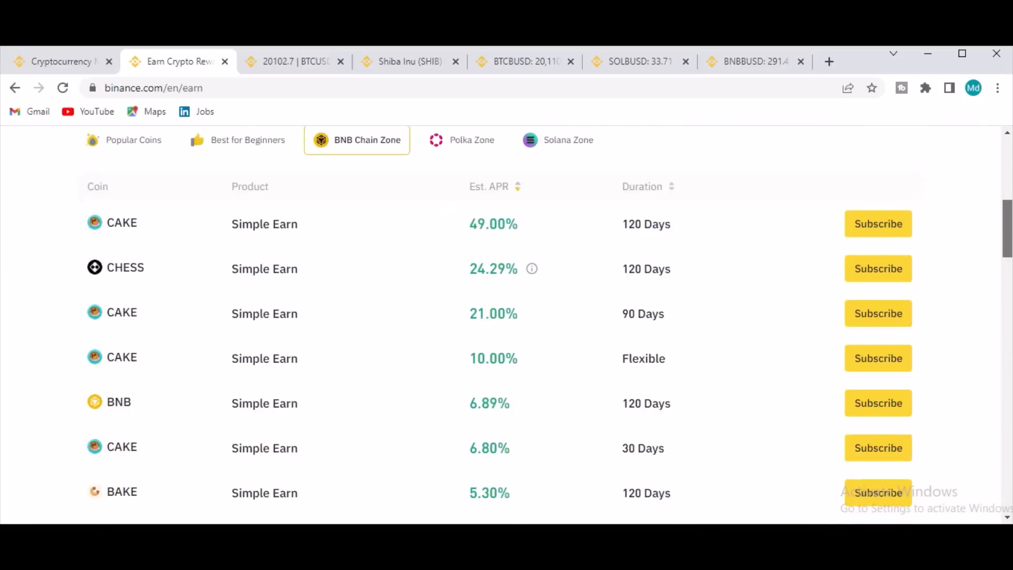
{"action": "scroll", "scroll_direction": "up", "scroll_amount": 3}
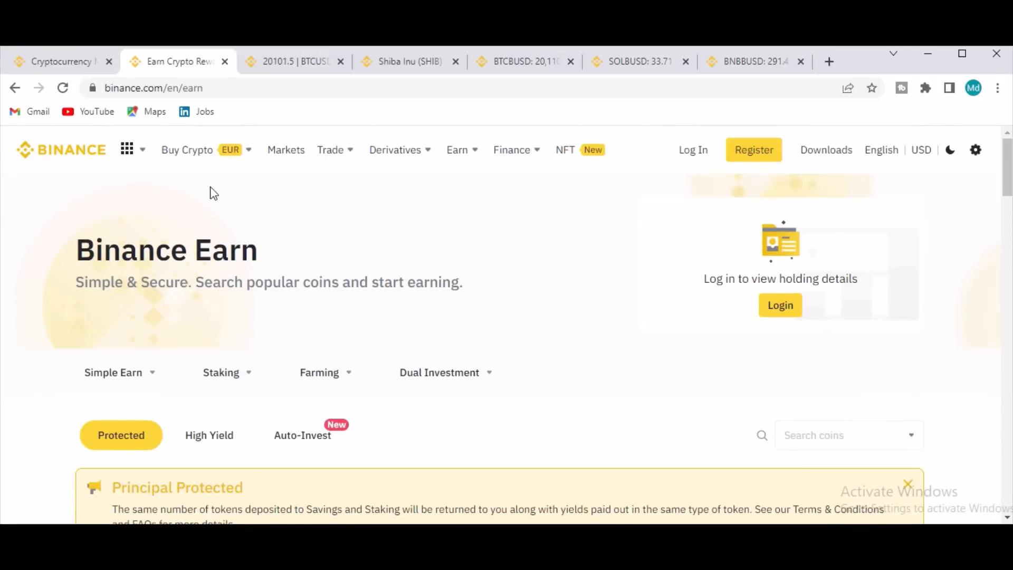
{"action": "left_click", "coordinate": [186, 149]}
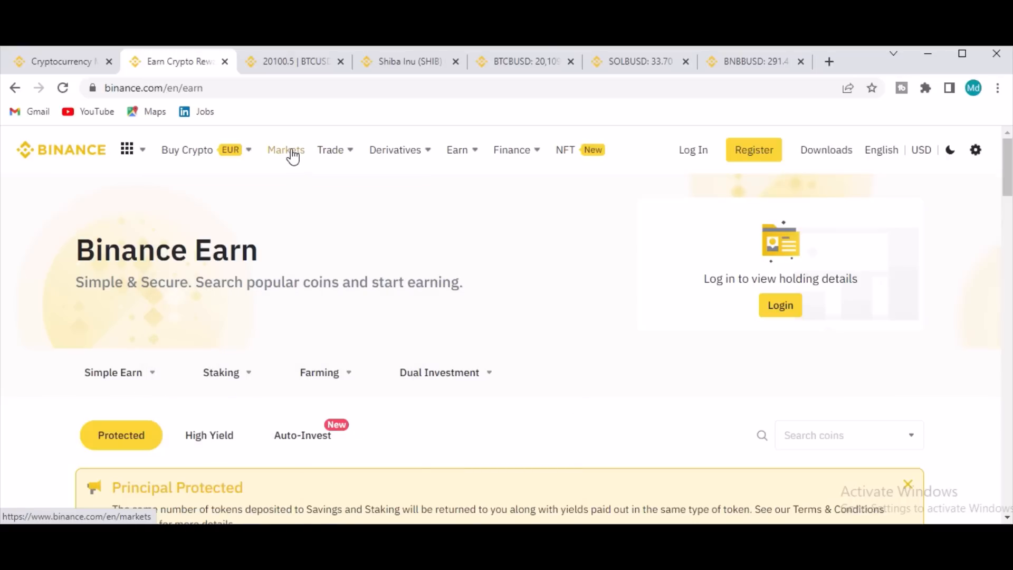
Step: Reopen Markets and scroll the all-cryptos list past page one down to the footer
{"action": "left_click", "coordinate": [285, 149]}
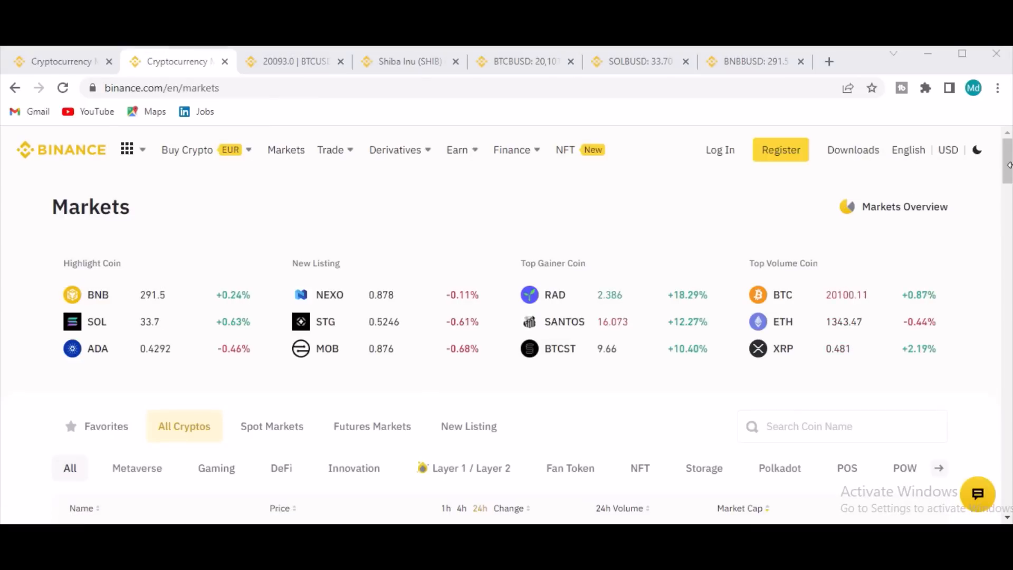
{"action": "scroll", "scroll_direction": "down", "scroll_amount": 3}
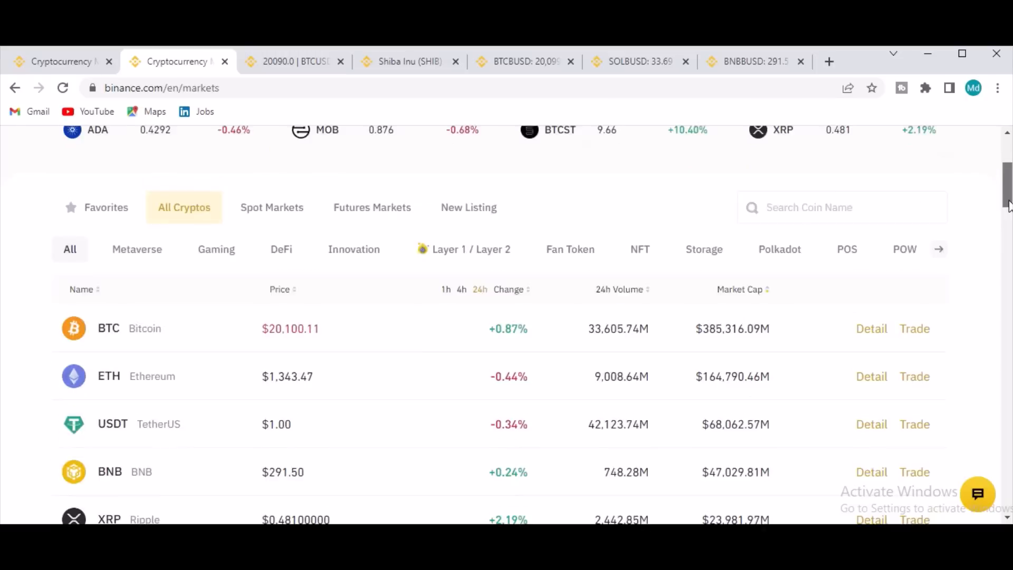
{"action": "scroll", "scroll_direction": "down", "scroll_amount": 3}
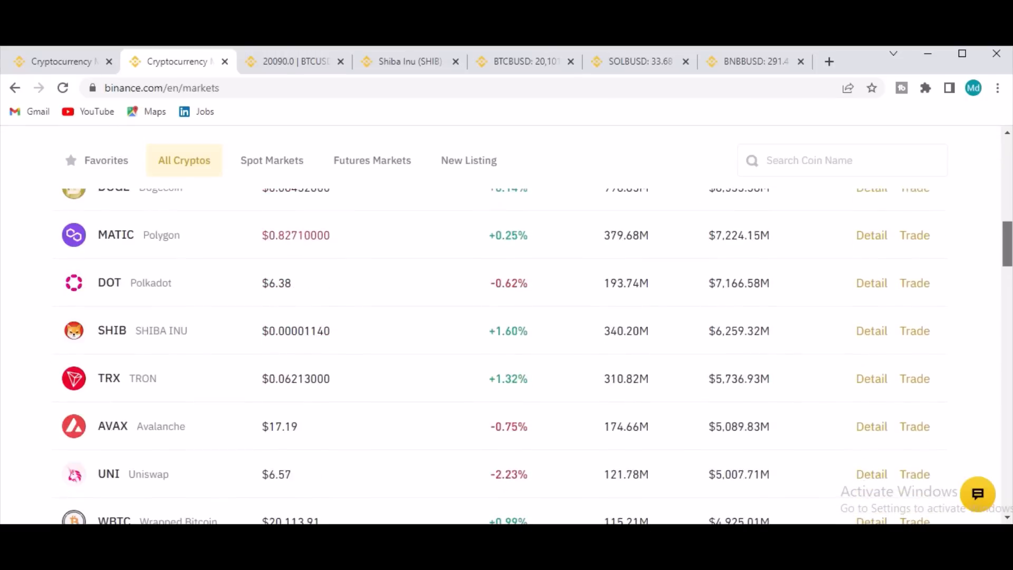
{"action": "scroll", "scroll_direction": "down", "scroll_amount": 3}
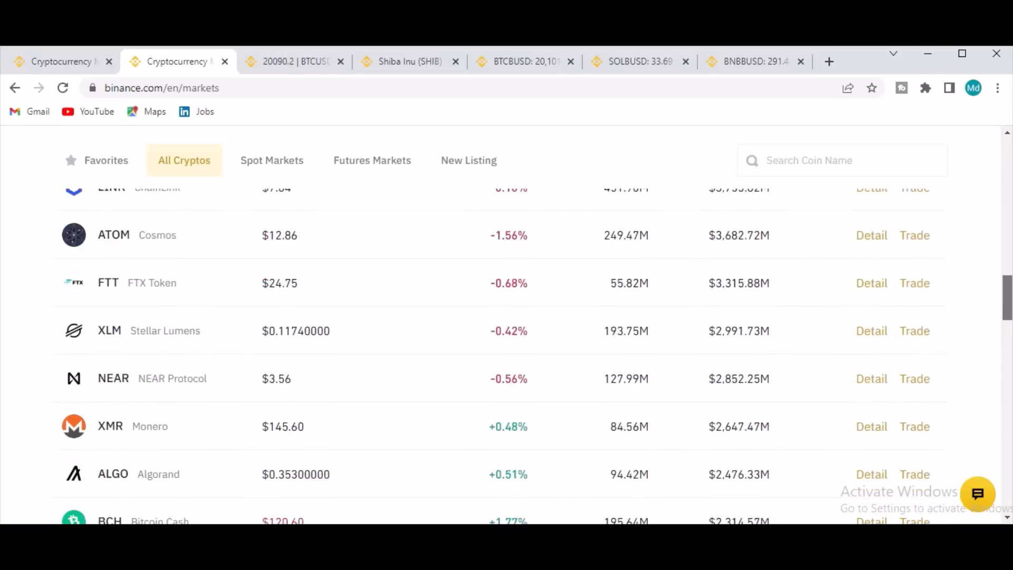
{"action": "scroll", "scroll_direction": "down", "scroll_amount": 3}
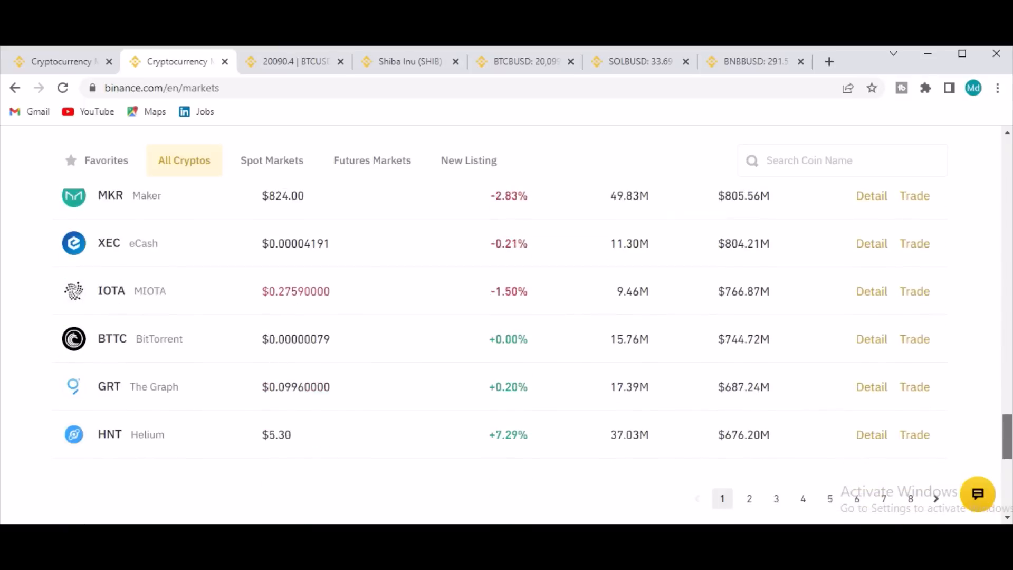
{"action": "scroll", "scroll_direction": "down", "scroll_amount": 3}
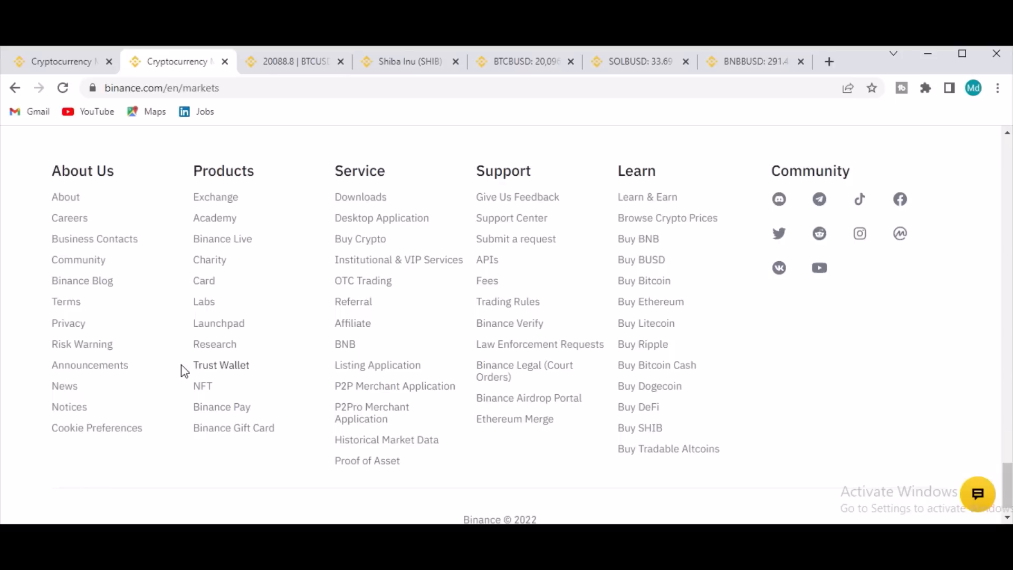
{"action": "mouse_move", "coordinate": [216, 196]}
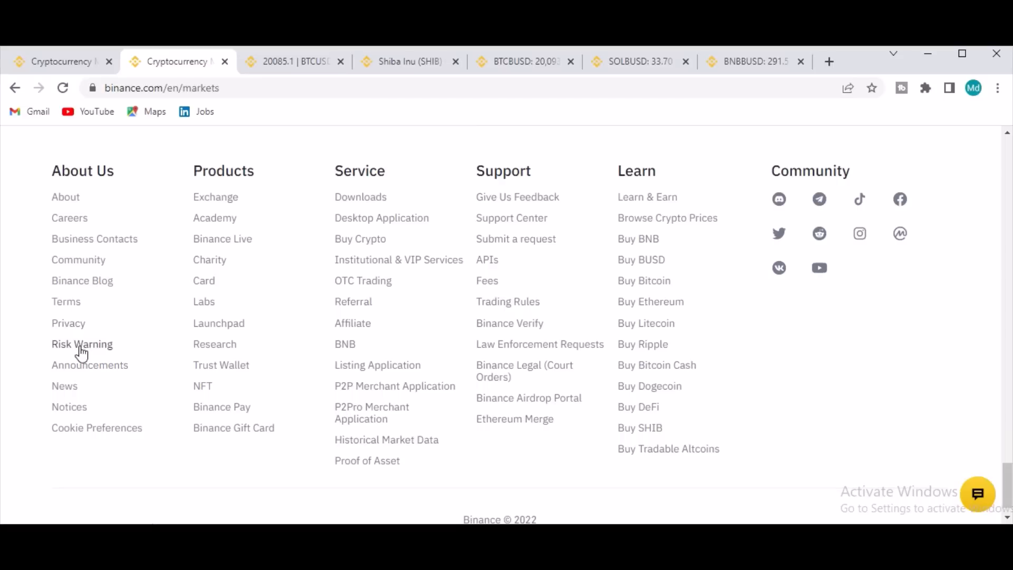
{"action": "left_click", "coordinate": [81, 343]}
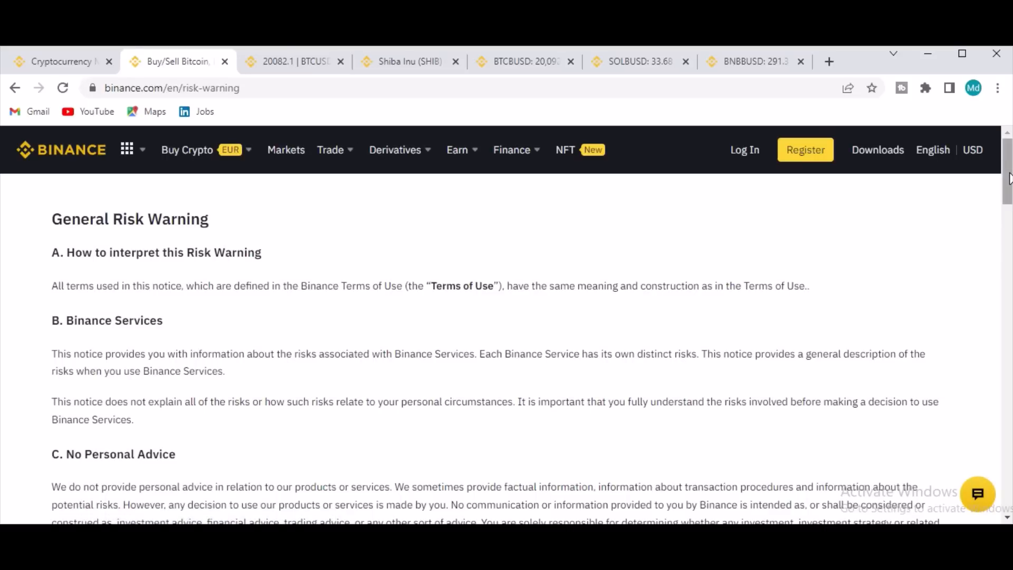
{"action": "scroll", "scroll_direction": "down", "scroll_amount": 3}
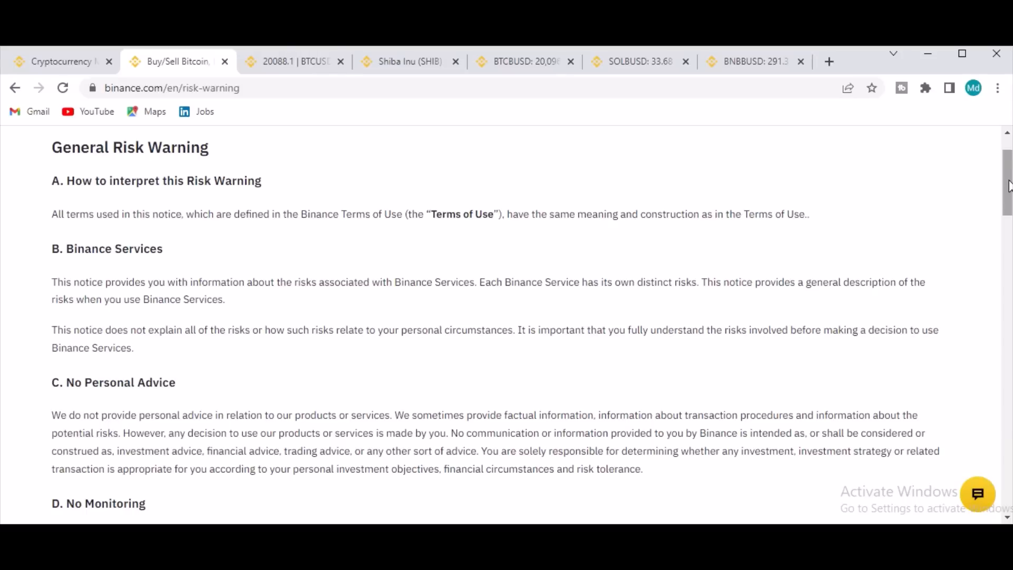
{"action": "scroll", "scroll_direction": "down", "scroll_amount": 3}
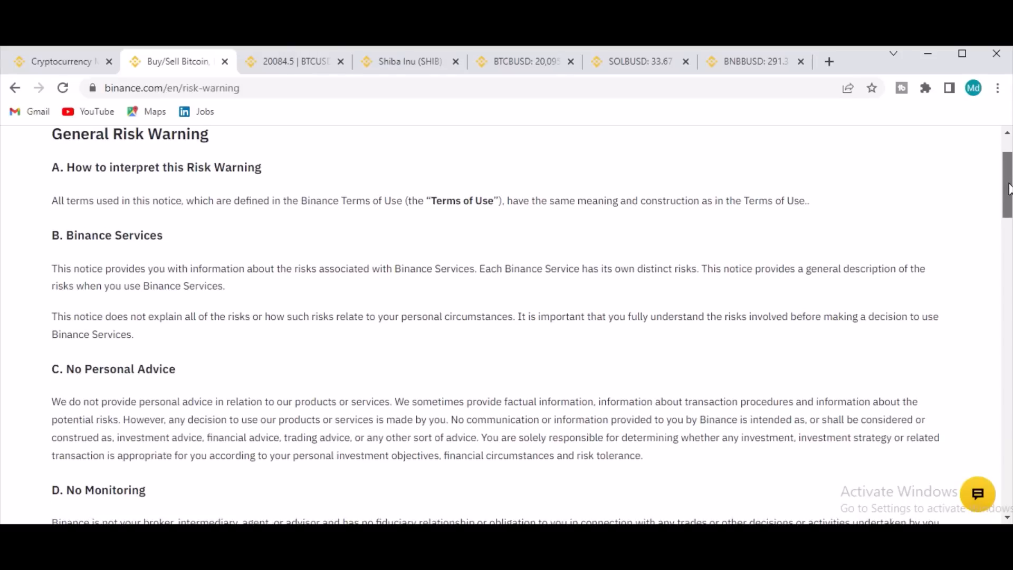
{"action": "scroll", "scroll_direction": "down", "scroll_amount": 3}
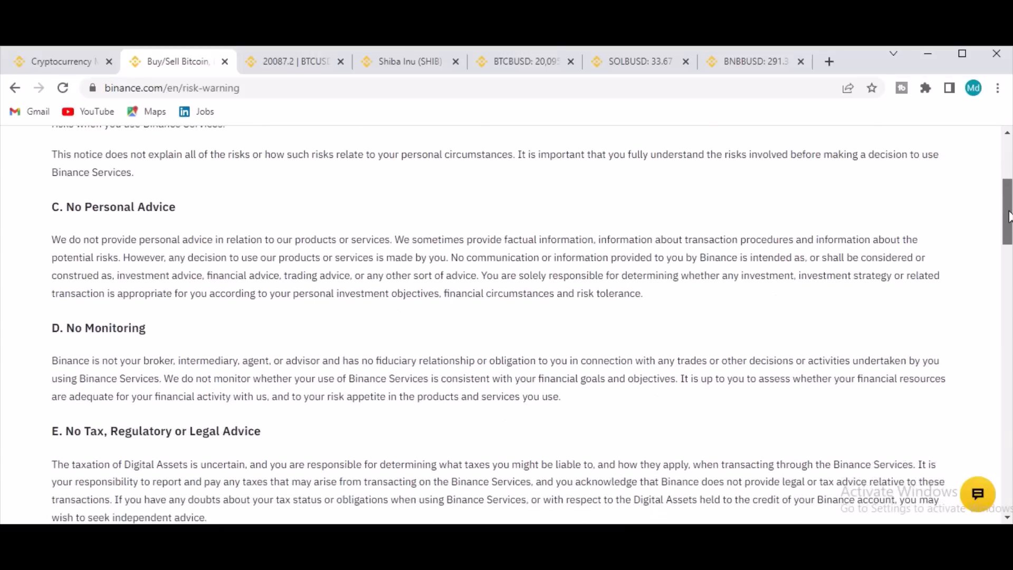
{"action": "scroll", "scroll_direction": "down", "scroll_amount": 3}
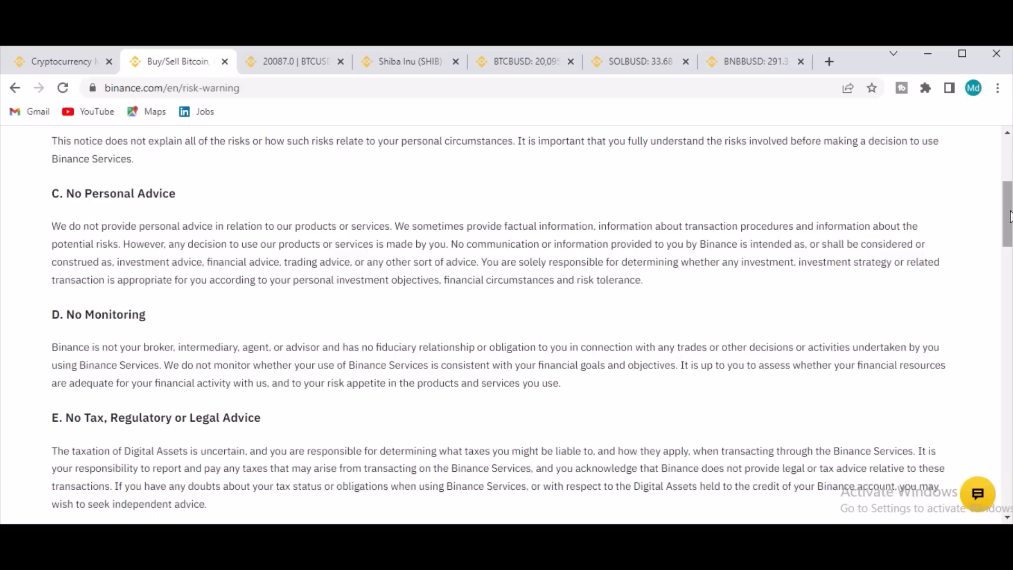
{"action": "scroll", "scroll_direction": "down", "scroll_amount": 3}
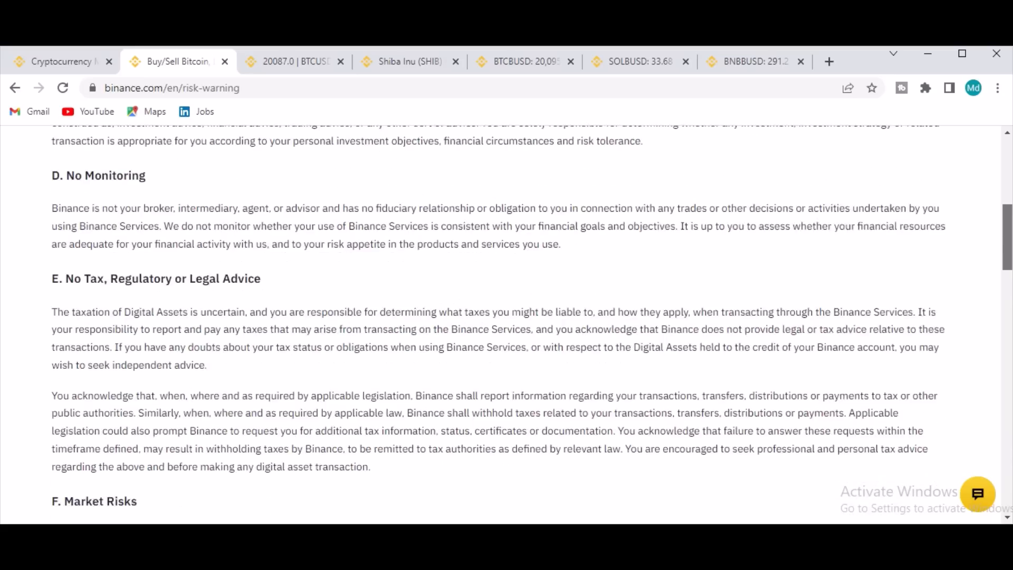
{"action": "scroll", "scroll_direction": "down", "scroll_amount": 3}
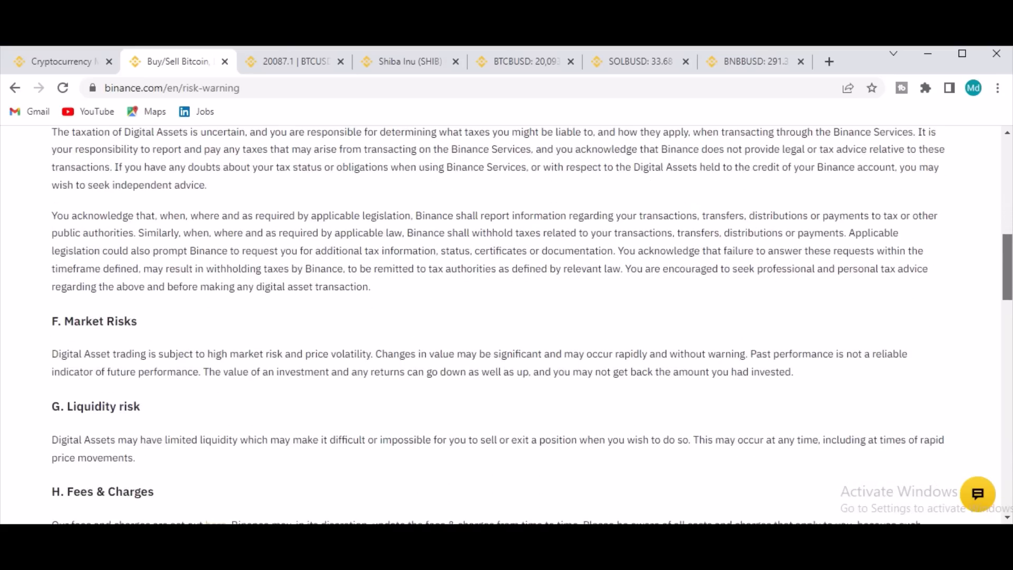
{"action": "scroll", "scroll_direction": "down", "scroll_amount": 3}
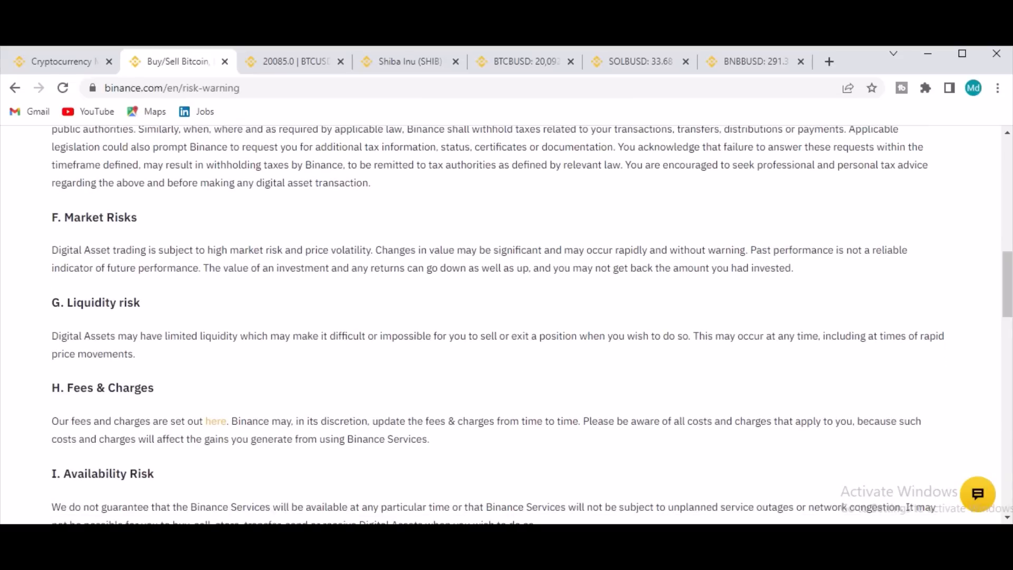
{"action": "scroll", "scroll_direction": "down", "scroll_amount": 3}
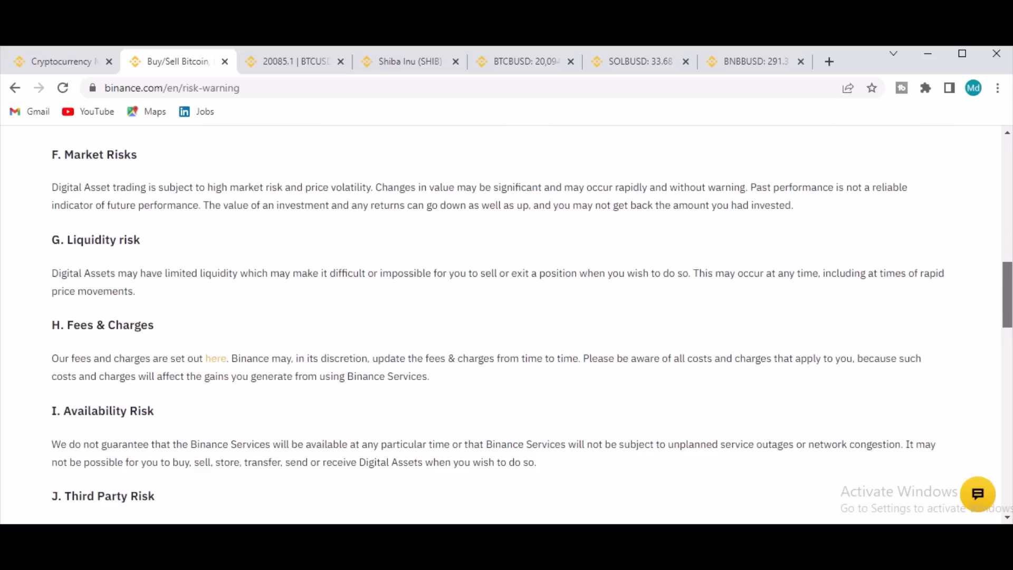
{"action": "scroll", "scroll_direction": "down", "scroll_amount": 3}
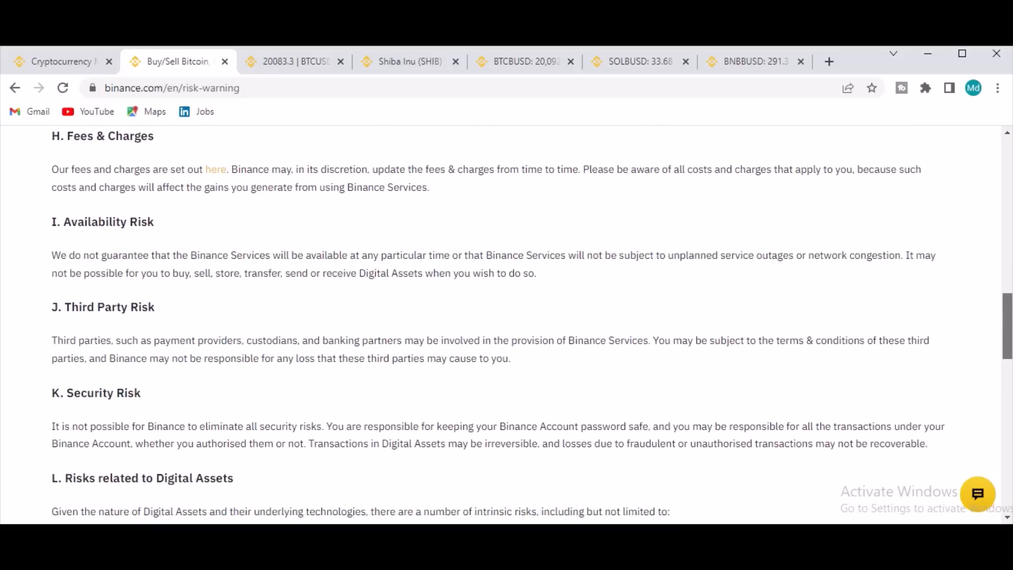
{"action": "scroll", "scroll_direction": "down", "scroll_amount": 3}
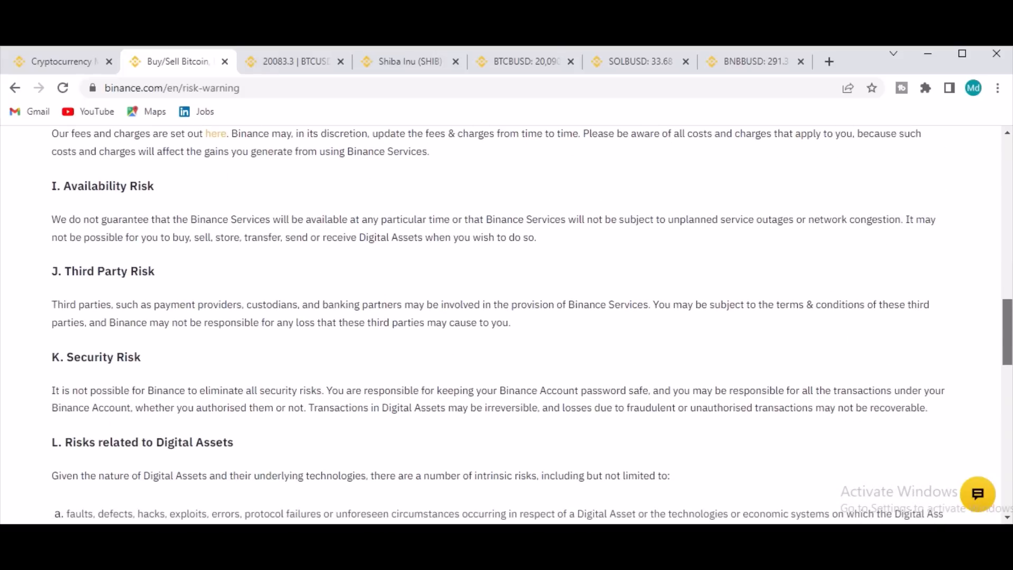
{"action": "scroll", "scroll_direction": "down", "scroll_amount": 3}
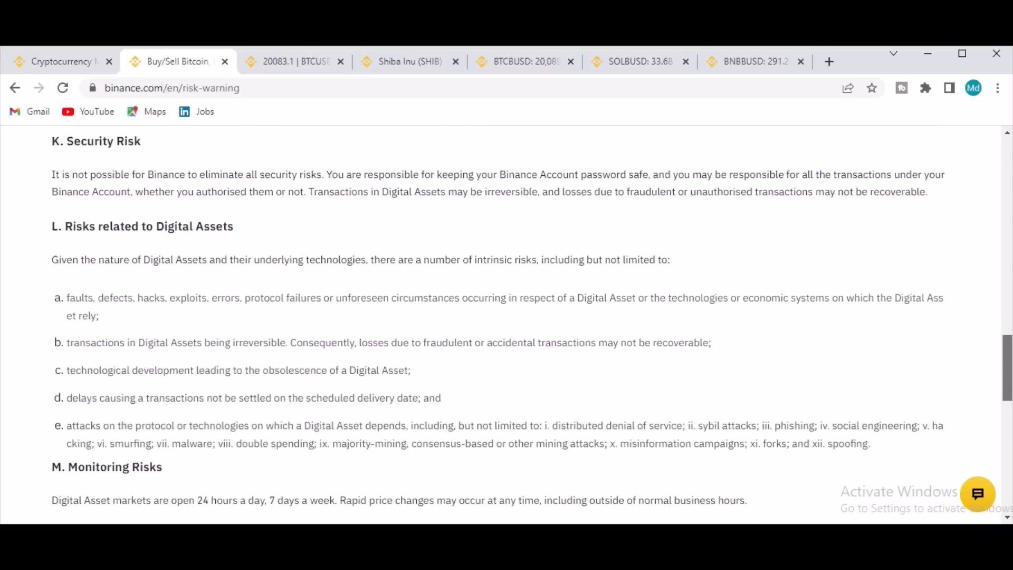
{"action": "scroll", "scroll_direction": "down", "scroll_amount": 3}
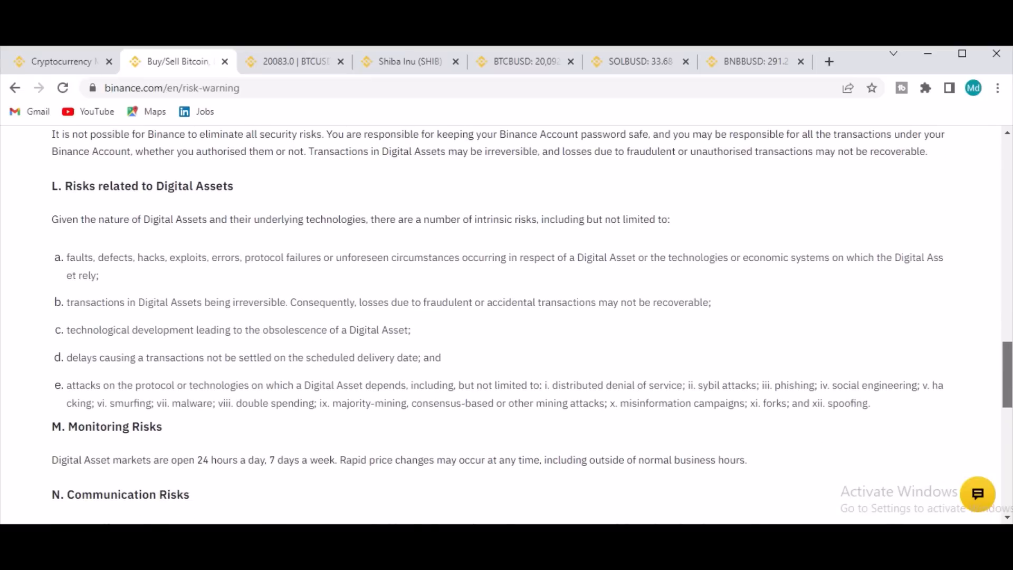
{"action": "scroll", "scroll_direction": "down", "scroll_amount": 3}
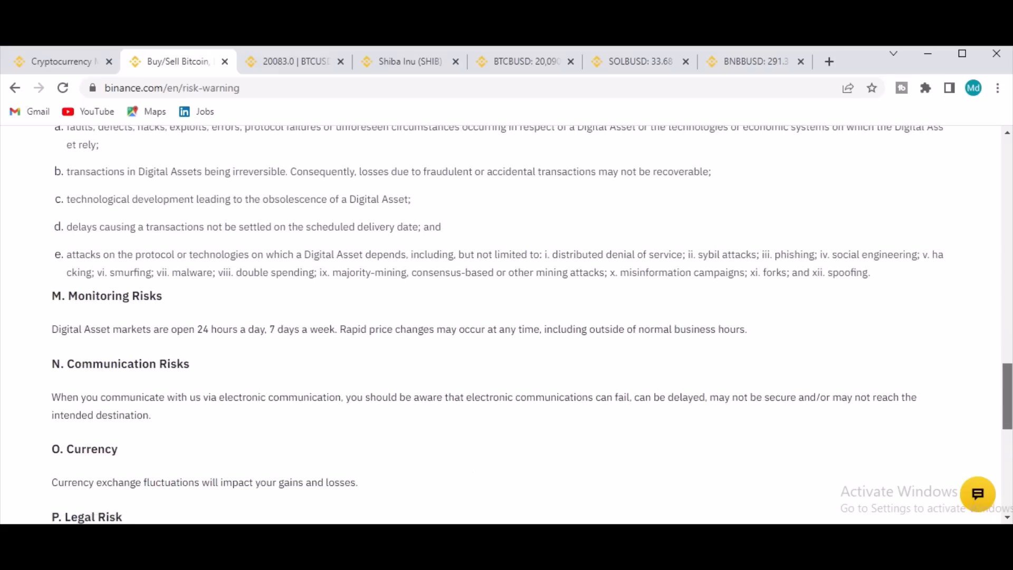
{"action": "scroll", "scroll_direction": "down", "scroll_amount": 3}
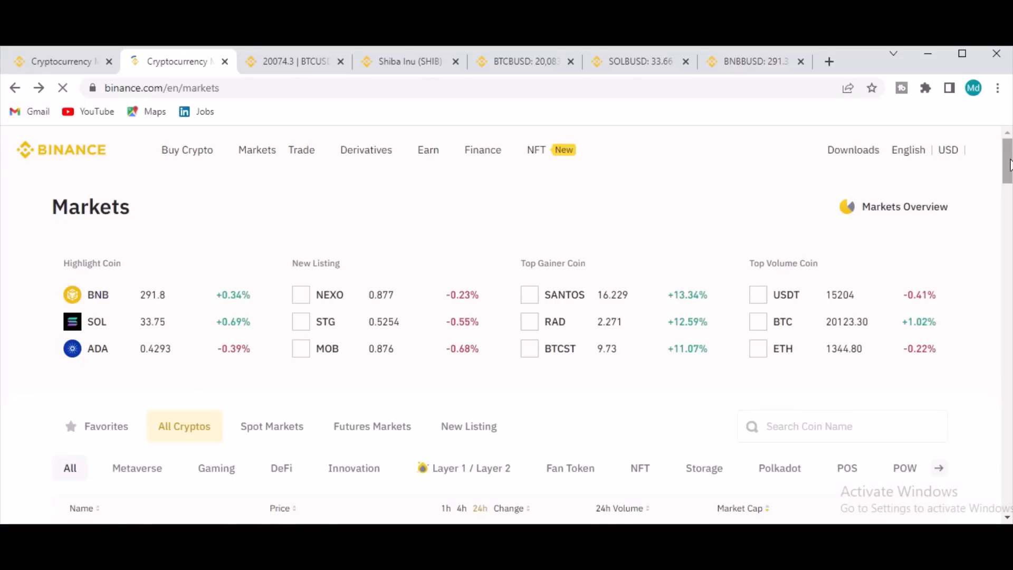
Step: Scroll the Markets page past the page-one coin list to the site footer links
{"action": "scroll", "scroll_direction": "down", "scroll_amount": 3}
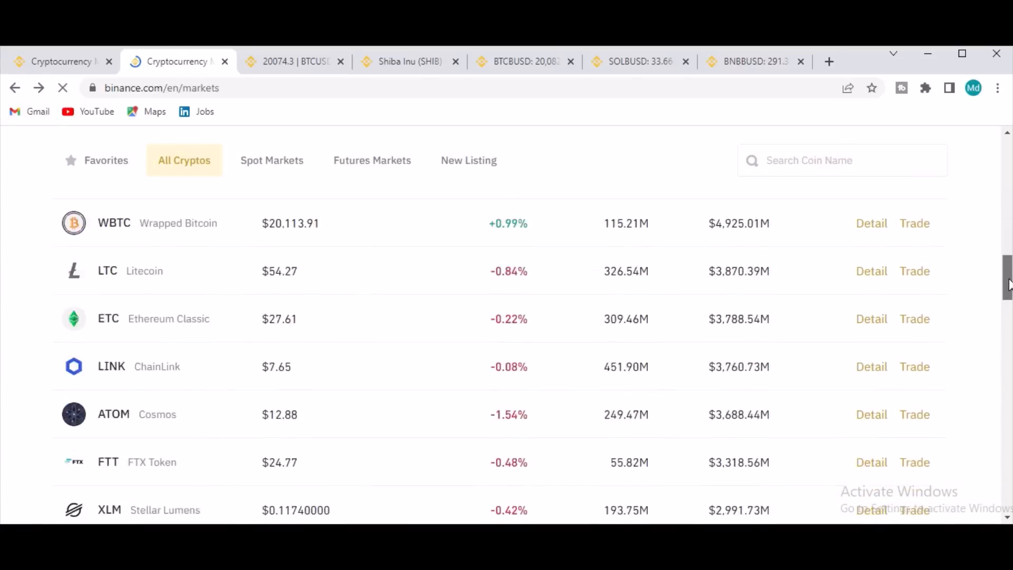
{"action": "scroll", "scroll_direction": "down", "scroll_amount": 3}
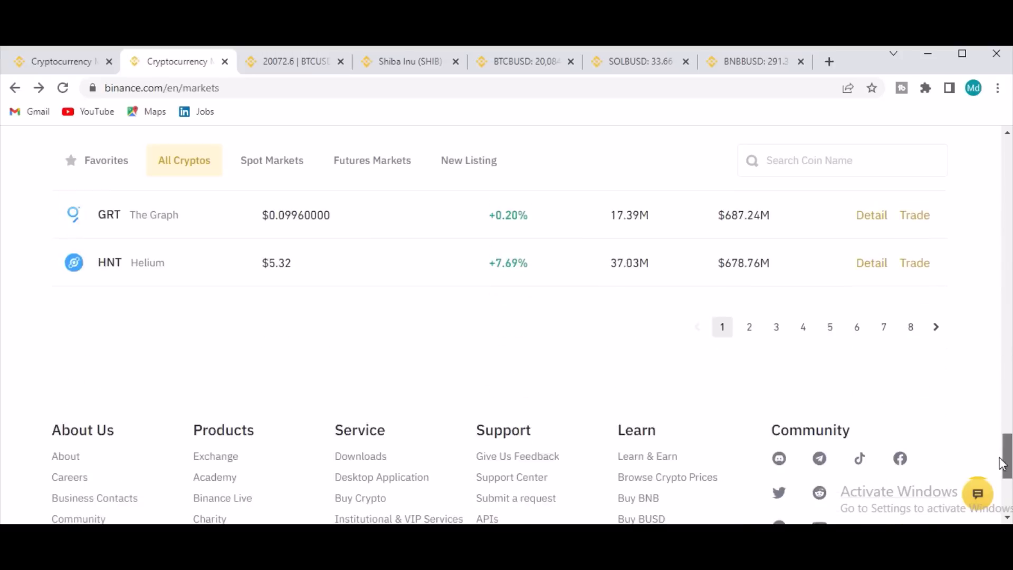
{"action": "scroll", "scroll_direction": "down", "scroll_amount": 3}
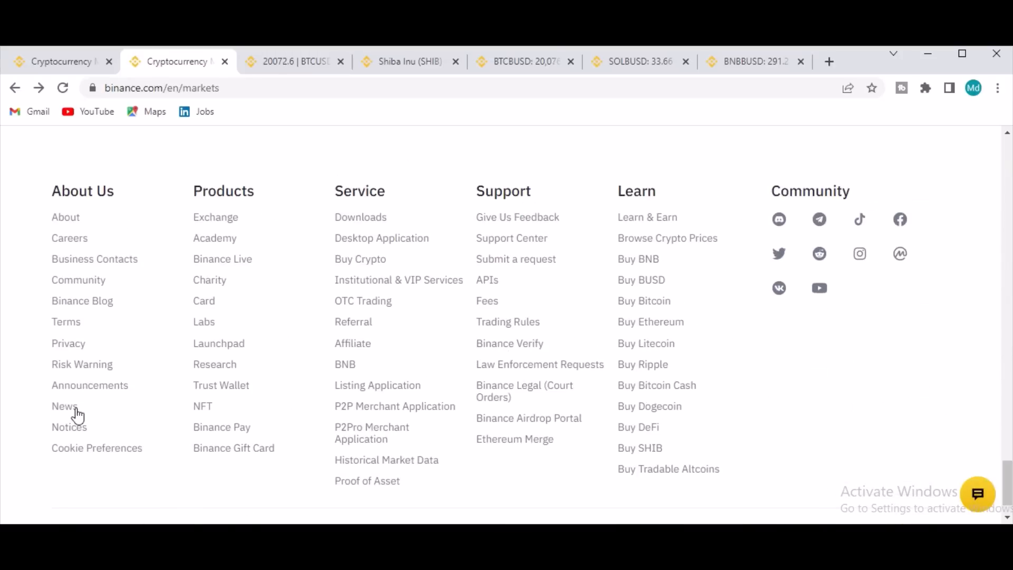
{"action": "mouse_move", "coordinate": [71, 428]}
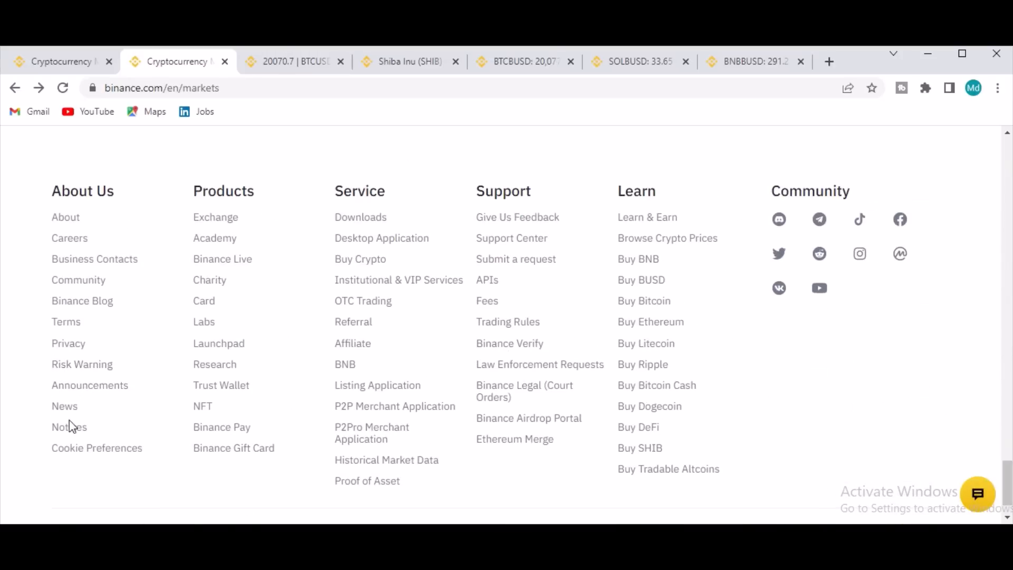
{"action": "mouse_move", "coordinate": [64, 405]}
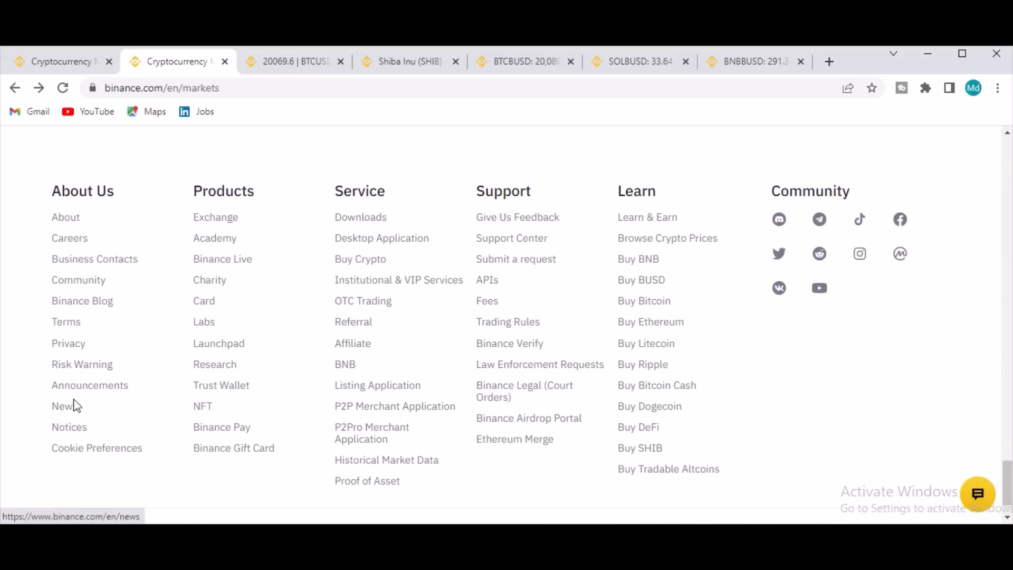
{"action": "mouse_move", "coordinate": [78, 280]}
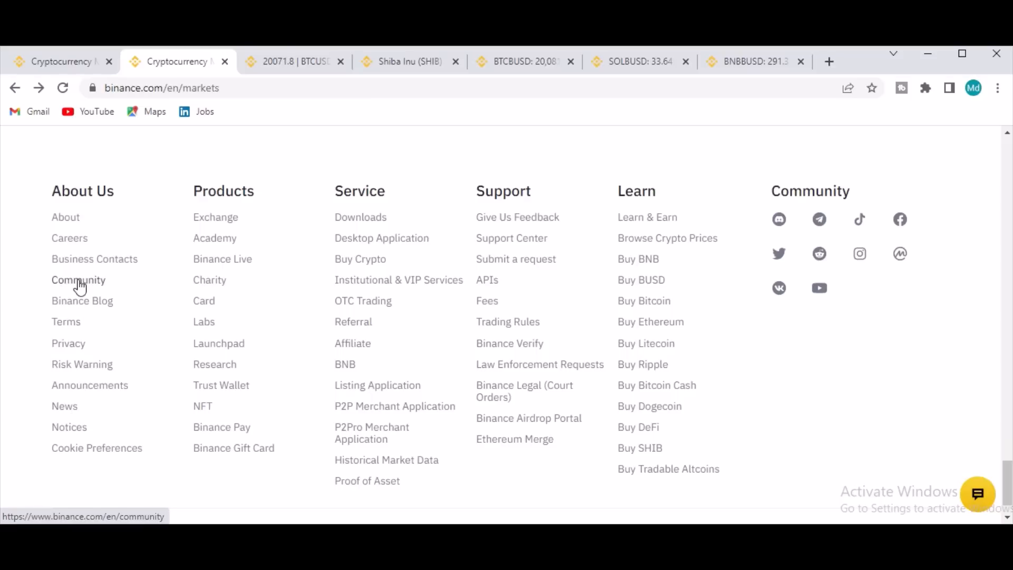
{"action": "mouse_move", "coordinate": [65, 226]}
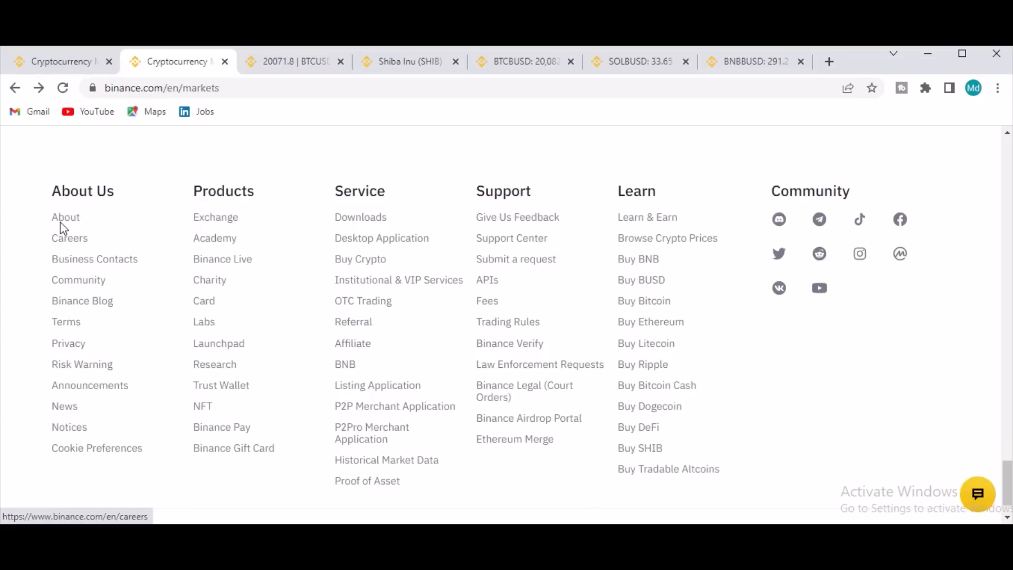
Step: Open About from the footer and browse Our Mission, Our ecosystem and user protection sections
{"action": "left_click", "coordinate": [66, 216]}
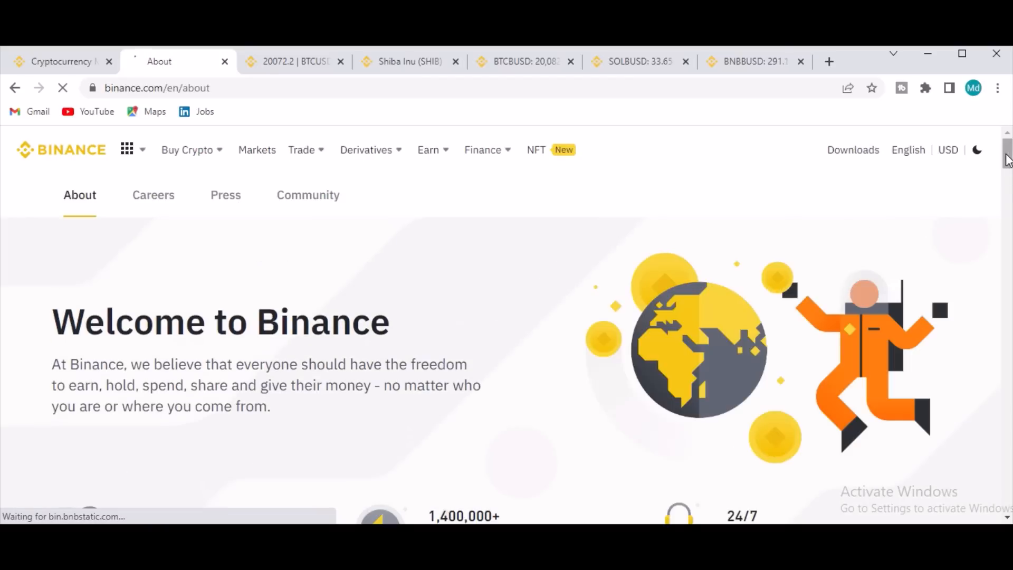
{"action": "scroll", "scroll_direction": "down", "scroll_amount": 3}
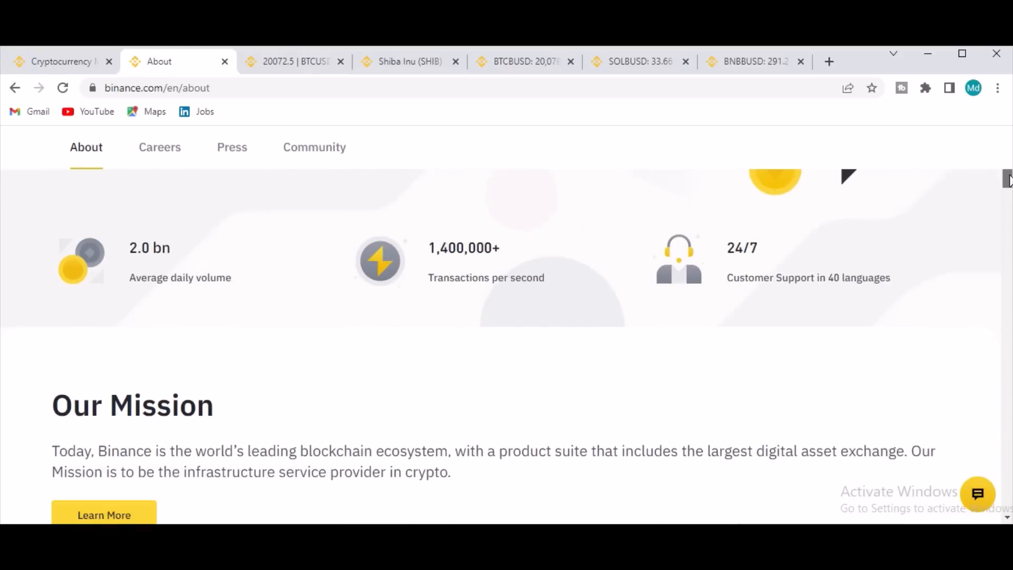
{"action": "scroll", "scroll_direction": "down", "scroll_amount": 3}
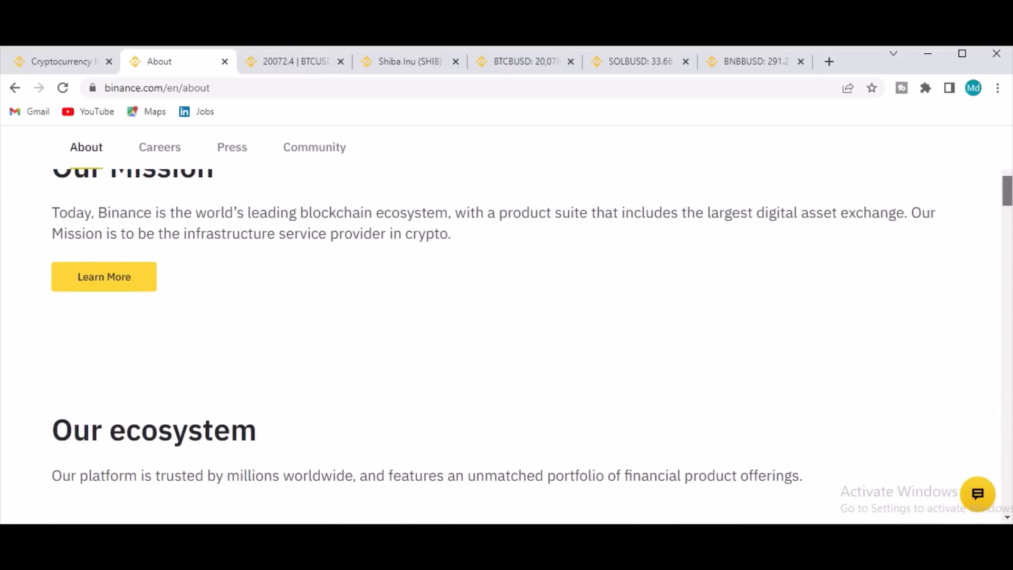
{"action": "scroll", "scroll_direction": "up", "scroll_amount": 3}
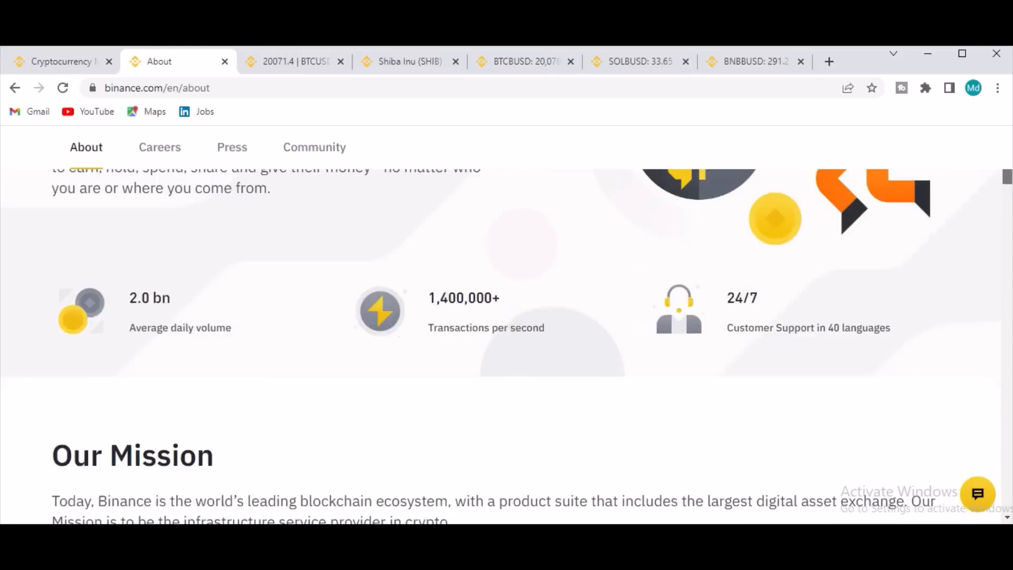
{"action": "scroll", "scroll_direction": "down", "scroll_amount": 3}
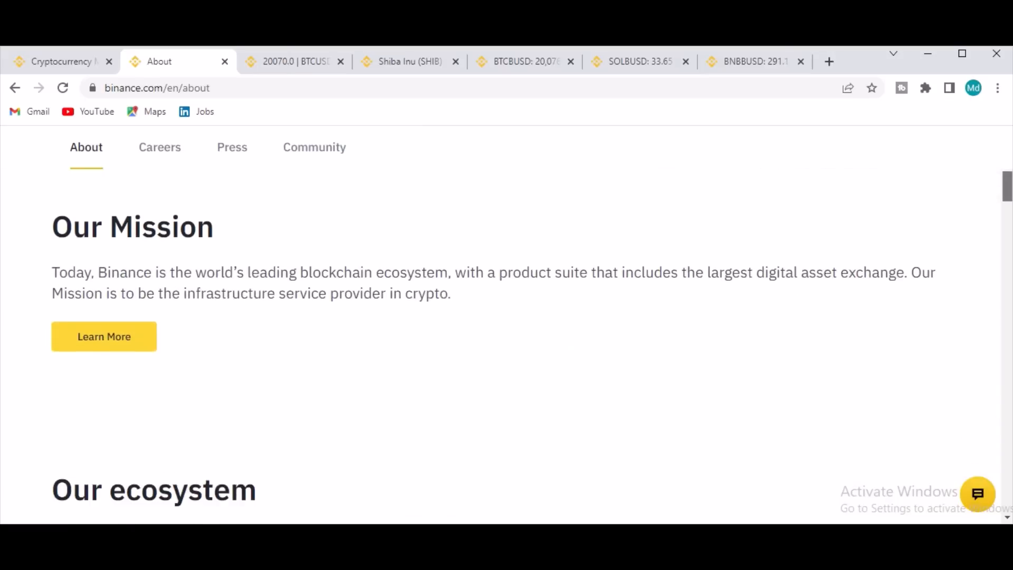
{"action": "scroll", "scroll_direction": "down", "scroll_amount": 3}
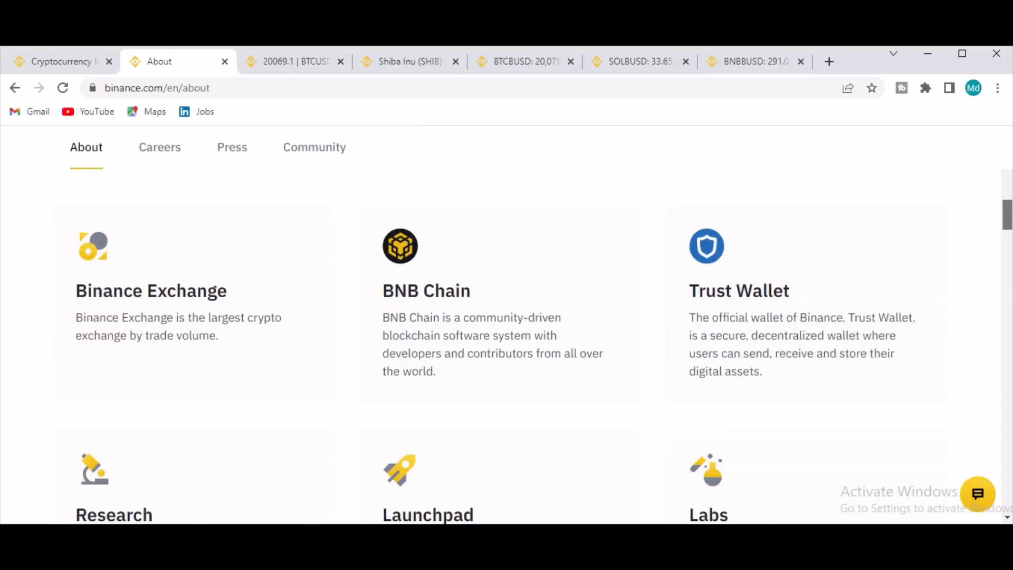
{"action": "scroll", "scroll_direction": "down", "scroll_amount": 3}
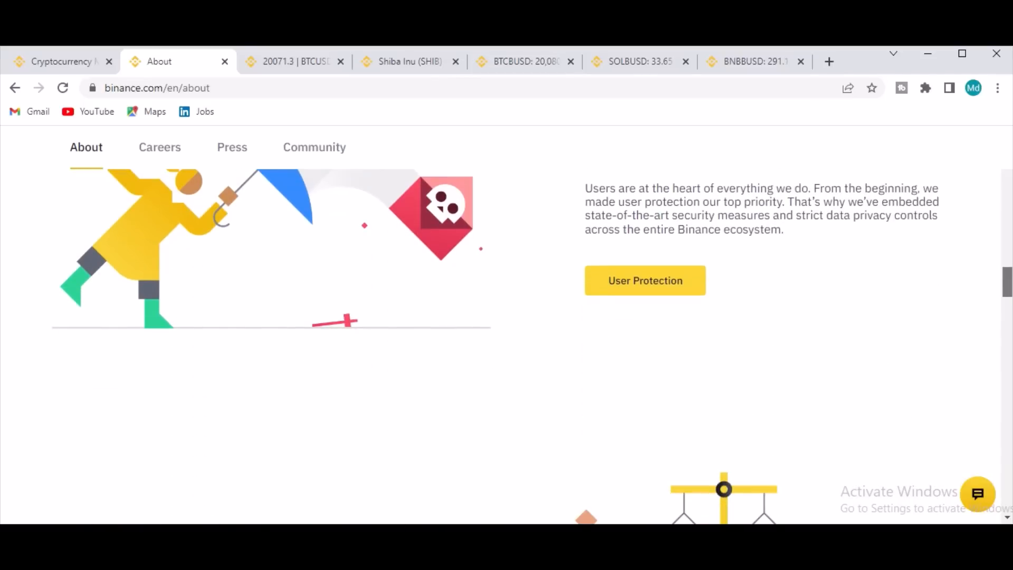
{"action": "scroll", "scroll_direction": "down", "scroll_amount": 3}
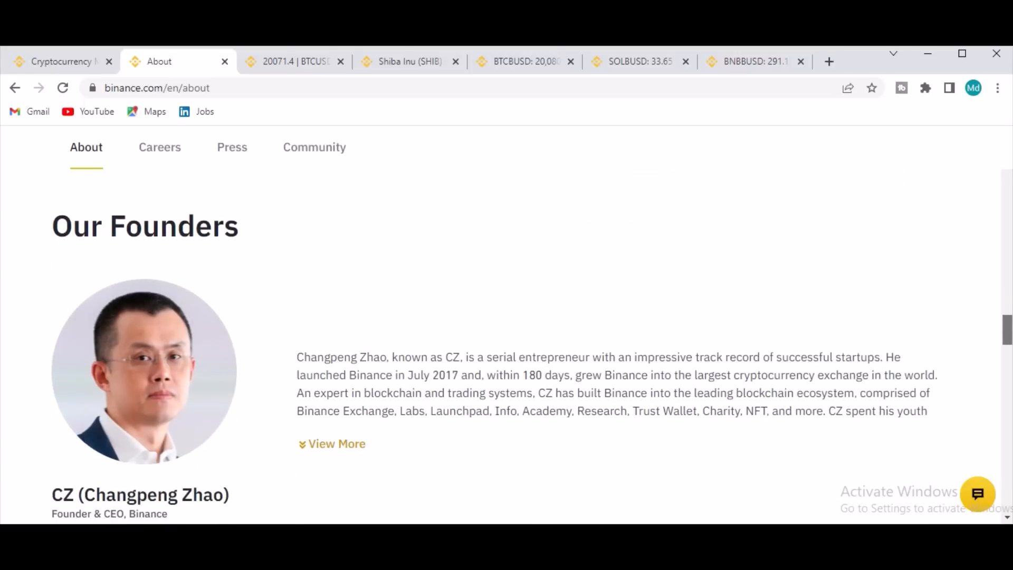
Step: Scroll to Our Founders and expand the founder's and co-founder's full biographies
{"action": "scroll", "scroll_direction": "down", "scroll_amount": 3}
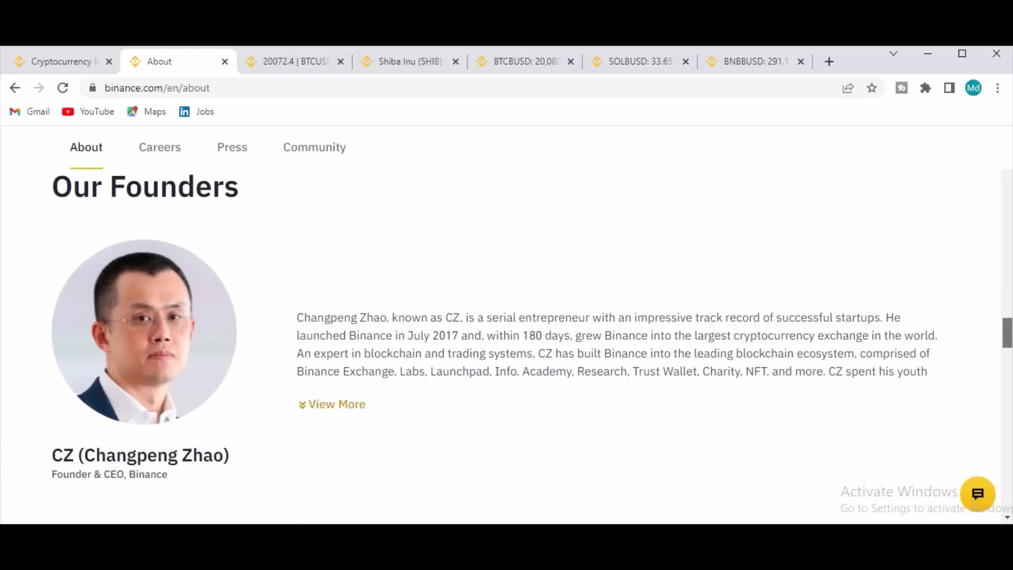
{"action": "scroll", "scroll_direction": "down", "scroll_amount": 3}
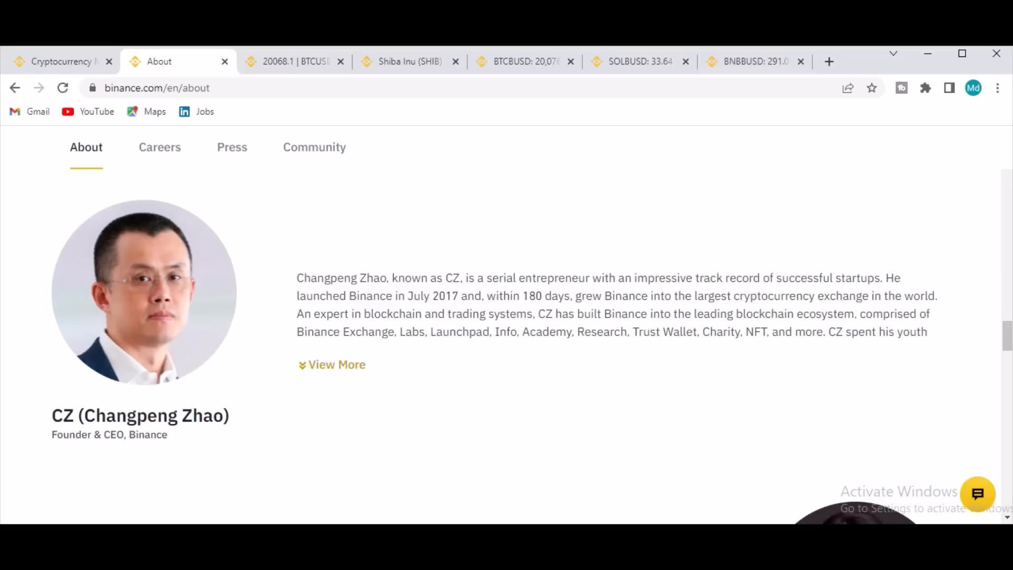
{"action": "mouse_move", "coordinate": [772, 274]}
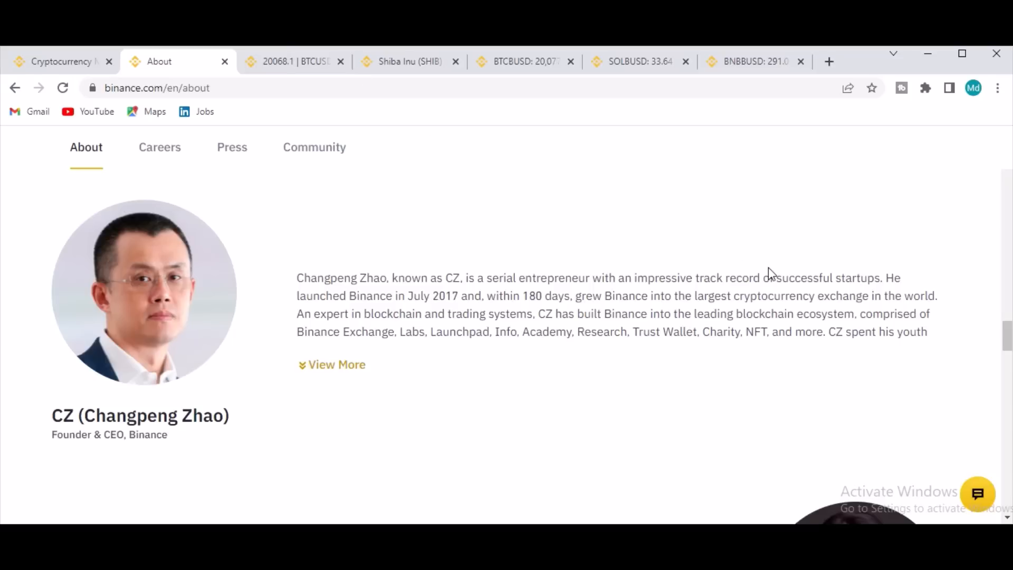
{"action": "mouse_move", "coordinate": [391, 353]}
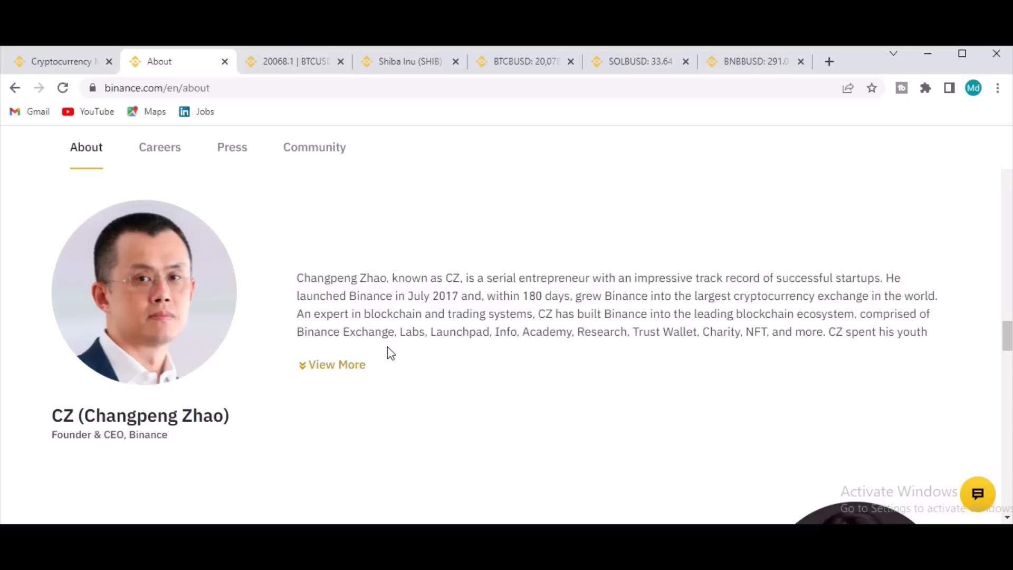
{"action": "left_click", "coordinate": [337, 365]}
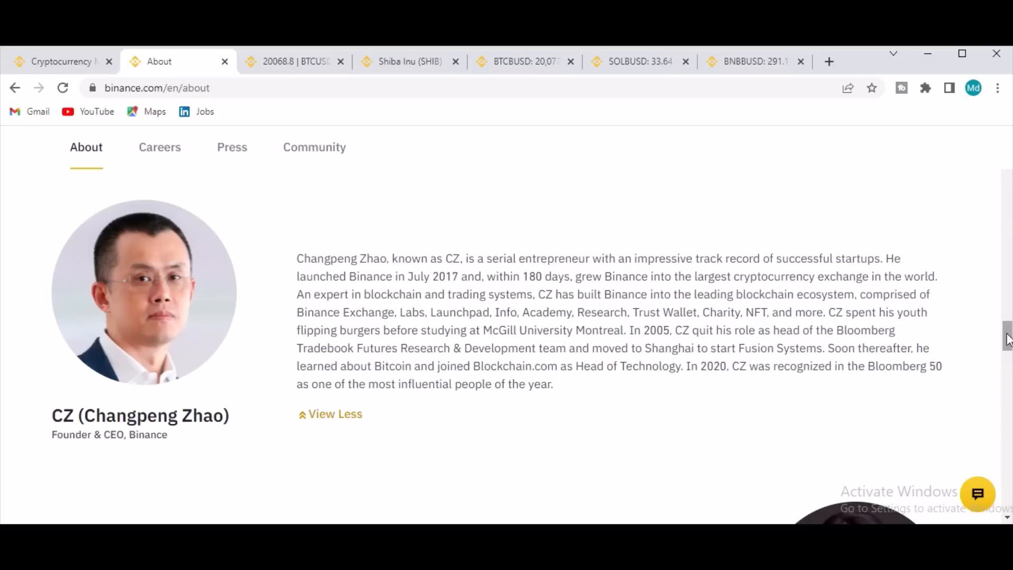
{"action": "scroll", "scroll_direction": "down", "scroll_amount": 3}
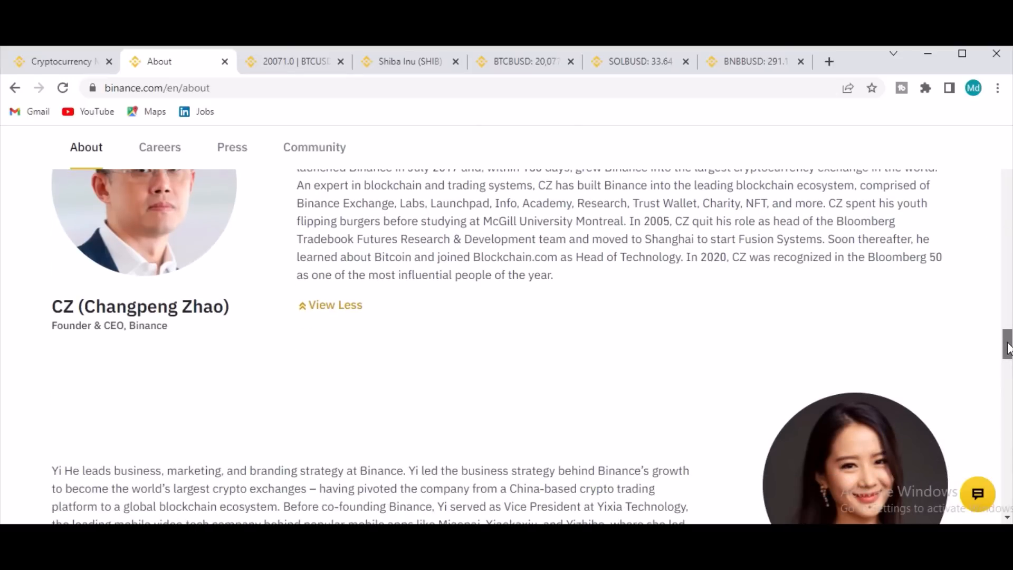
{"action": "scroll", "scroll_direction": "down", "scroll_amount": 3}
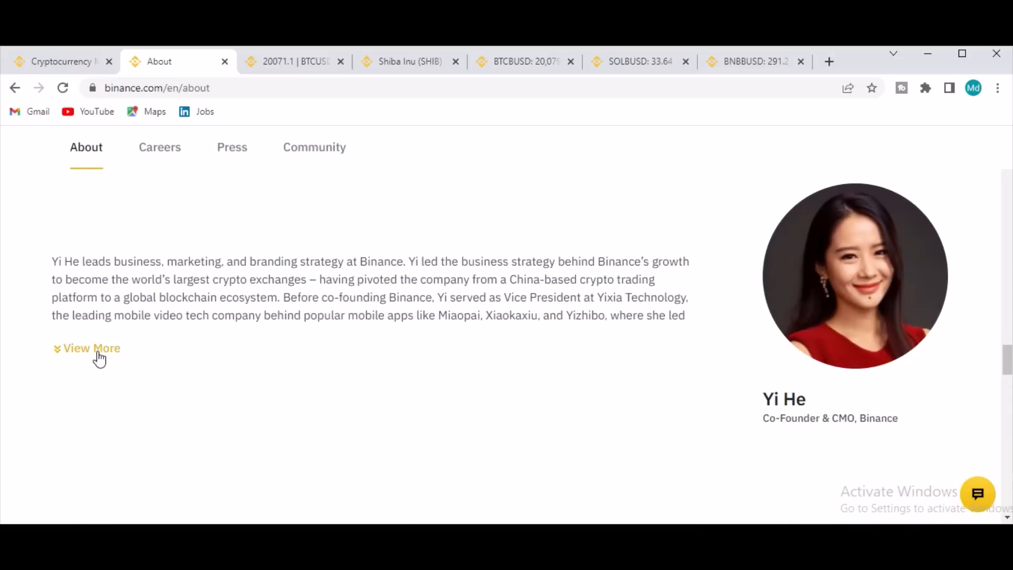
{"action": "left_click", "coordinate": [92, 348]}
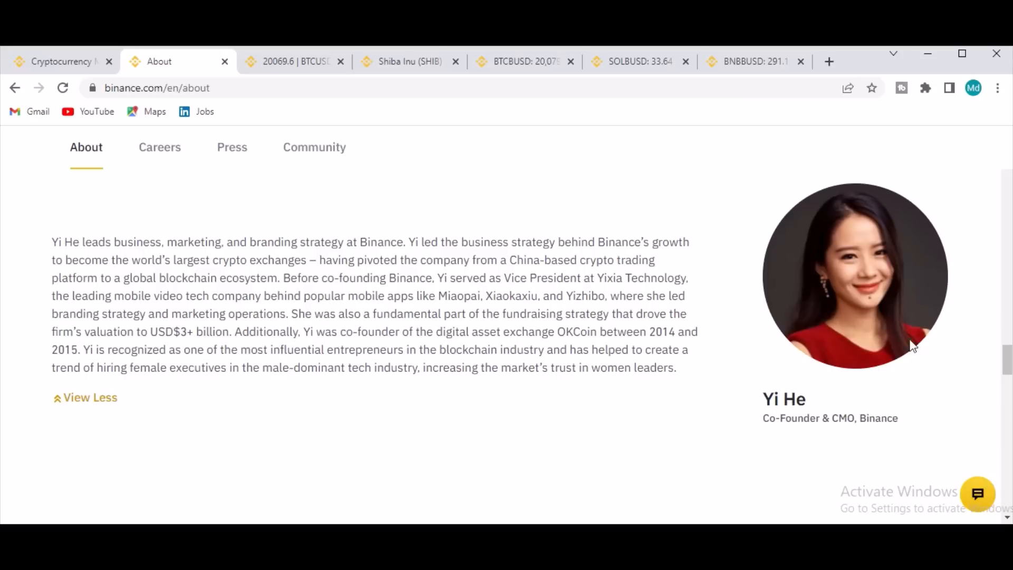
Step: Scroll past the Global Advisory Board to the footer and open Notices
{"action": "scroll", "scroll_direction": "down", "scroll_amount": 3}
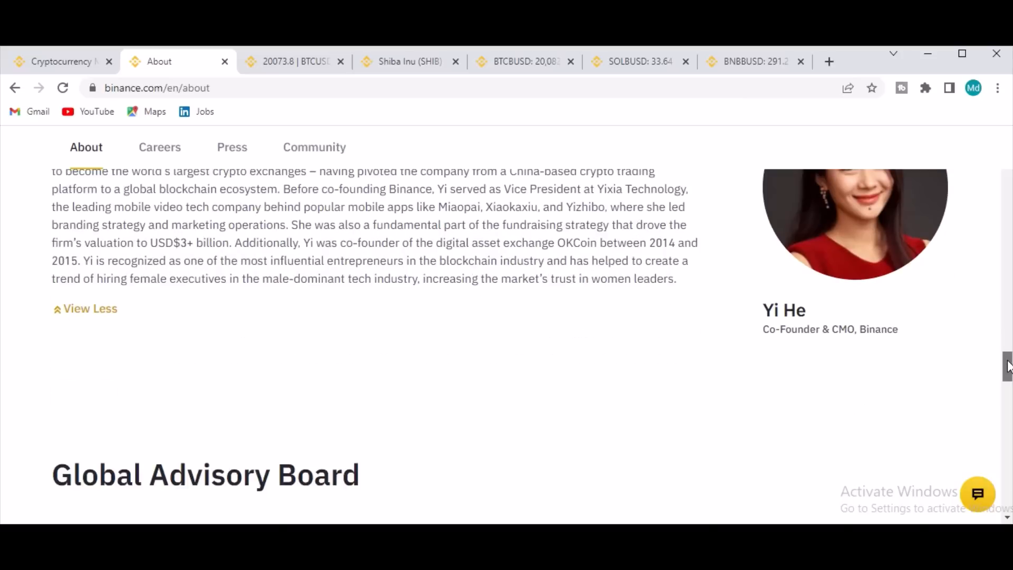
{"action": "scroll", "scroll_direction": "down", "scroll_amount": 3}
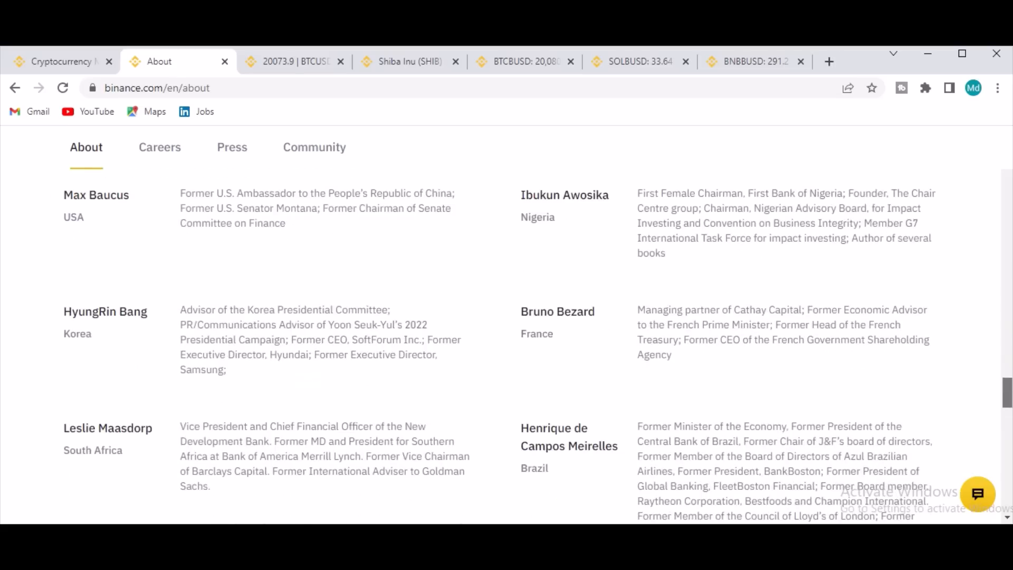
{"action": "scroll", "scroll_direction": "down", "scroll_amount": 3}
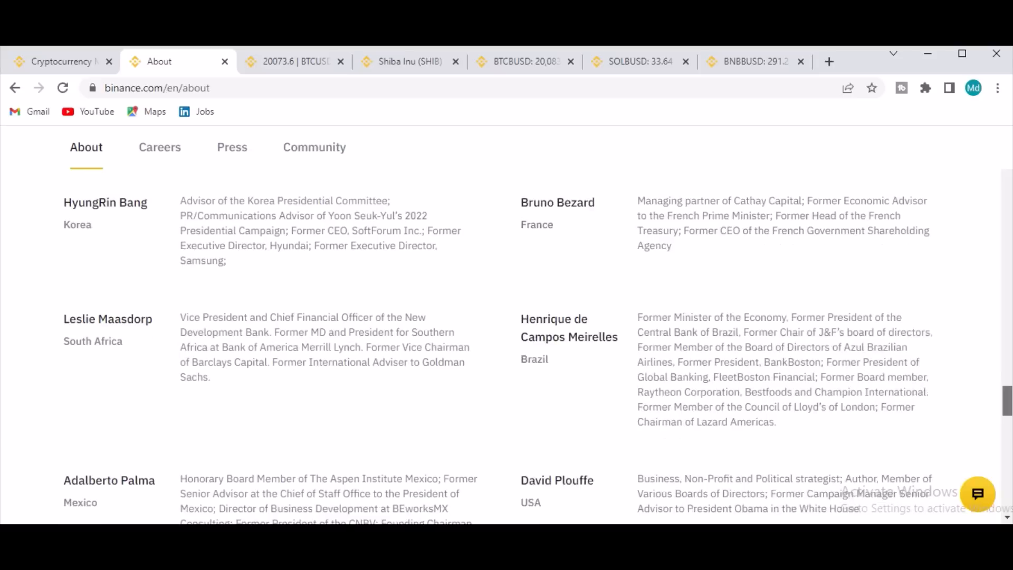
{"action": "scroll", "scroll_direction": "down", "scroll_amount": 3}
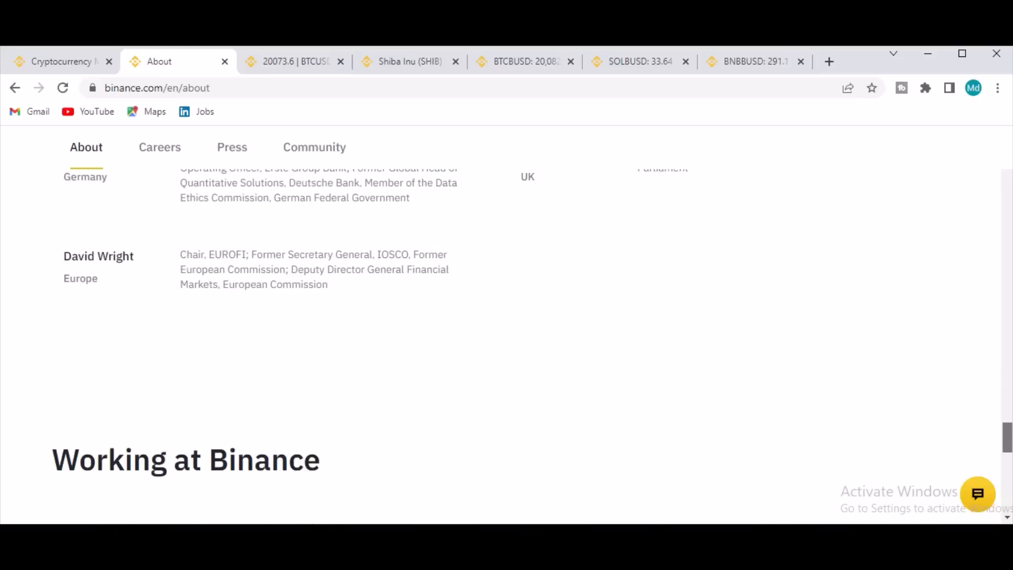
{"action": "scroll", "scroll_direction": "down", "scroll_amount": 3}
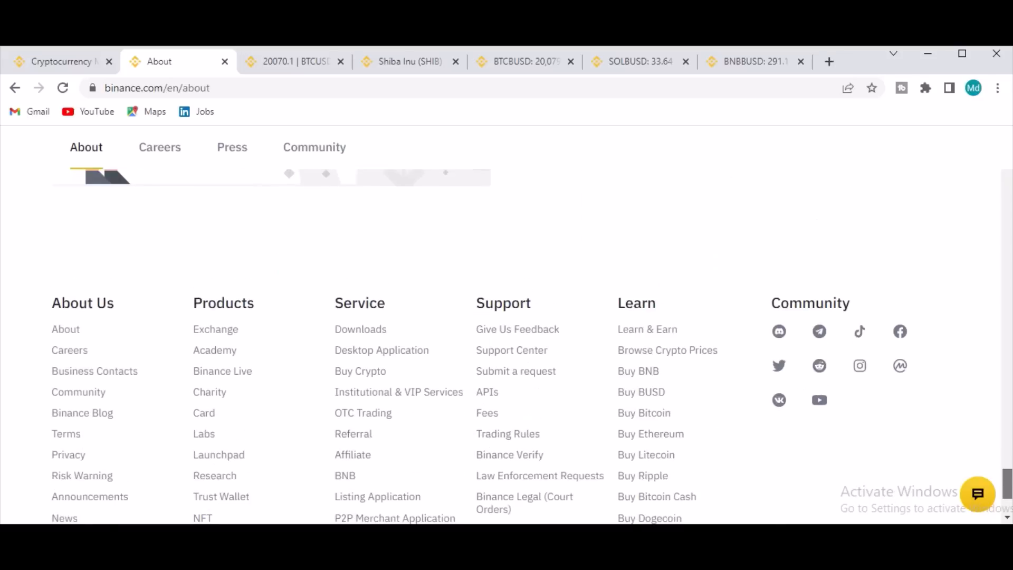
{"action": "scroll", "scroll_direction": "down", "scroll_amount": 3}
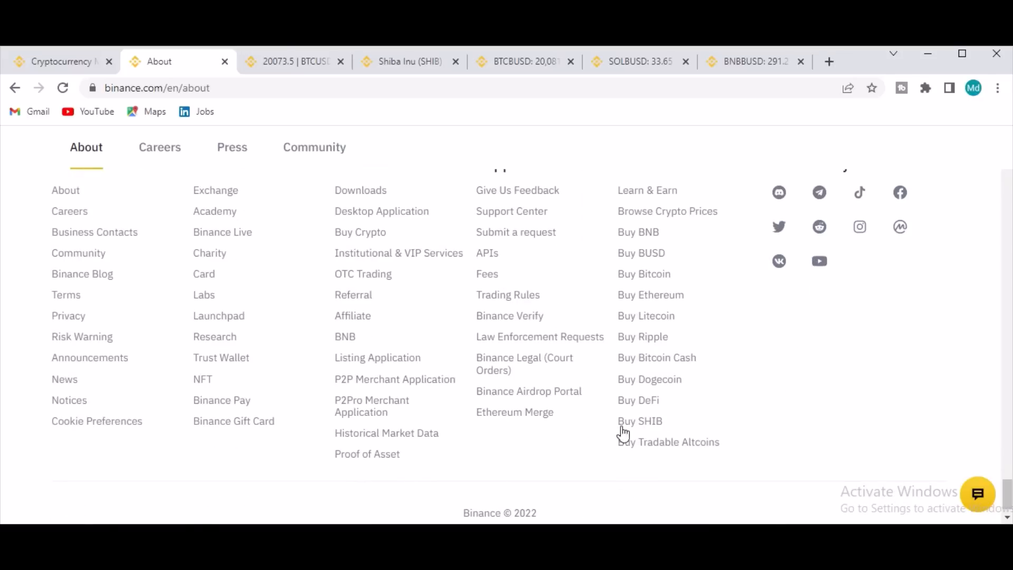
{"action": "left_click", "coordinate": [69, 400]}
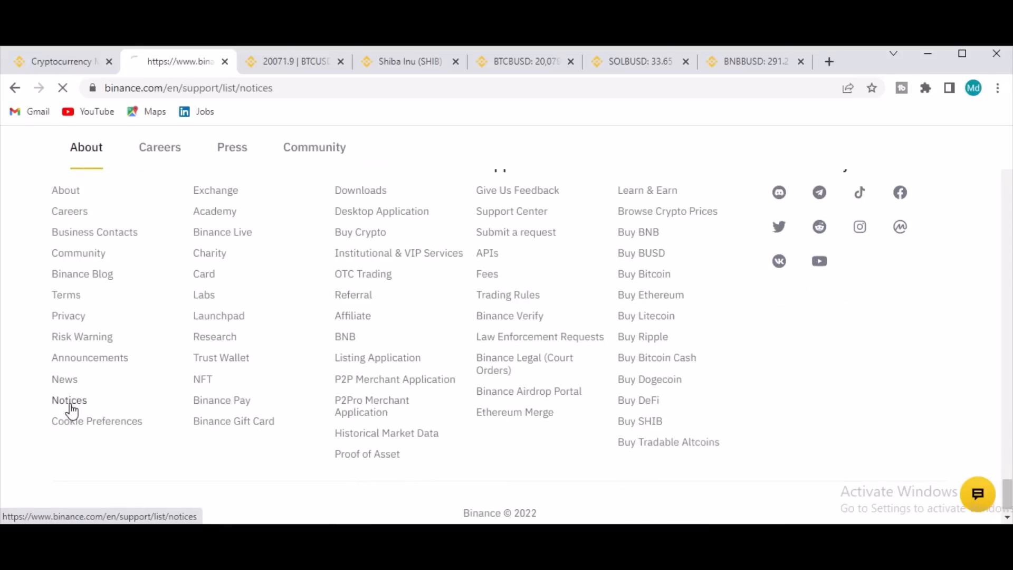
Step: Load the Notices page of five regulatory notices, scroll to its footer and open News
{"action": "left_click", "coordinate": [69, 400]}
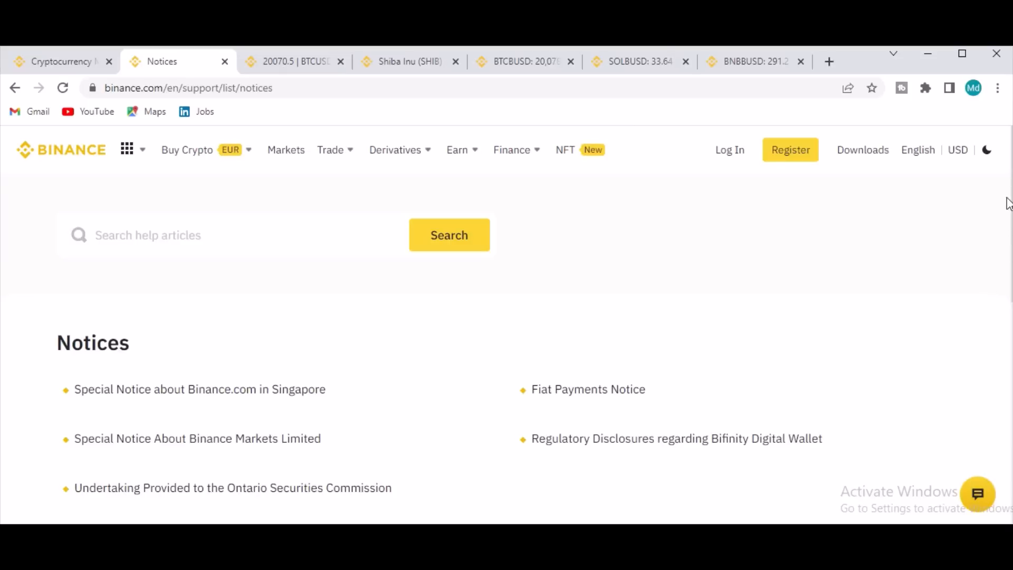
{"action": "scroll", "scroll_direction": "down", "scroll_amount": 3}
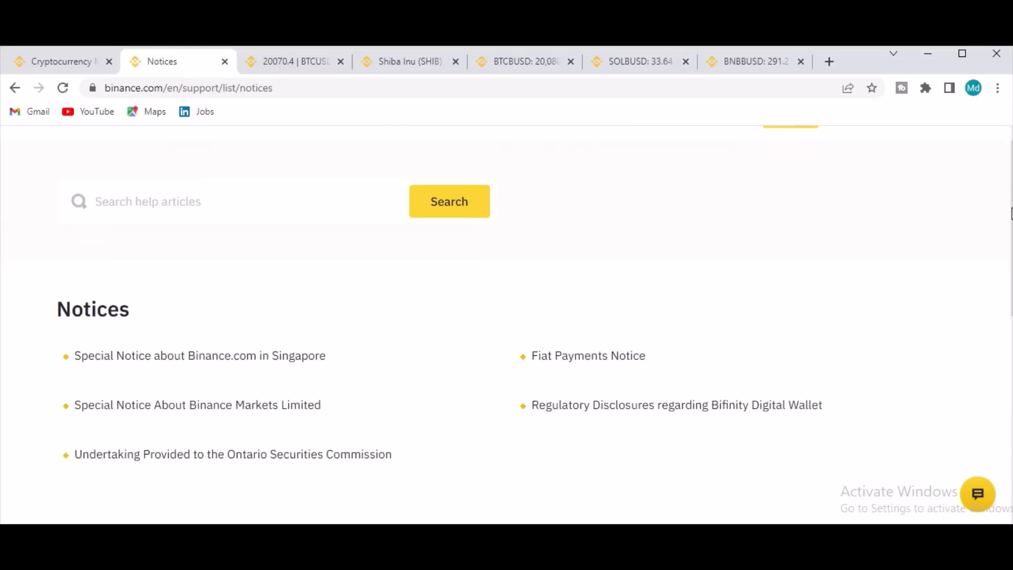
{"action": "scroll", "scroll_direction": "down", "scroll_amount": 3}
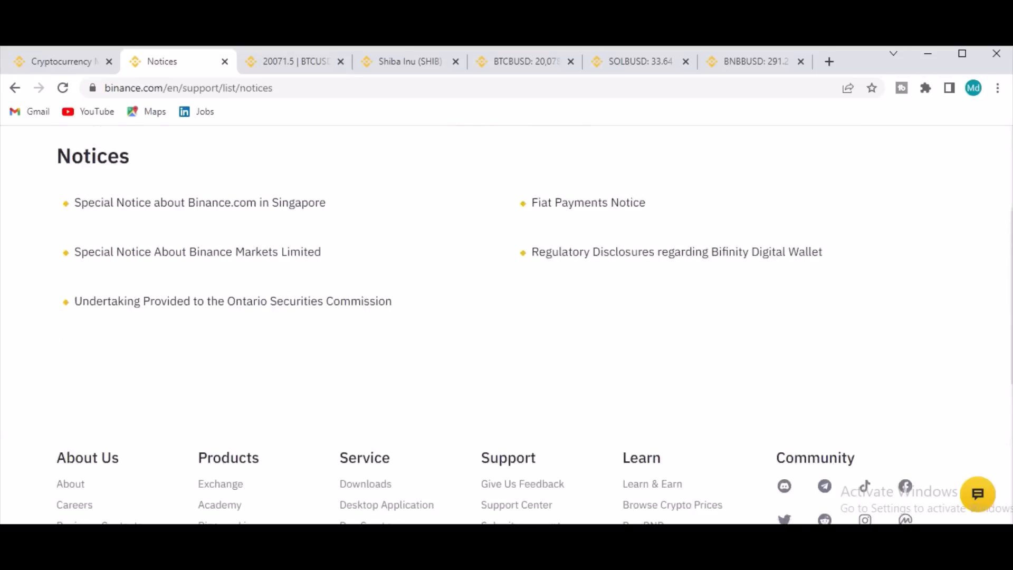
{"action": "scroll", "scroll_direction": "down", "scroll_amount": 3}
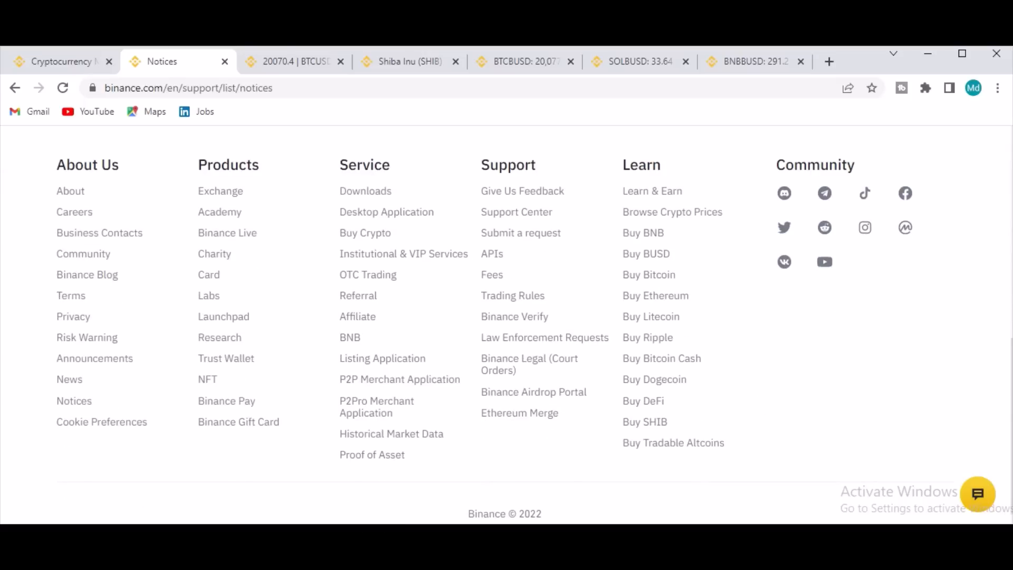
{"action": "left_click", "coordinate": [69, 380]}
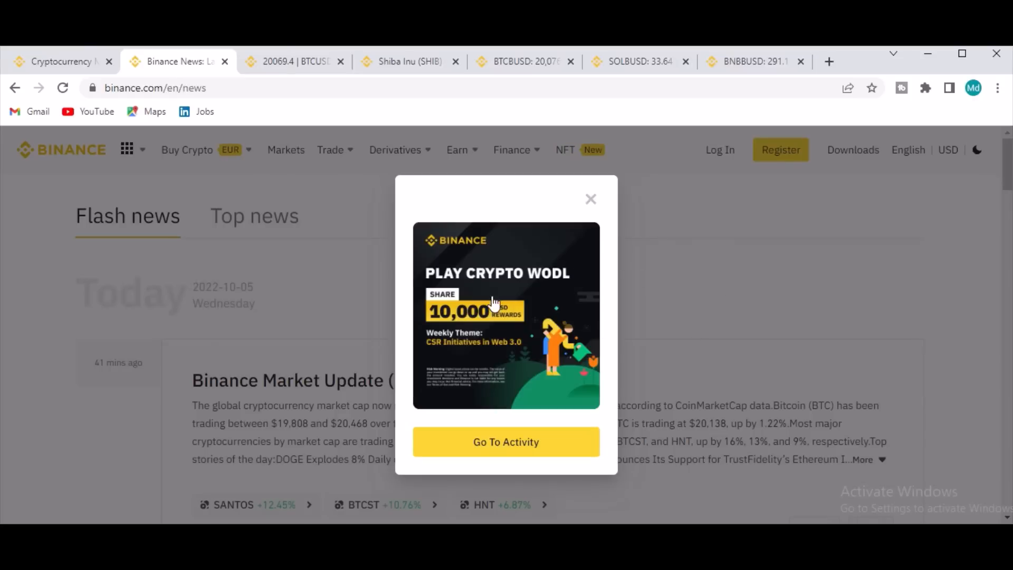
Step: Close the Play Crypto WODL pop-up and start scrolling the flash news list
{"action": "left_click", "coordinate": [590, 199]}
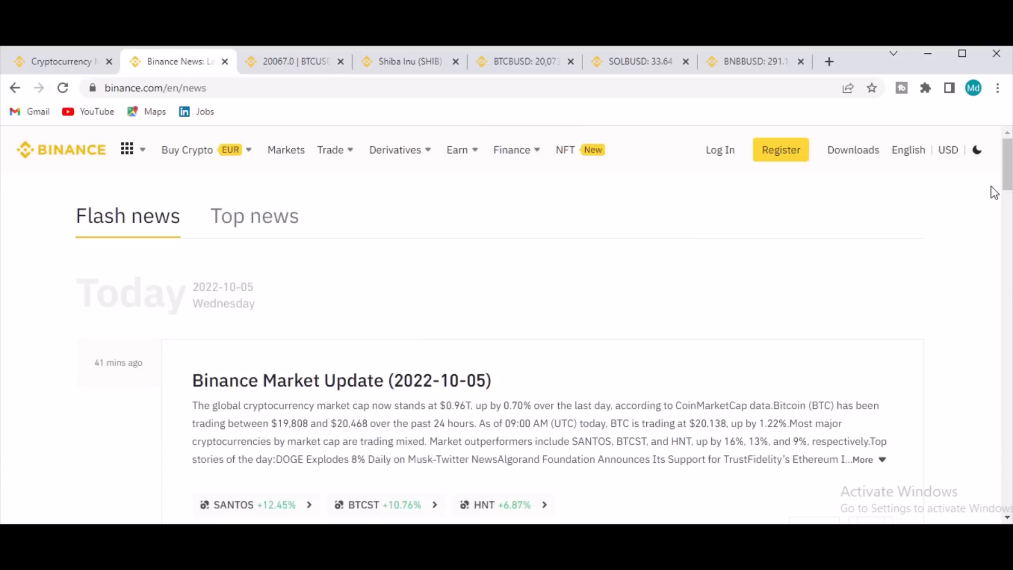
{"action": "scroll", "scroll_direction": "down", "scroll_amount": 3}
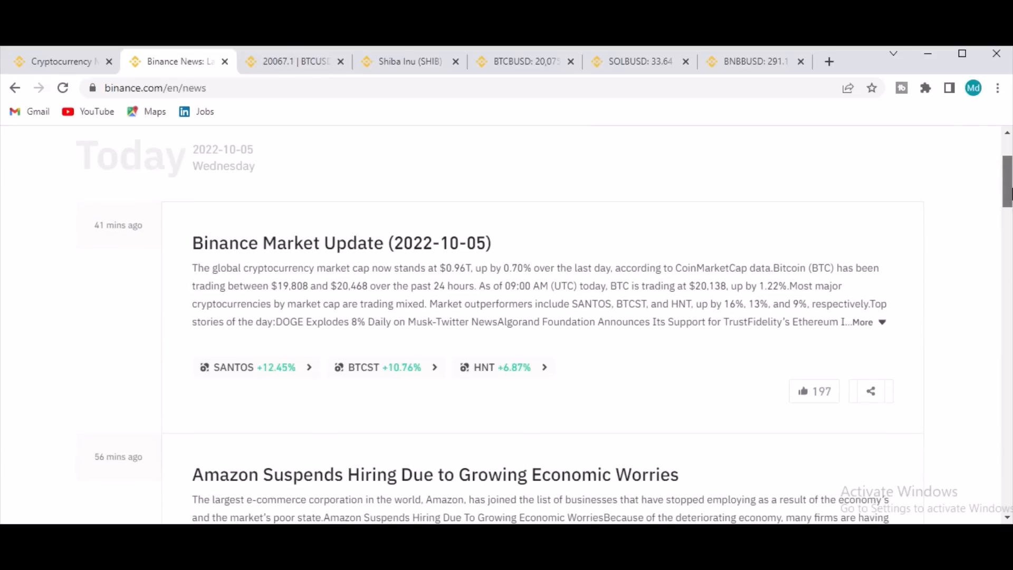
{"action": "scroll", "scroll_direction": "down", "scroll_amount": 3}
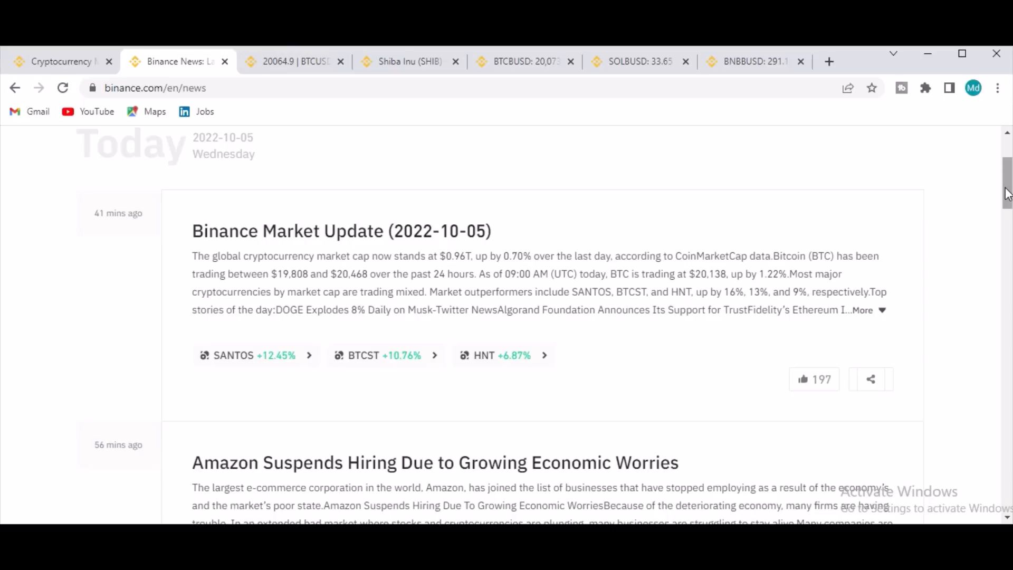
{"action": "scroll", "scroll_direction": "down", "scroll_amount": 3}
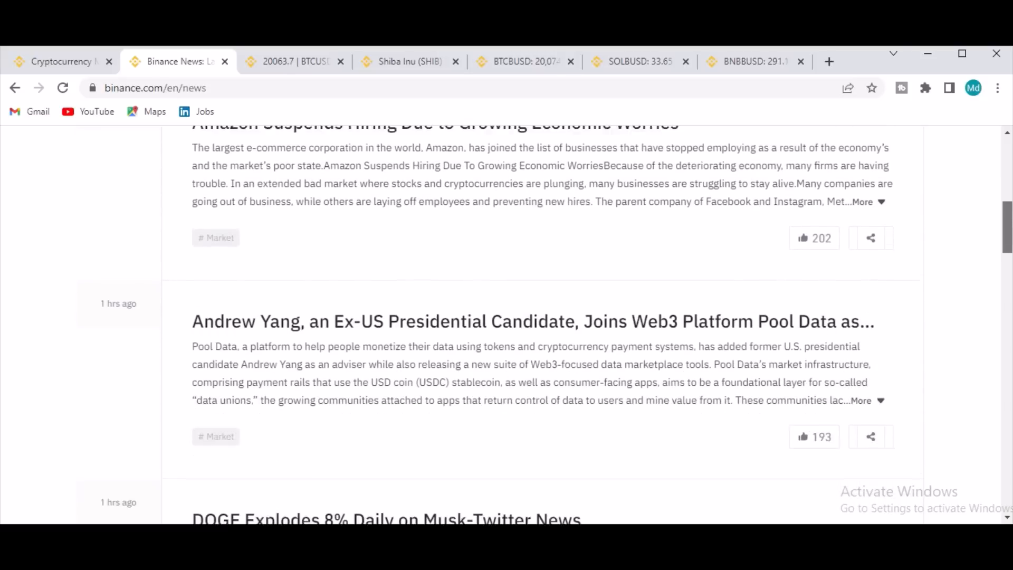
{"action": "scroll", "scroll_direction": "down", "scroll_amount": 3}
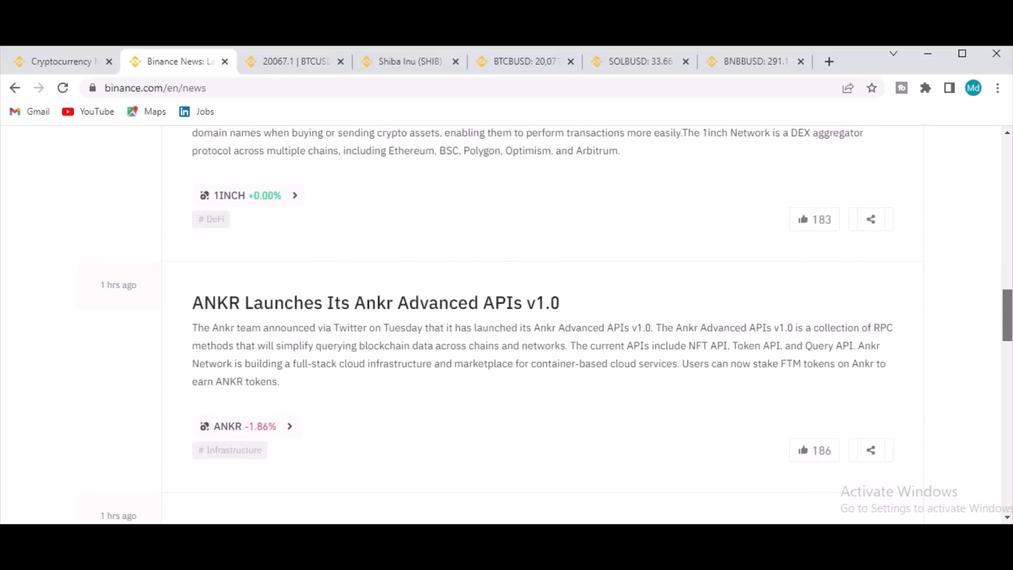
Step: Keep scrolling the flash news through to page 4's Binance Labs and DeFi stories
{"action": "scroll", "scroll_direction": "down", "scroll_amount": 3}
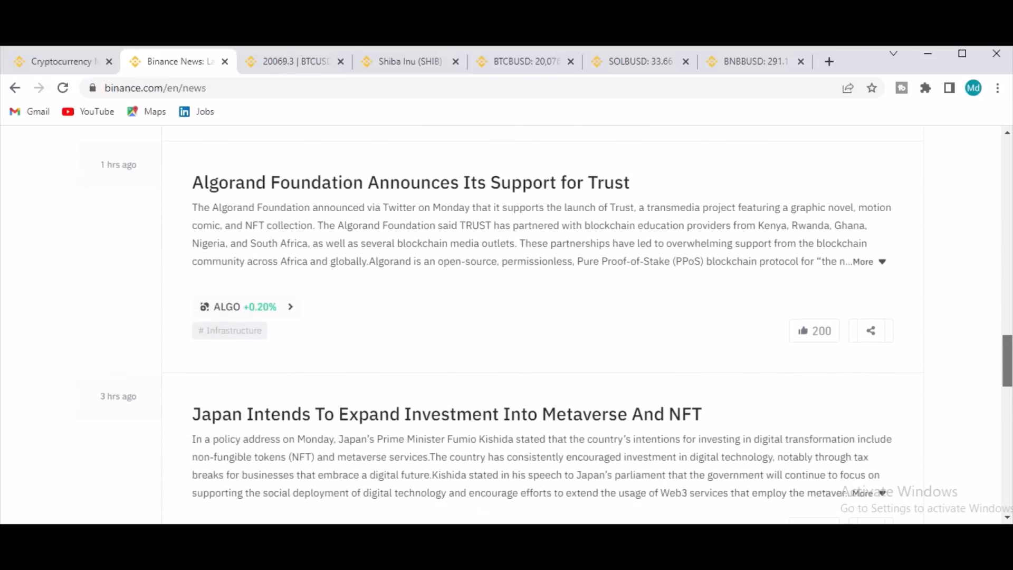
{"action": "scroll", "scroll_direction": "down", "scroll_amount": 3}
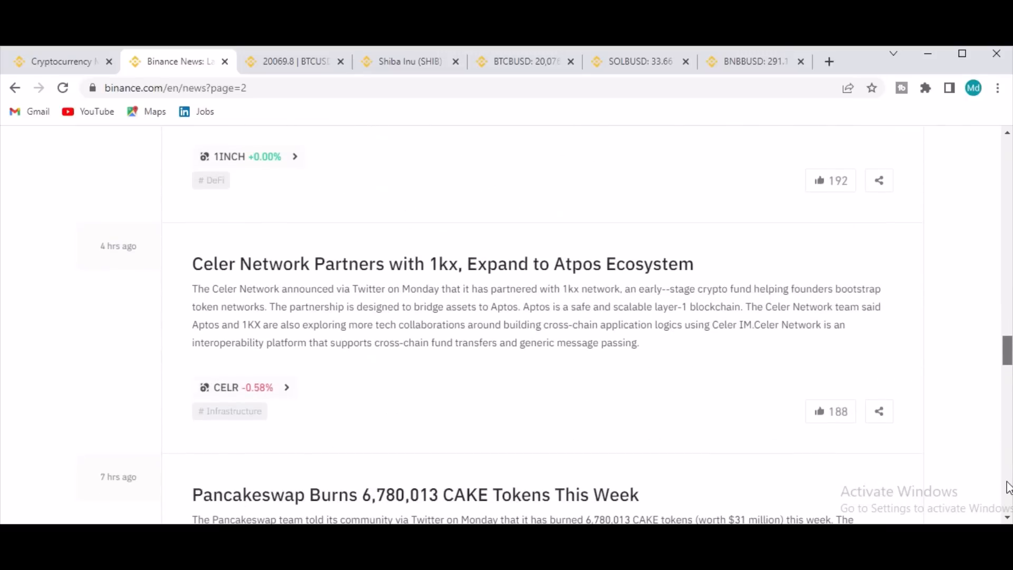
{"action": "scroll", "scroll_direction": "down", "scroll_amount": 3}
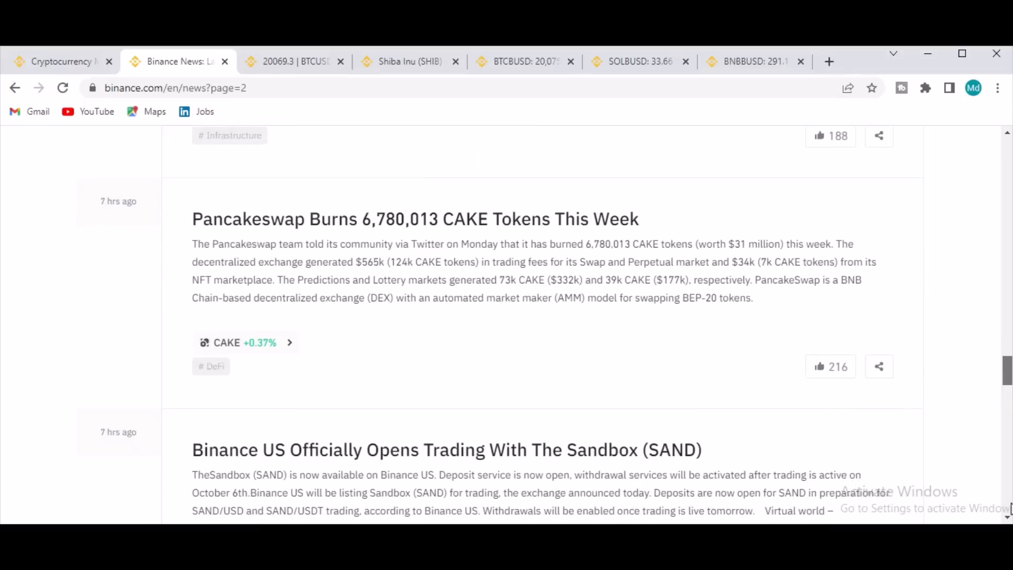
{"action": "scroll", "scroll_direction": "down", "scroll_amount": 3}
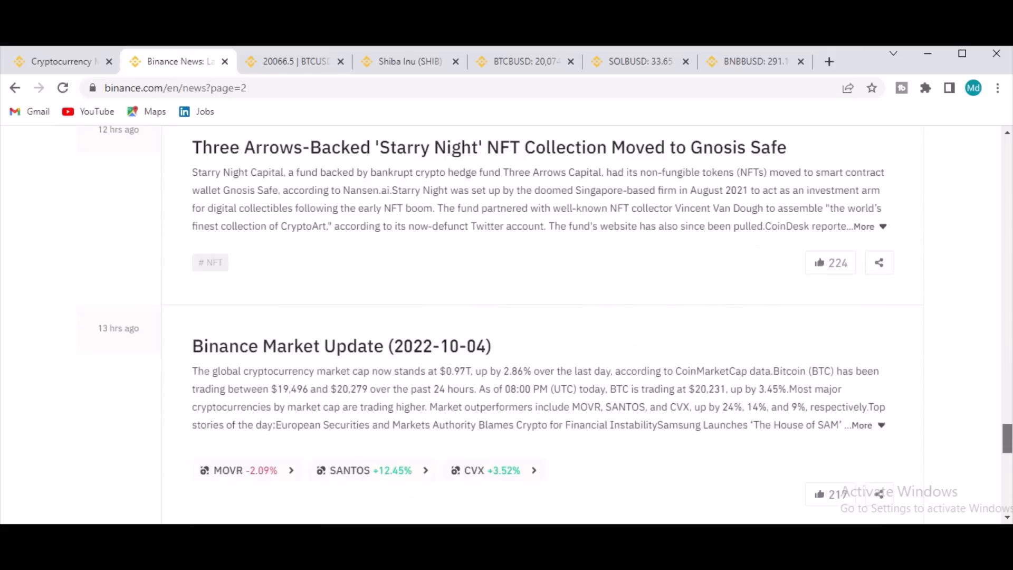
{"action": "scroll", "scroll_direction": "down", "scroll_amount": 3}
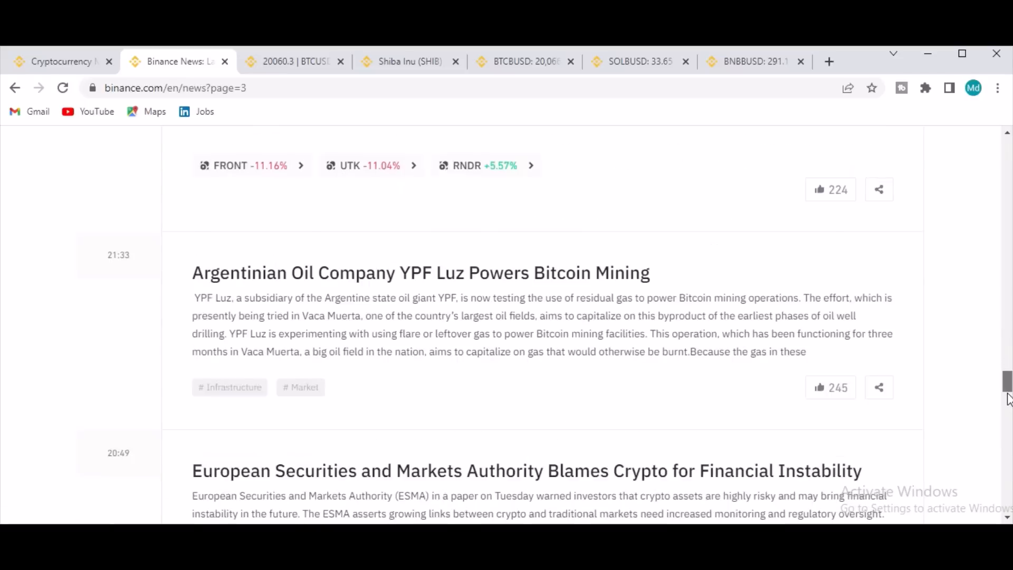
{"action": "scroll", "scroll_direction": "down", "scroll_amount": 3}
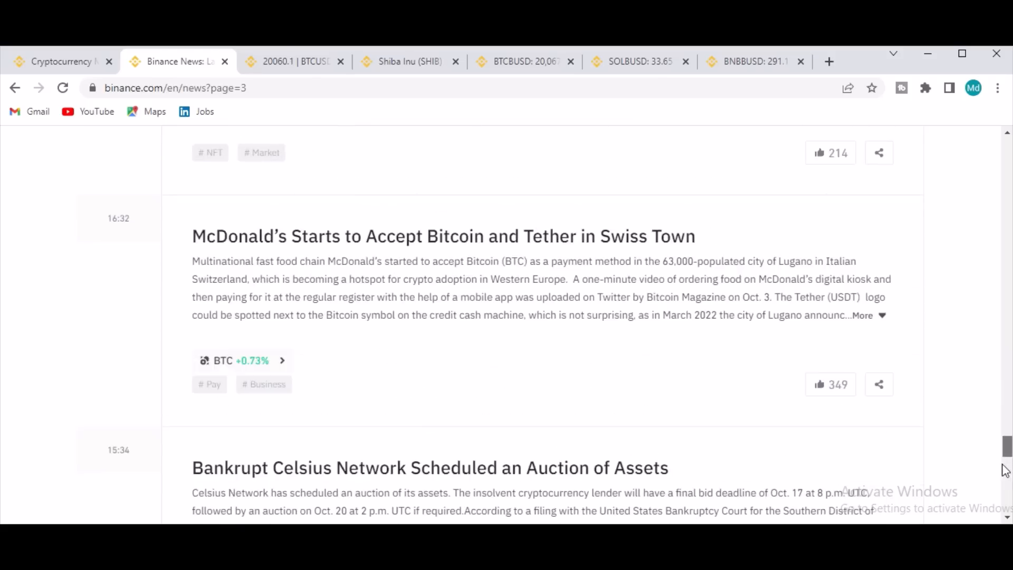
{"action": "scroll", "scroll_direction": "down", "scroll_amount": 3}
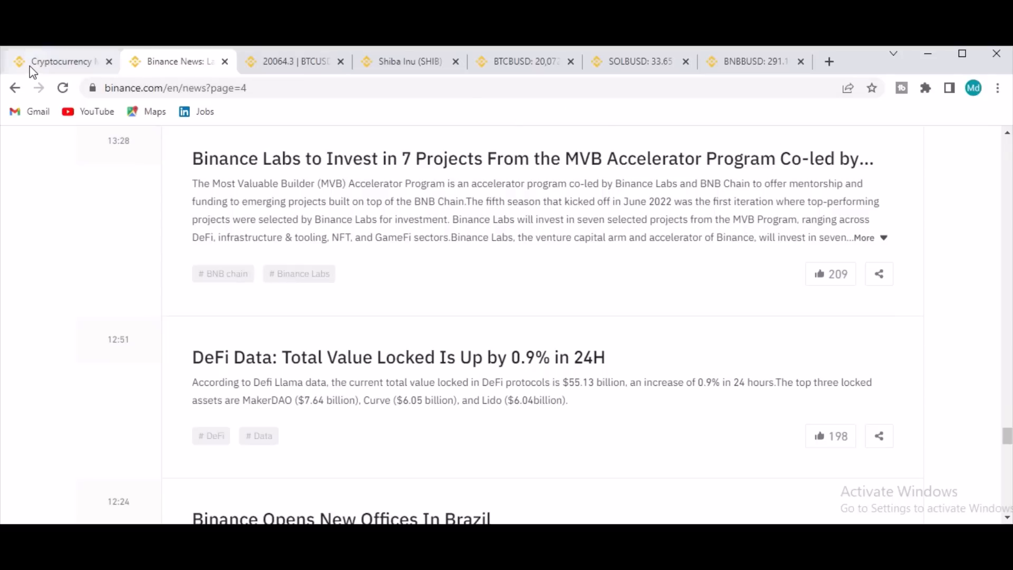
Step: Return to the New Listing markets page and scroll past rankings, futures and ETFs to the footer
{"action": "left_click", "coordinate": [58, 60]}
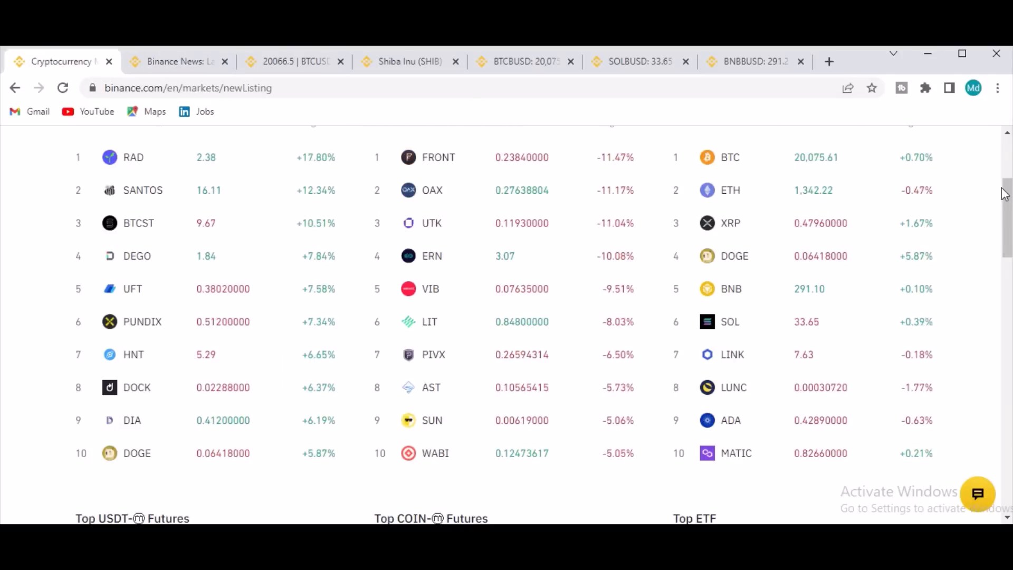
{"action": "scroll", "scroll_direction": "down", "scroll_amount": 3}
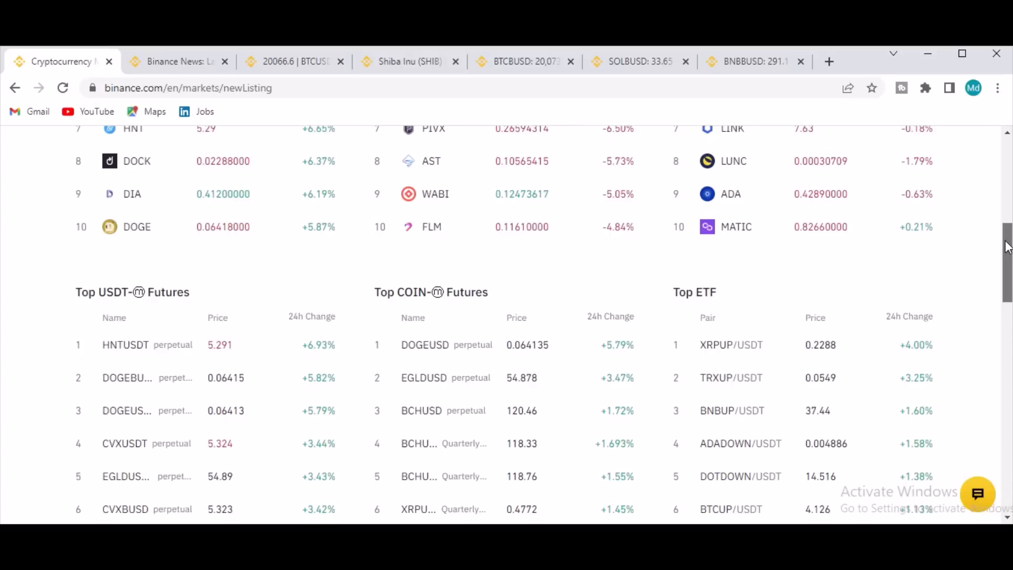
{"action": "scroll", "scroll_direction": "down", "scroll_amount": 3}
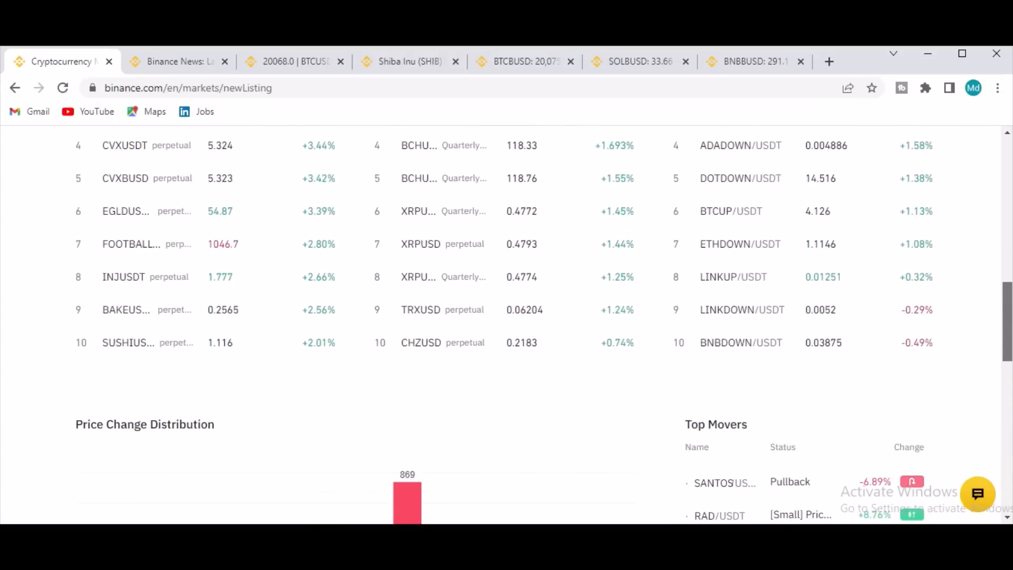
{"action": "scroll", "scroll_direction": "down", "scroll_amount": 3}
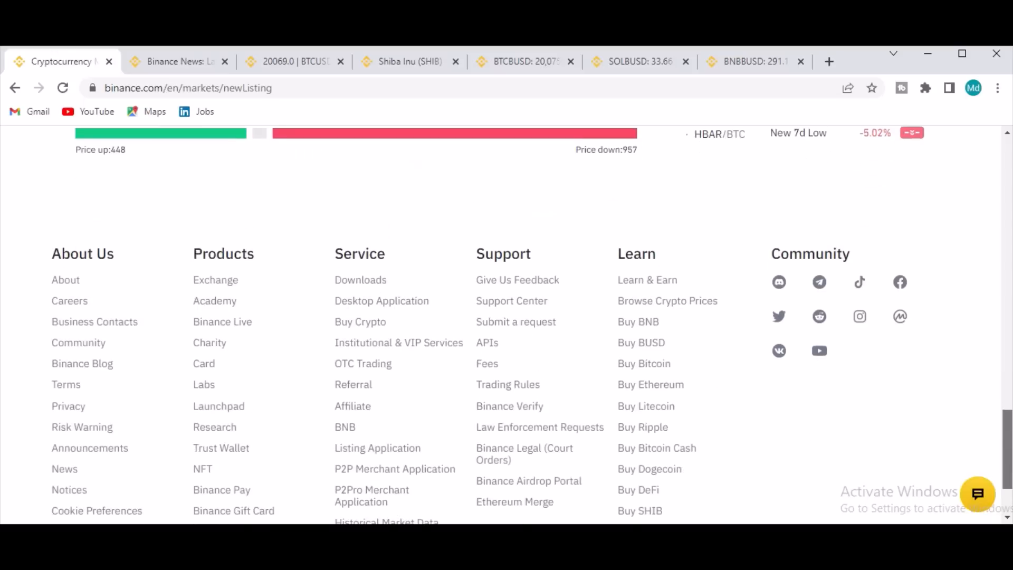
{"action": "scroll", "scroll_direction": "down", "scroll_amount": 3}
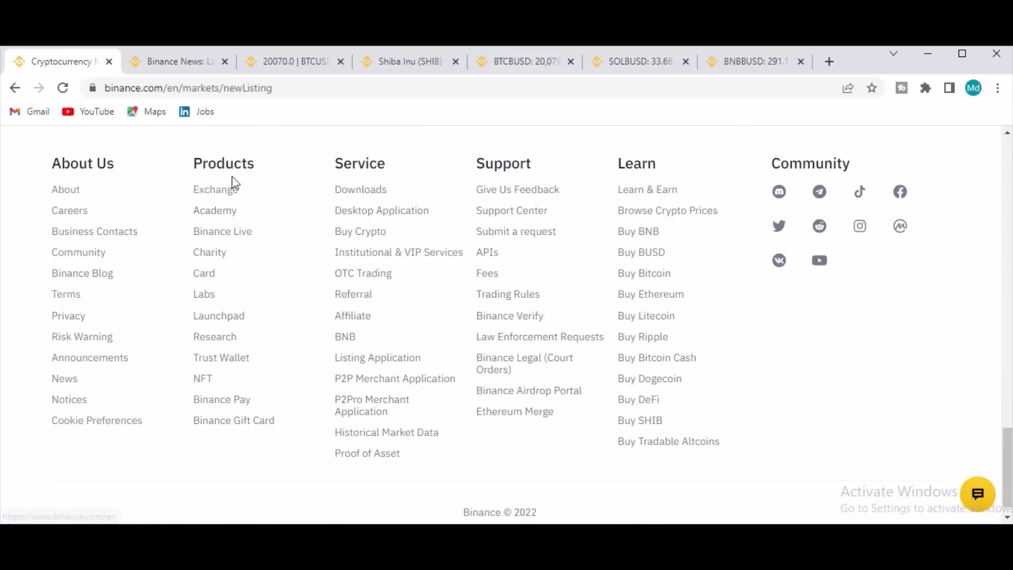
{"action": "mouse_move", "coordinate": [213, 210]}
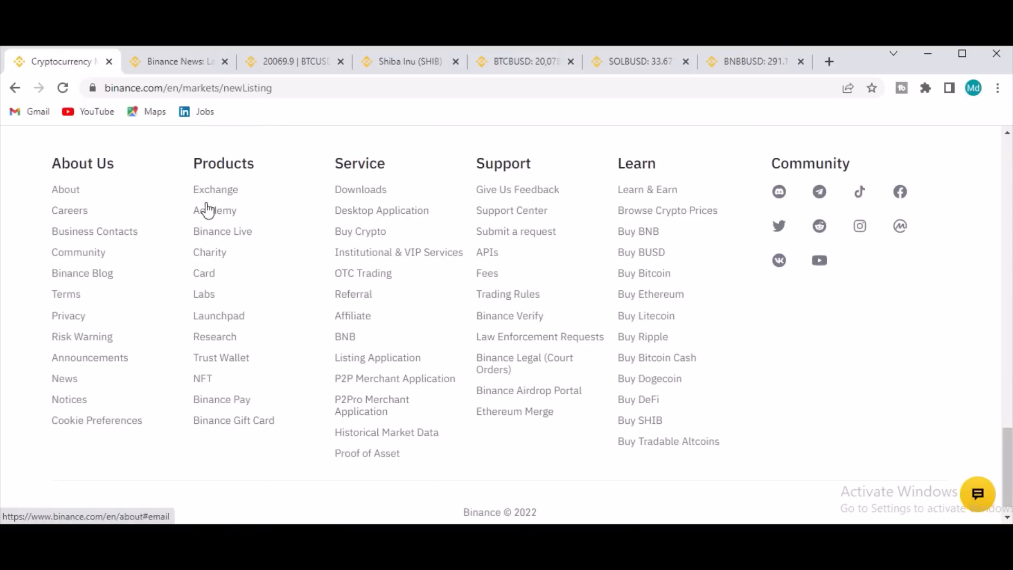
{"action": "mouse_move", "coordinate": [107, 389]}
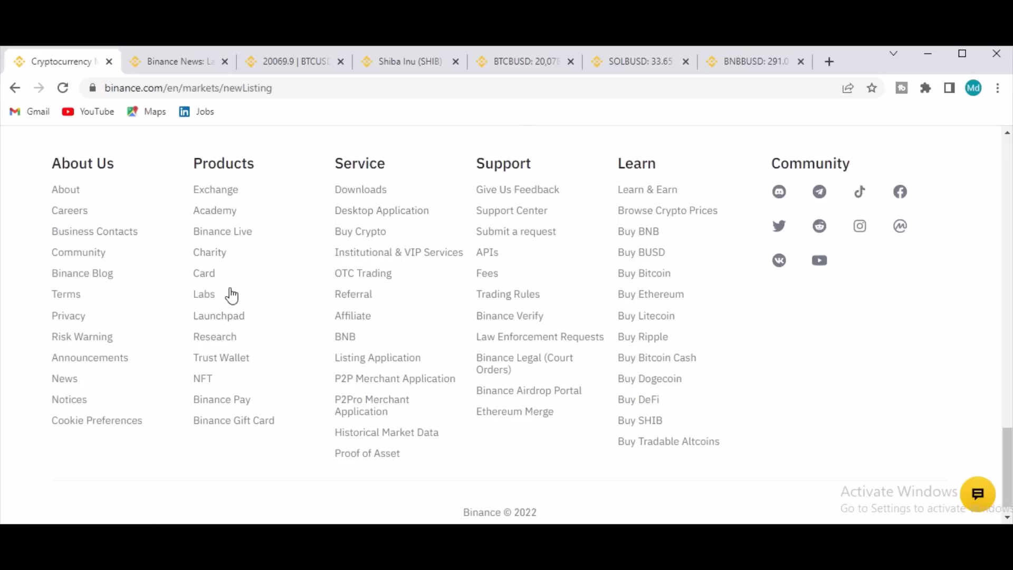
{"action": "mouse_move", "coordinate": [218, 316]}
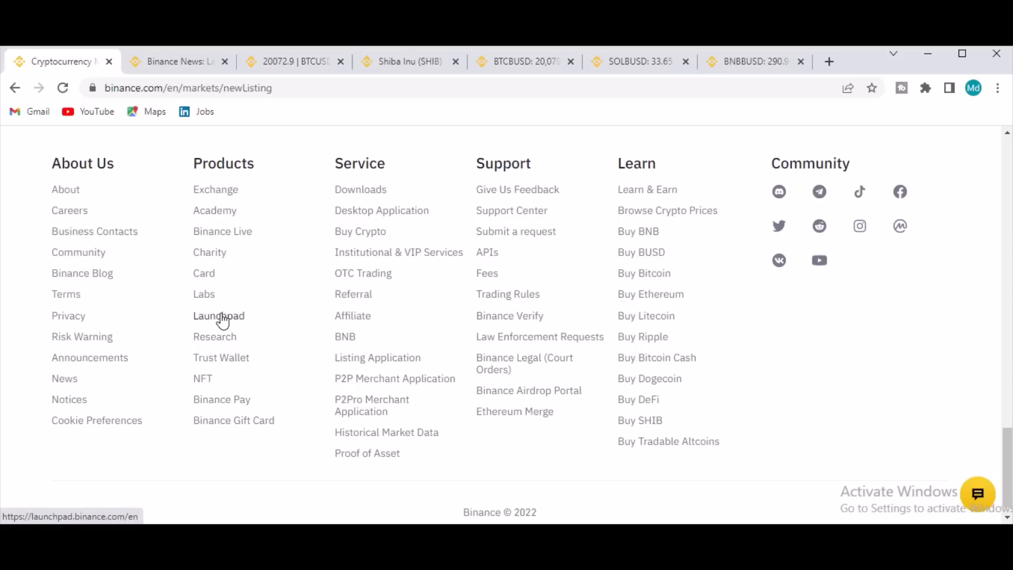
{"action": "mouse_move", "coordinate": [222, 231]}
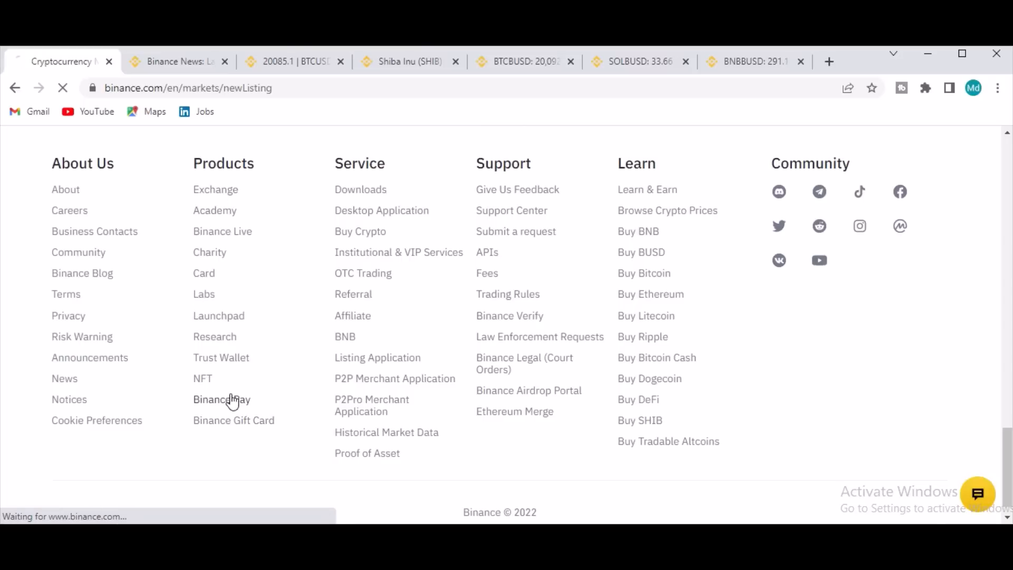
Step: Open Binance Pay from the footer Products column and view Scan to Pay and Crypto Box
{"action": "left_click", "coordinate": [221, 399]}
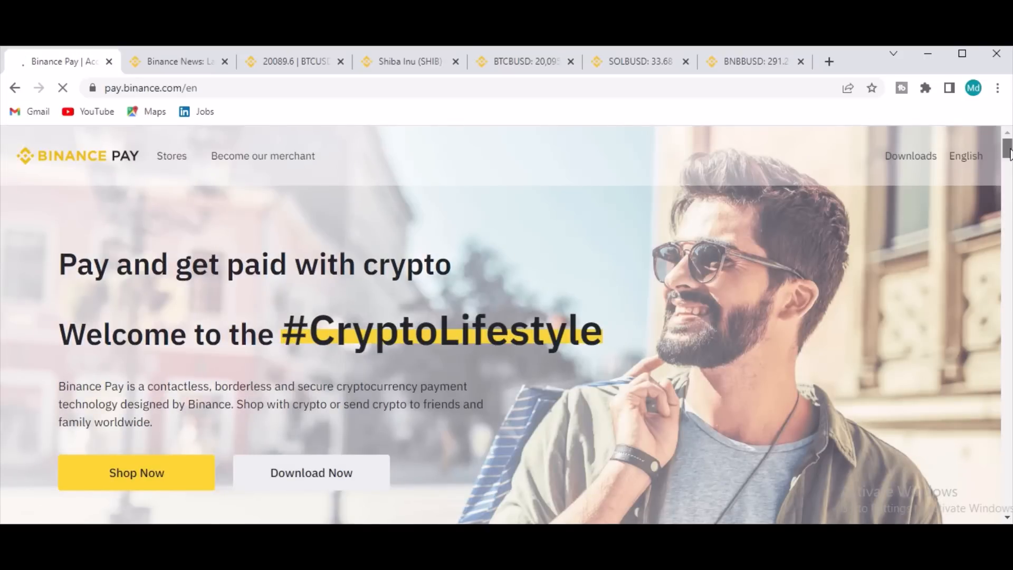
{"action": "scroll", "scroll_direction": "down", "scroll_amount": 3}
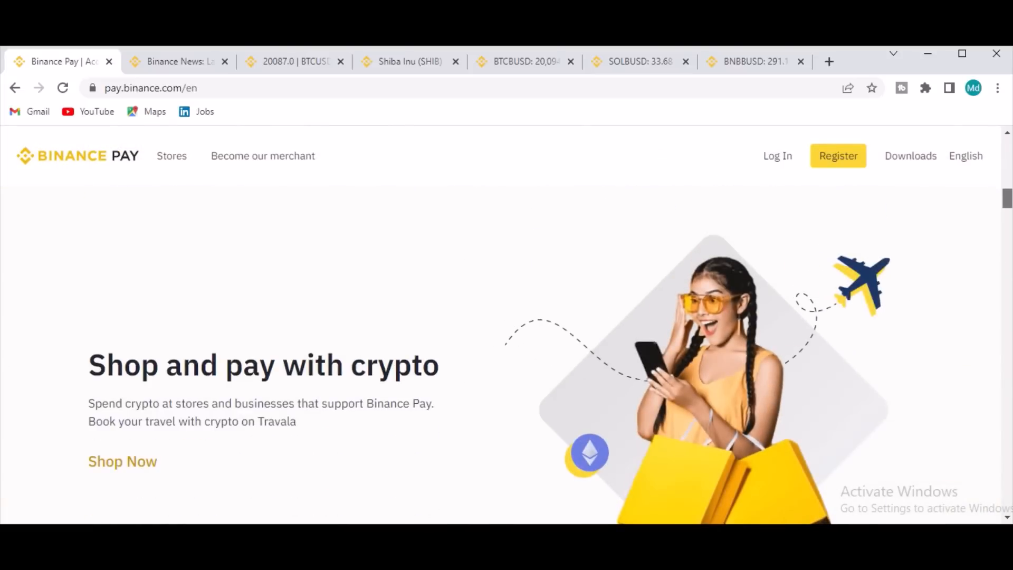
{"action": "scroll", "scroll_direction": "down", "scroll_amount": 3}
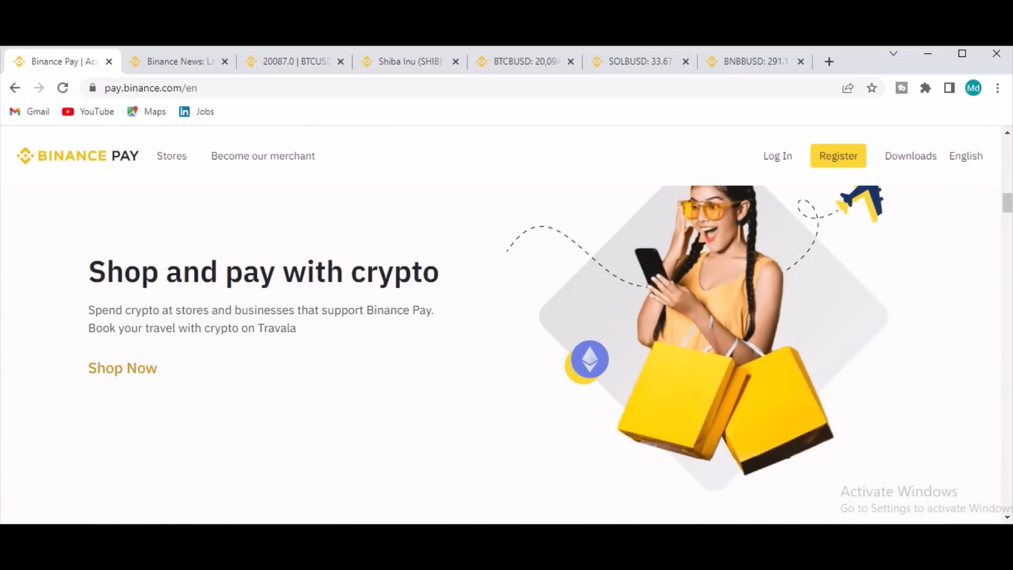
{"action": "scroll", "scroll_direction": "down", "scroll_amount": 3}
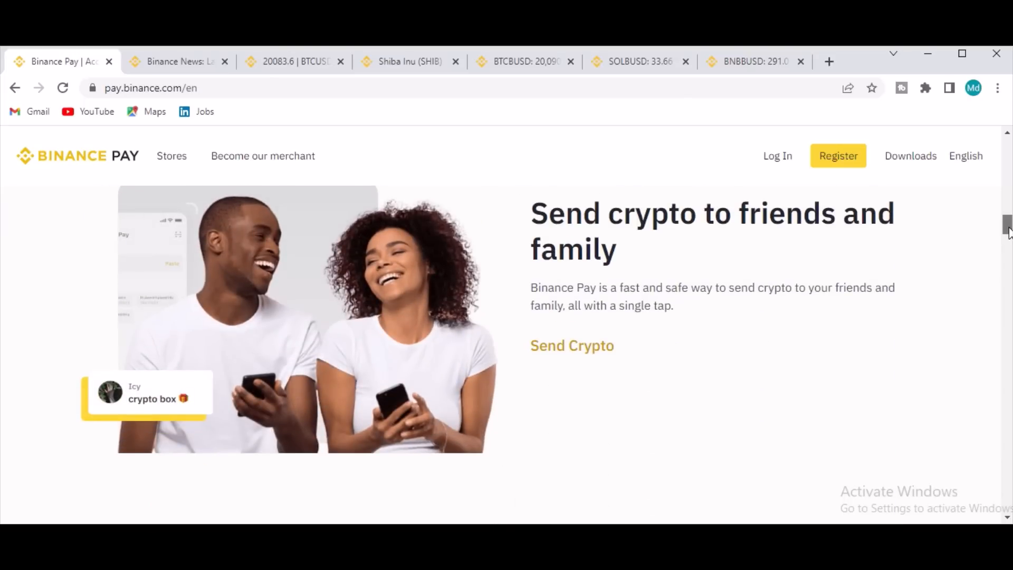
{"action": "scroll", "scroll_direction": "down", "scroll_amount": 3}
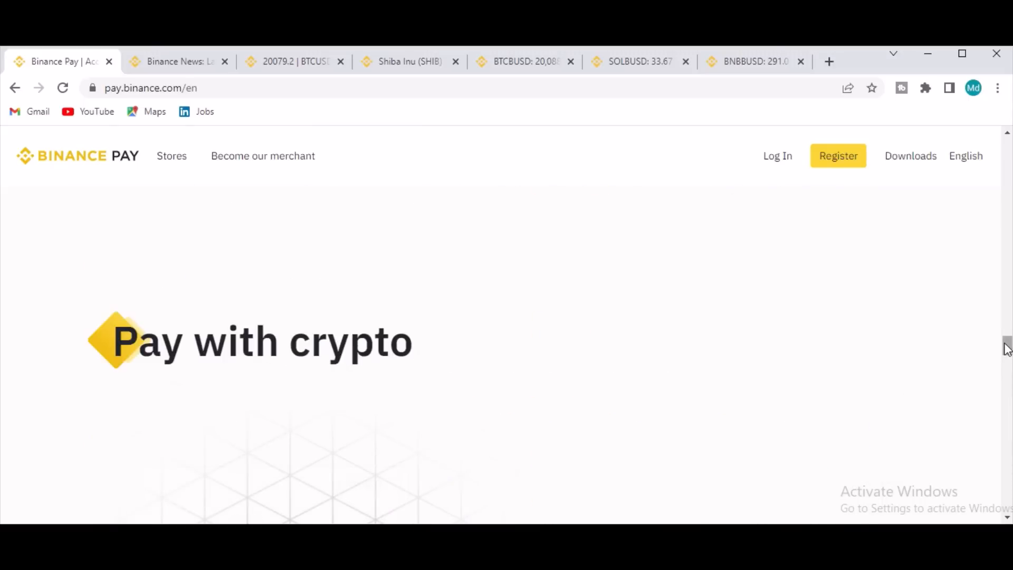
Step: Scroll through the card and FAQ sections to the Binance Pay footer and choose Exchange
{"action": "scroll", "scroll_direction": "down", "scroll_amount": 3}
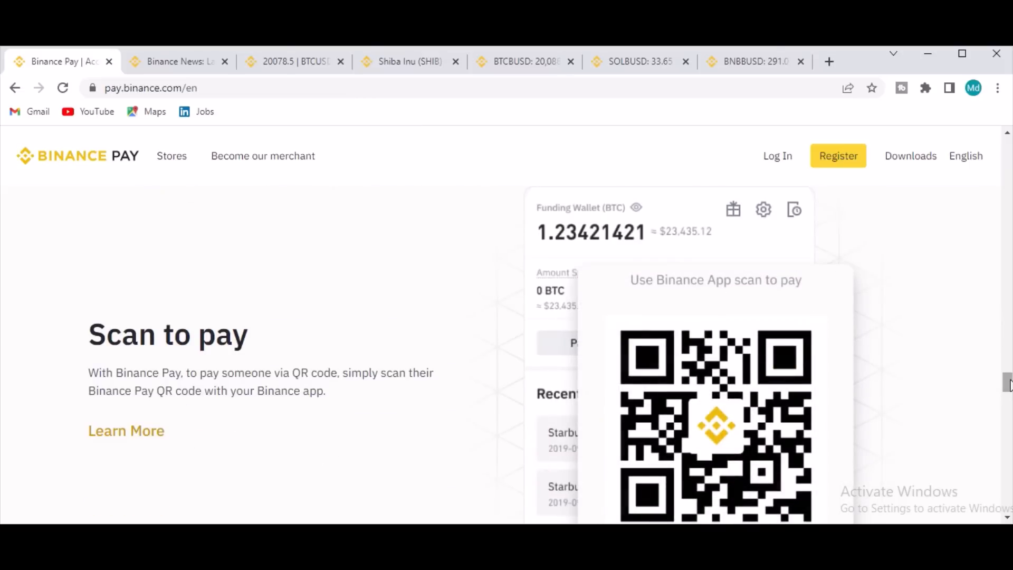
{"action": "scroll", "scroll_direction": "down", "scroll_amount": 3}
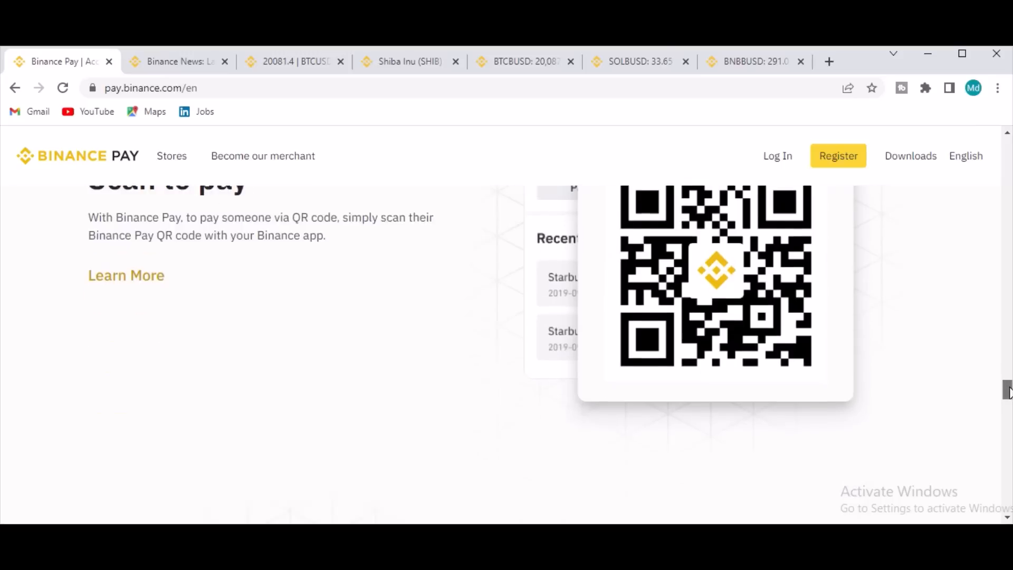
{"action": "scroll", "scroll_direction": "down", "scroll_amount": 3}
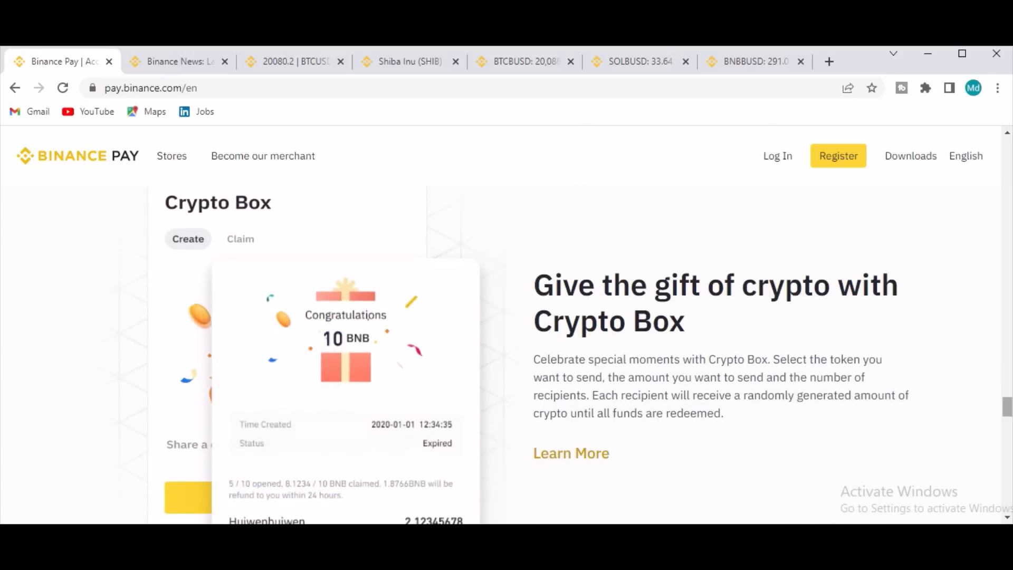
{"action": "scroll", "scroll_direction": "down", "scroll_amount": 3}
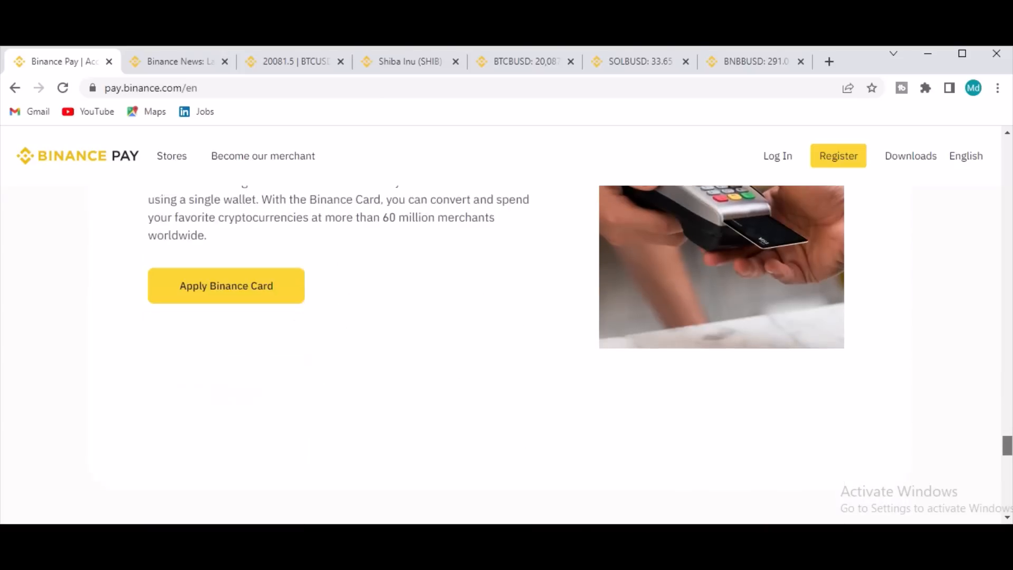
{"action": "scroll", "scroll_direction": "down", "scroll_amount": 3}
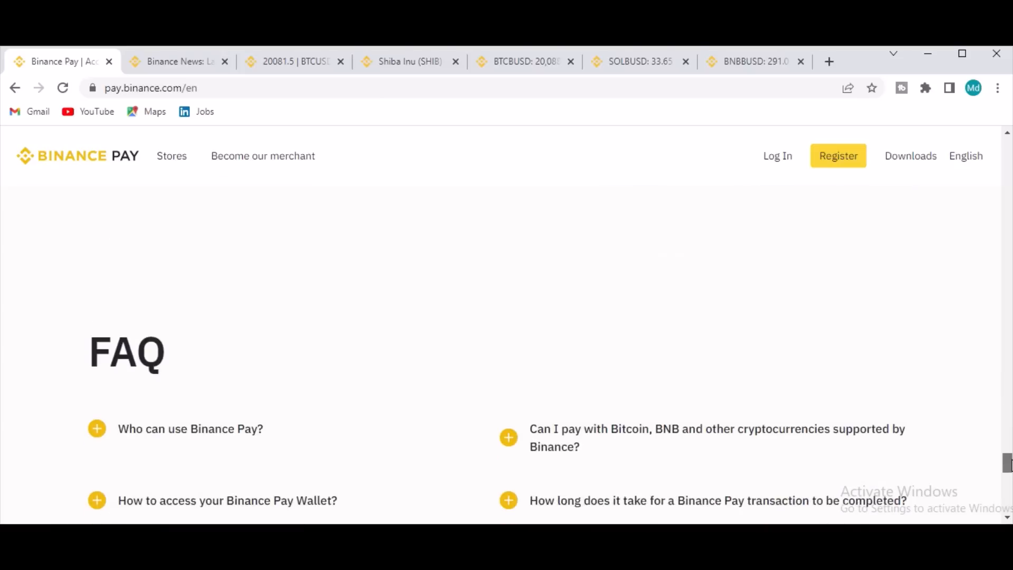
{"action": "scroll", "scroll_direction": "down", "scroll_amount": 3}
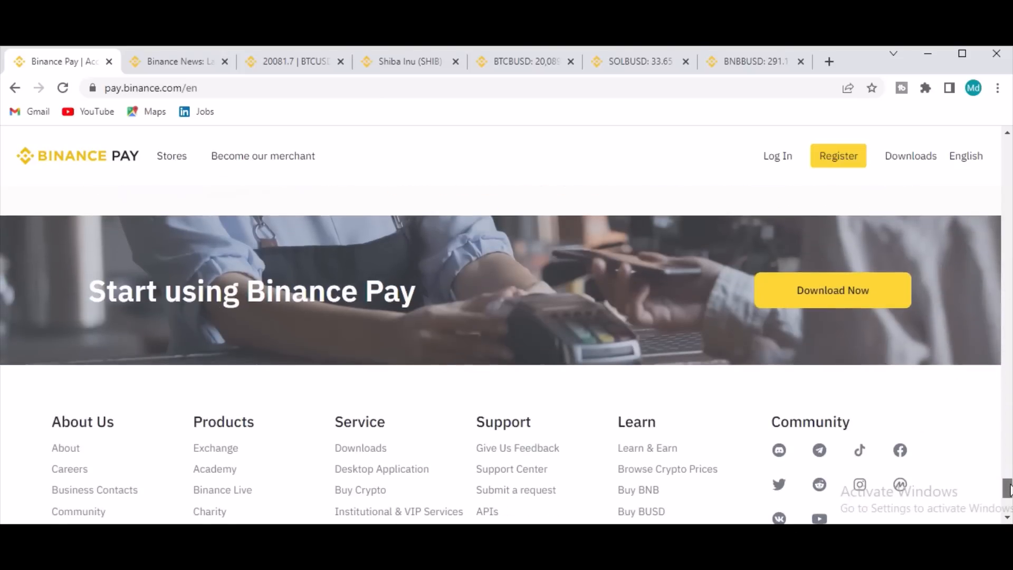
{"action": "scroll", "scroll_direction": "down", "scroll_amount": 3}
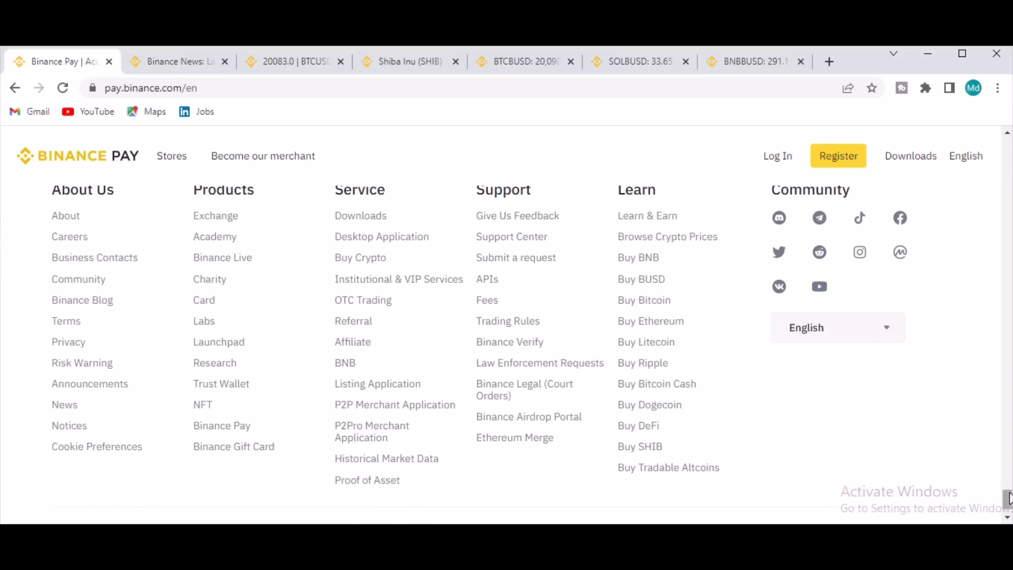
{"action": "mouse_move", "coordinate": [222, 257]}
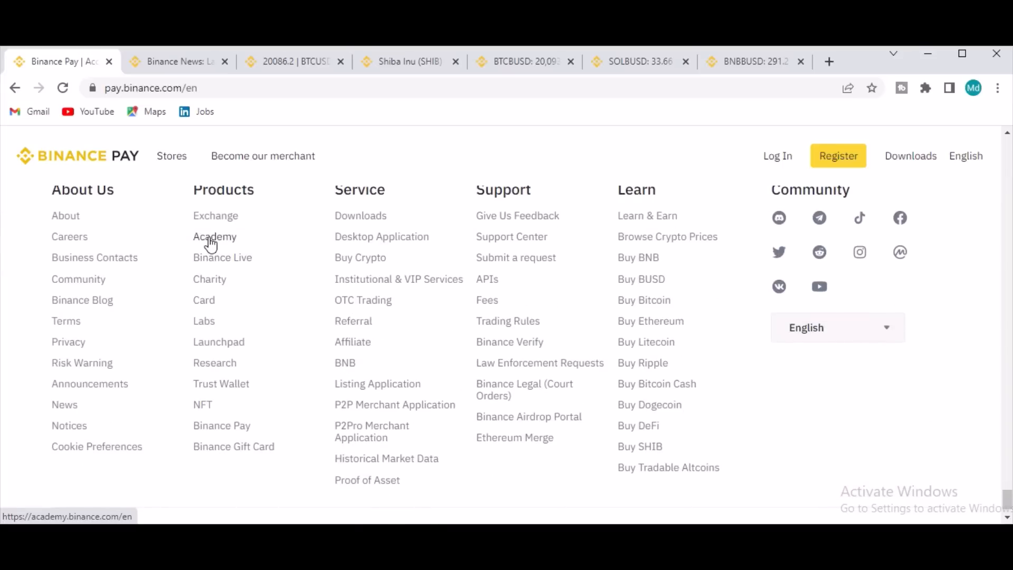
{"action": "left_click", "coordinate": [215, 215]}
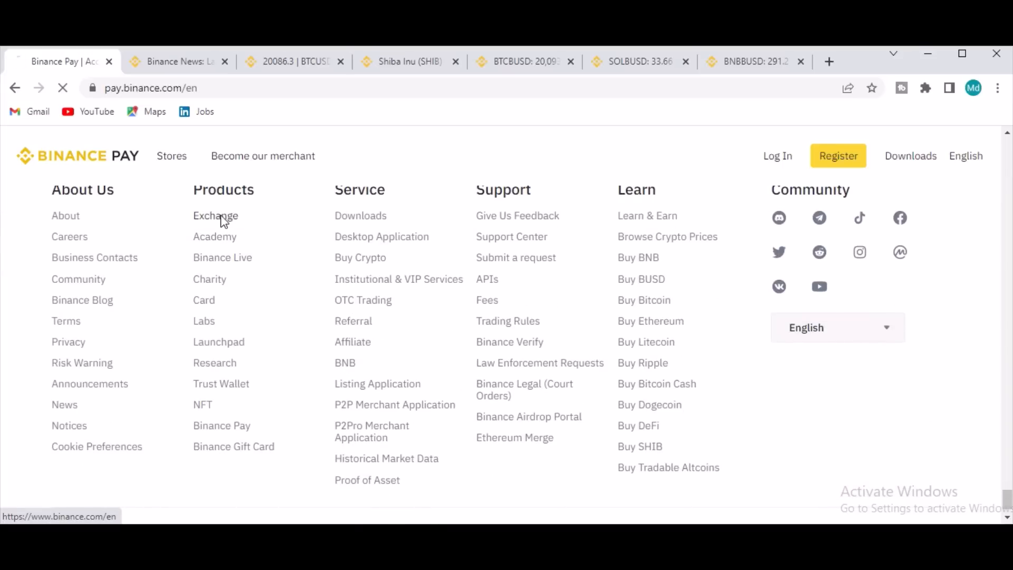
Step: Load binance.com/en, scroll through its features and coin prices, then return to the top
{"action": "left_click", "coordinate": [215, 215]}
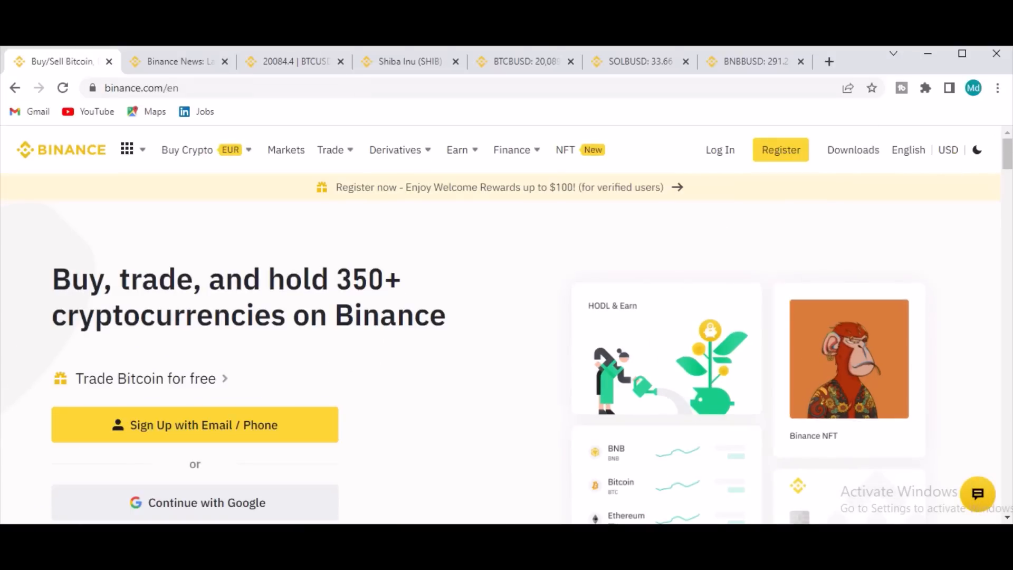
{"action": "scroll", "scroll_direction": "down", "scroll_amount": 3}
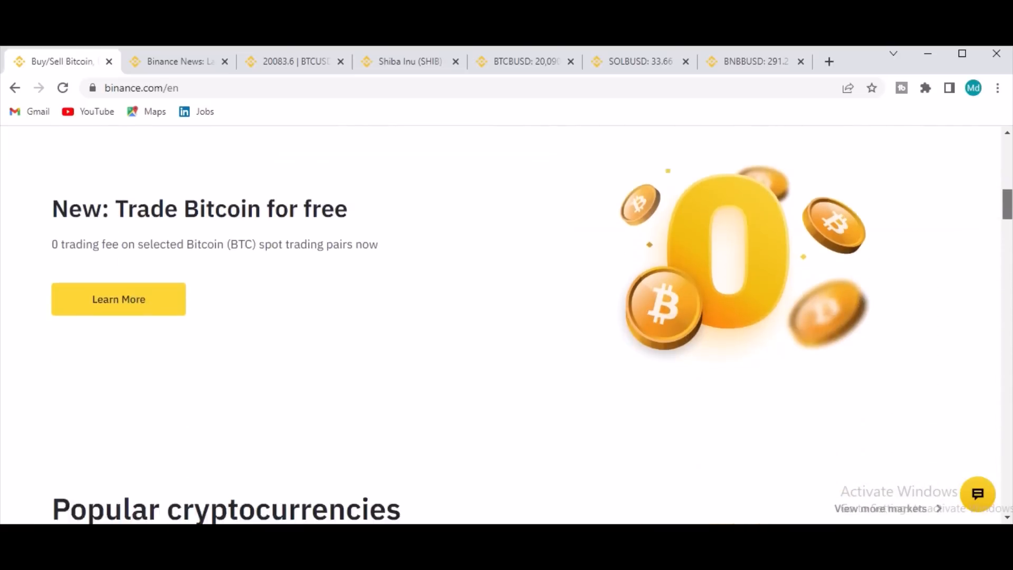
{"action": "scroll", "scroll_direction": "down", "scroll_amount": 3}
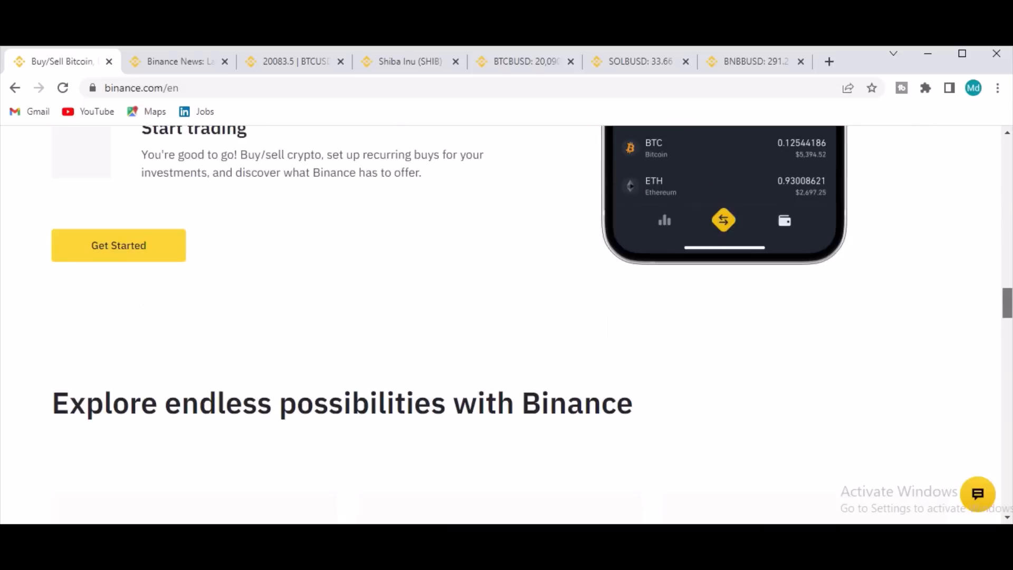
{"action": "scroll", "scroll_direction": "down", "scroll_amount": 3}
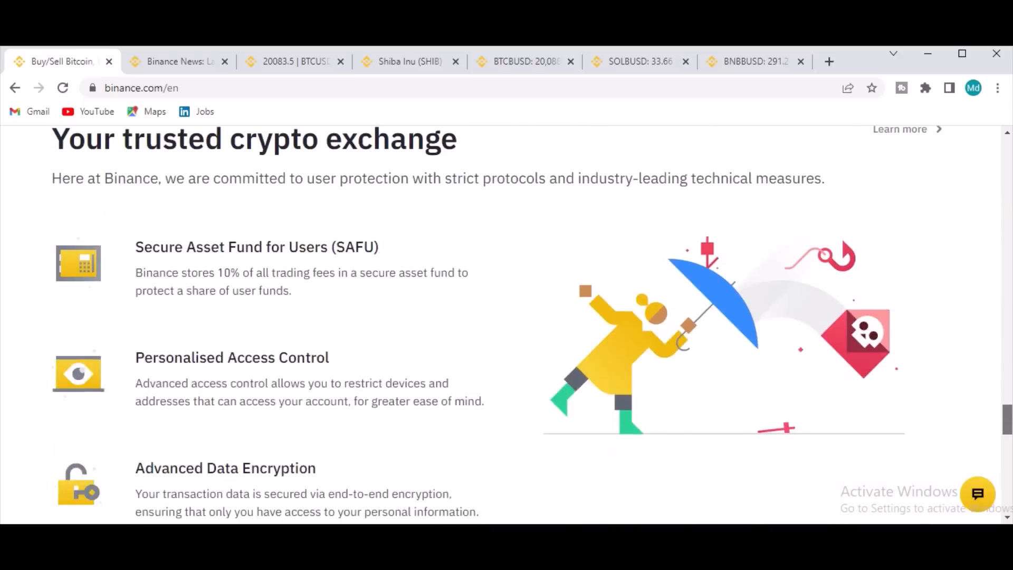
{"action": "scroll", "scroll_direction": "down", "scroll_amount": 3}
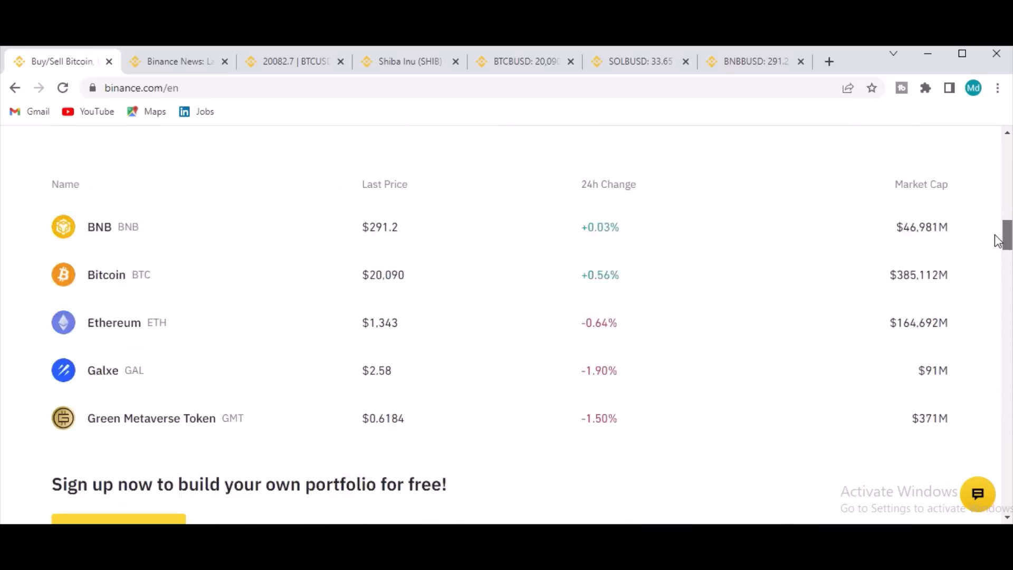
{"action": "scroll", "scroll_direction": "up", "scroll_amount": 3}
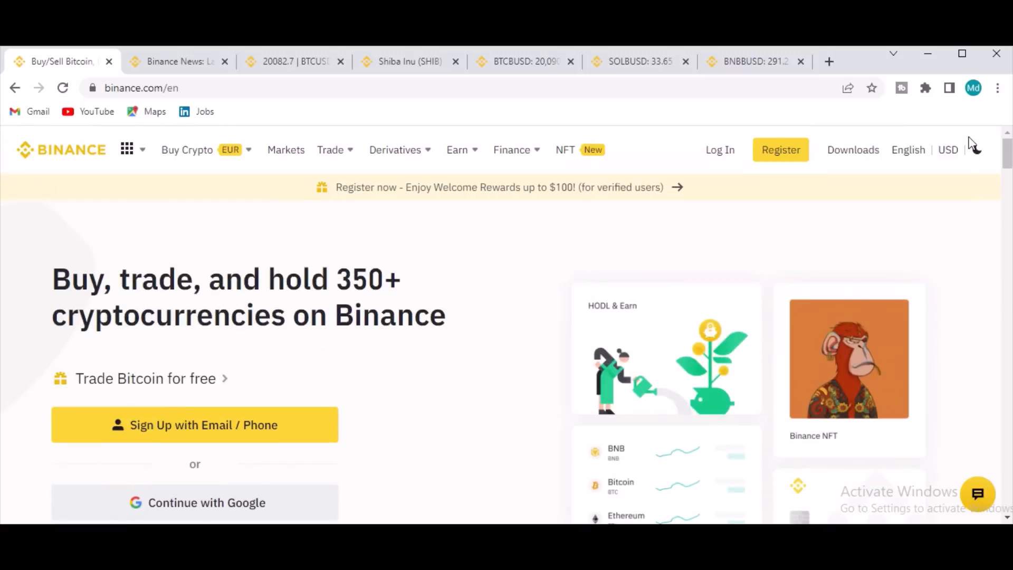
{"action": "mouse_move", "coordinate": [285, 149]}
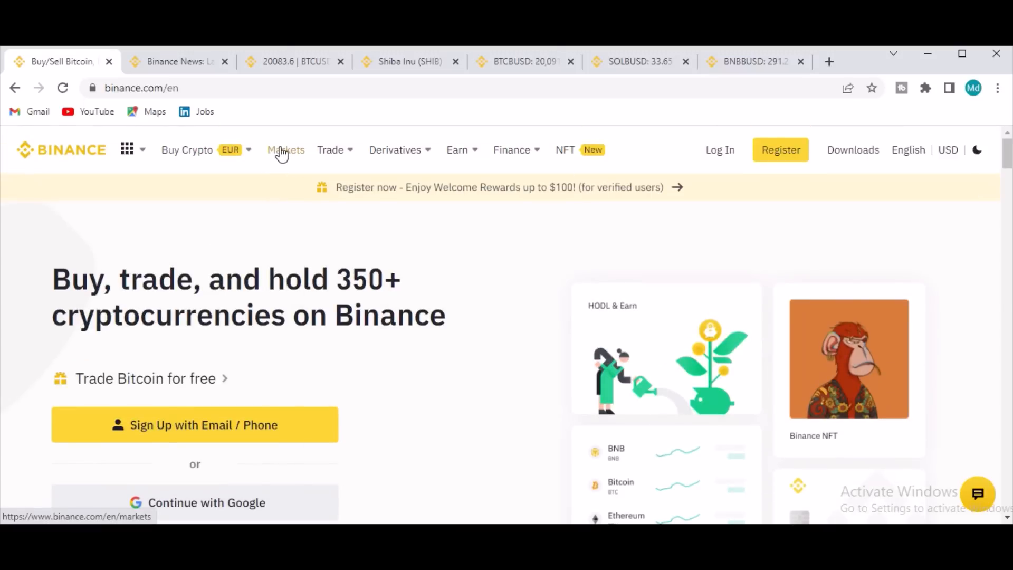
Step: Open the Markets page and scroll down through the all-cryptos list
{"action": "left_click", "coordinate": [285, 149]}
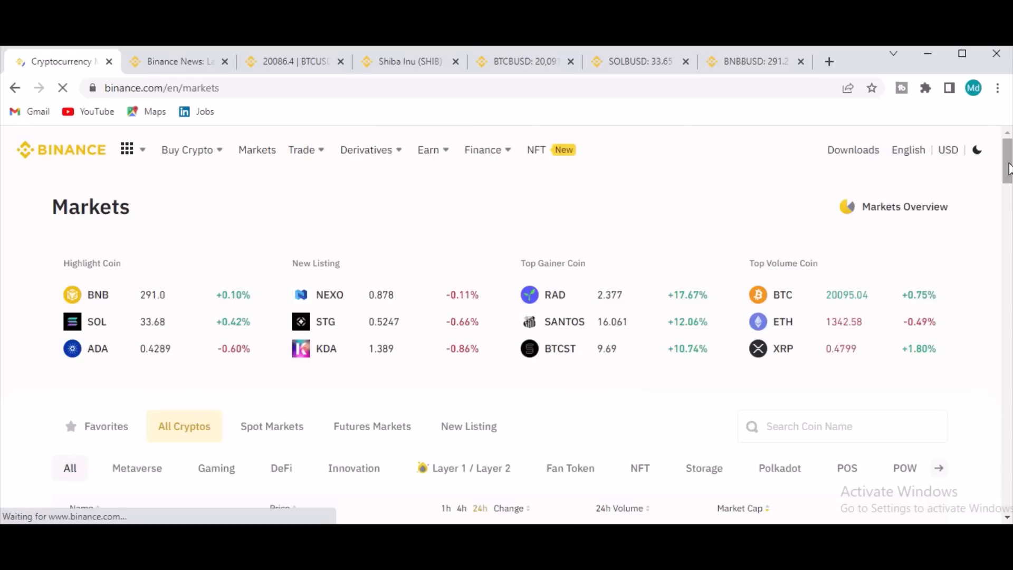
{"action": "scroll", "scroll_direction": "down", "scroll_amount": 3}
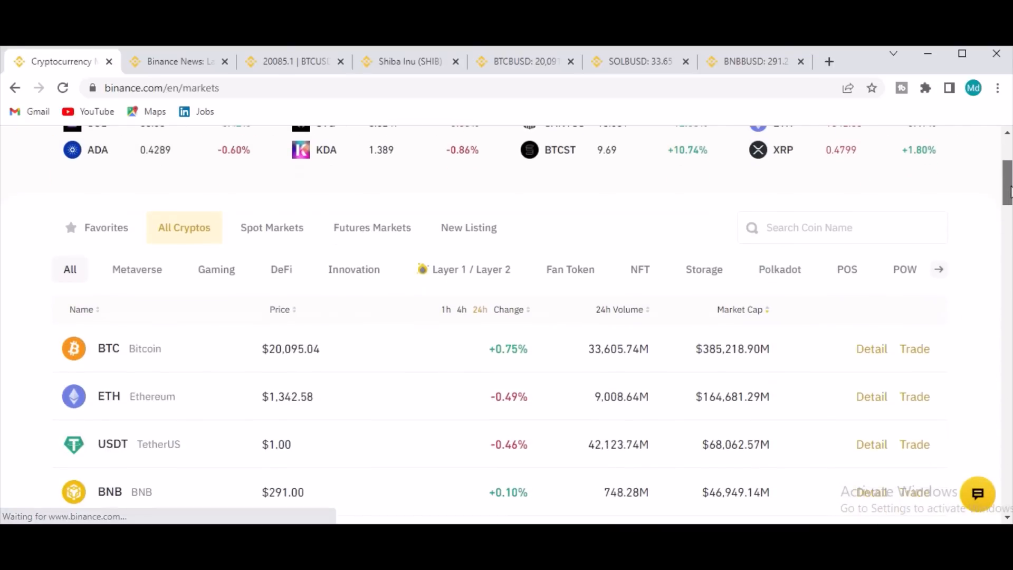
{"action": "scroll", "scroll_direction": "down", "scroll_amount": 3}
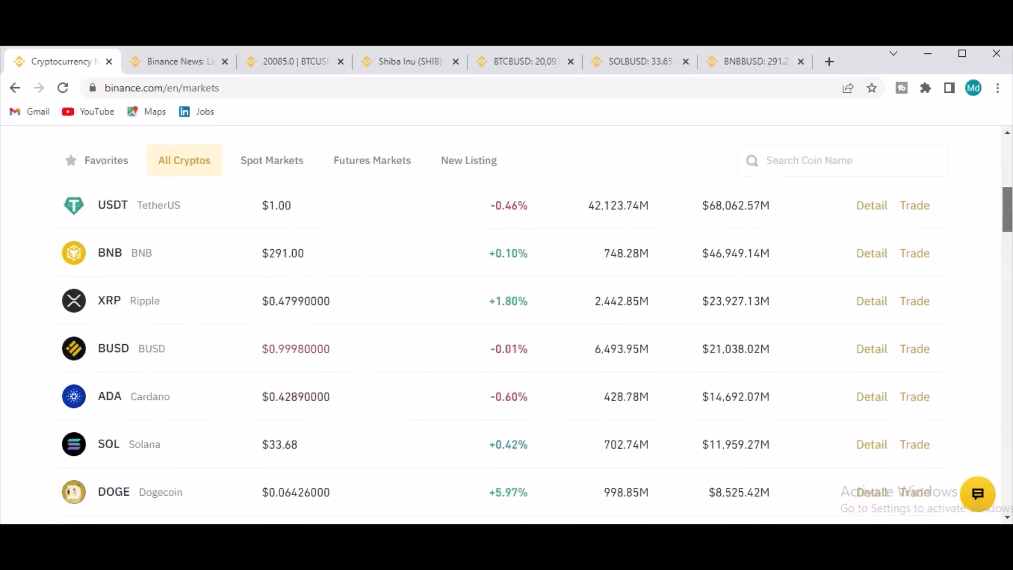
{"action": "scroll", "scroll_direction": "down", "scroll_amount": 3}
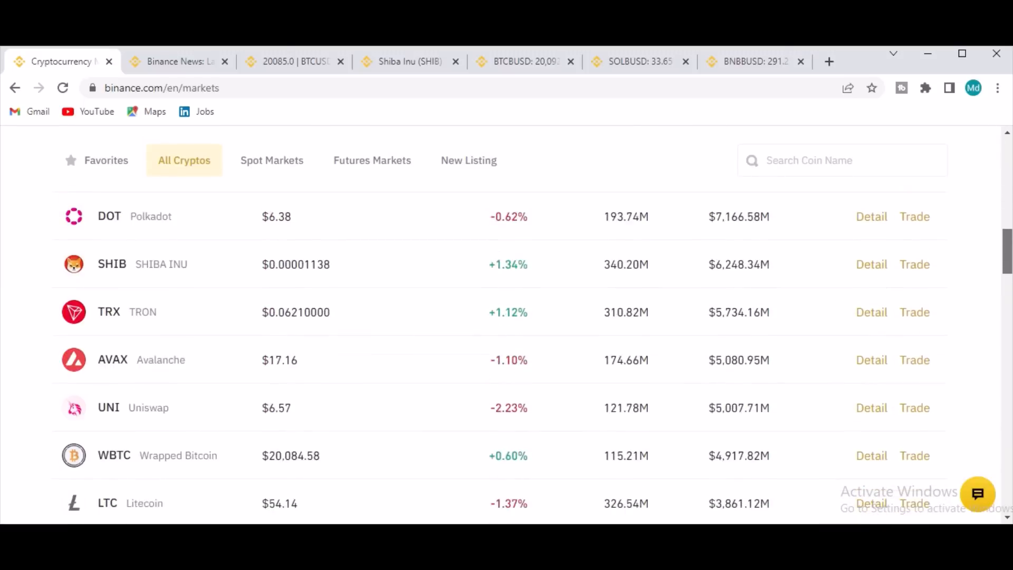
{"action": "scroll", "scroll_direction": "down", "scroll_amount": 3}
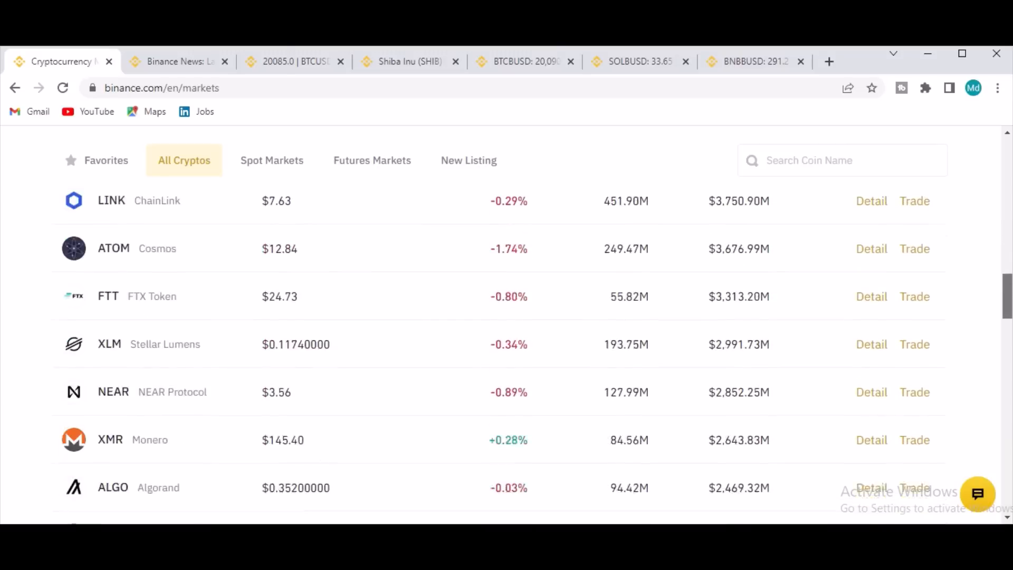
{"action": "scroll", "scroll_direction": "down", "scroll_amount": 3}
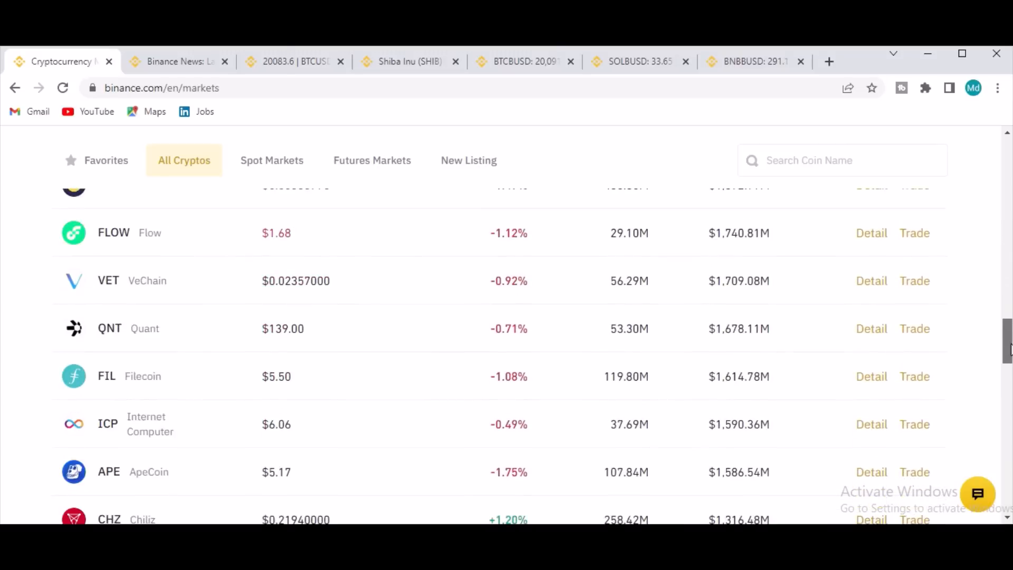
Step: Reach the footer, scroll back up and double-click the Community heading
{"action": "scroll", "scroll_direction": "down", "scroll_amount": 3}
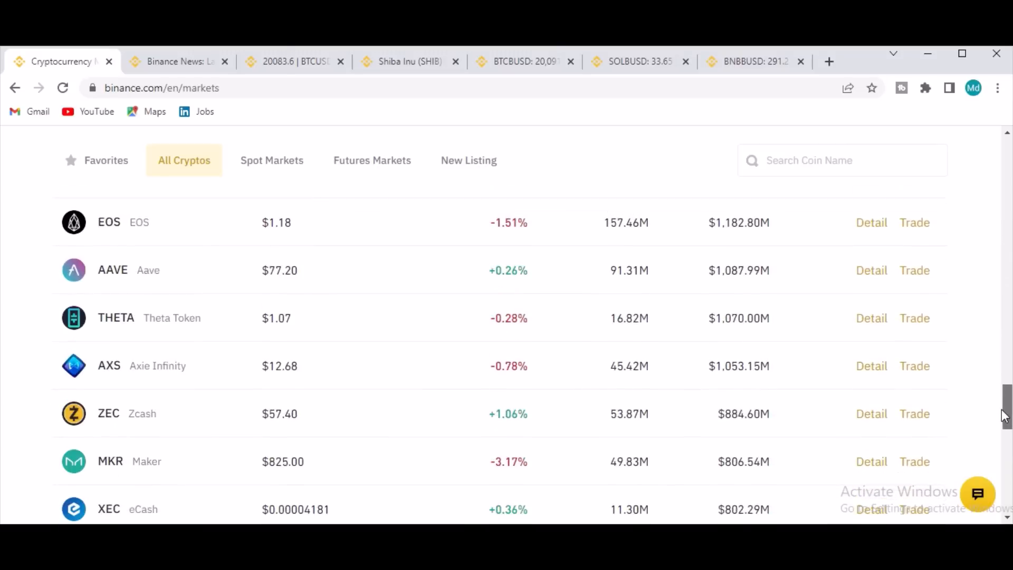
{"action": "scroll", "scroll_direction": "down", "scroll_amount": 3}
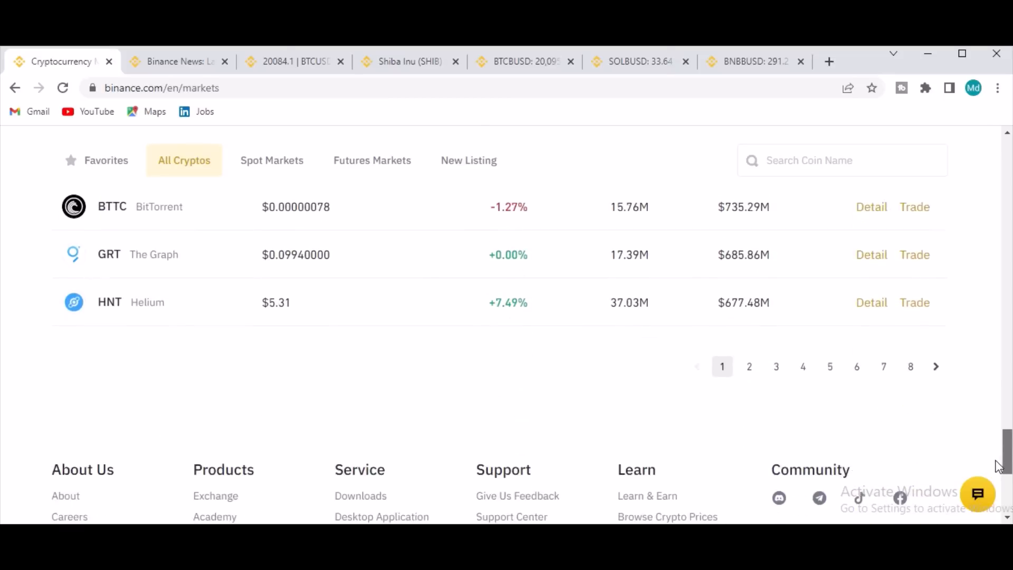
{"action": "scroll", "scroll_direction": "down", "scroll_amount": 3}
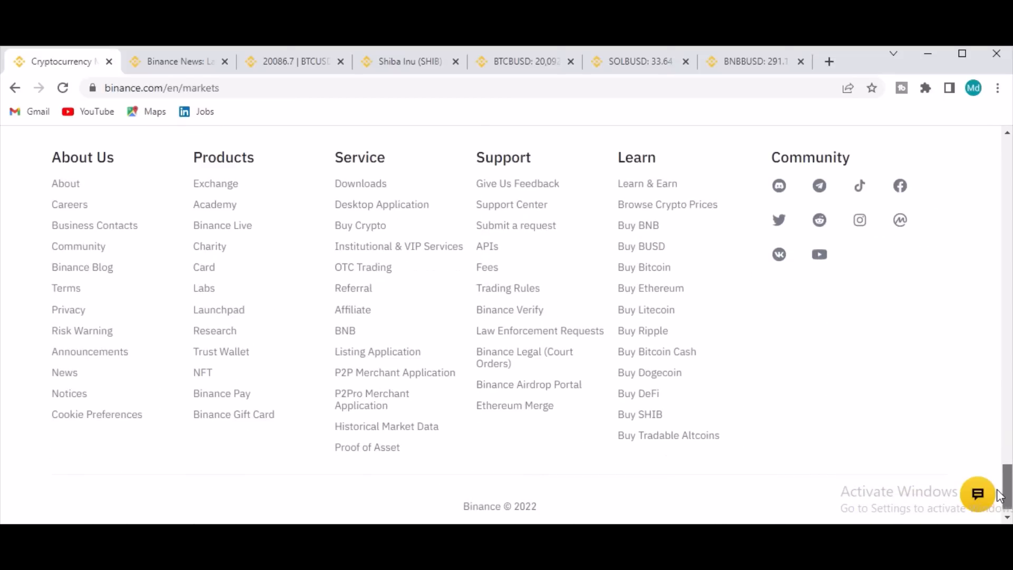
{"action": "scroll", "scroll_direction": "up", "scroll_amount": 3}
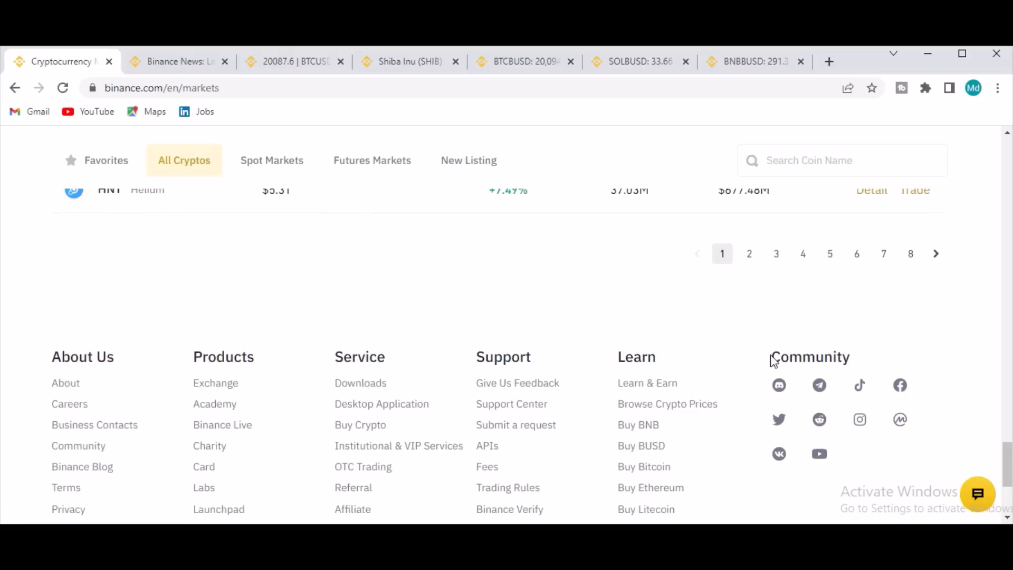
{"action": "double_click", "coordinate": [809, 356]}
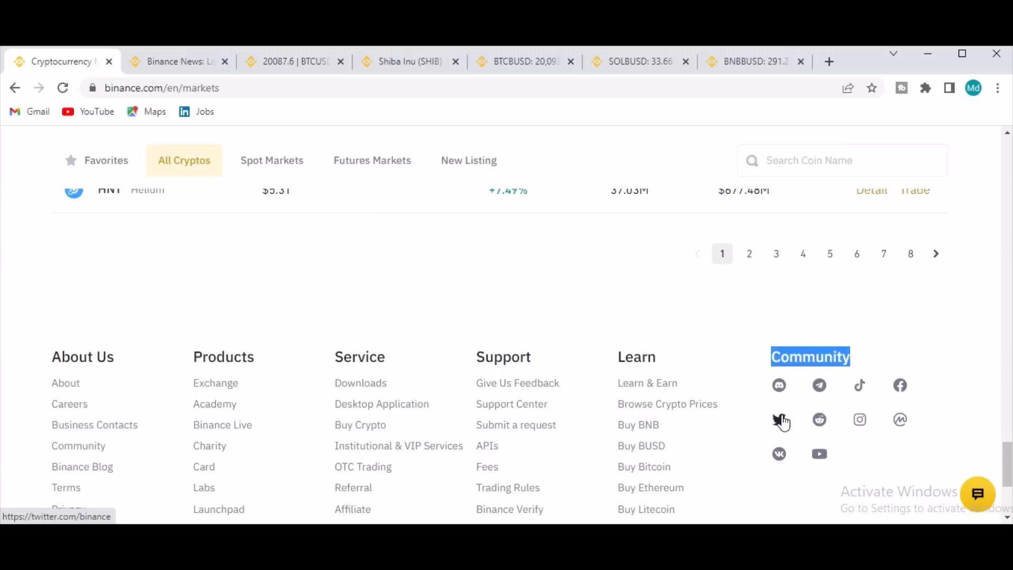
{"action": "left_click", "coordinate": [780, 419]}
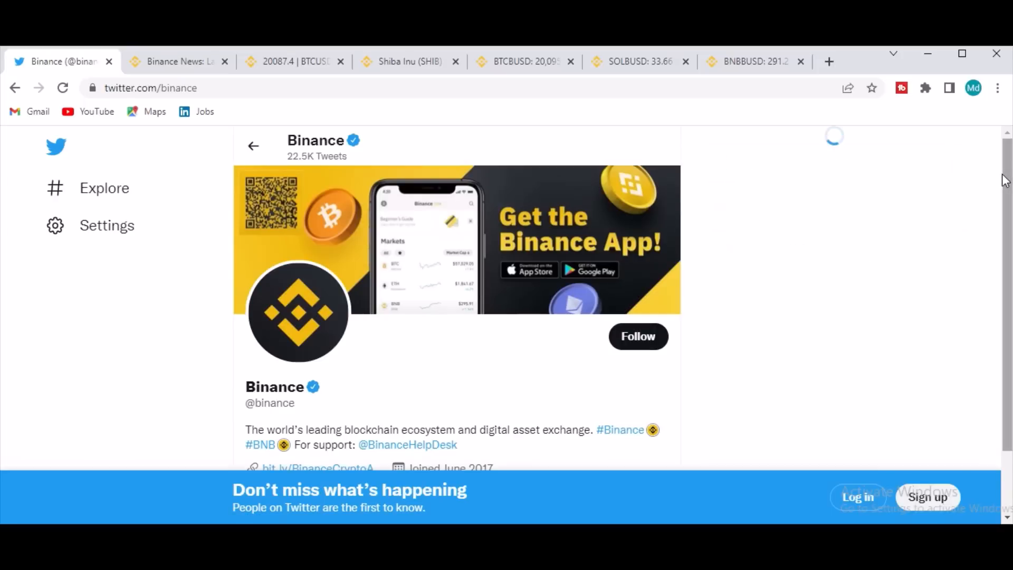
{"action": "scroll", "scroll_direction": "down", "scroll_amount": 3}
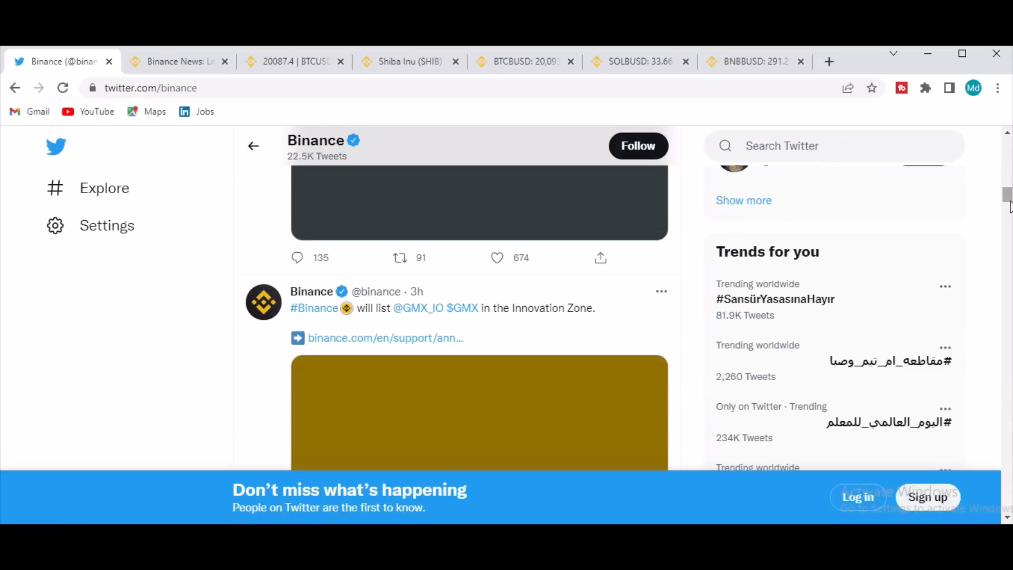
{"action": "scroll", "scroll_direction": "down", "scroll_amount": 3}
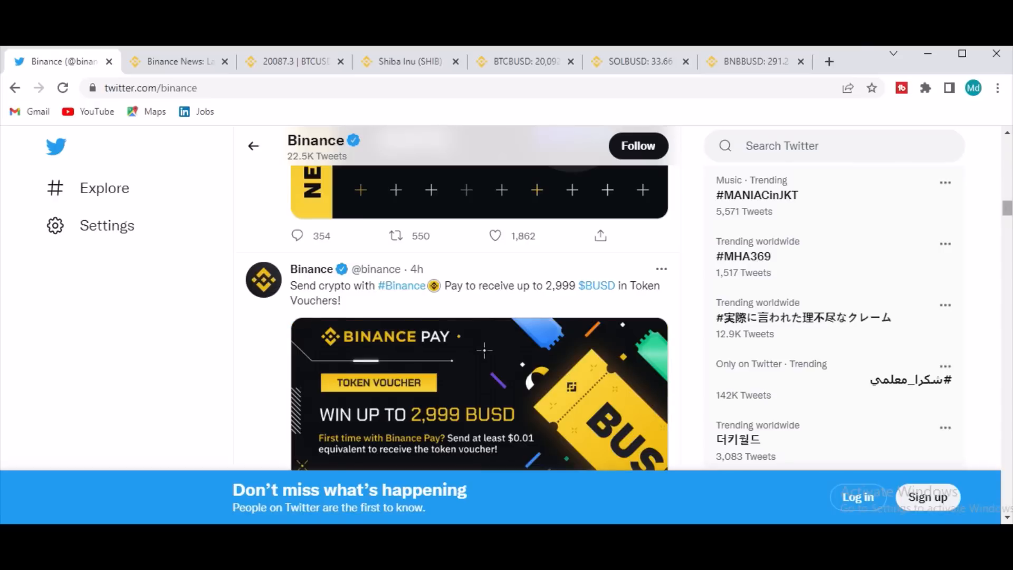
{"action": "scroll", "scroll_direction": "down", "scroll_amount": 3}
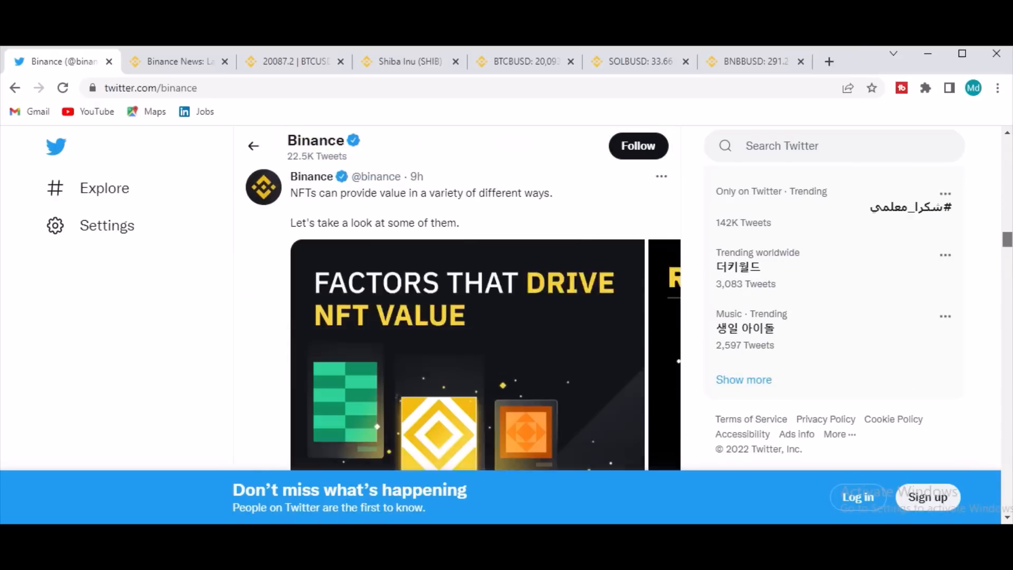
{"action": "scroll", "scroll_direction": "down", "scroll_amount": 3}
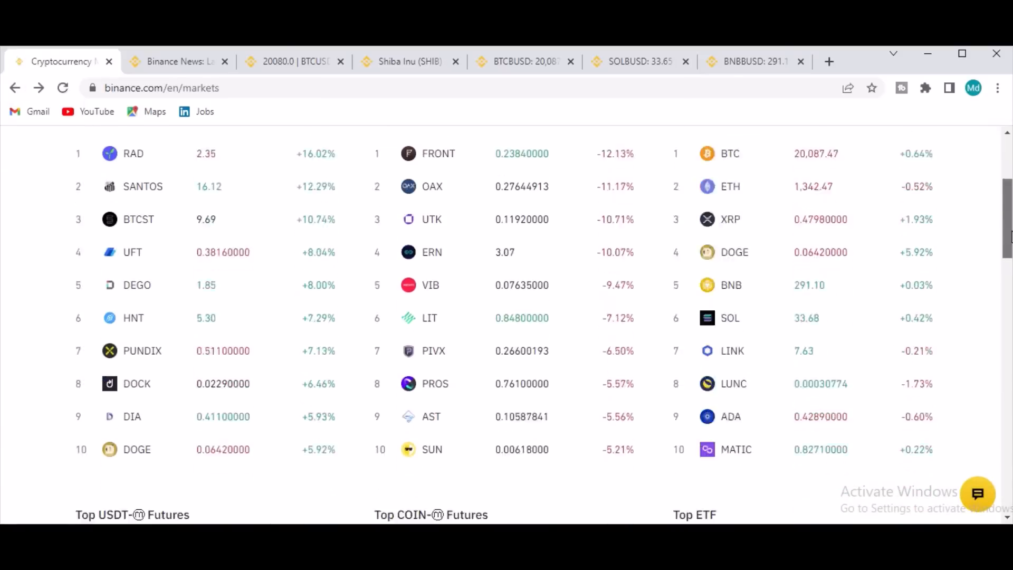
Step: Scroll the Markets Overview to the Top Gainers, Top Losers and Top Volume tables
{"action": "scroll", "scroll_direction": "up", "scroll_amount": 3}
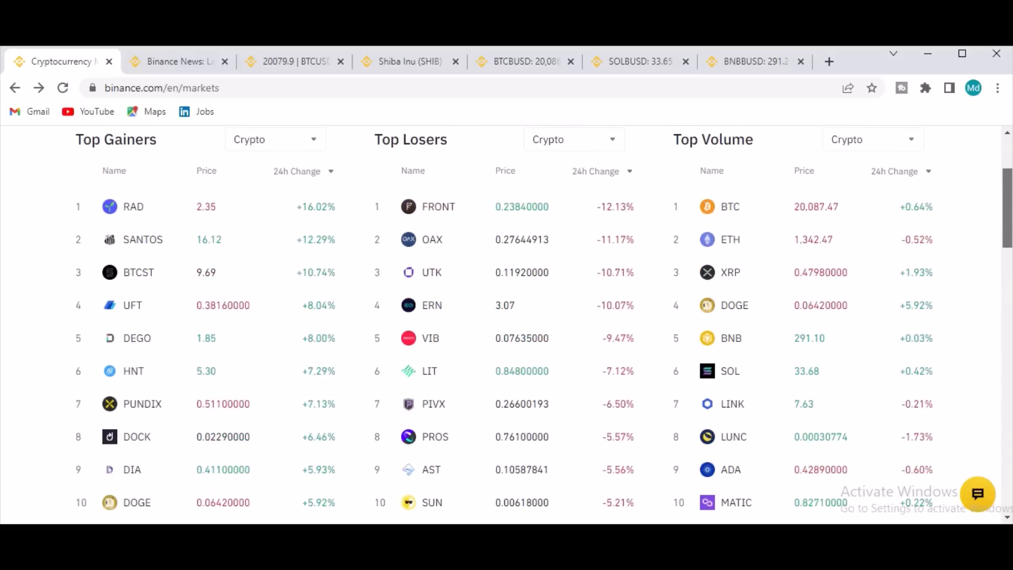
{"action": "scroll", "scroll_direction": "down", "scroll_amount": 3}
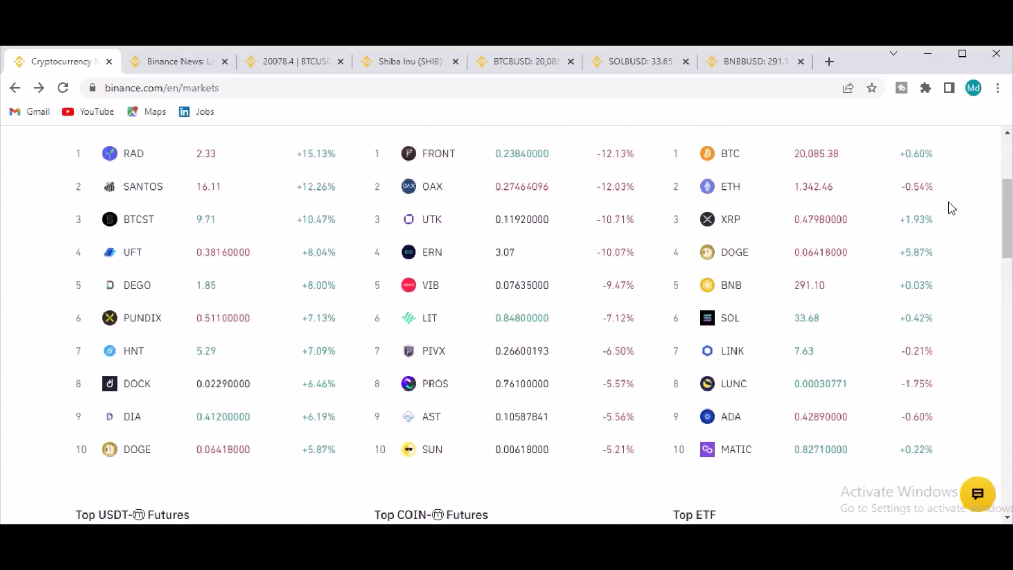
Step: View the RAD/BUSD and BTCUSDT futures charts, then close the Shiba Inu and BNB/BUSD tabs
{"action": "left_click", "coordinate": [133, 153]}
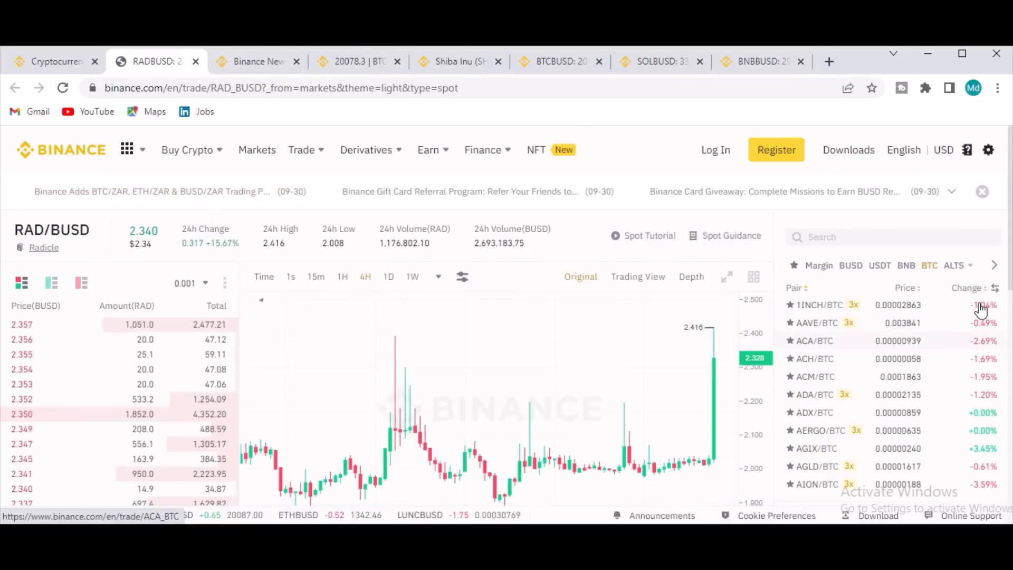
{"action": "scroll", "scroll_direction": "down", "scroll_amount": 3}
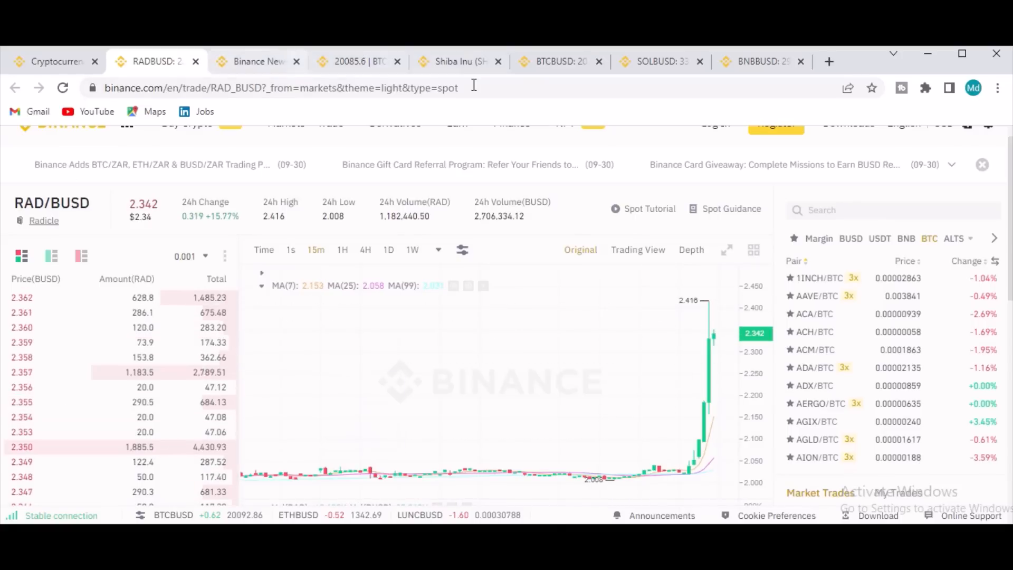
{"action": "left_click", "coordinate": [359, 61]}
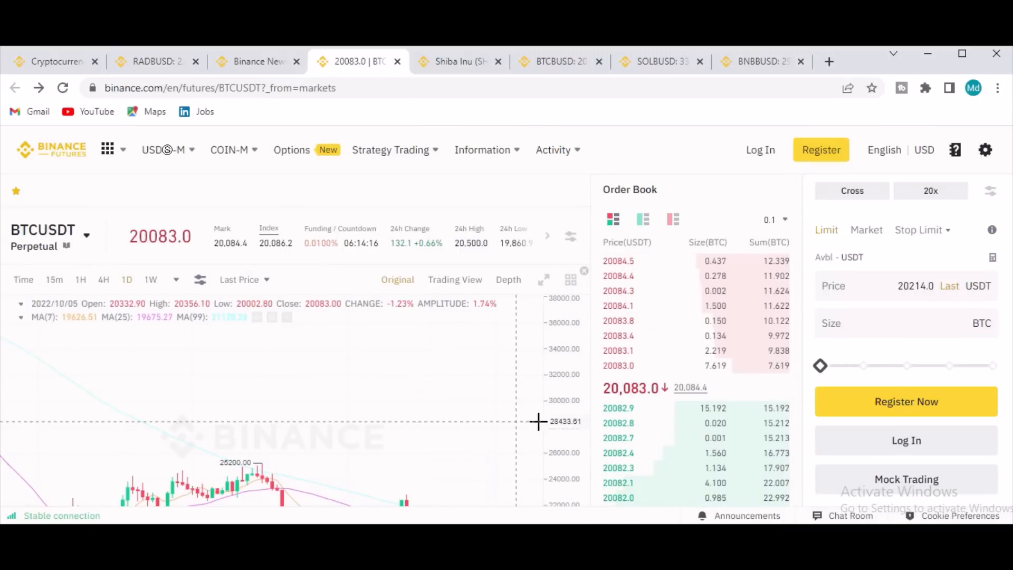
{"action": "mouse_move", "coordinate": [452, 463]}
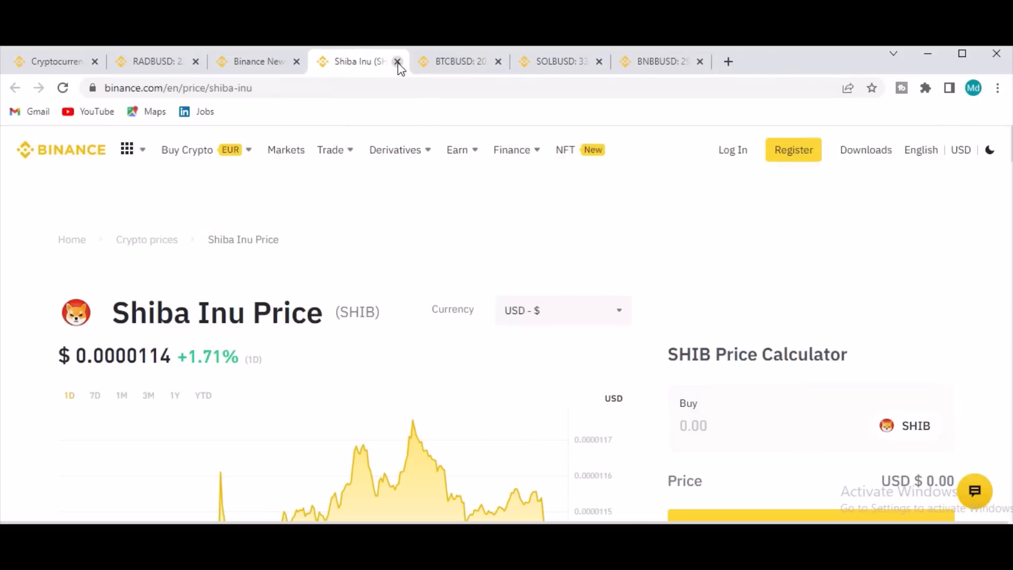
{"action": "left_click", "coordinate": [397, 62]}
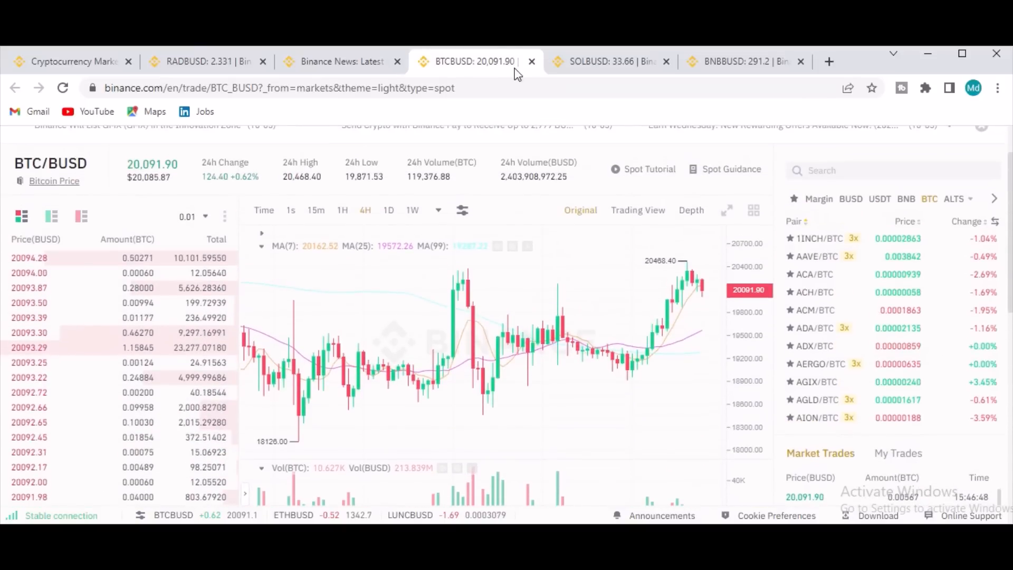
{"action": "mouse_move", "coordinate": [614, 205]}
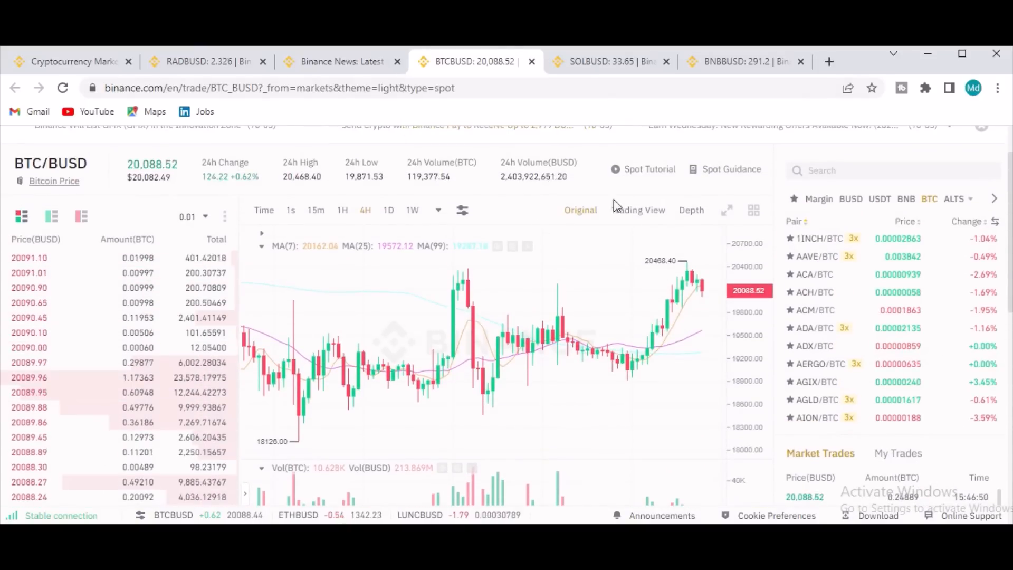
{"action": "mouse_move", "coordinate": [532, 62]}
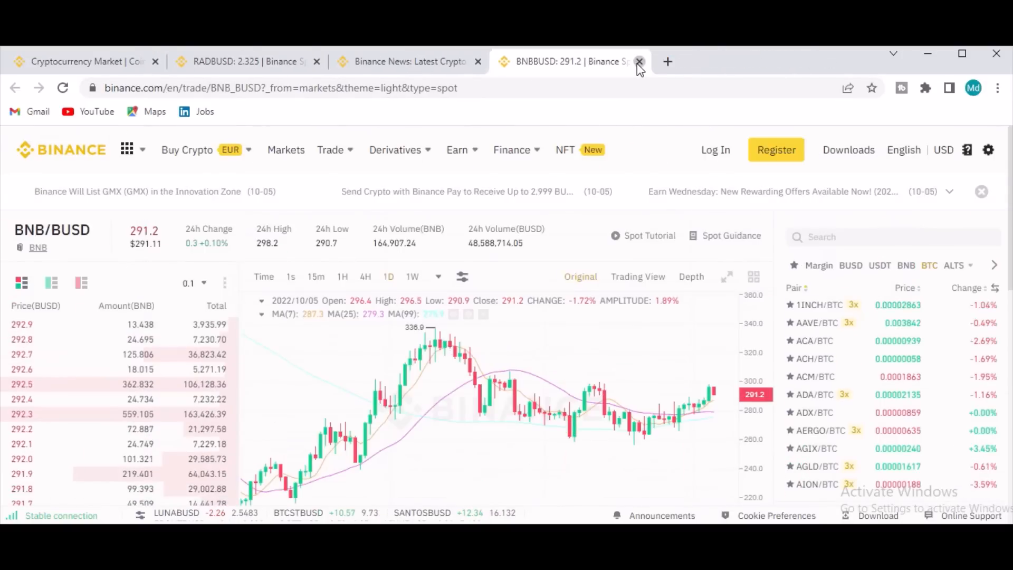
{"action": "left_click", "coordinate": [639, 61]}
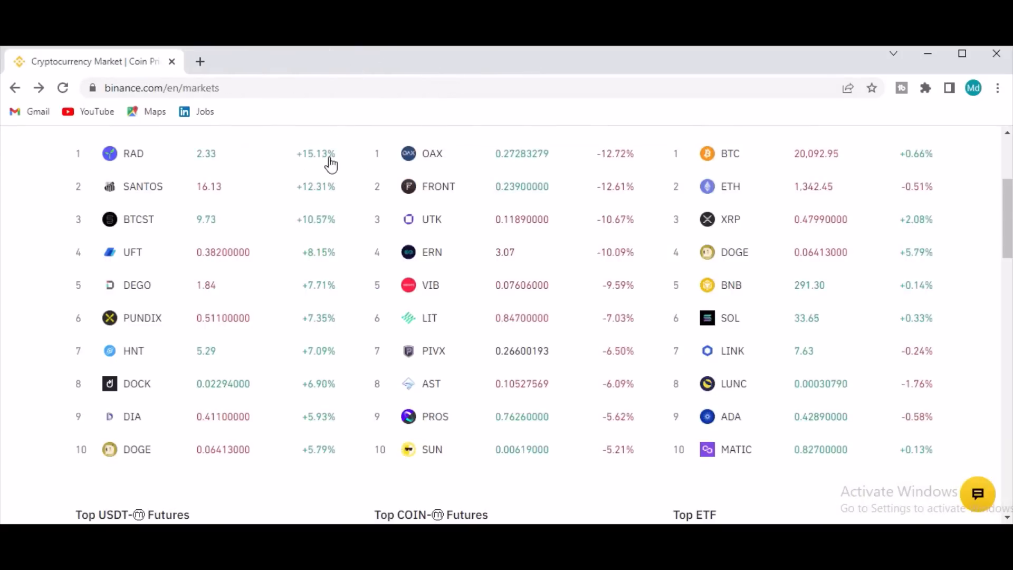
{"action": "scroll", "scroll_direction": "down", "scroll_amount": 3}
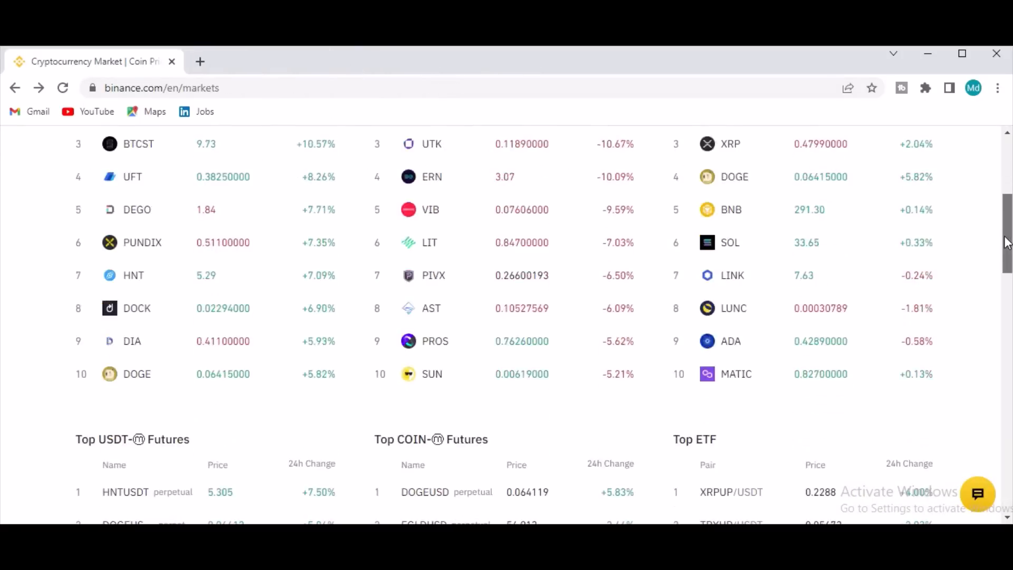
{"action": "scroll", "scroll_direction": "down", "scroll_amount": 3}
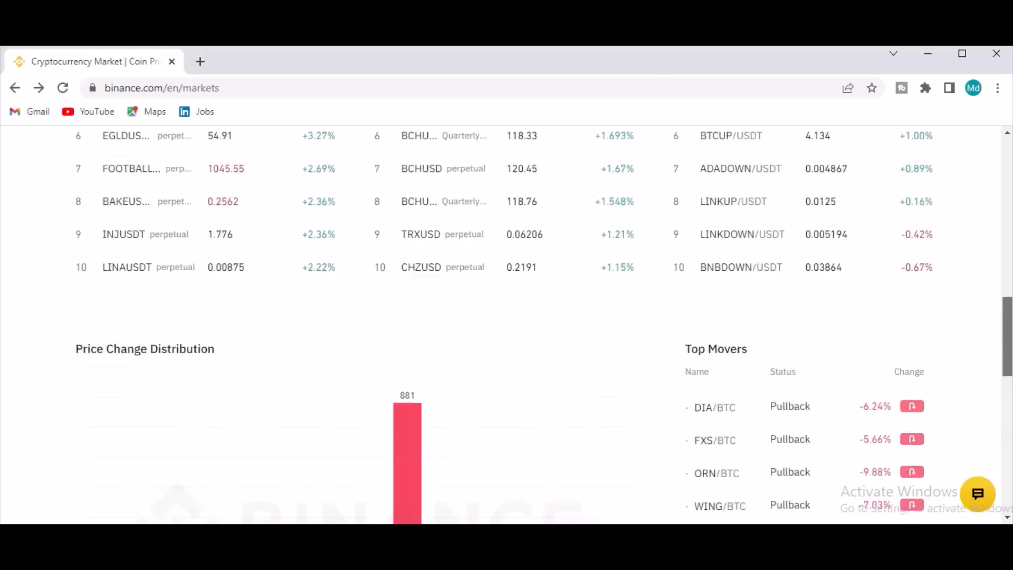
{"action": "scroll", "scroll_direction": "up", "scroll_amount": 3}
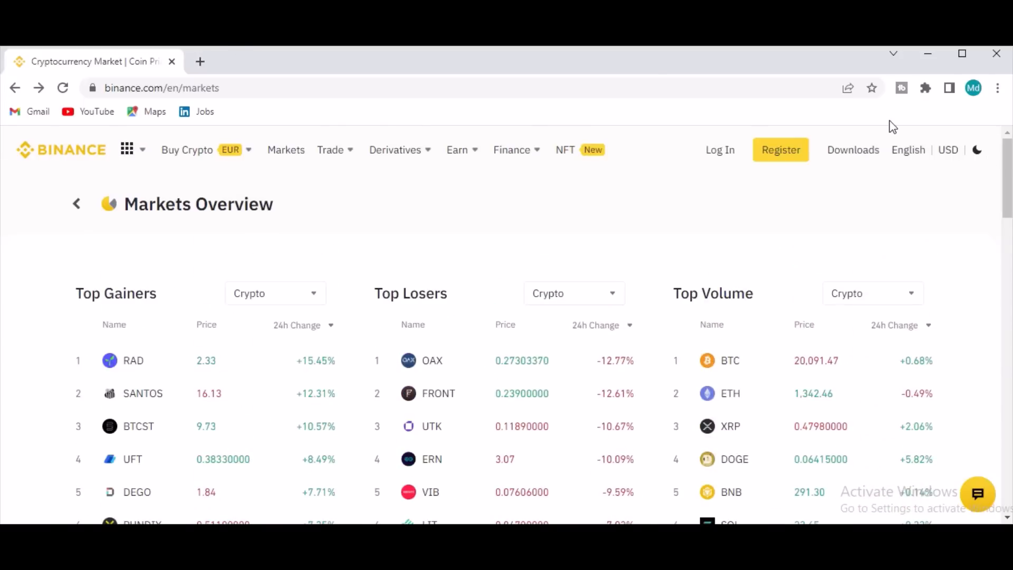
{"action": "left_click", "coordinate": [127, 149]}
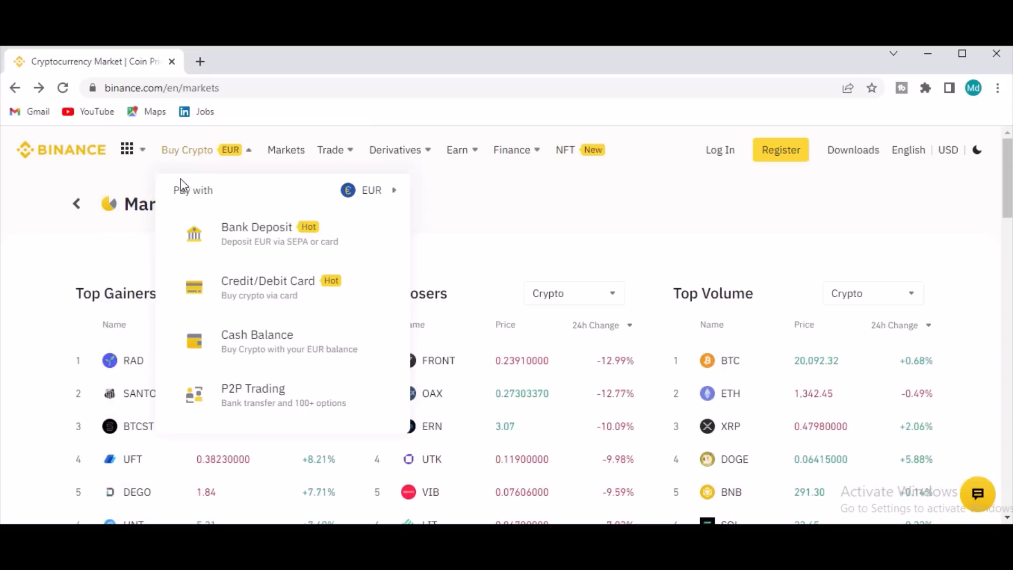
{"action": "left_click", "coordinate": [127, 150]}
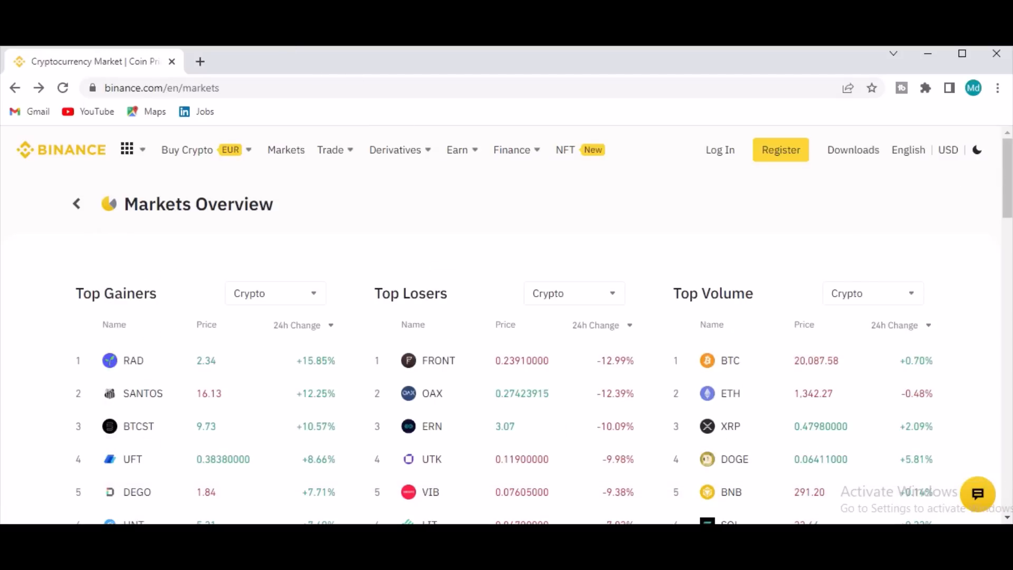
{"action": "scroll", "scroll_direction": "down", "scroll_amount": 3}
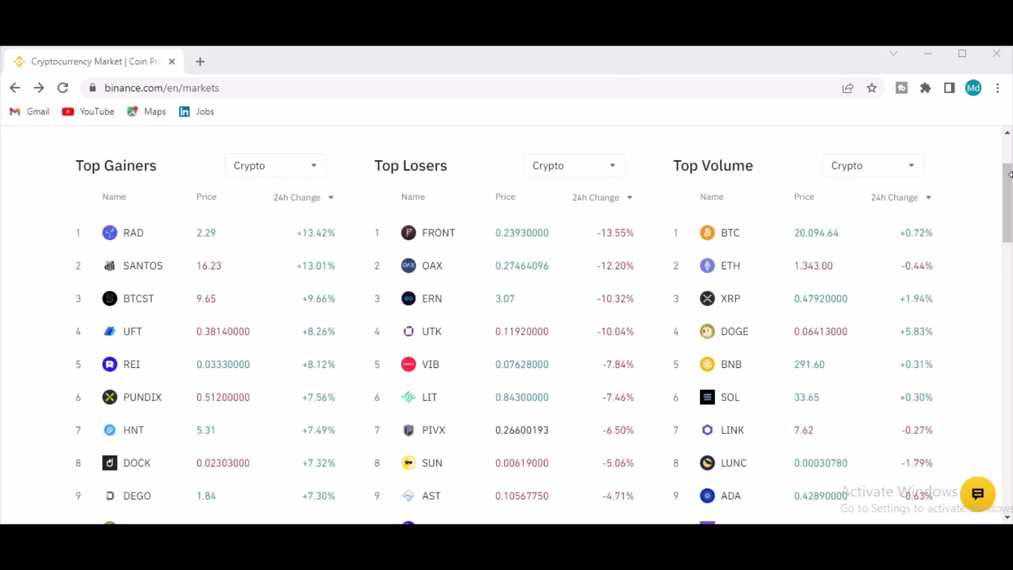
{"action": "scroll", "scroll_direction": "down", "scroll_amount": 3}
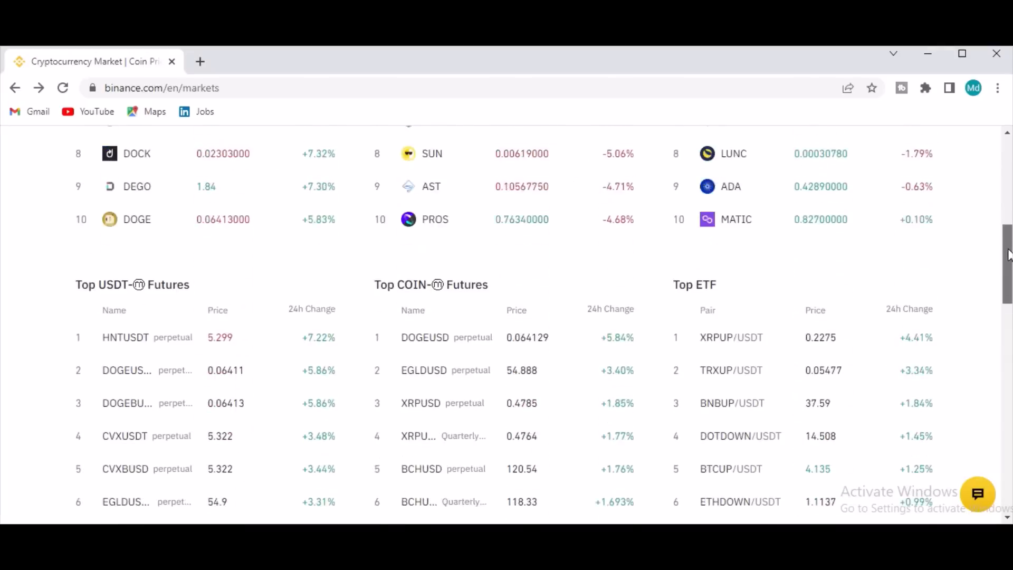
{"action": "scroll", "scroll_direction": "down", "scroll_amount": 3}
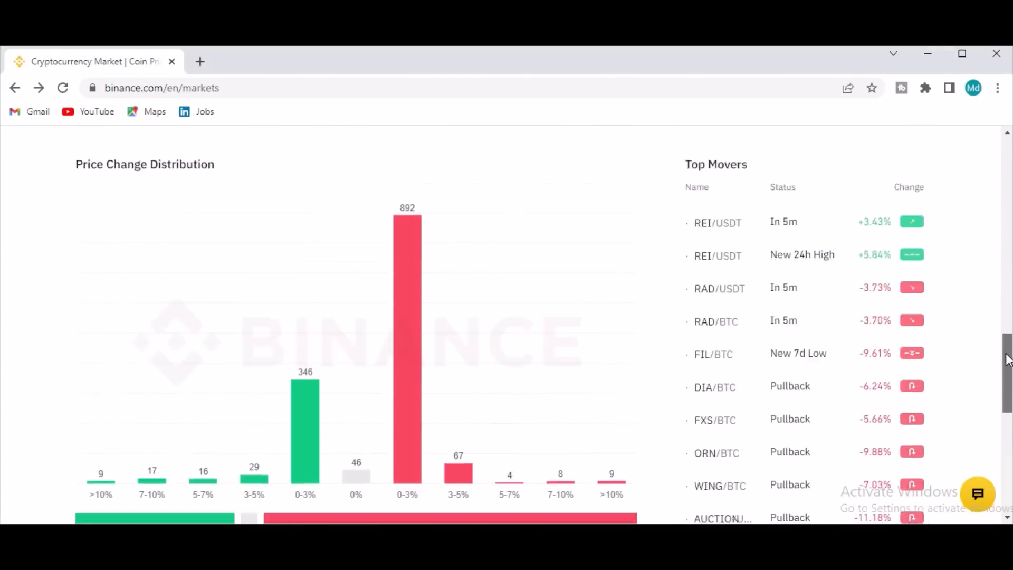
{"action": "scroll", "scroll_direction": "up", "scroll_amount": 3}
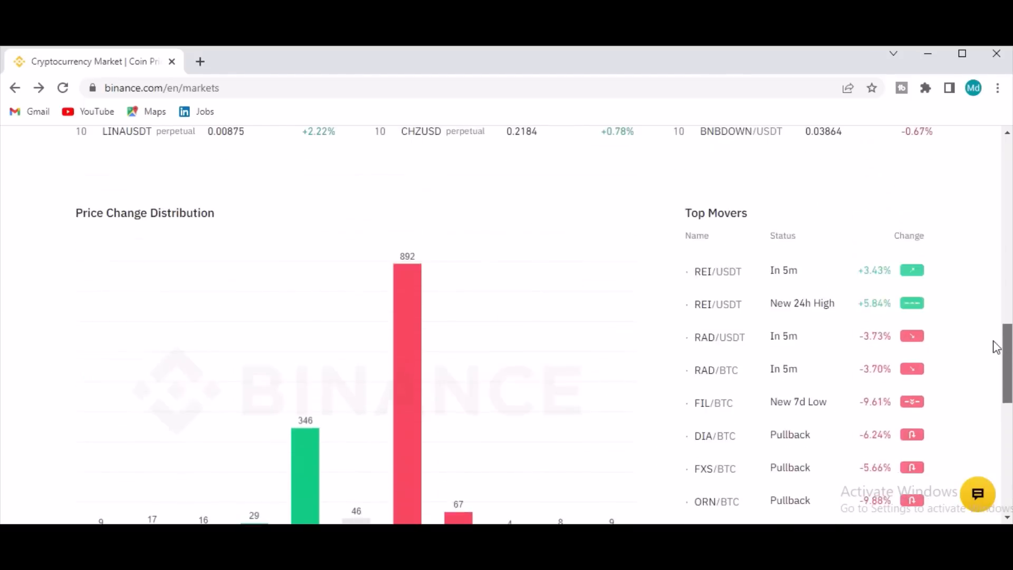
{"action": "scroll", "scroll_direction": "up", "scroll_amount": 3}
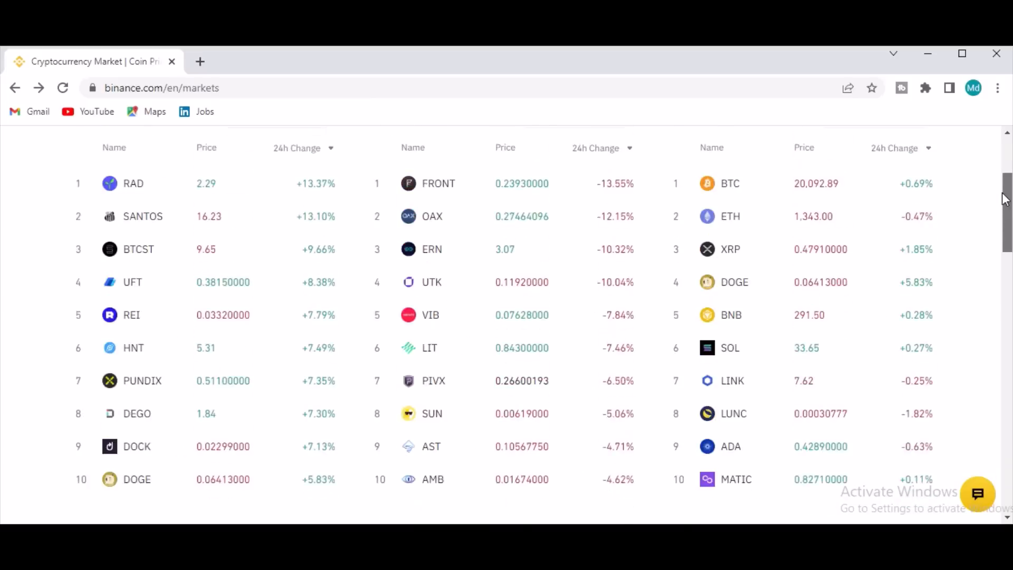